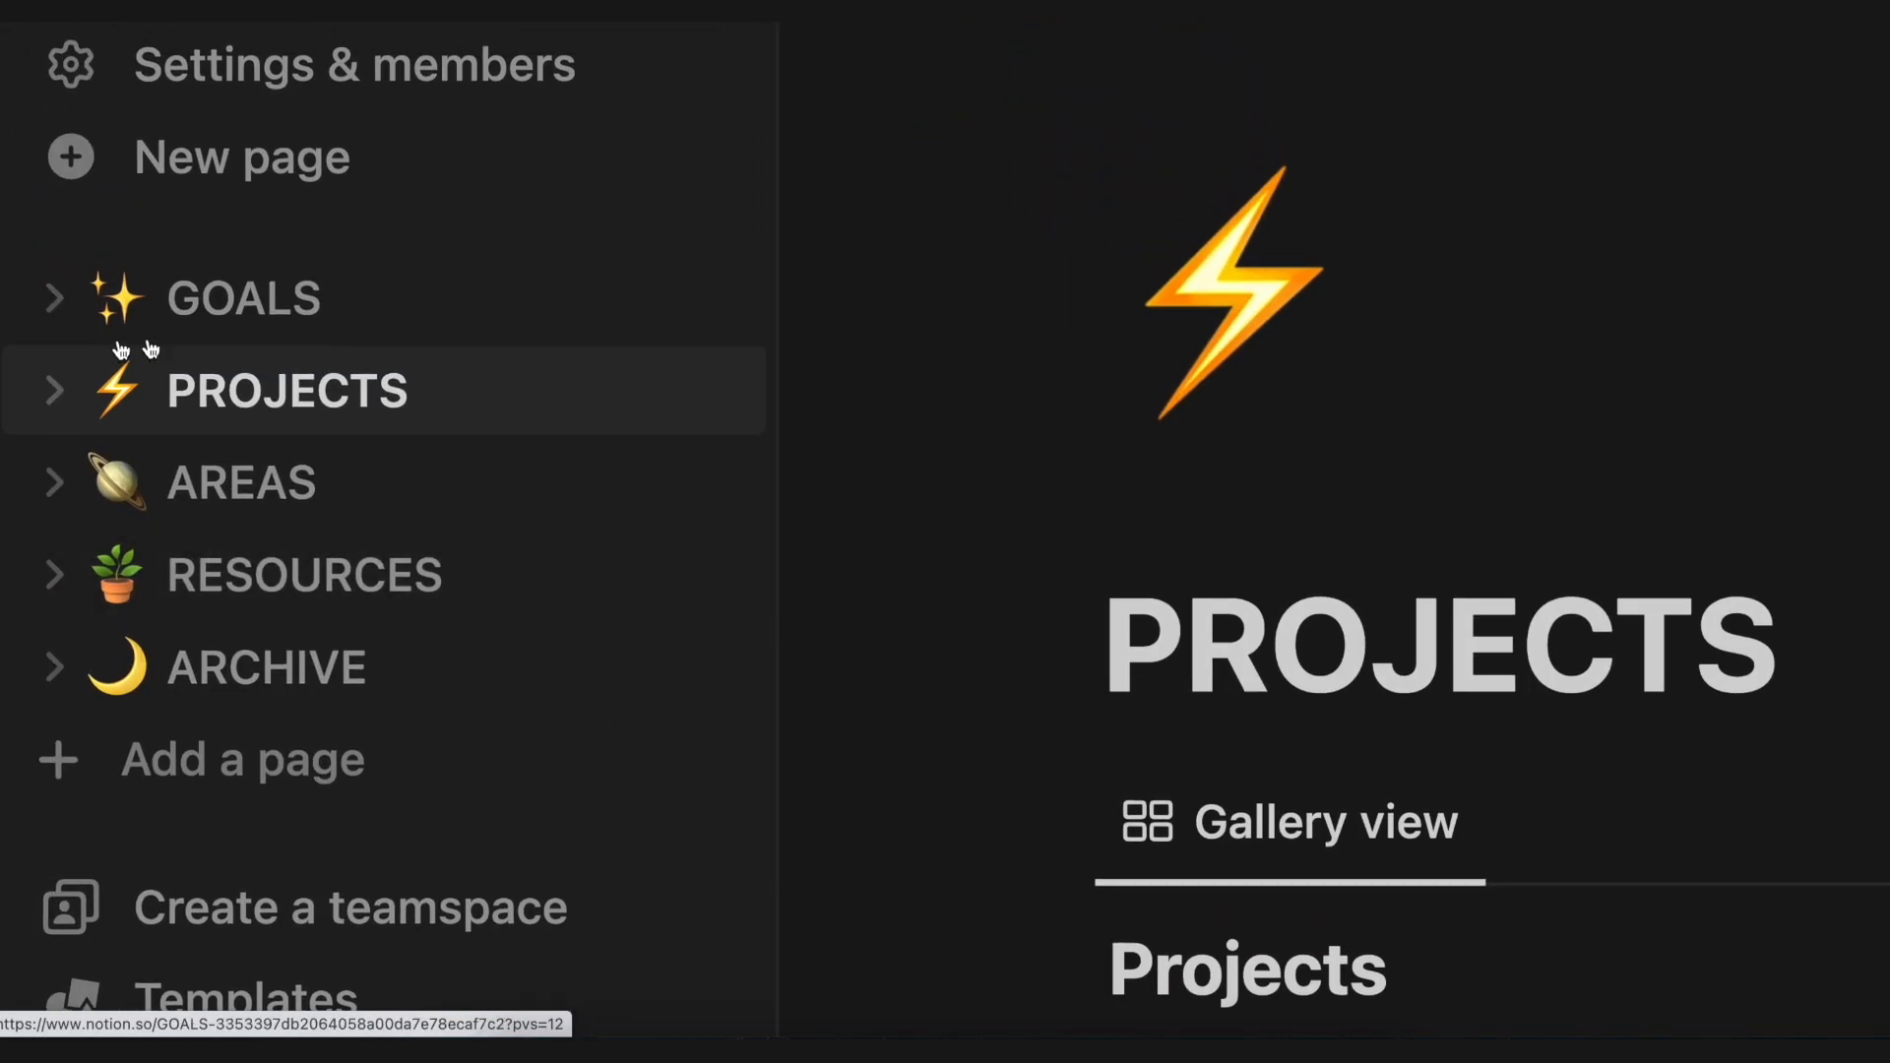
mouse_move(904, 370)
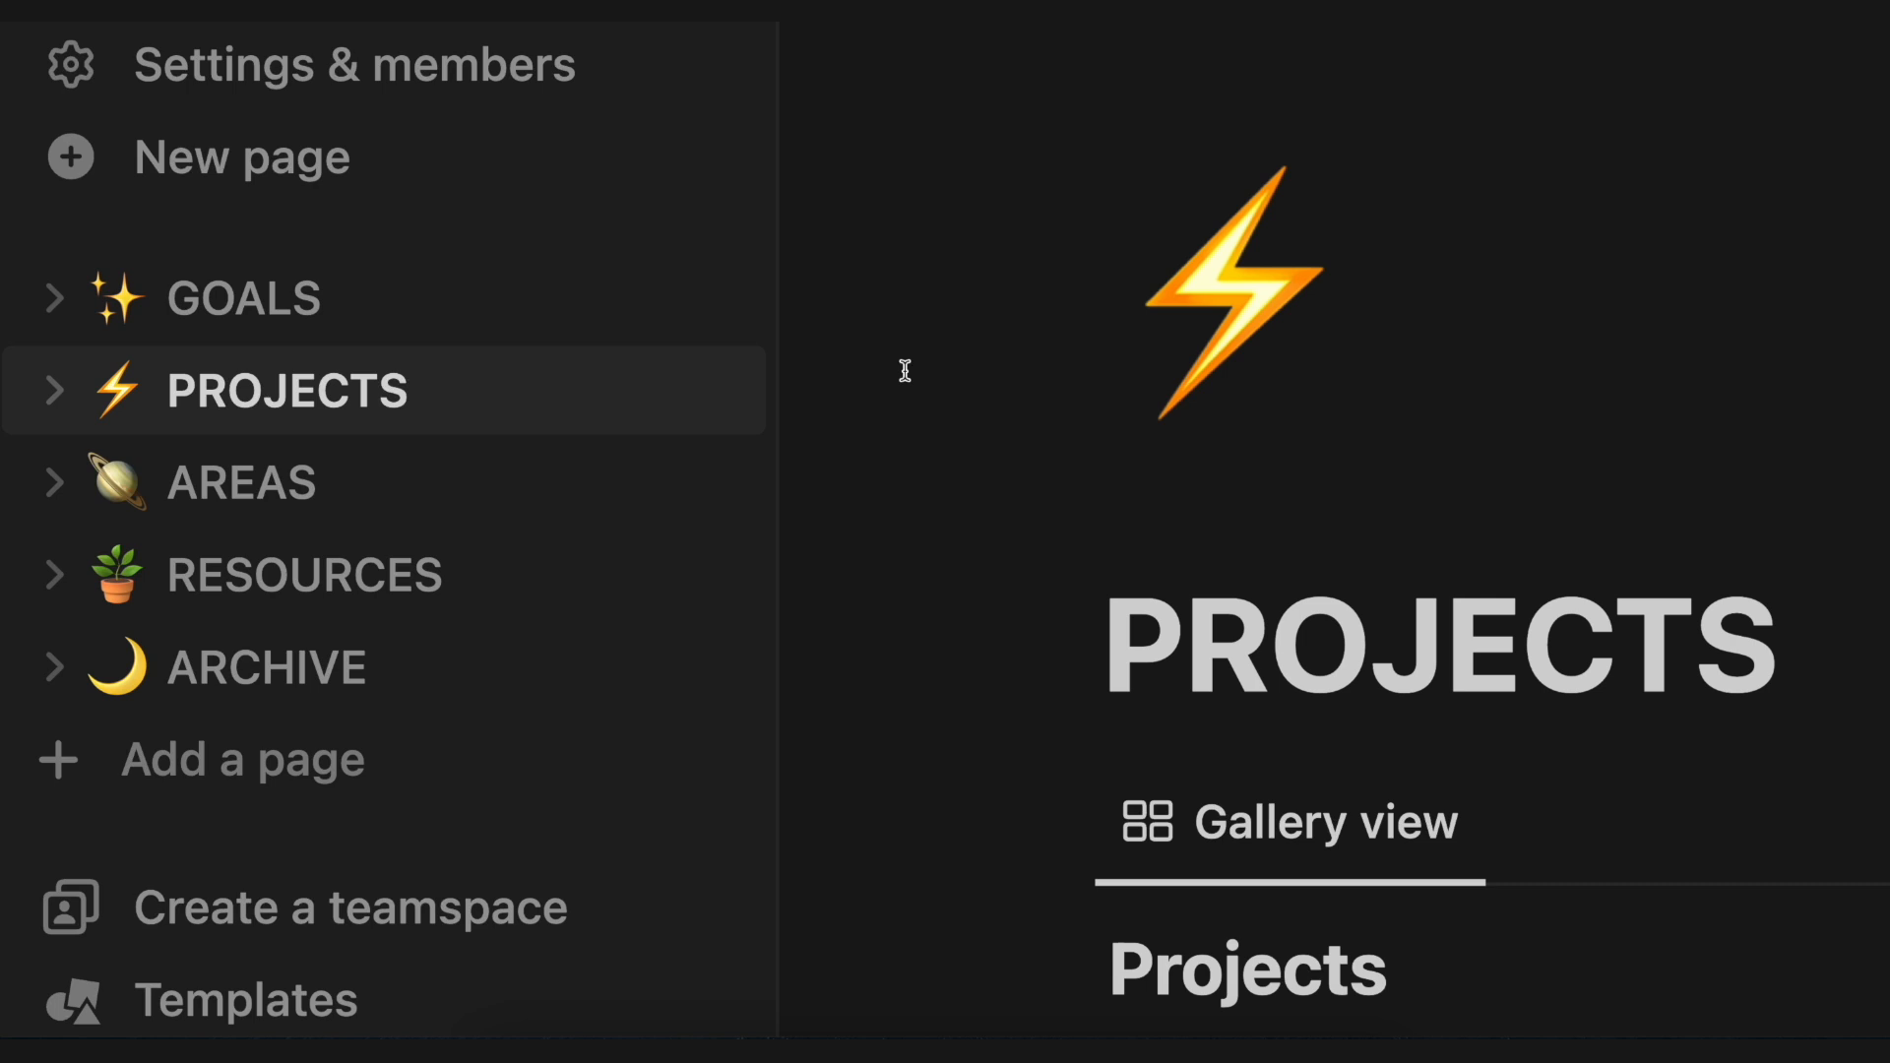
mouse_move(878, 340)
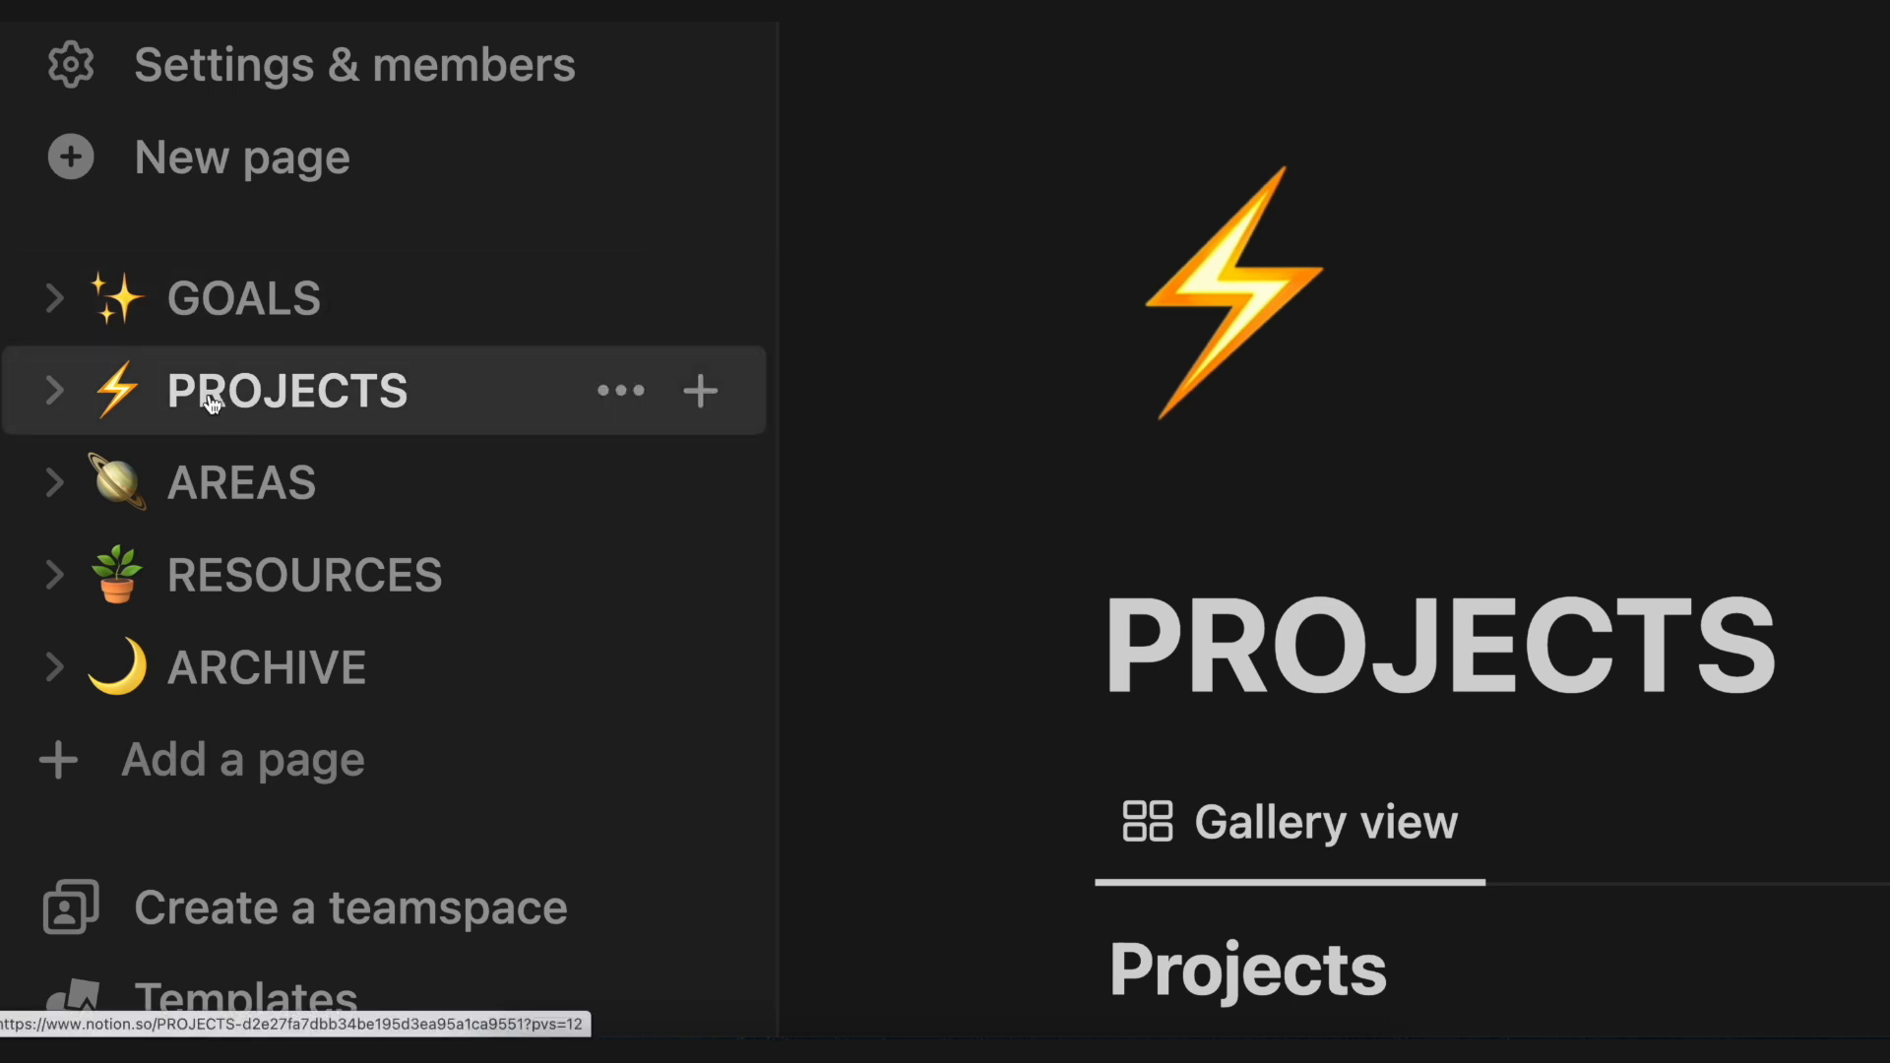
mouse_move(181, 697)
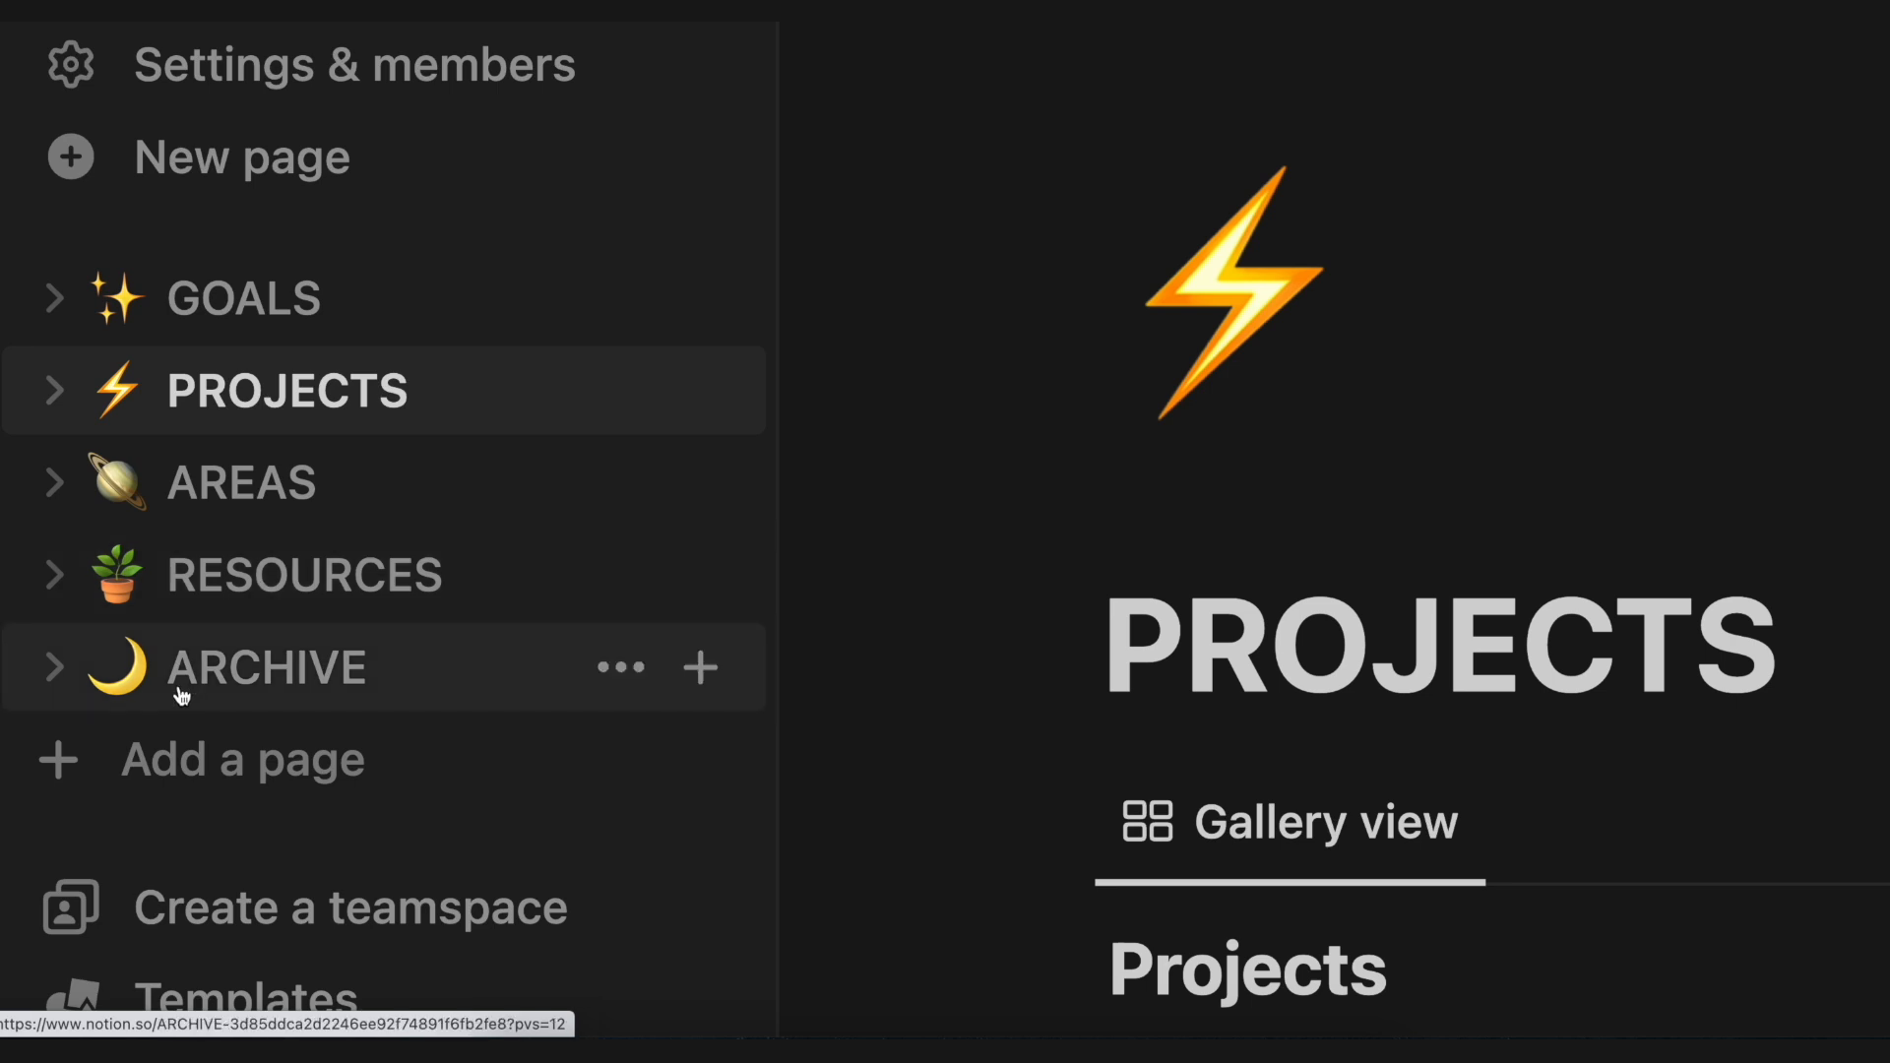
mouse_move(336, 390)
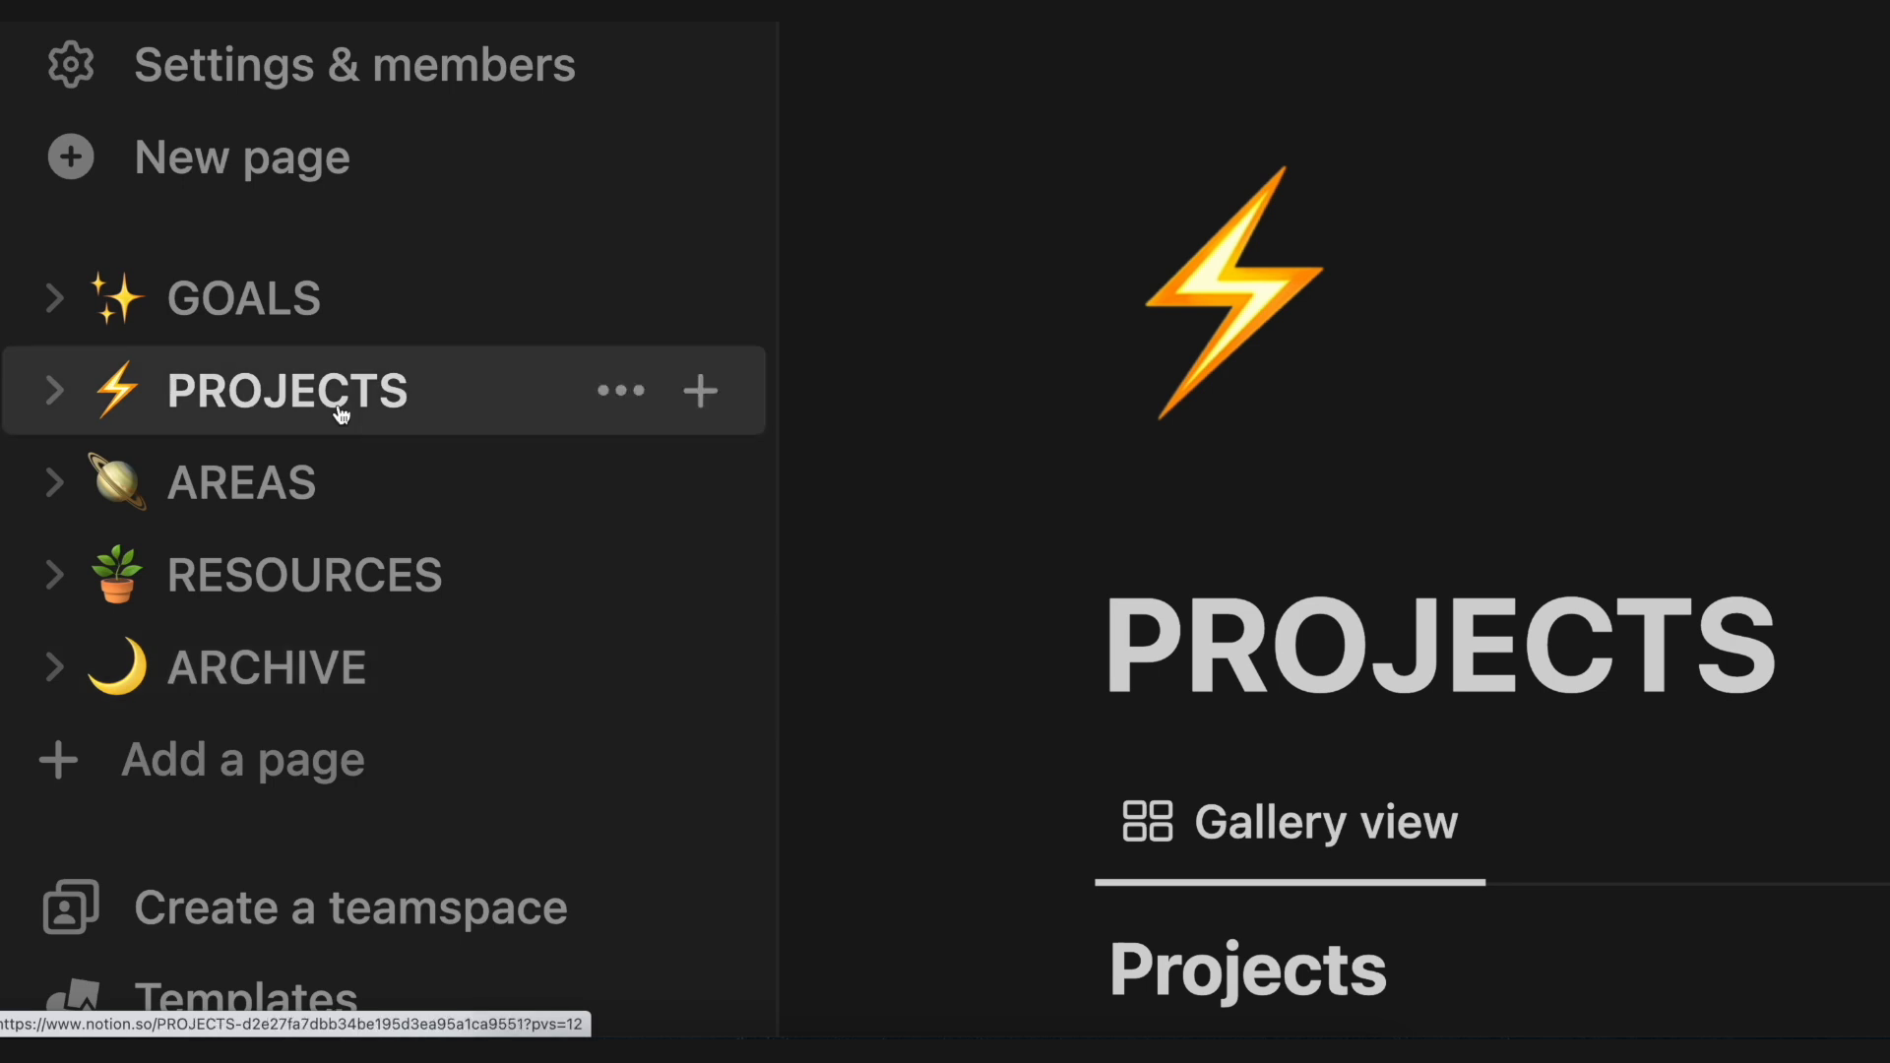
mouse_move(425, 425)
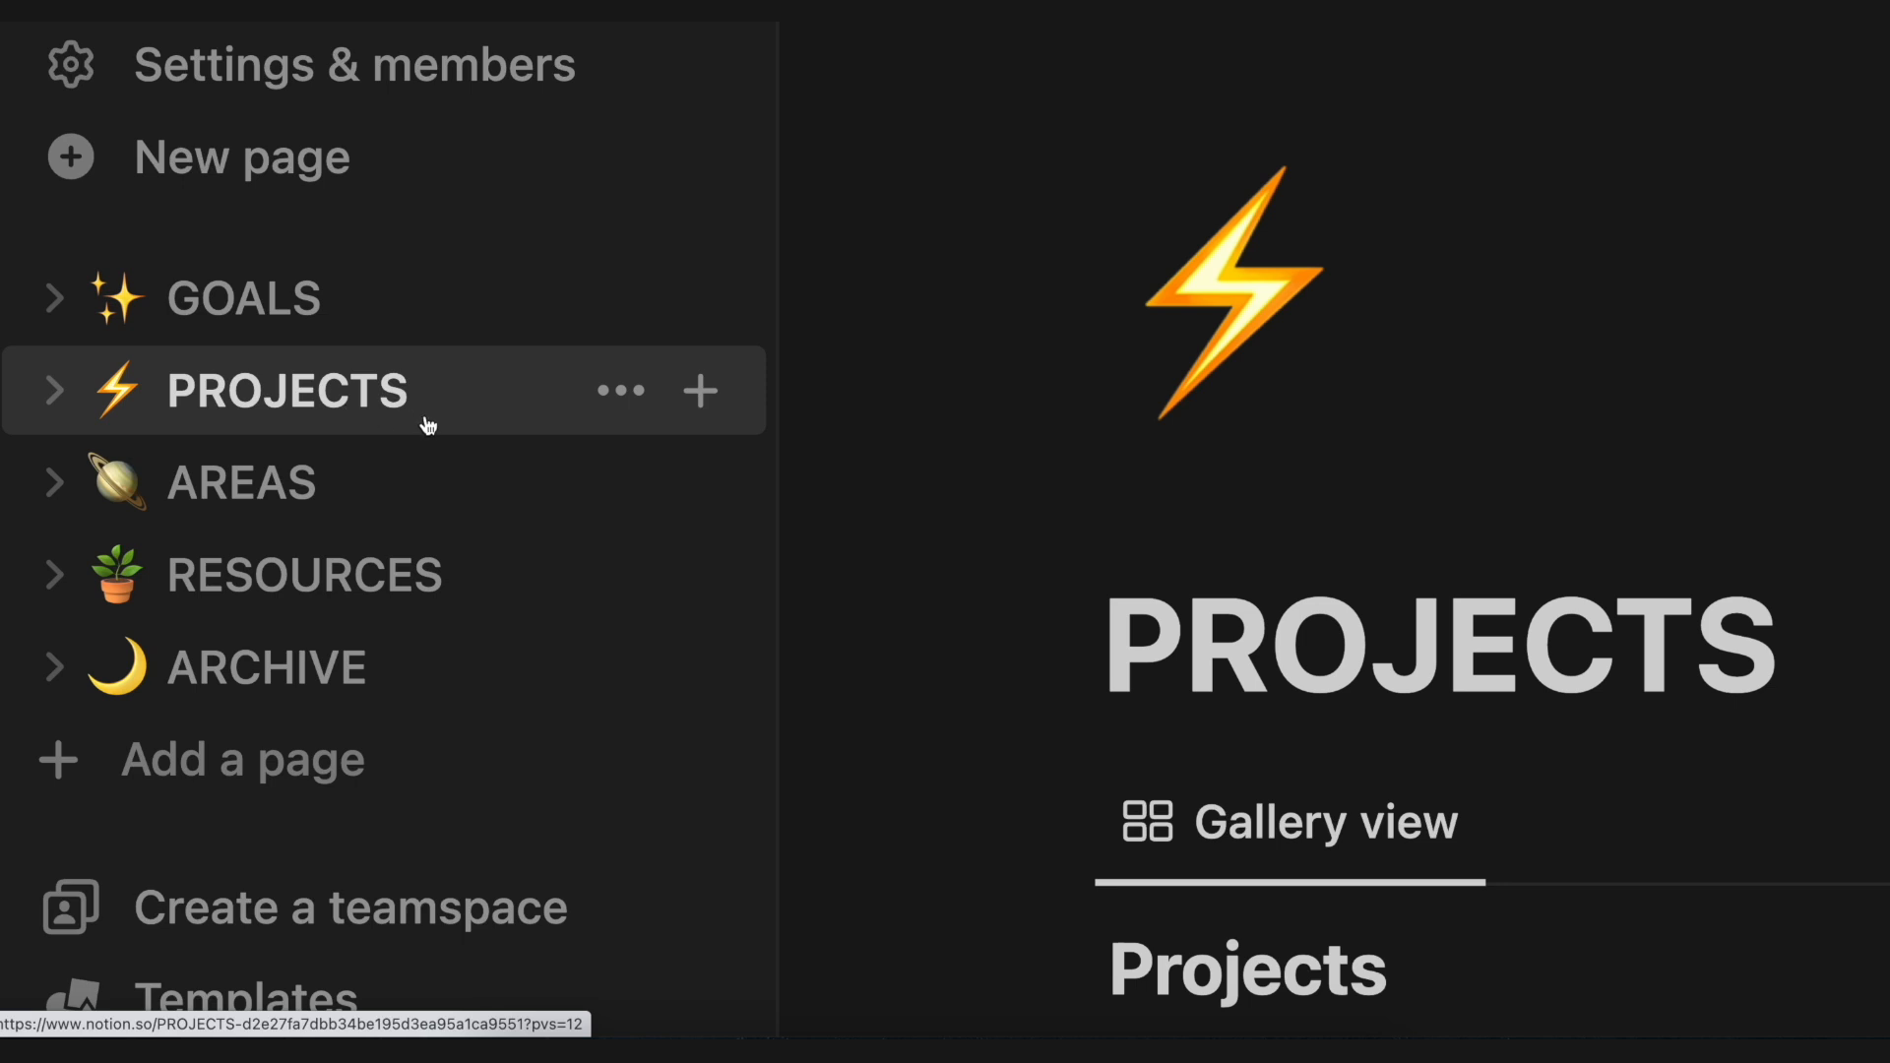
mouse_move(200, 685)
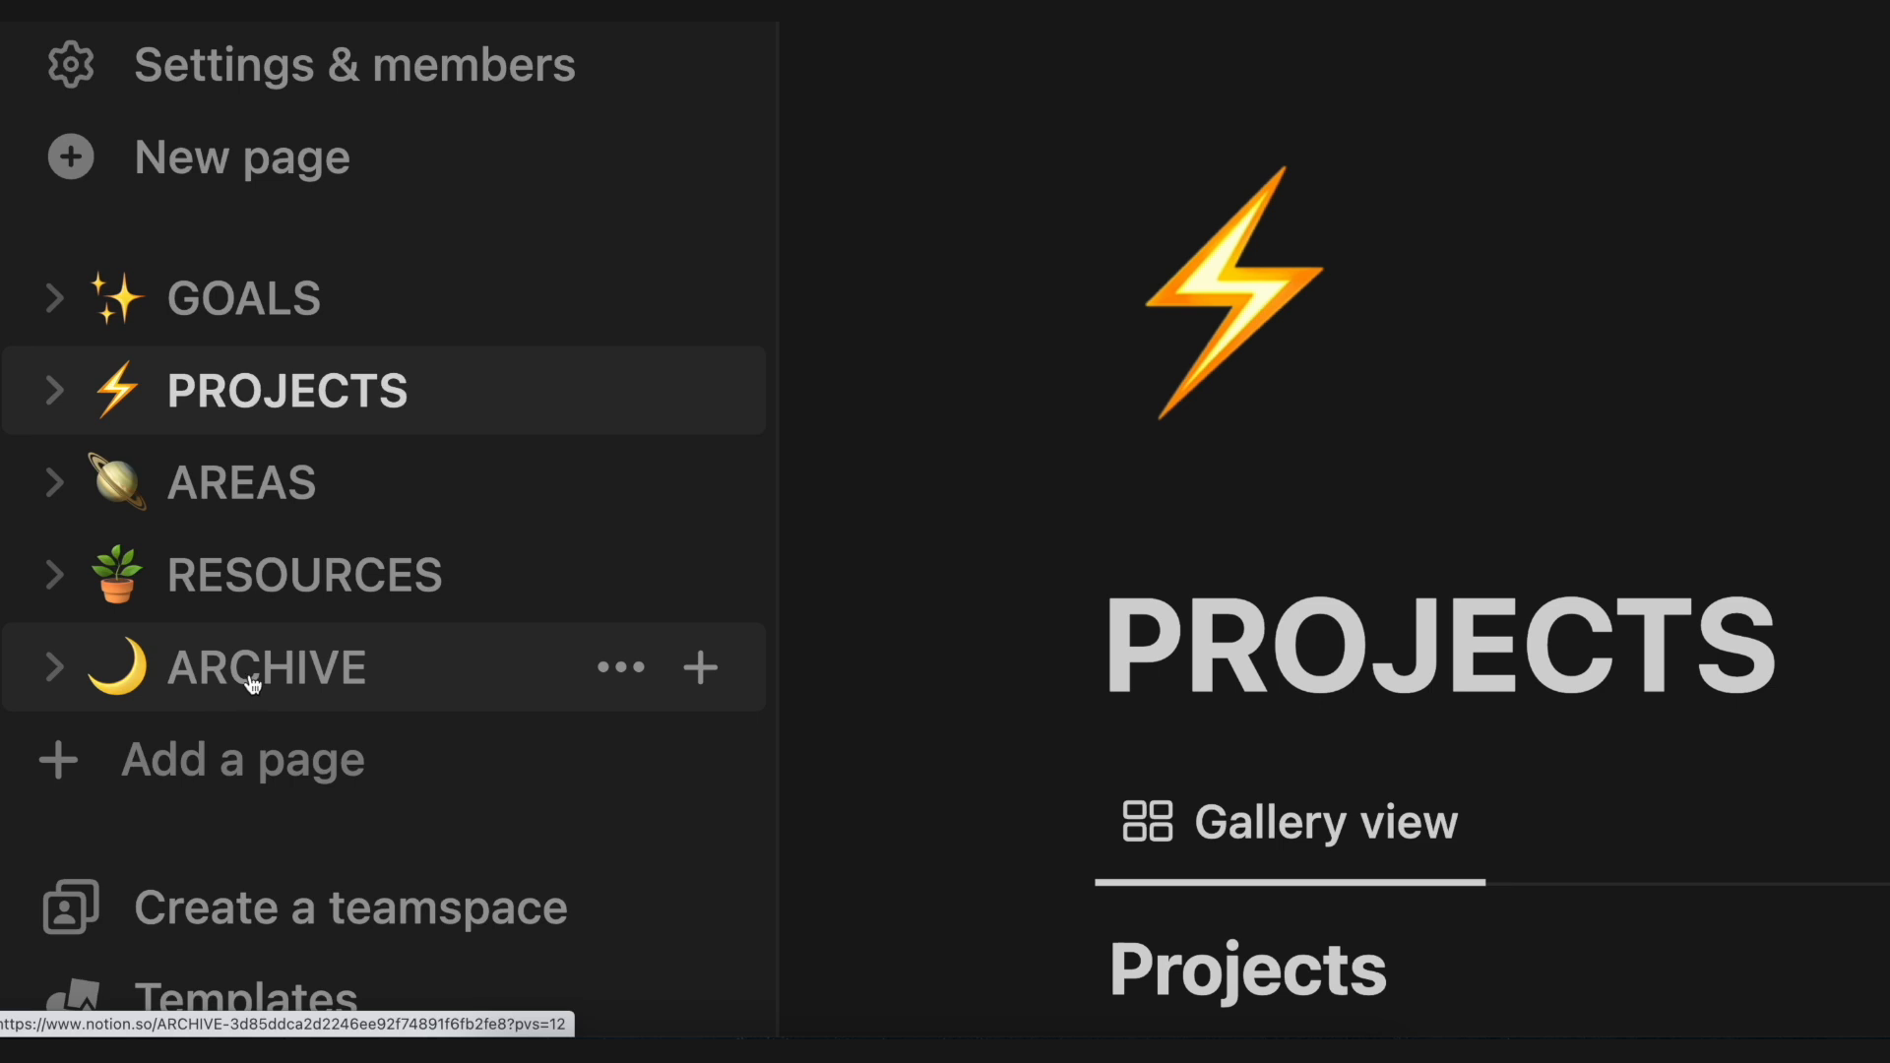
mouse_move(609, 330)
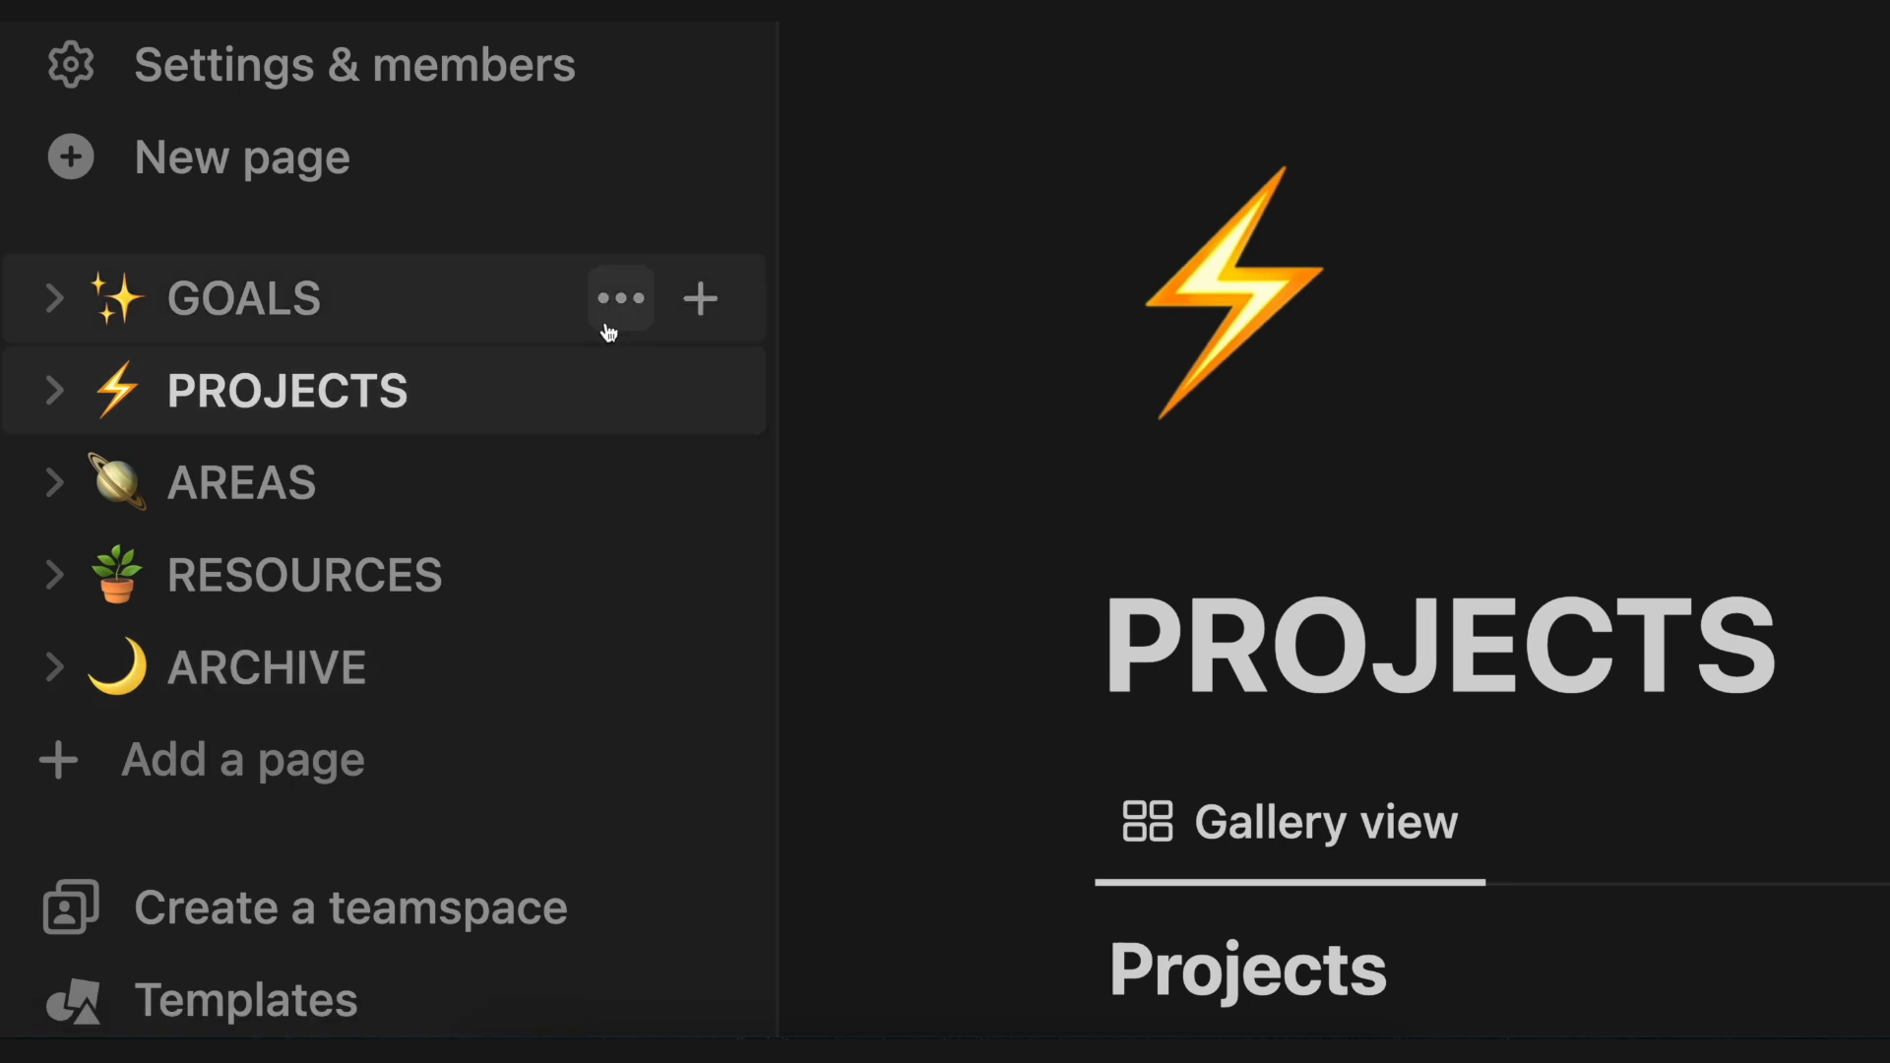
mouse_move(325, 299)
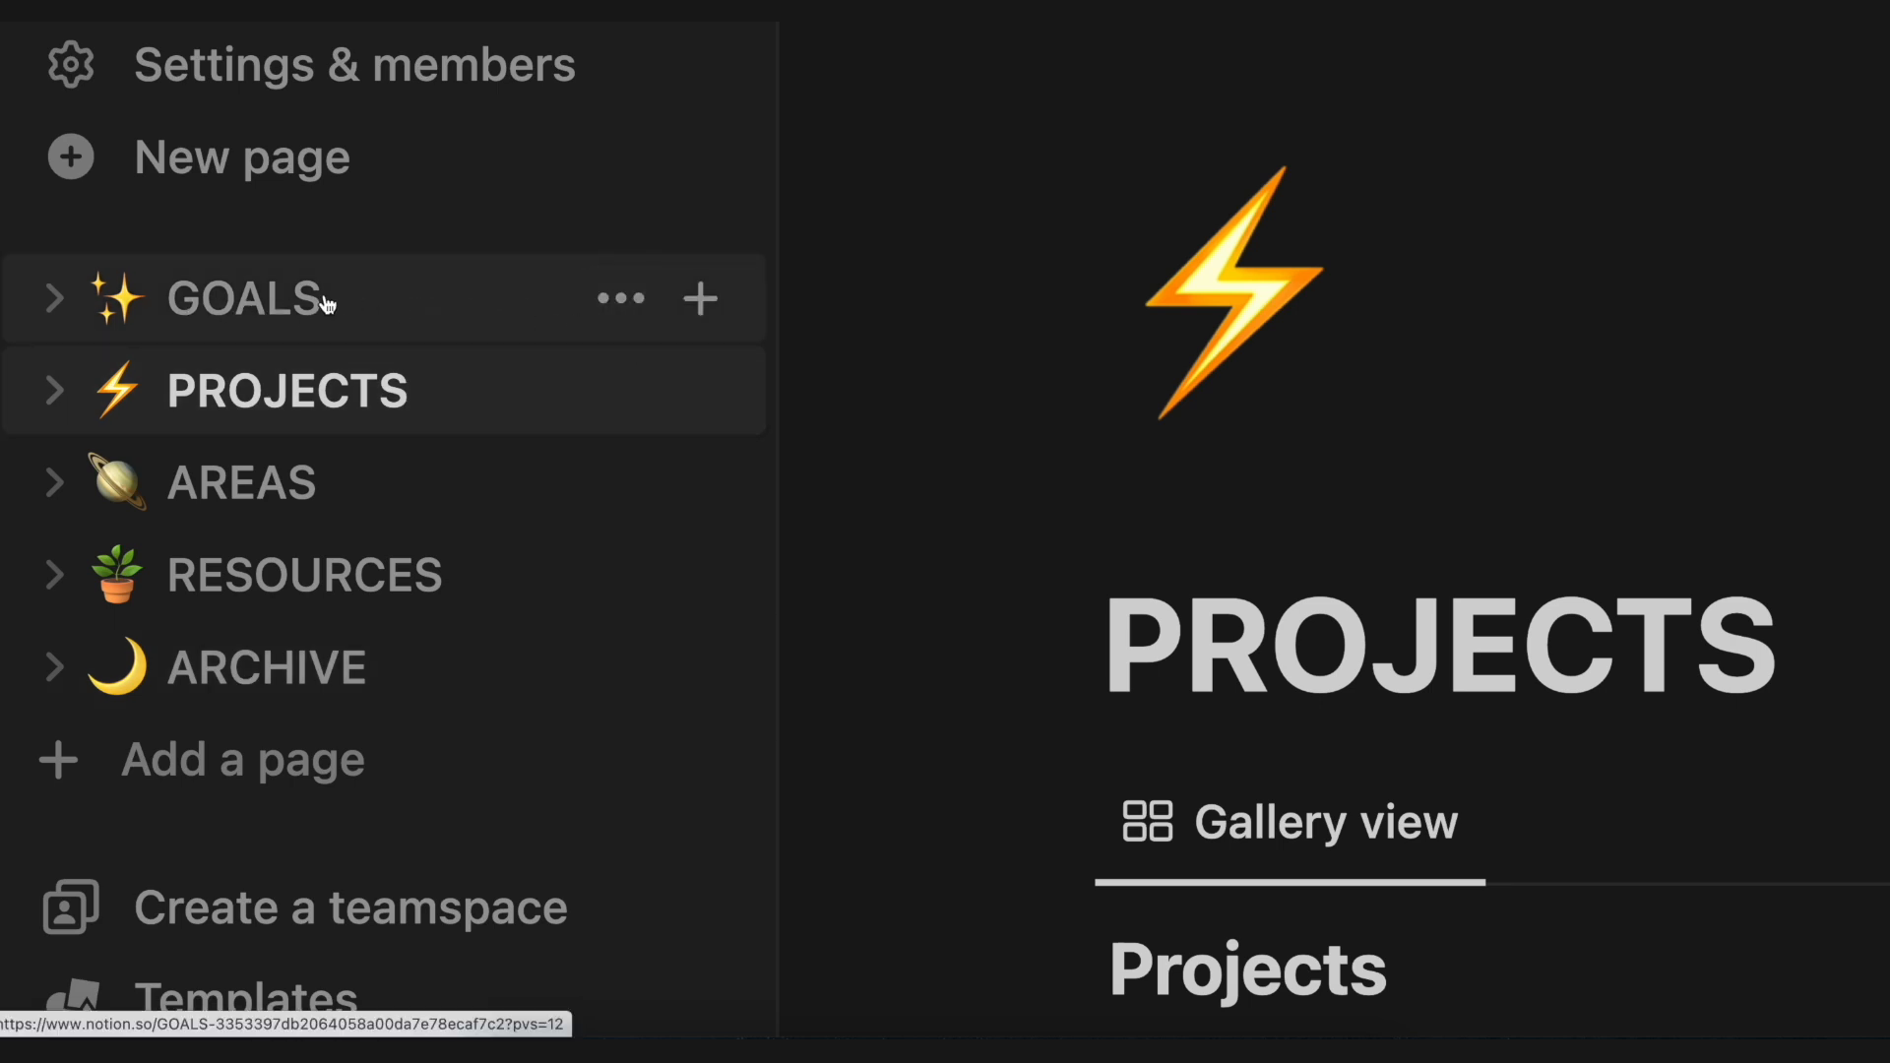
Step: Go to the Goals page from the left sidebar
left_click(246, 297)
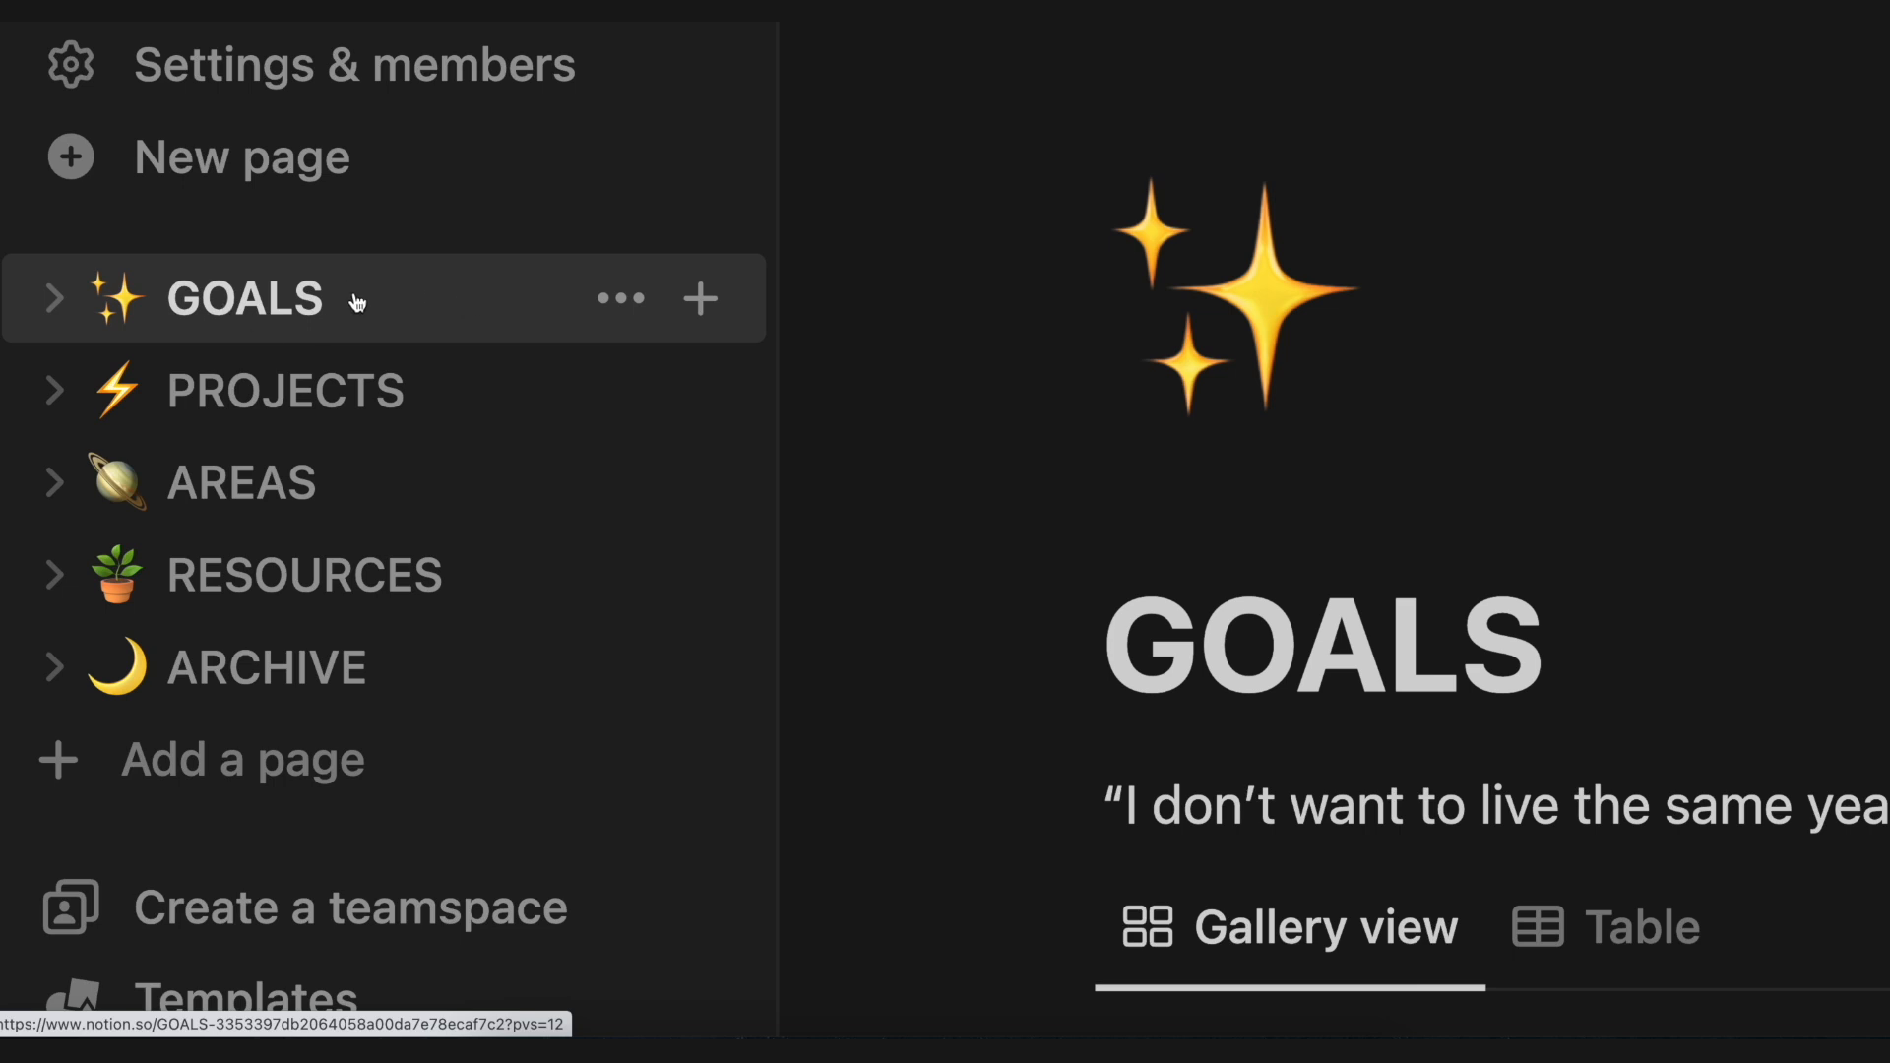
mouse_move(390, 309)
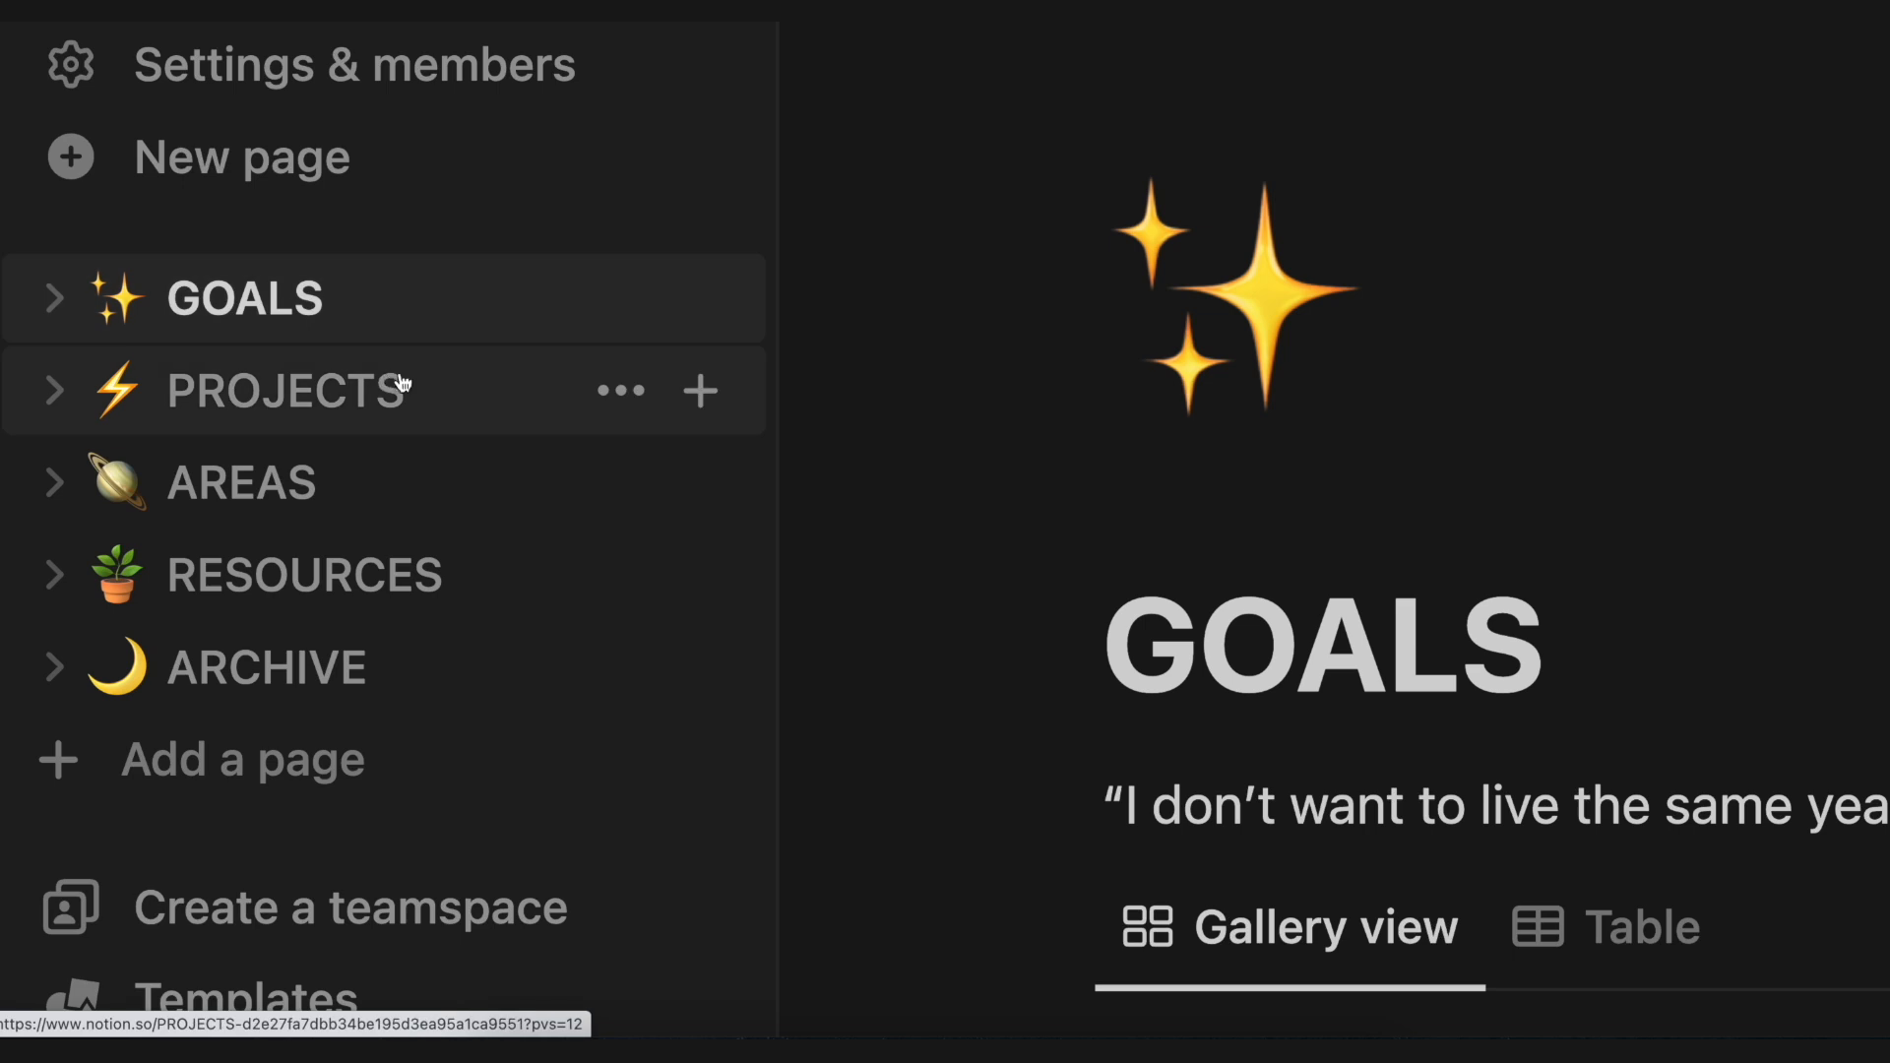
mouse_move(449, 396)
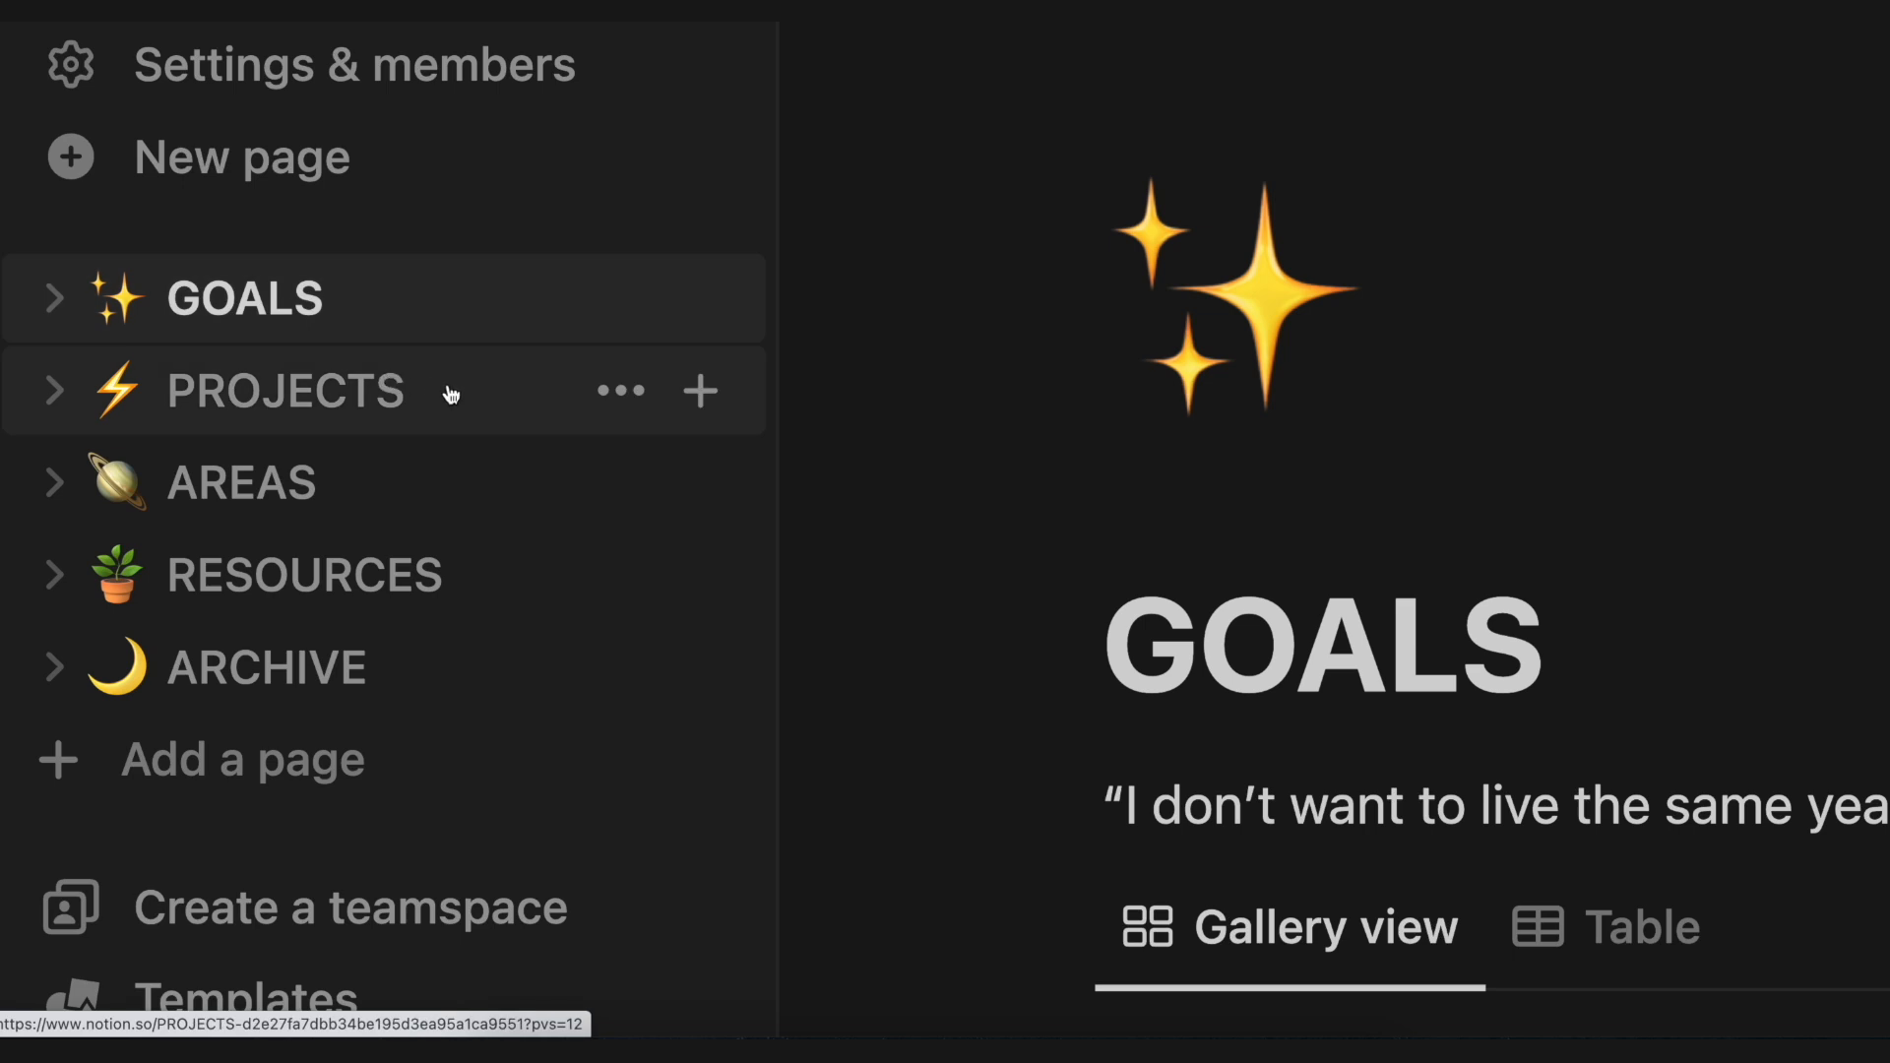
mouse_move(408, 307)
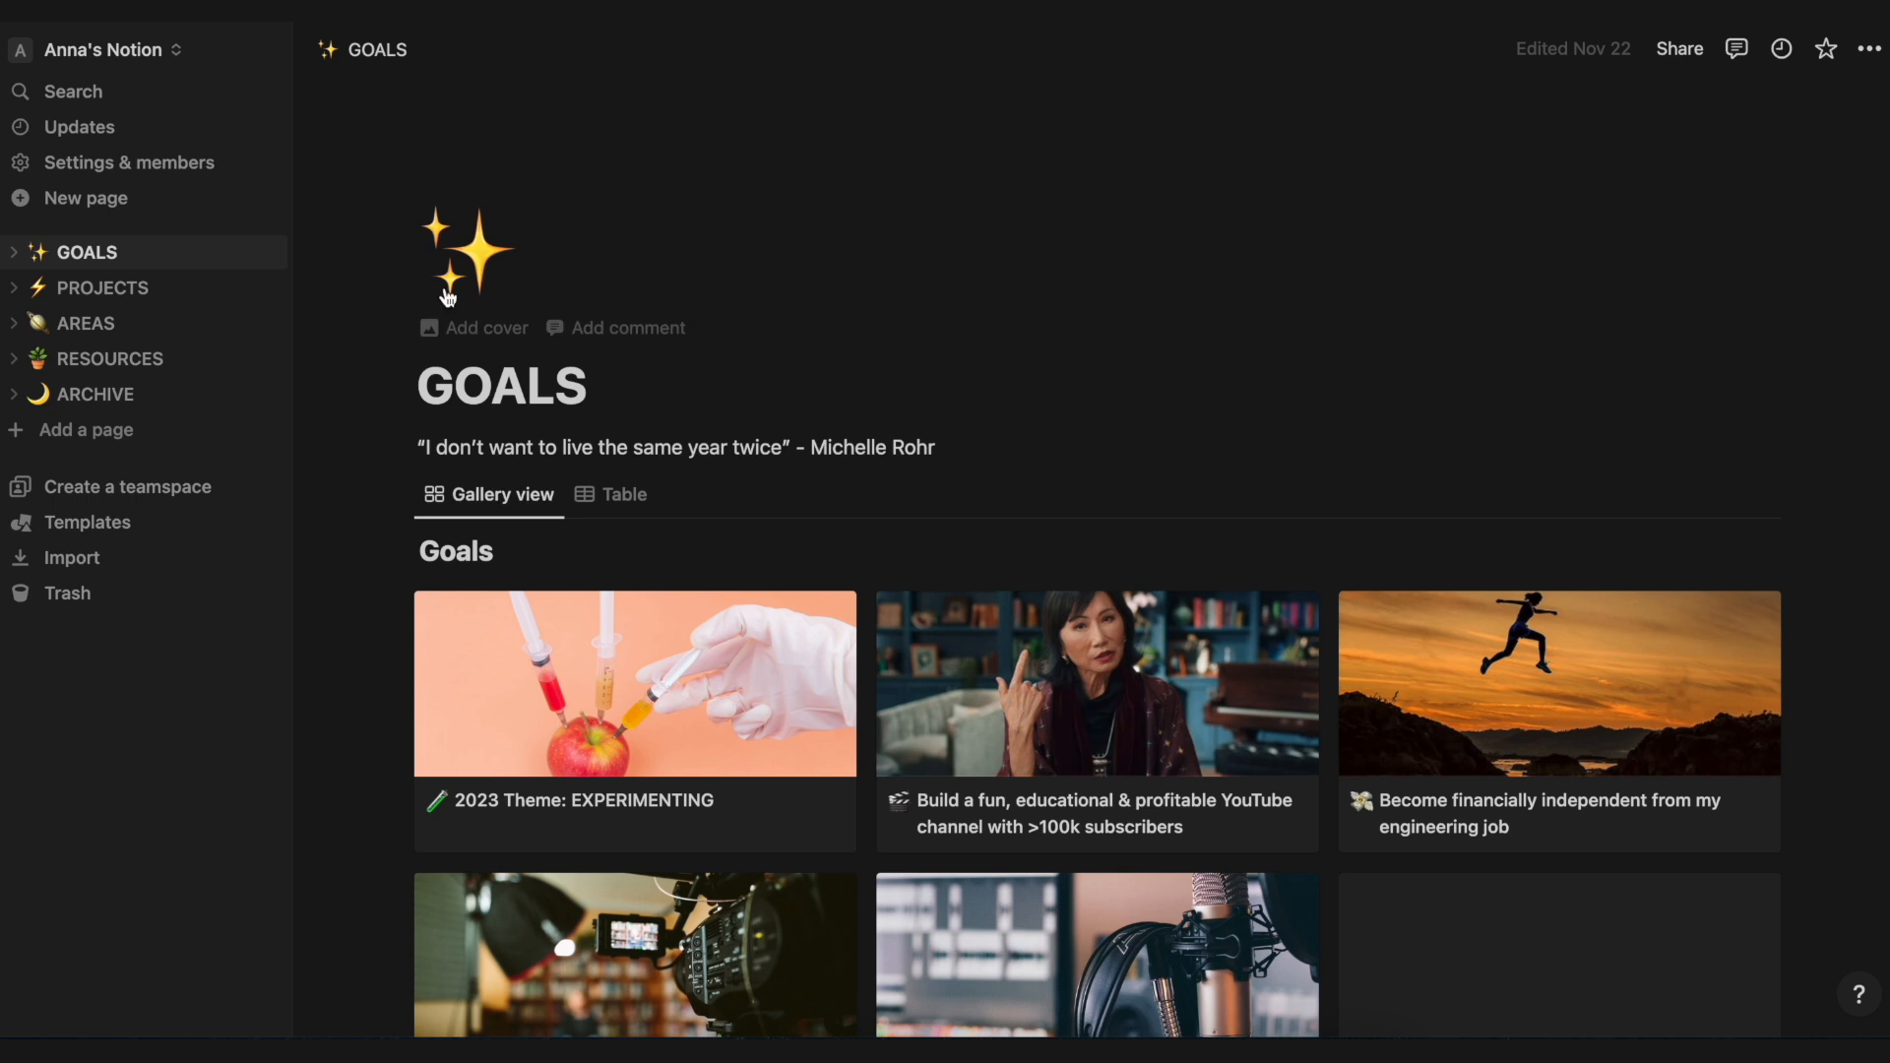
mouse_move(1124, 506)
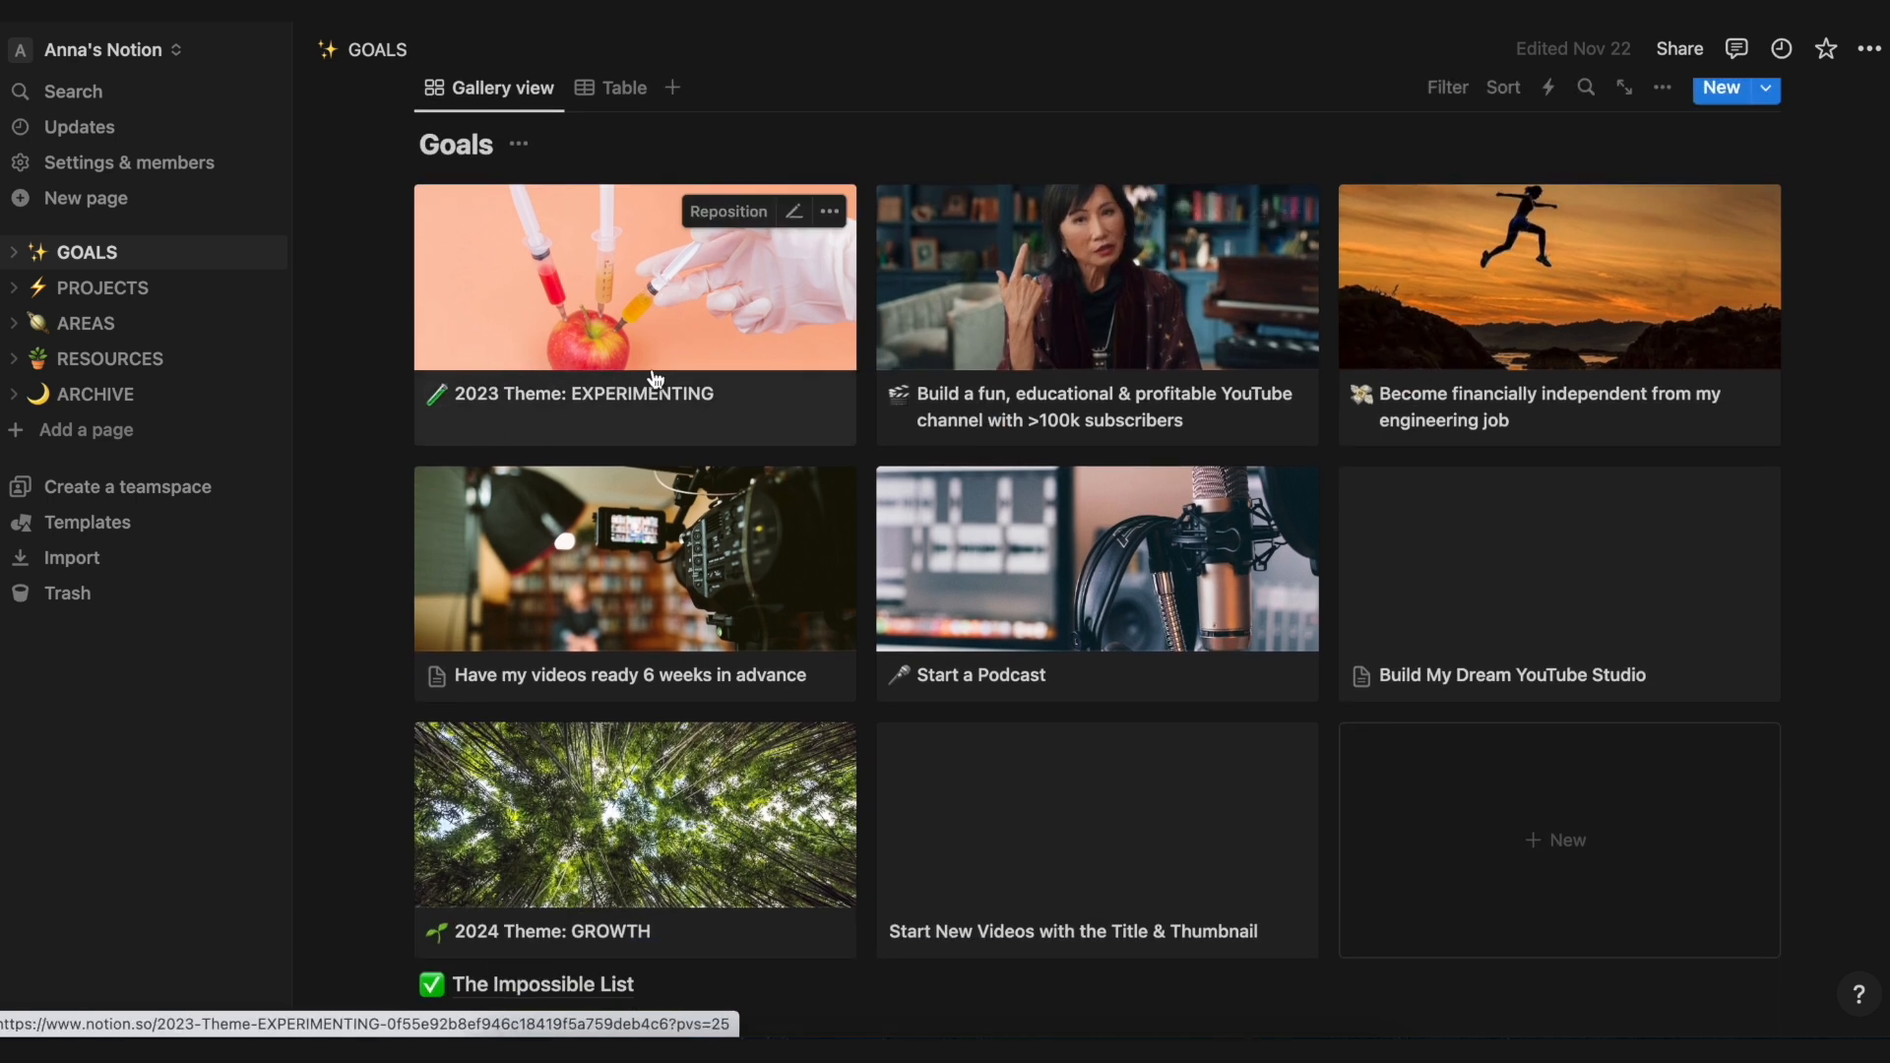
mouse_move(1409, 518)
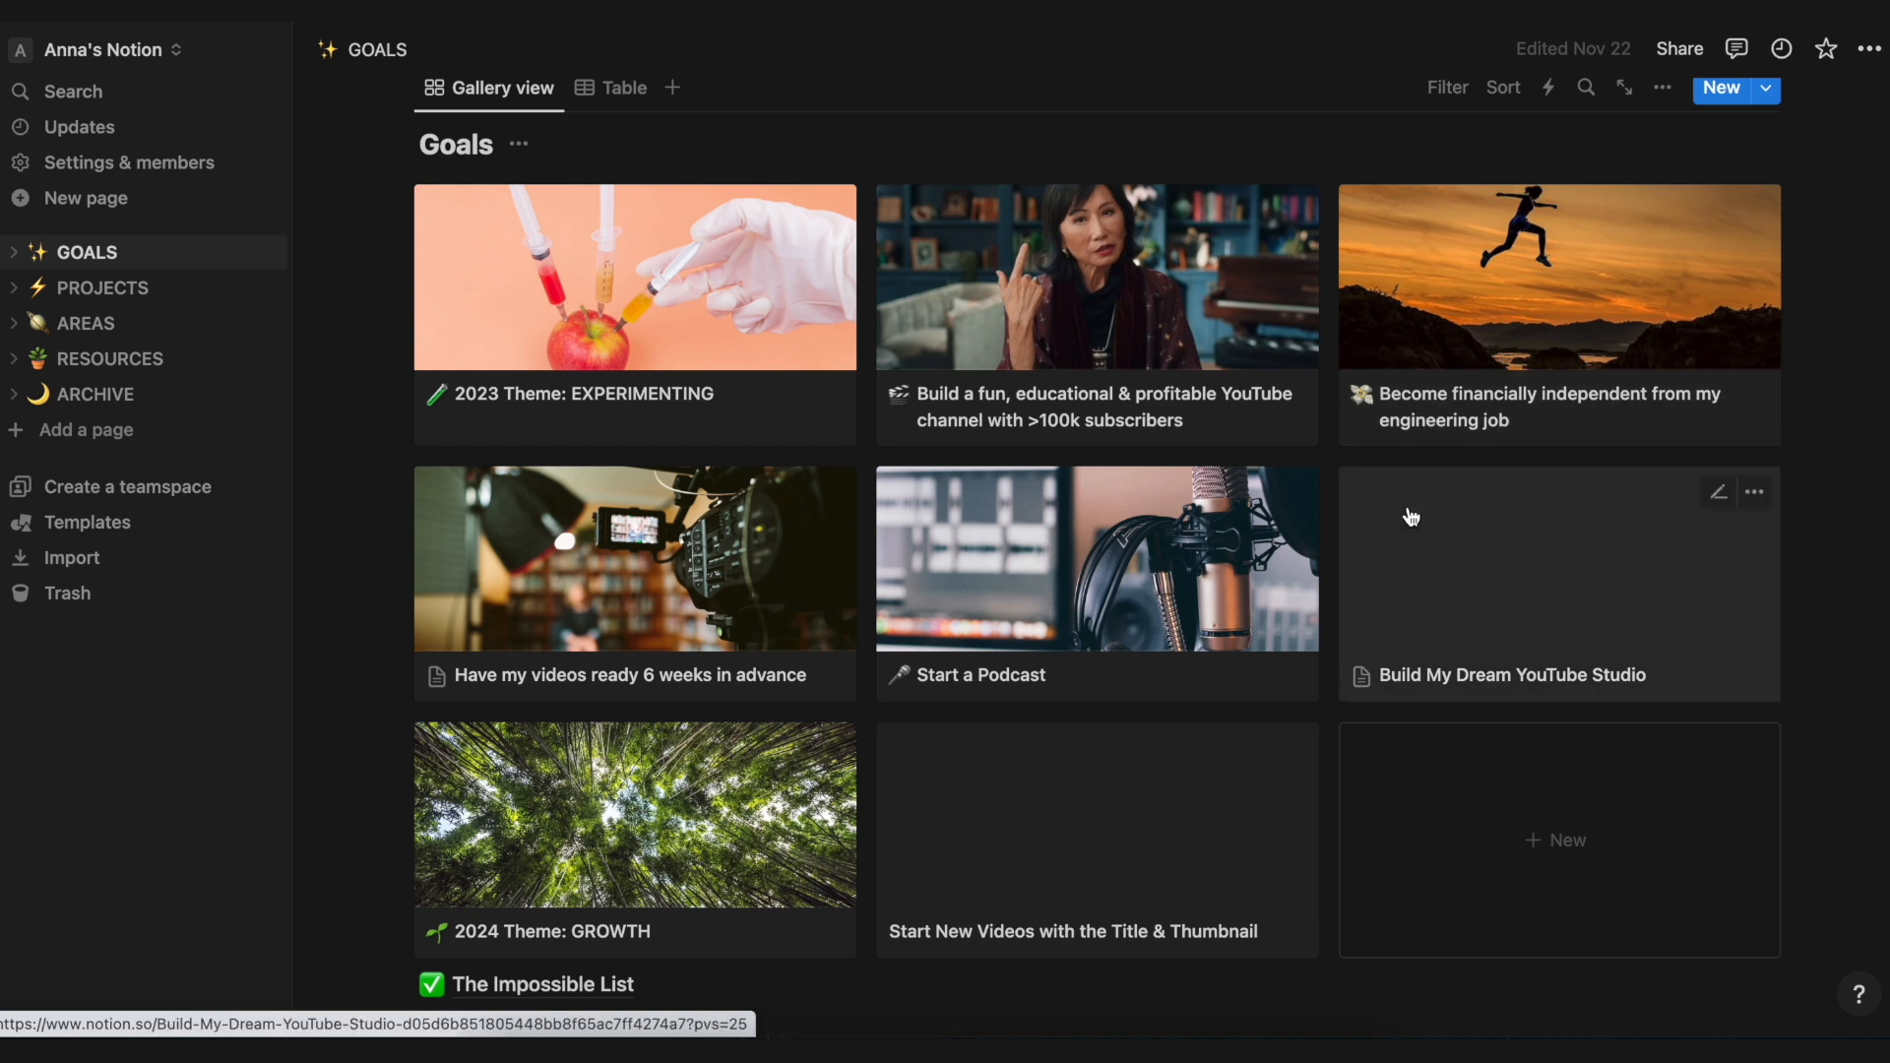
mouse_move(1388, 520)
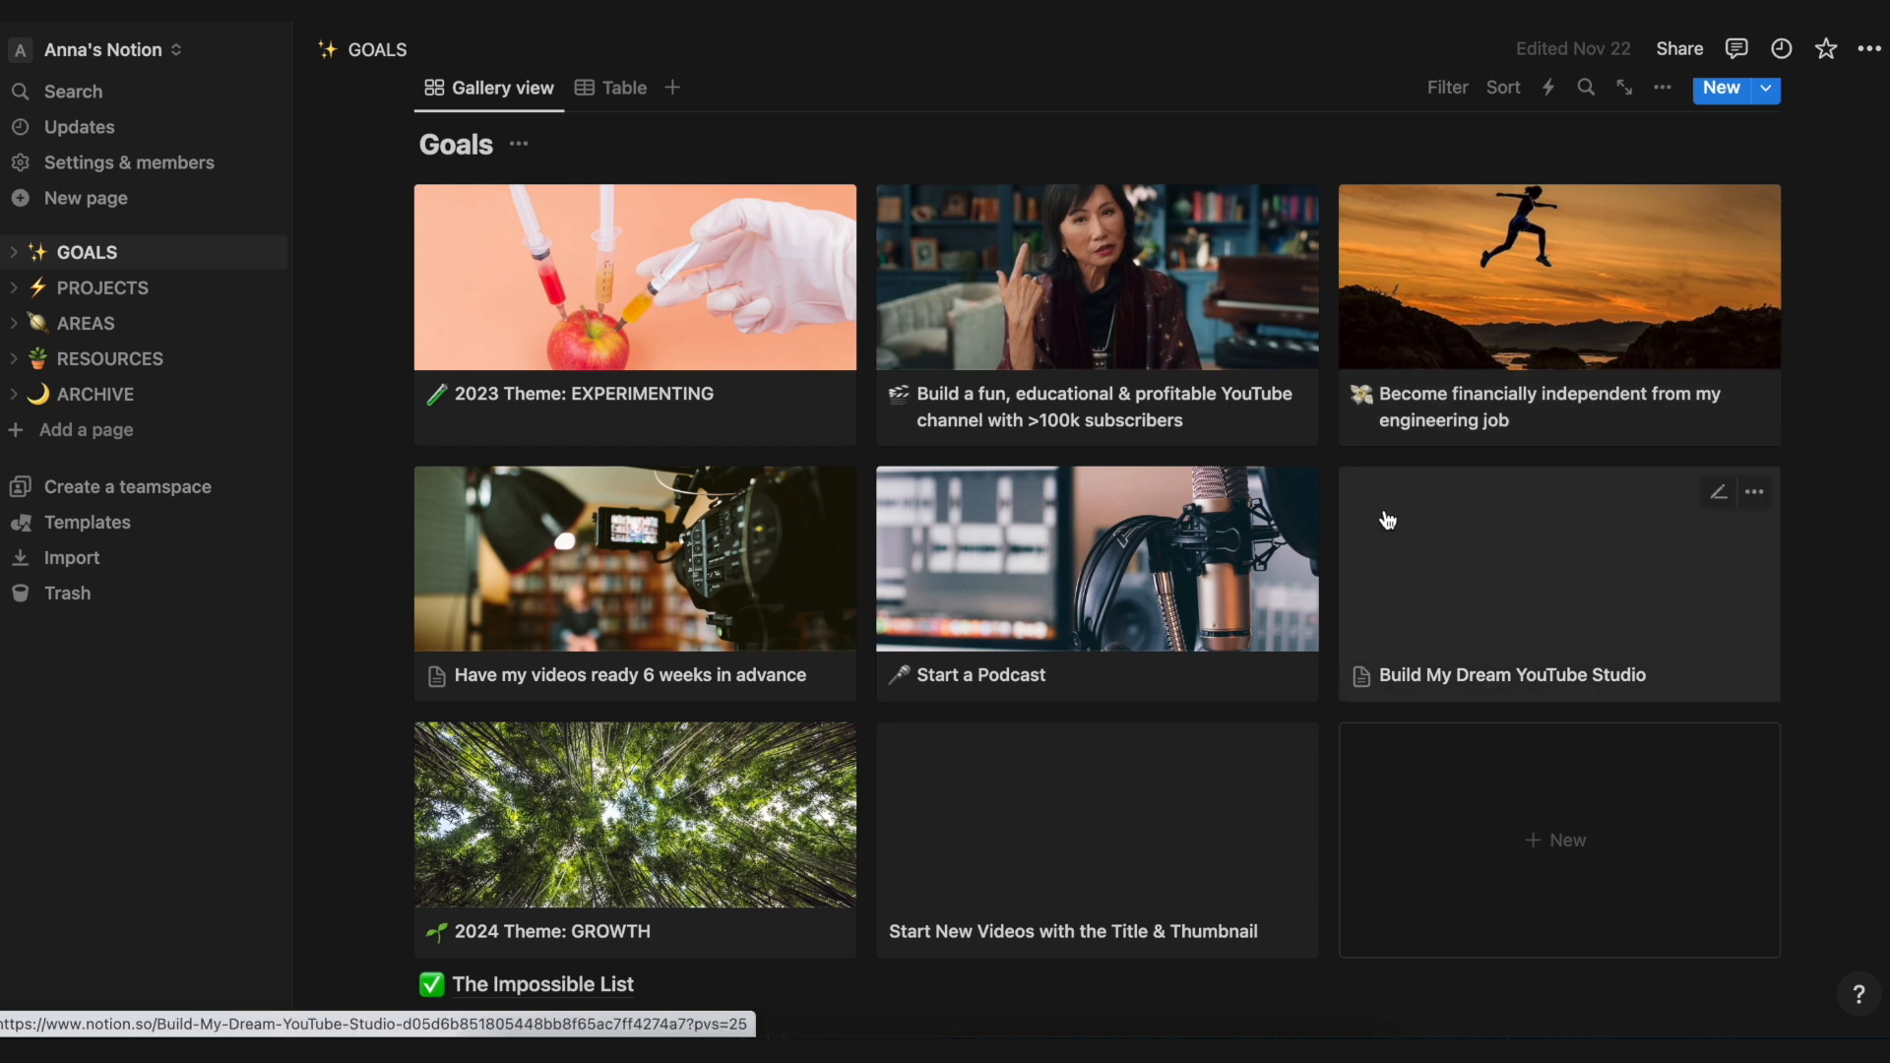
mouse_move(616, 825)
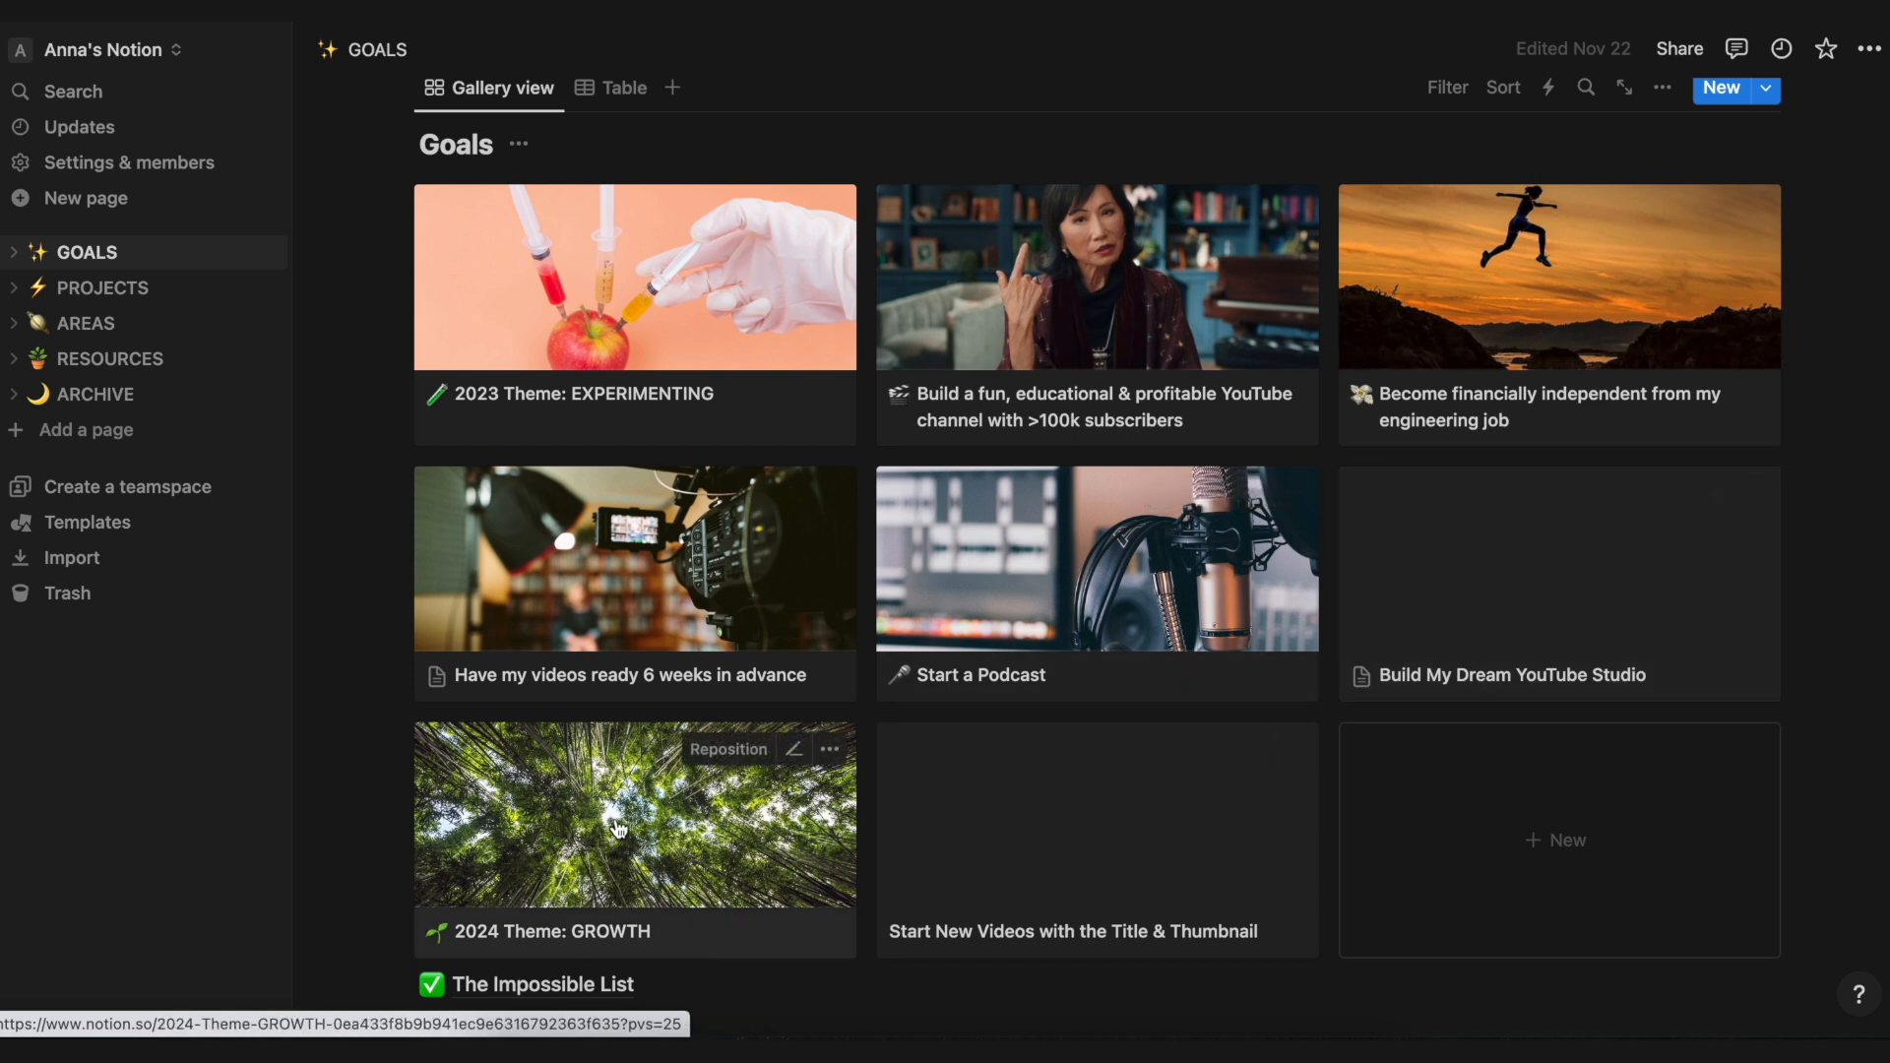
scroll("down", 3)
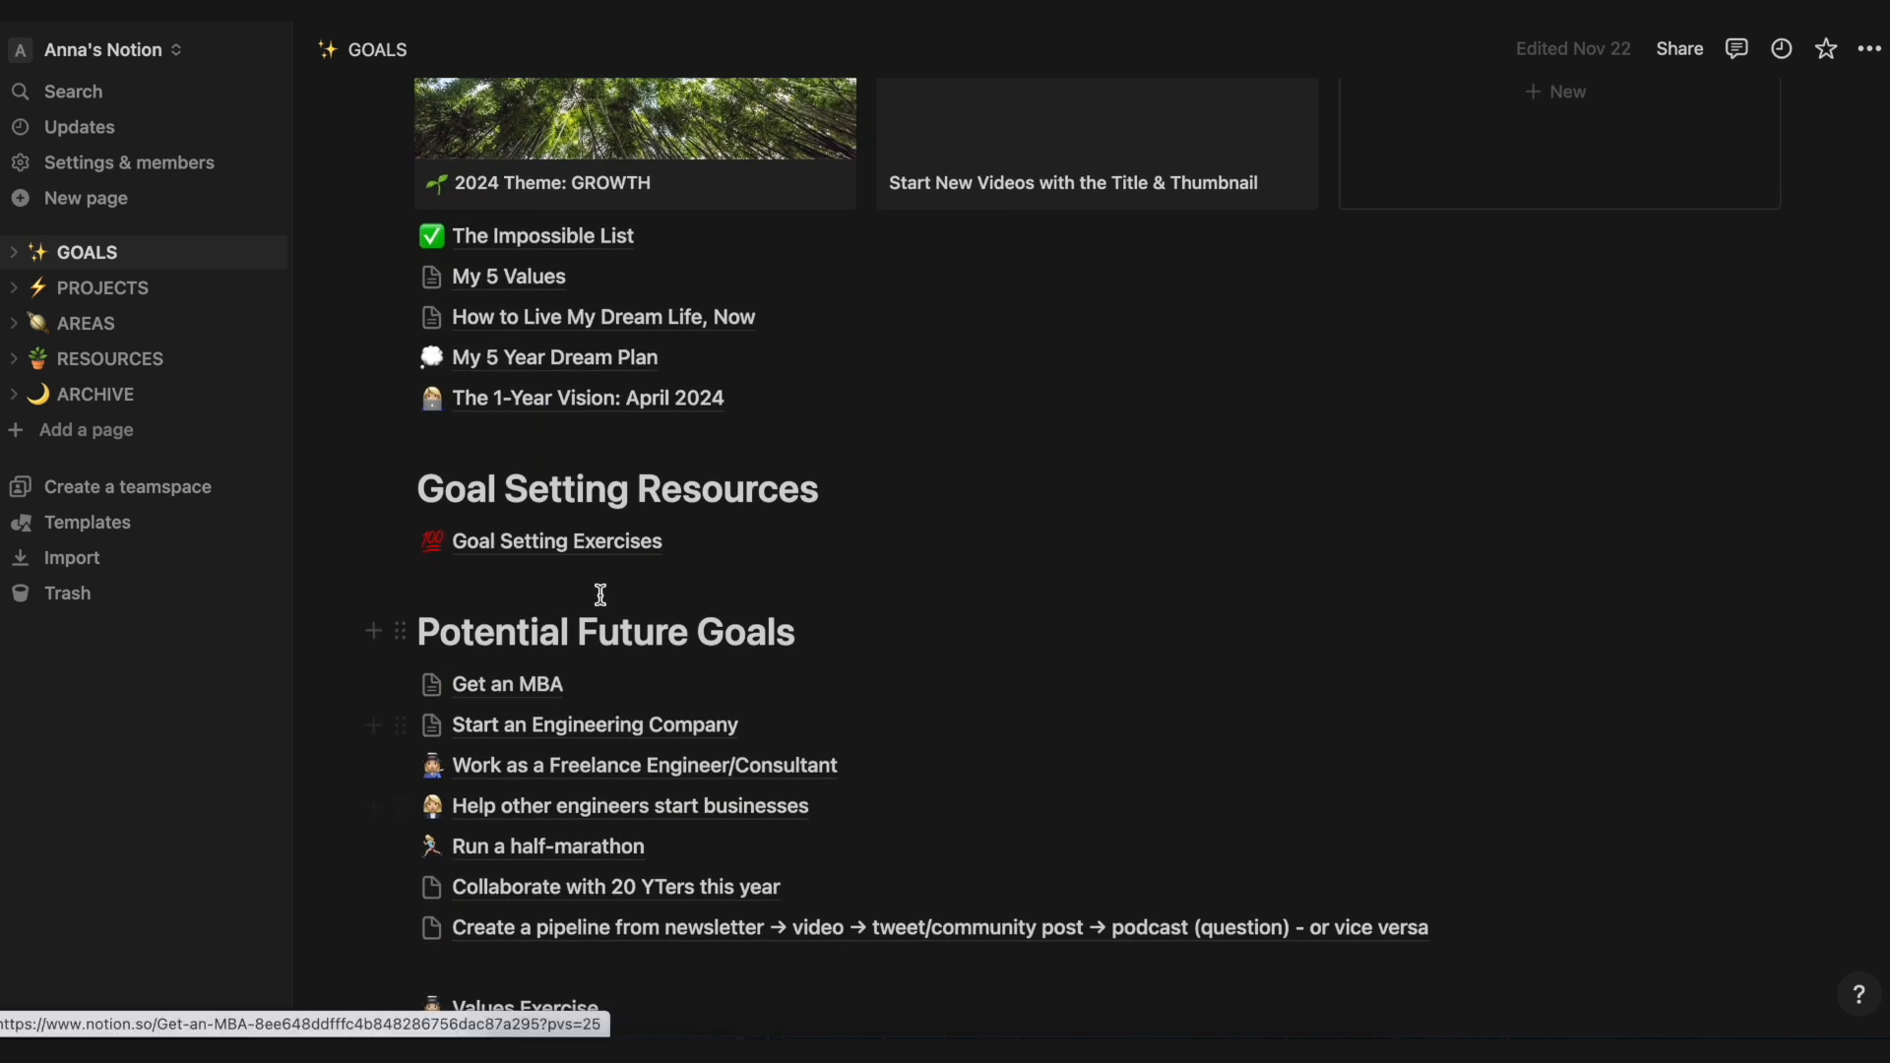
scroll("down", 3)
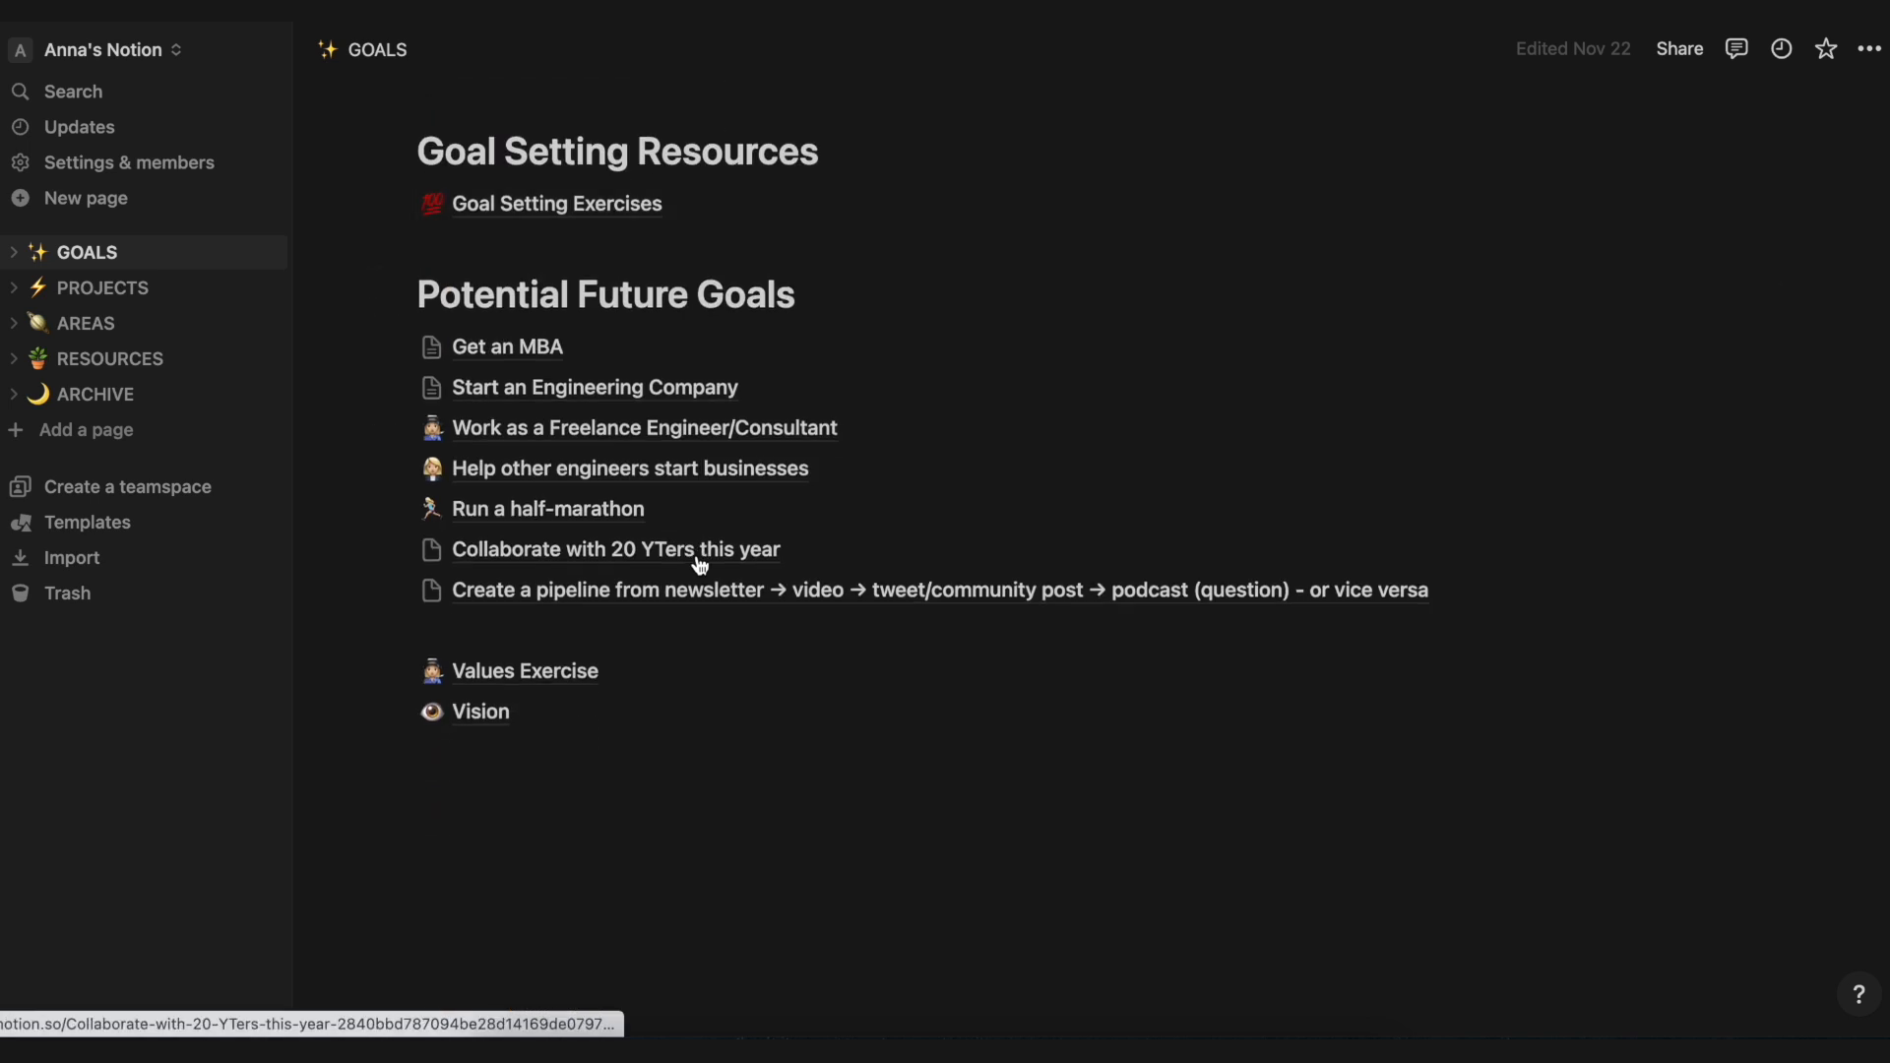
scroll("up", 3)
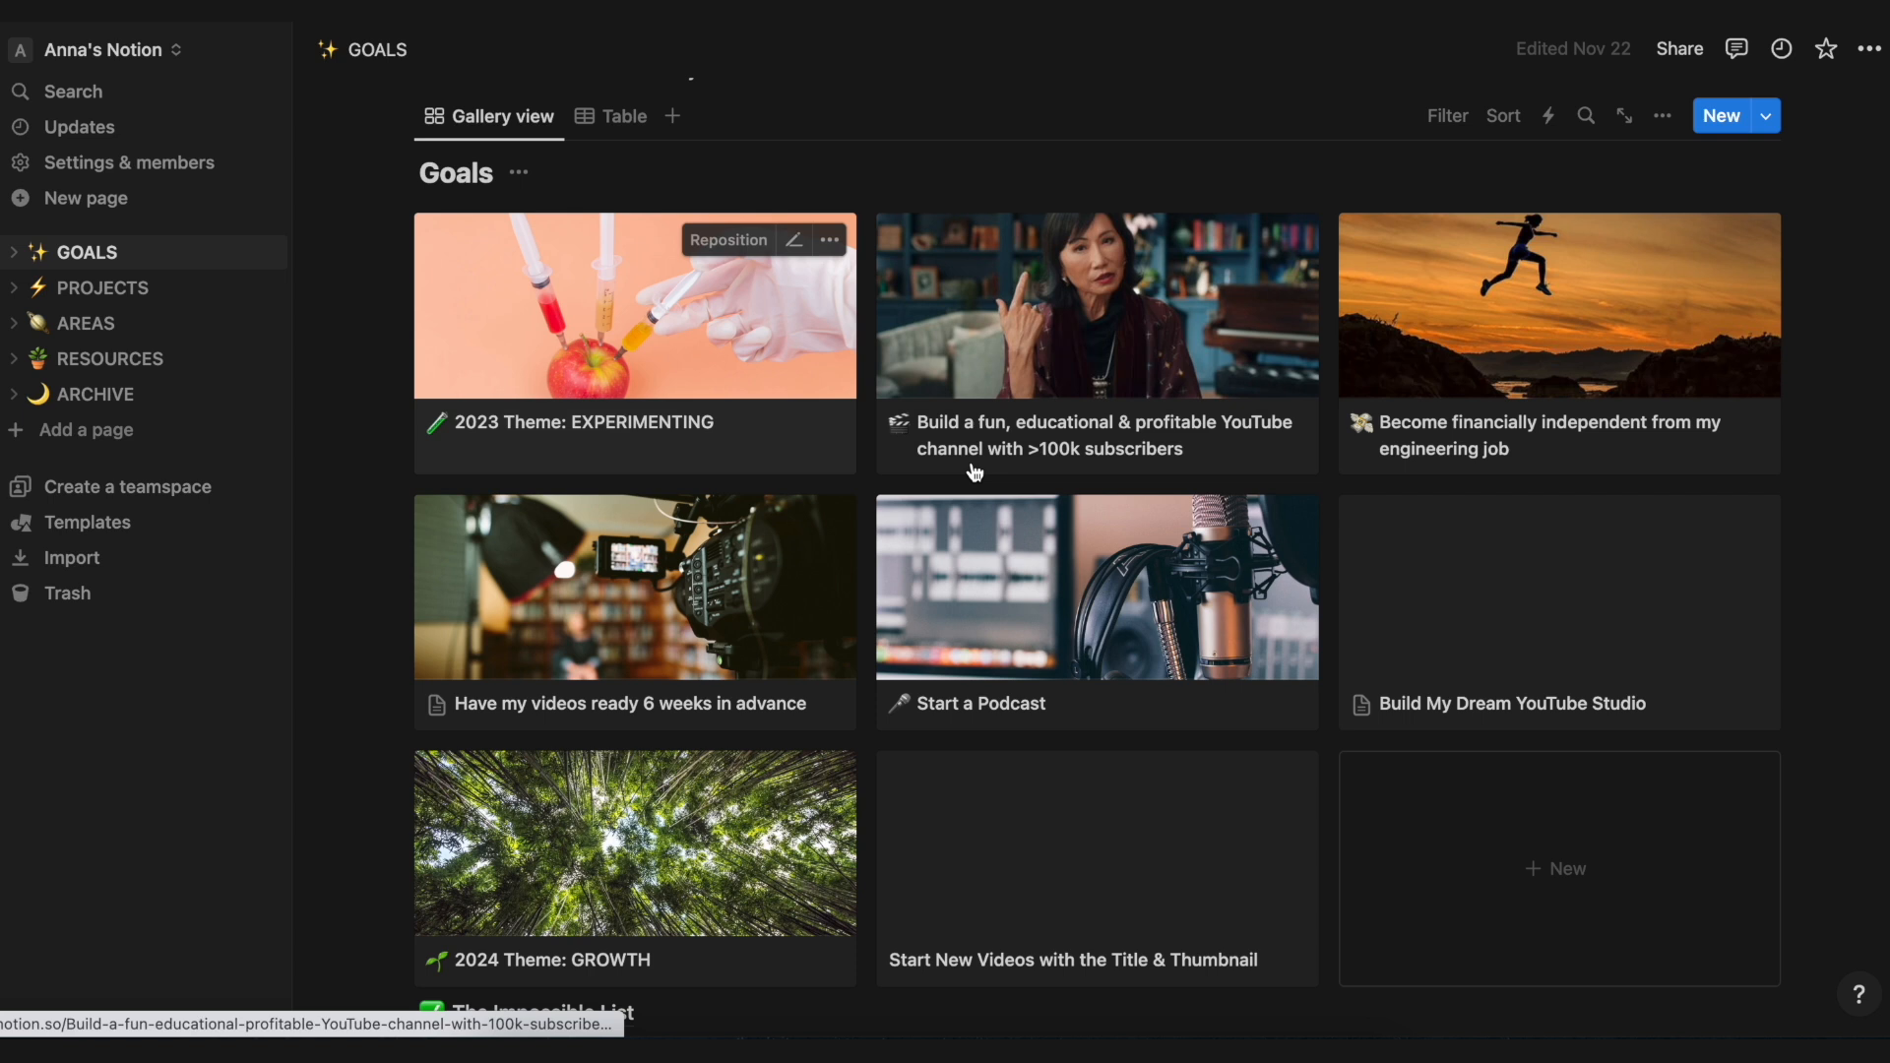
mouse_move(1608, 718)
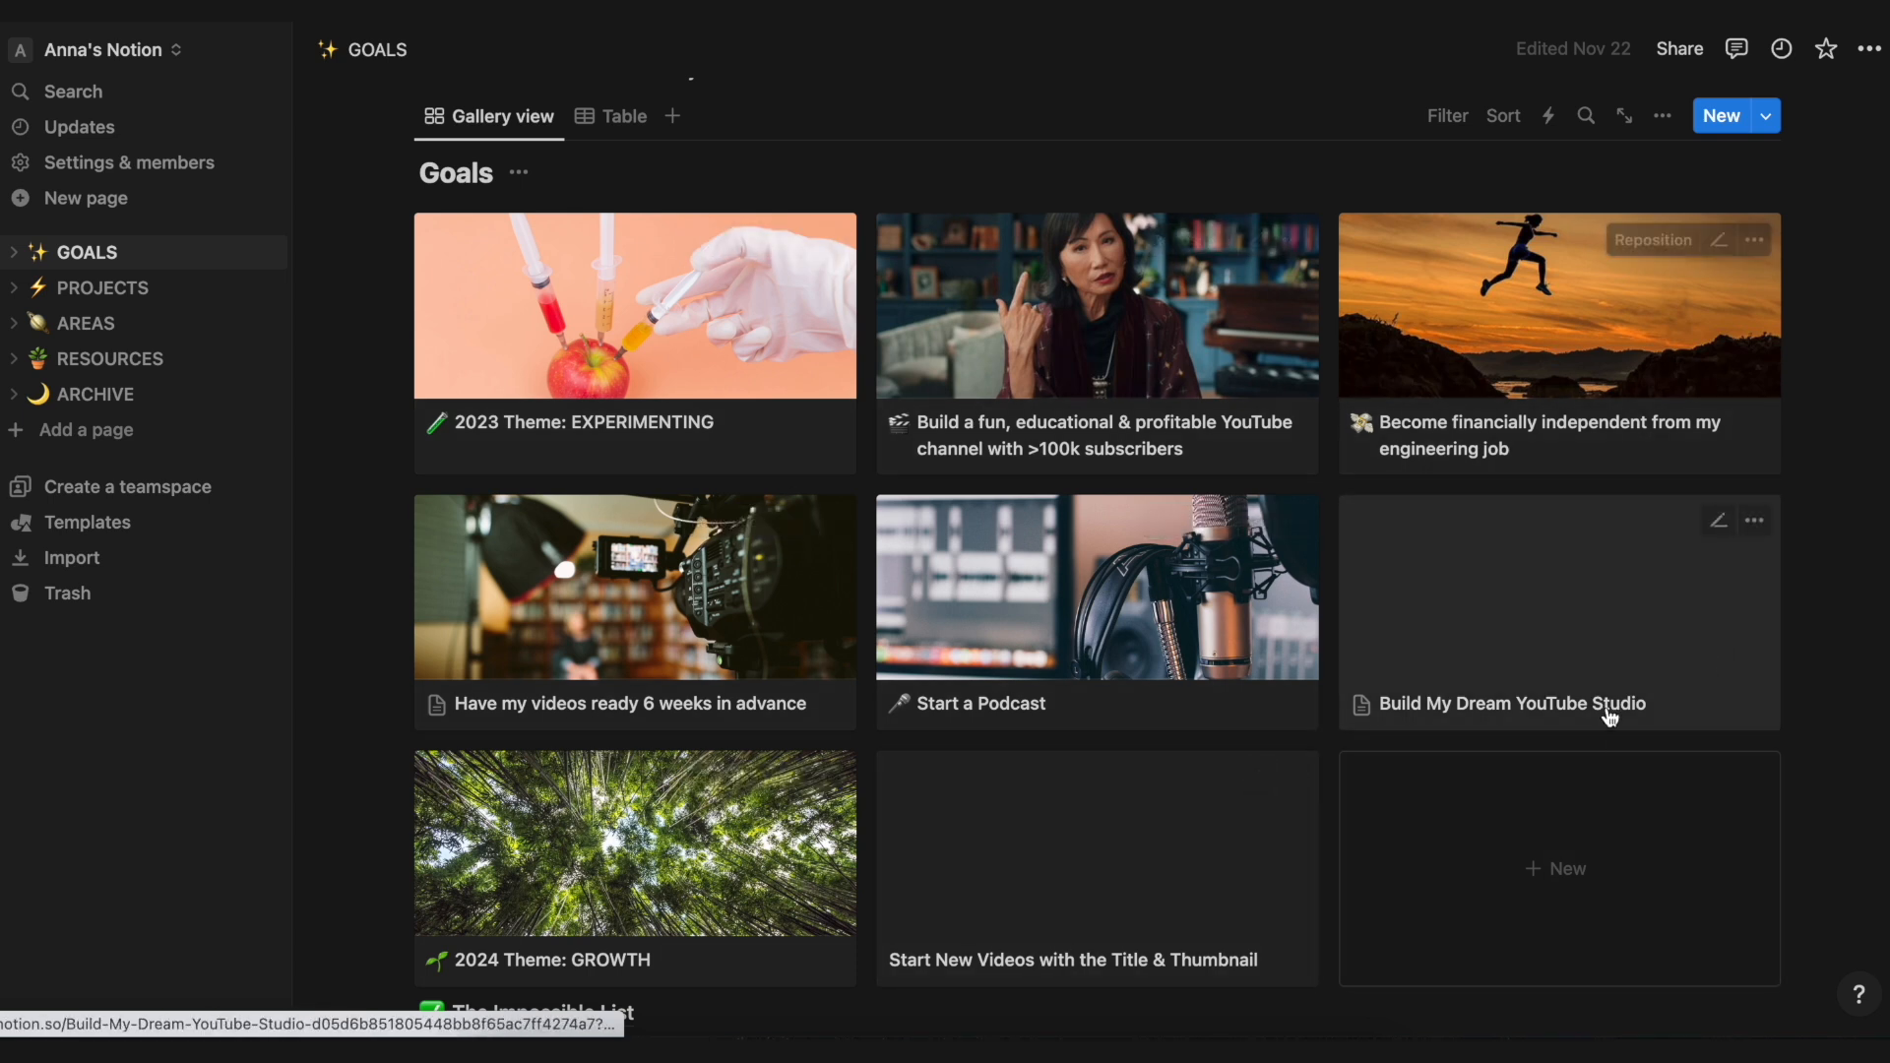
mouse_move(1484, 609)
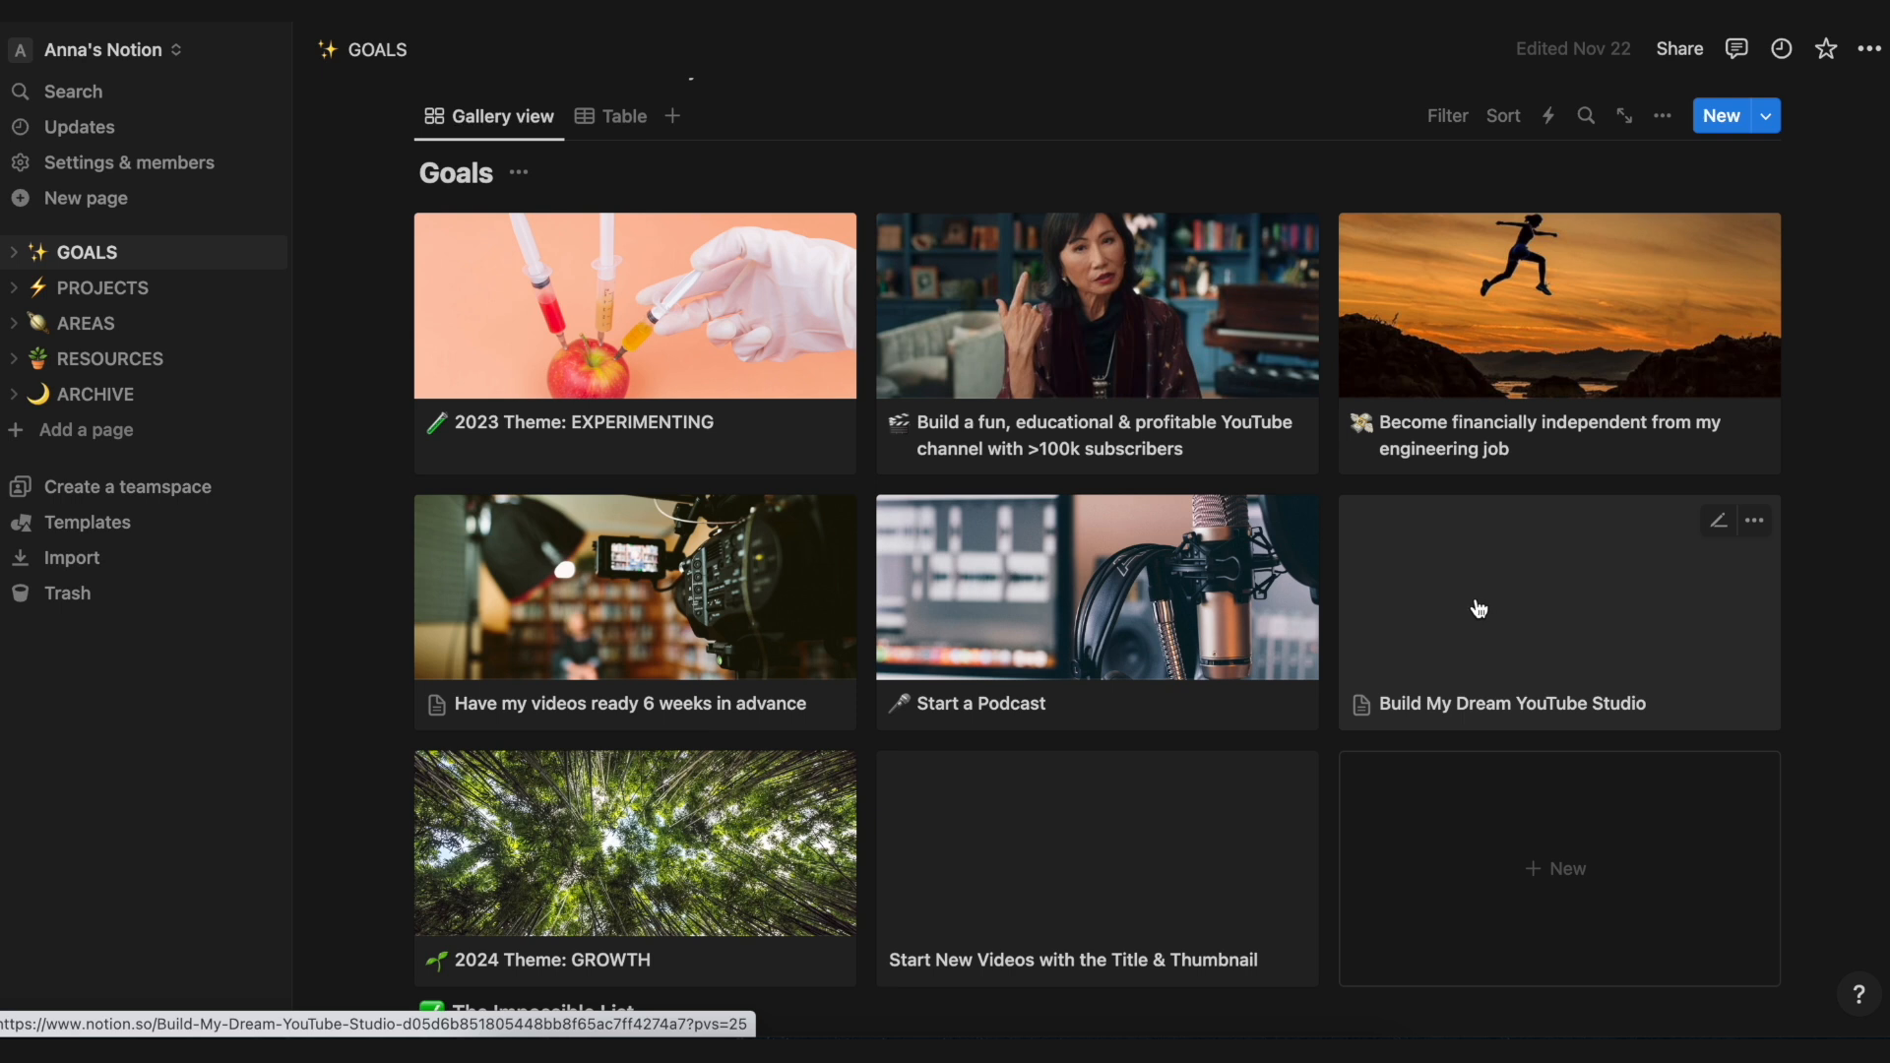
scroll("up", 3)
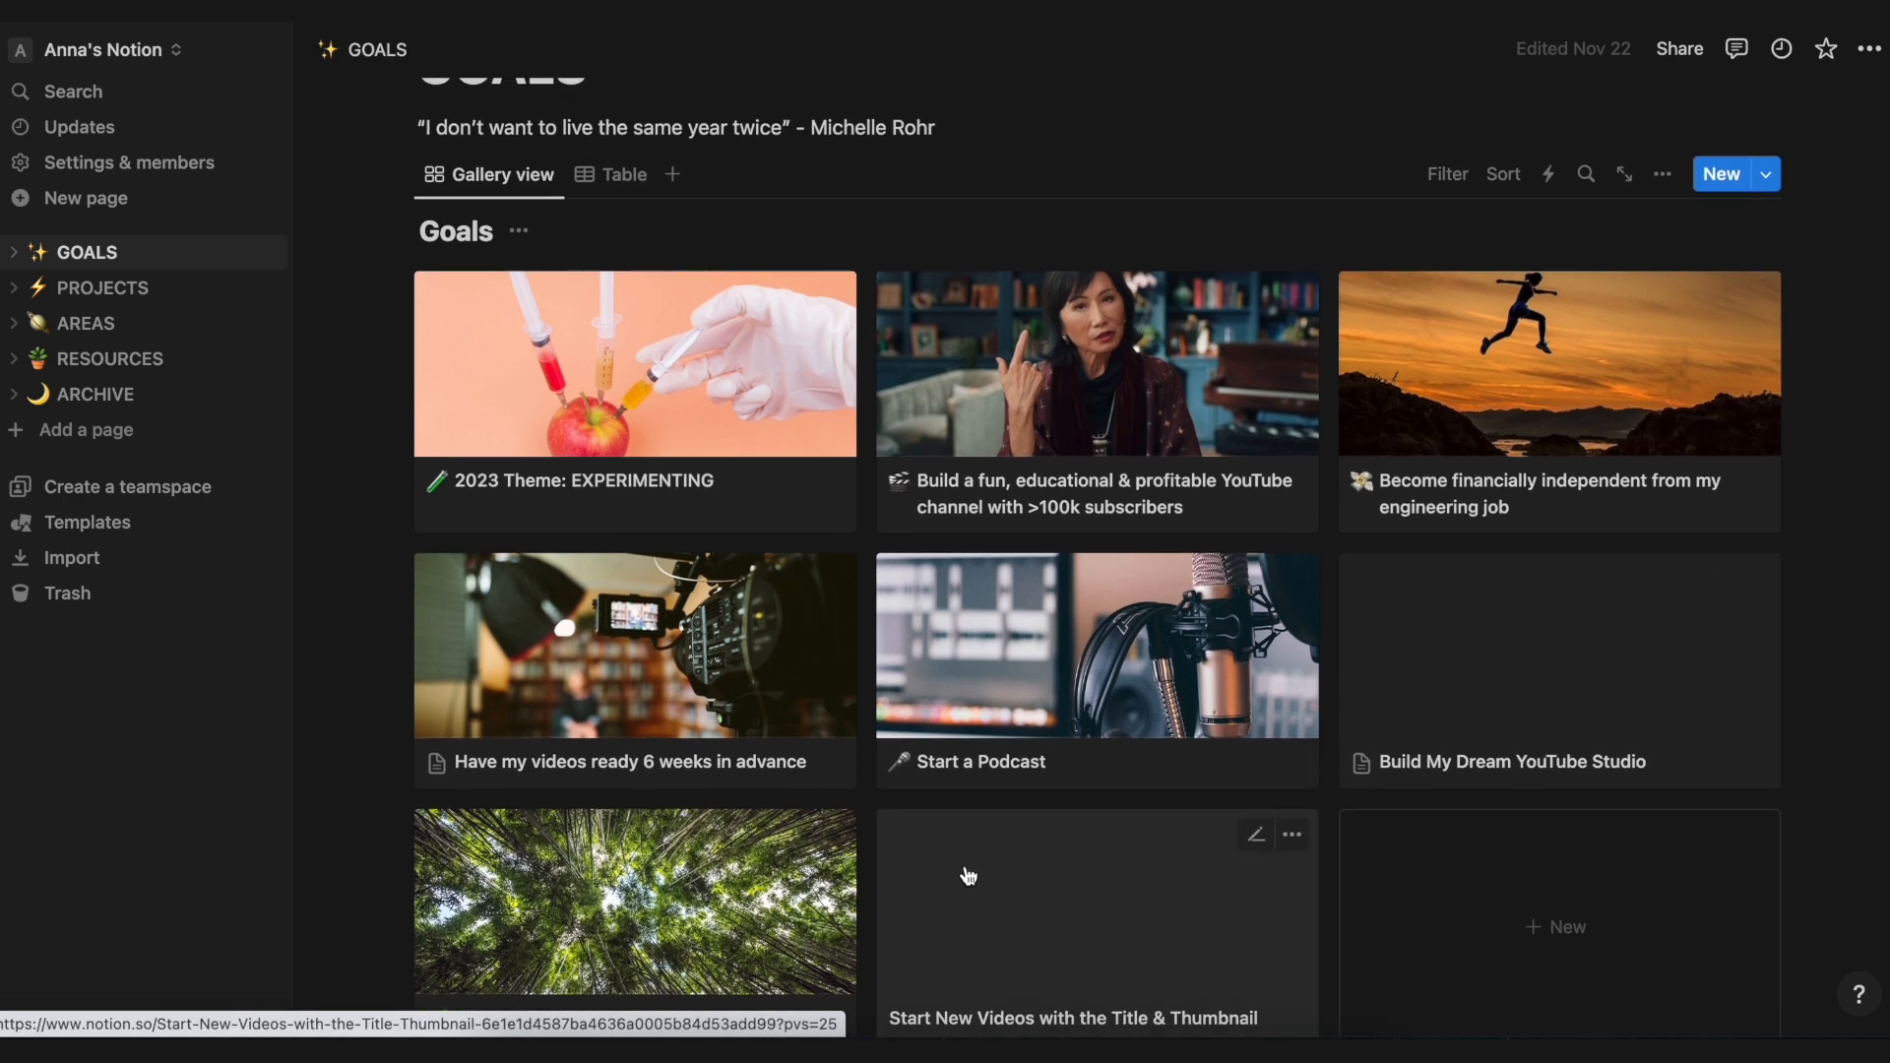
scroll("up", 3)
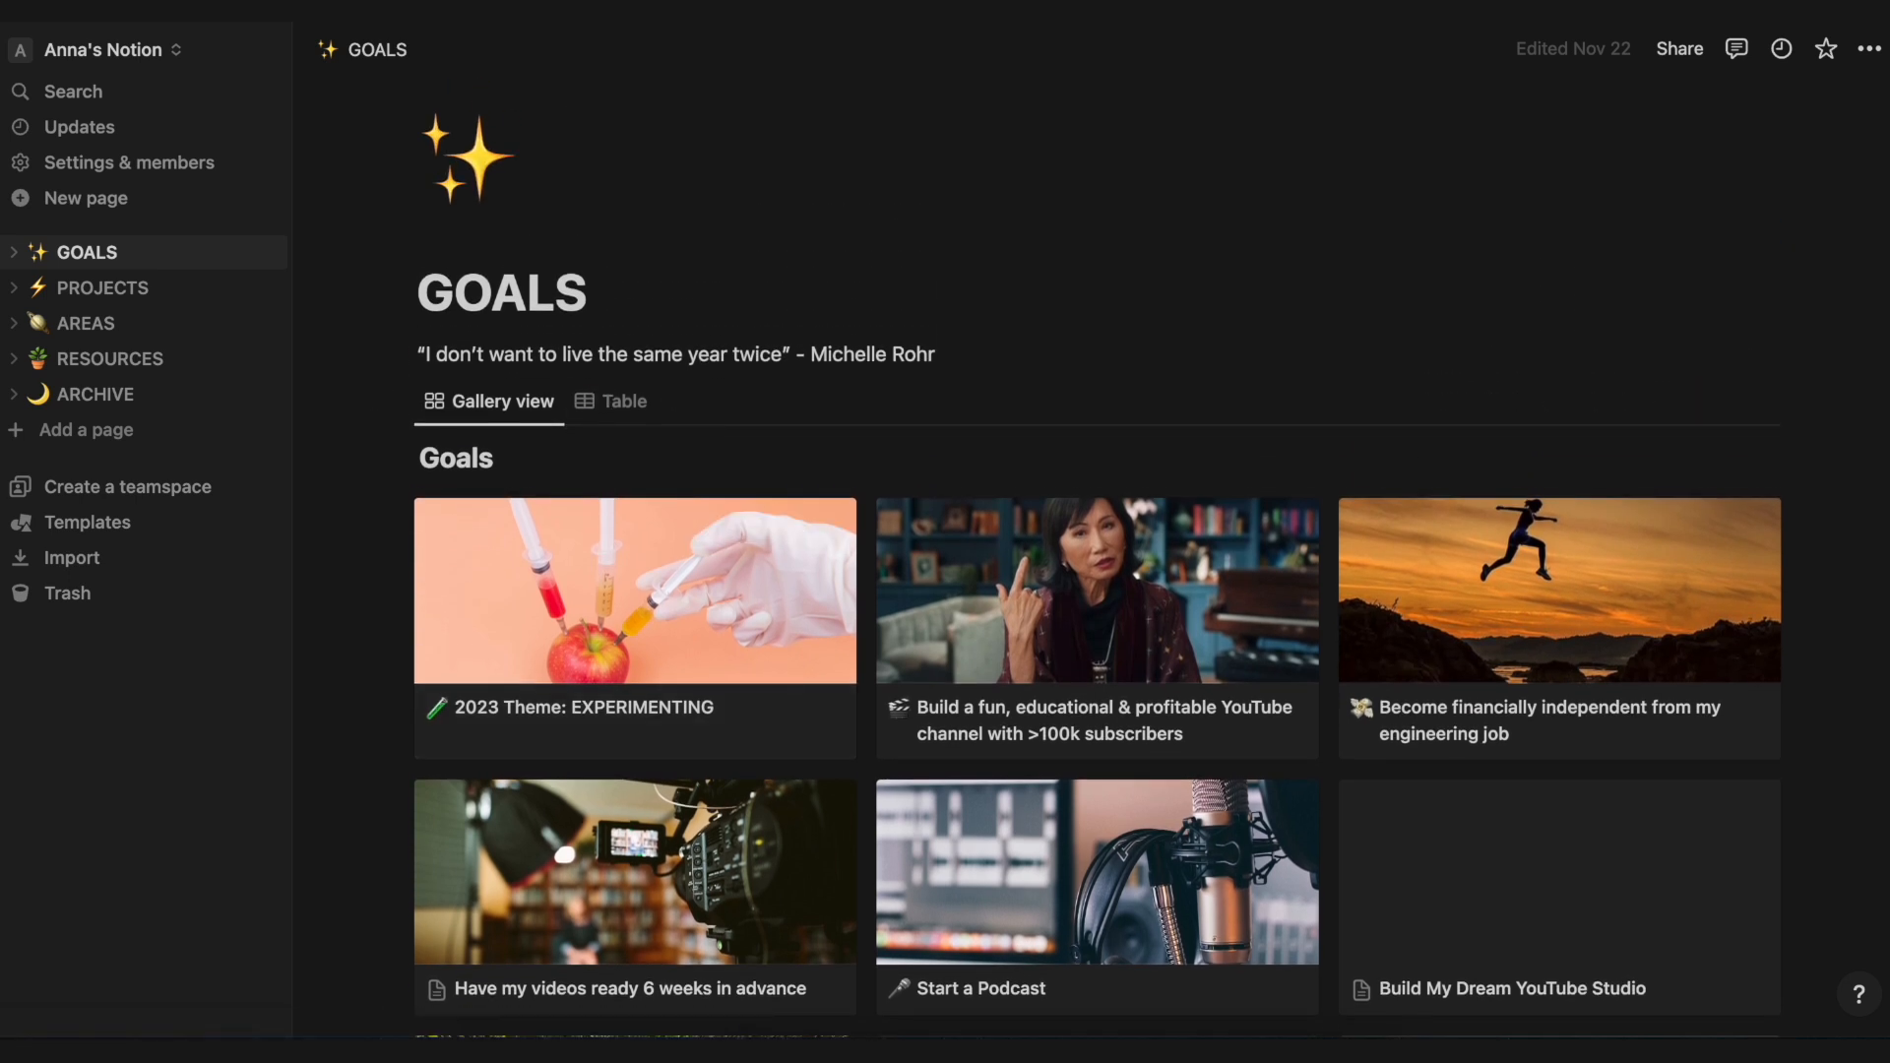
Step: Go to the Projects page and browse down through its gallery of project cards
left_click(106, 287)
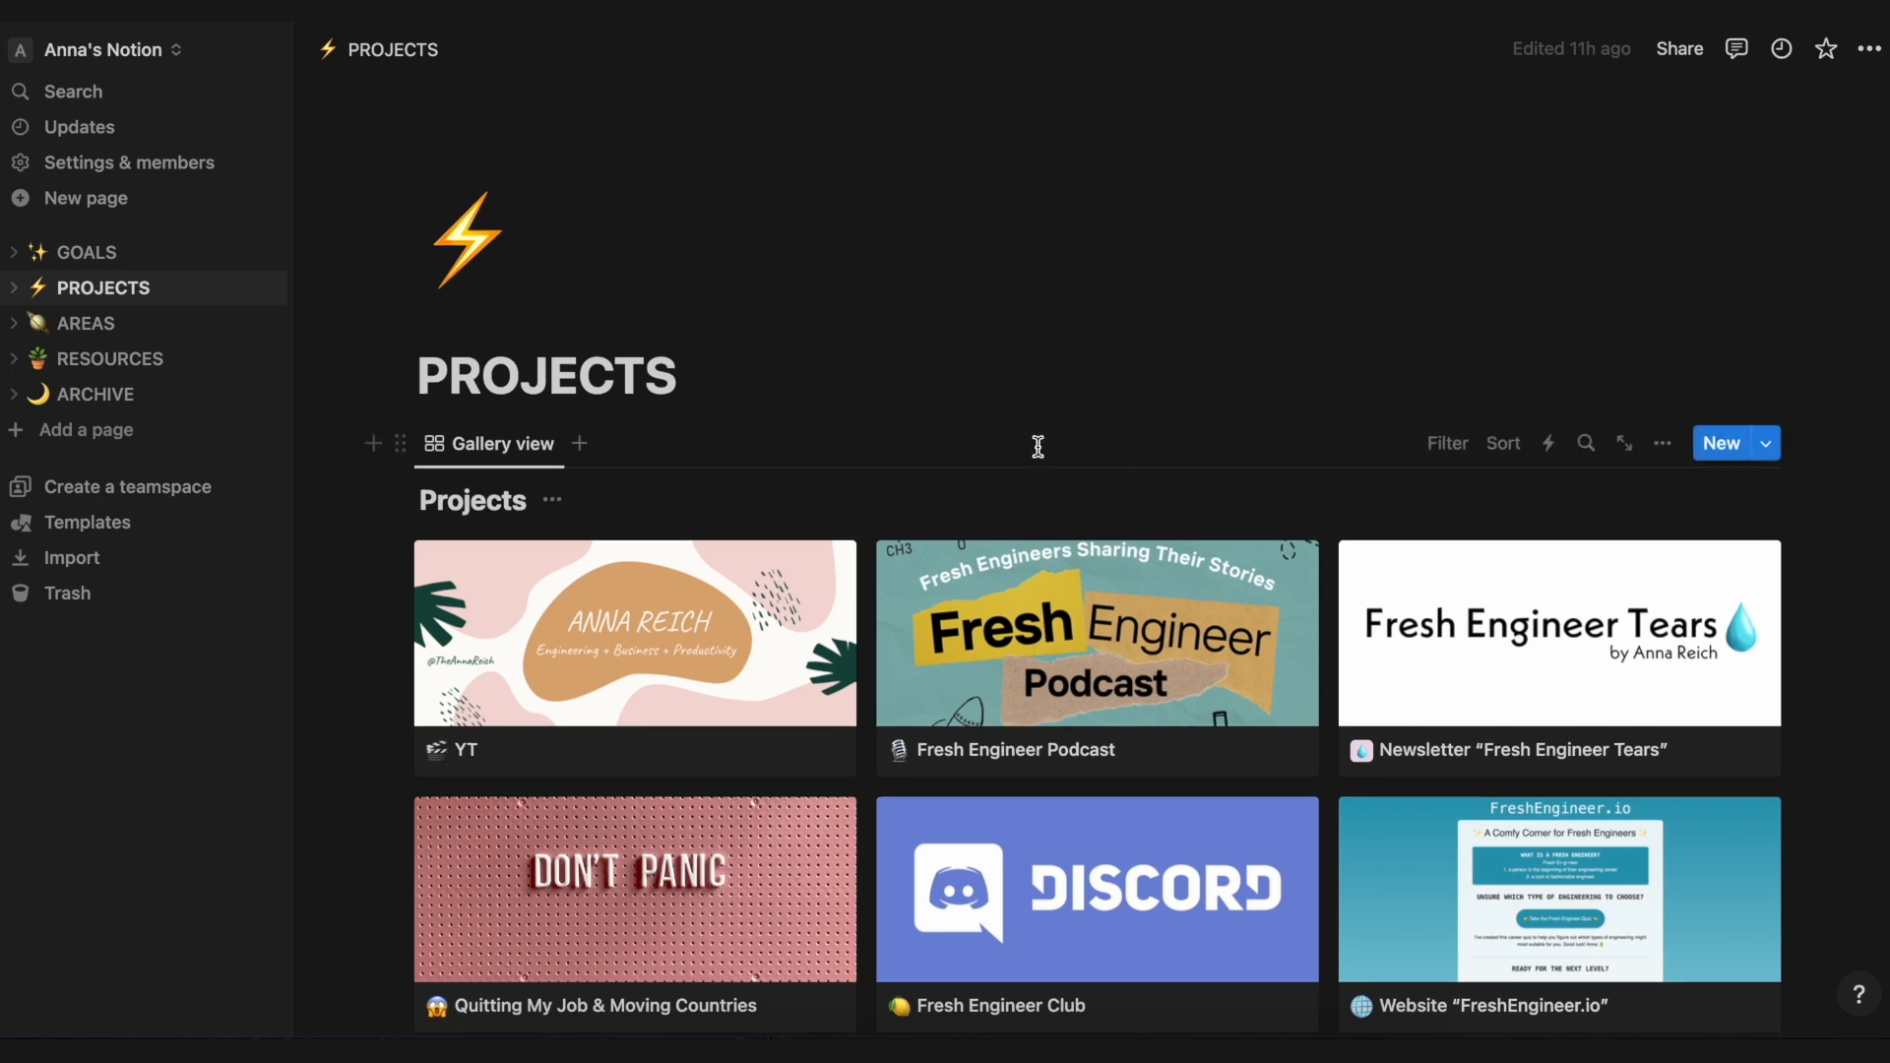
scroll("down", 3)
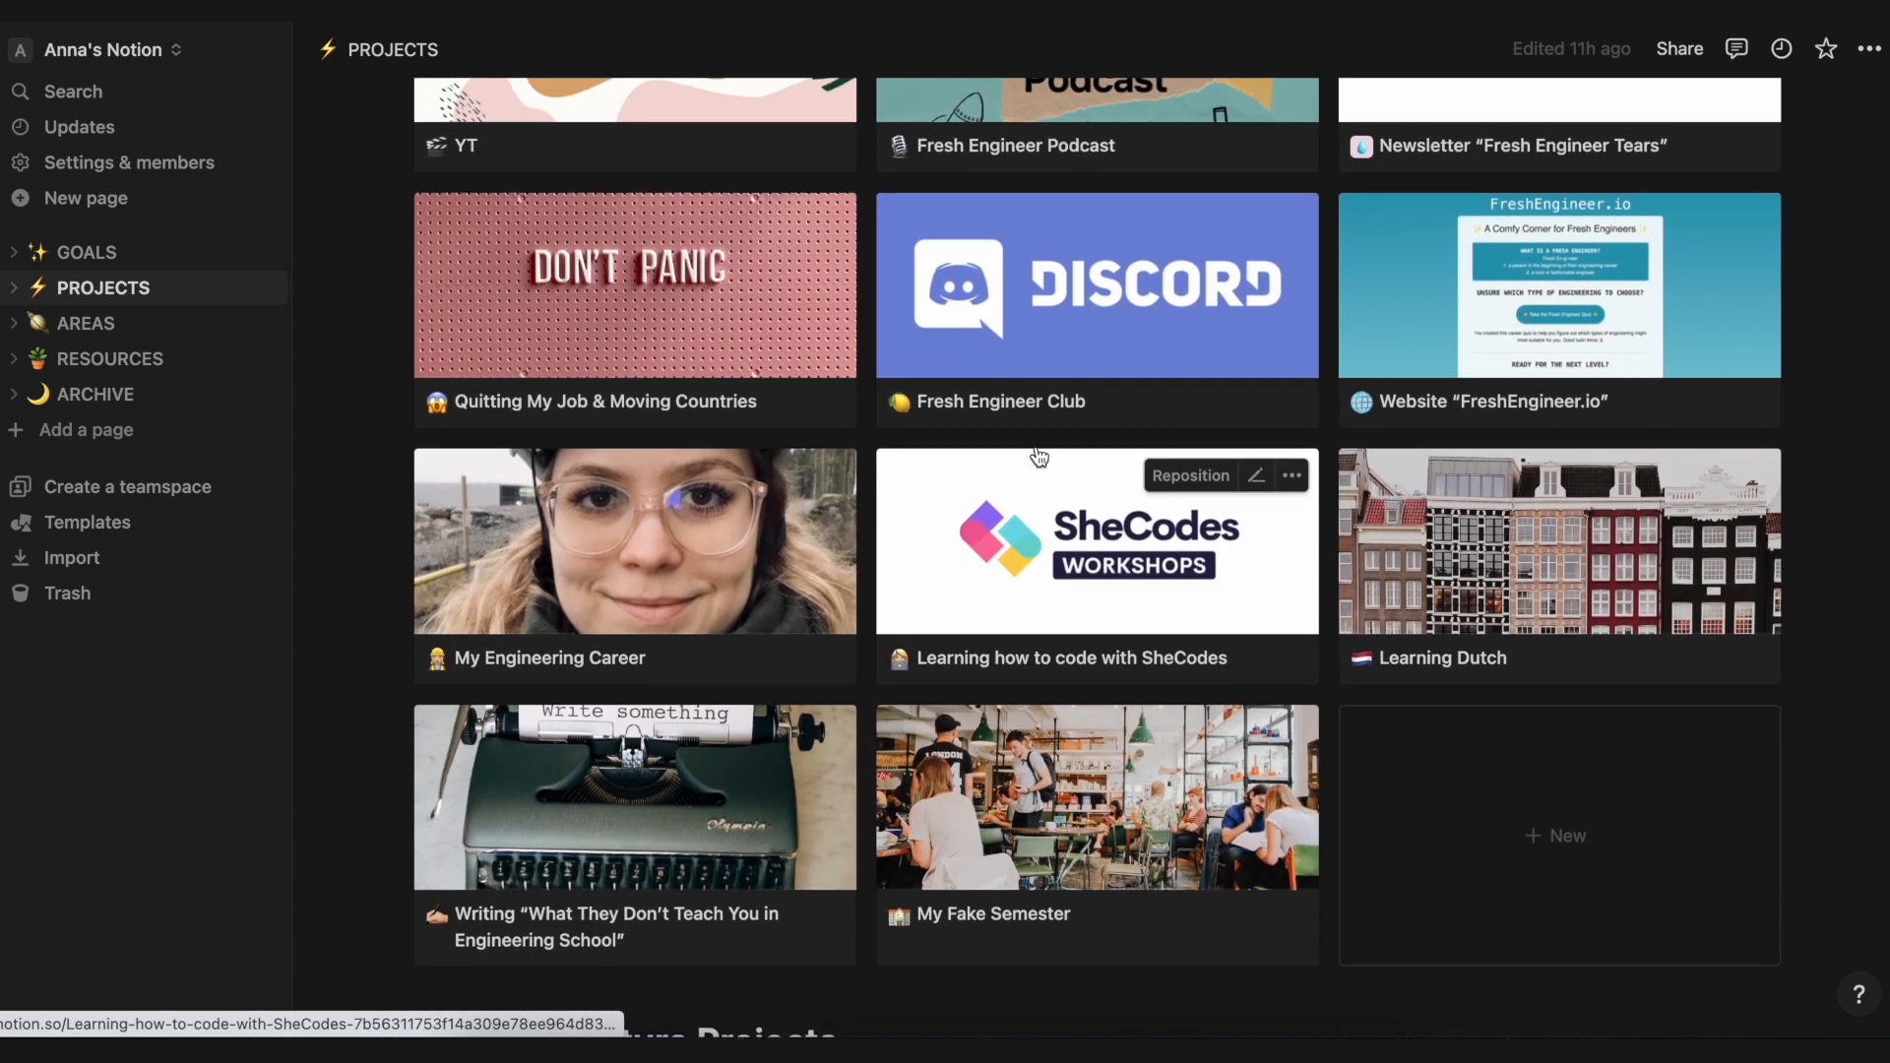
scroll("up", 3)
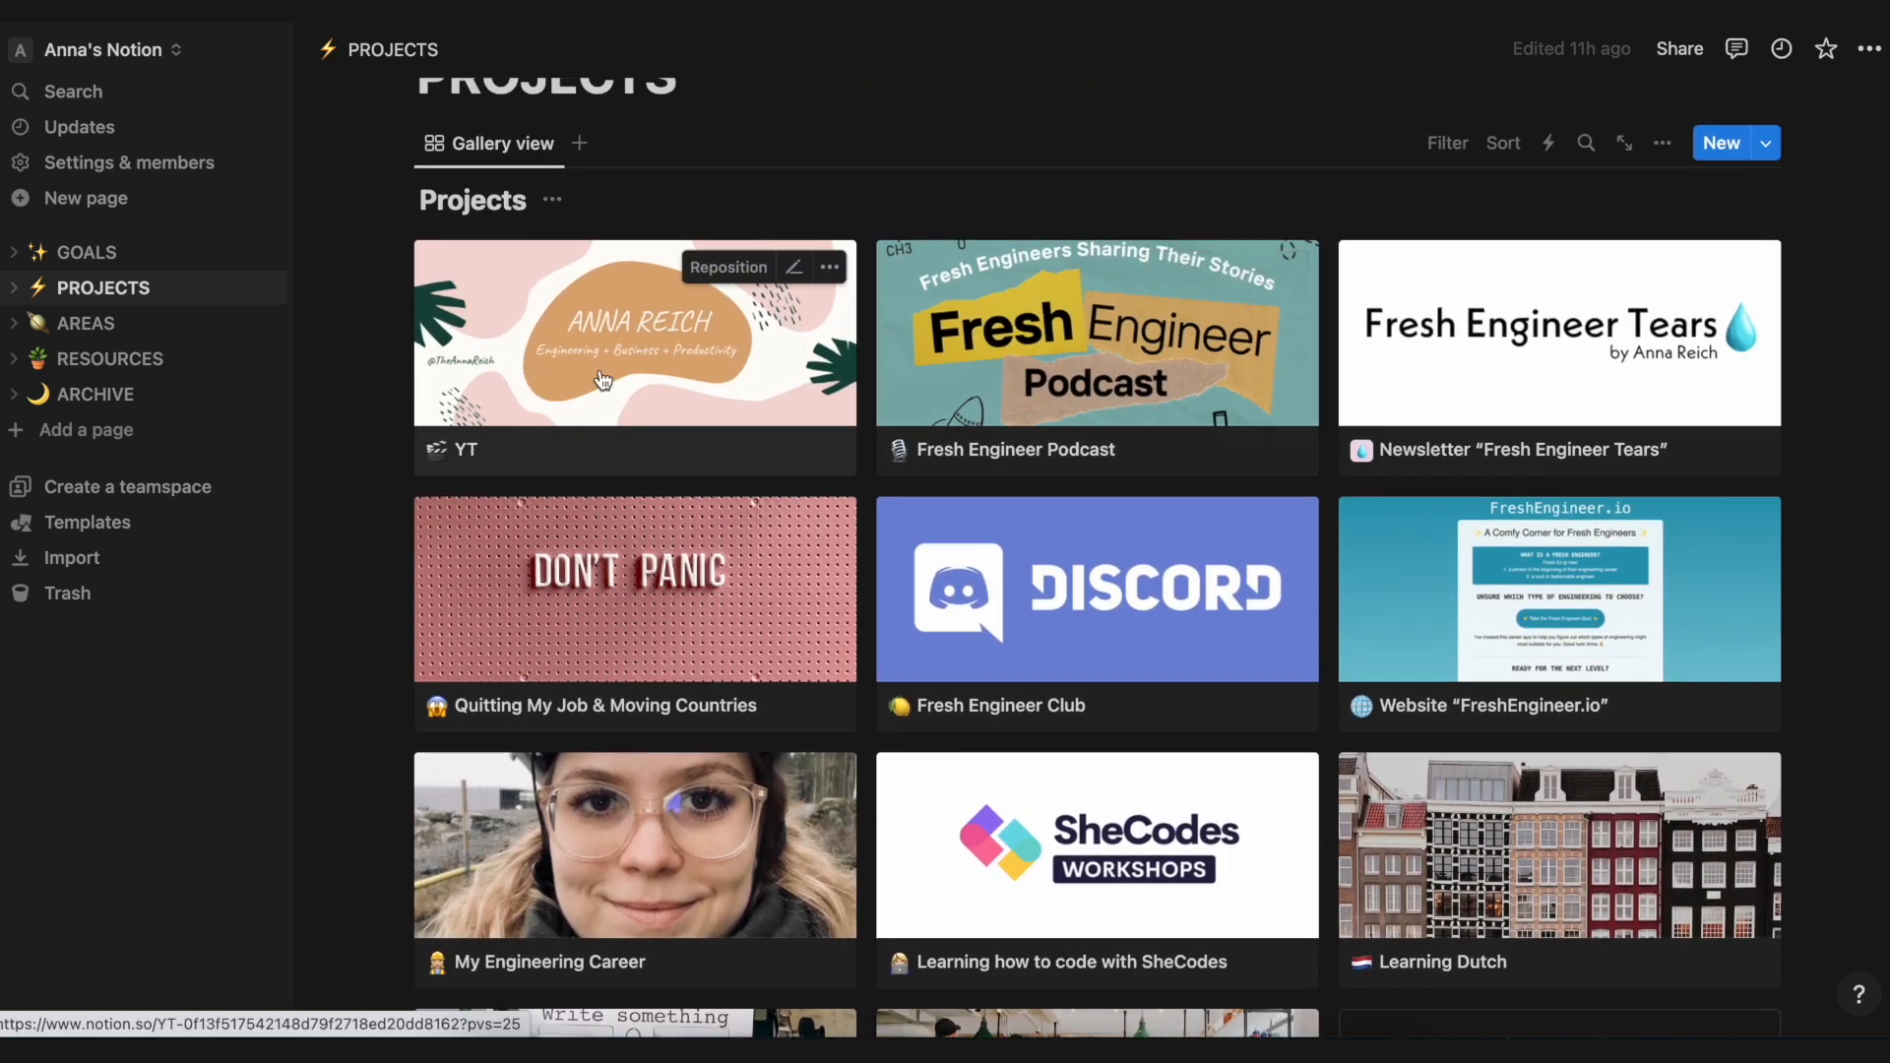
mouse_move(1459, 349)
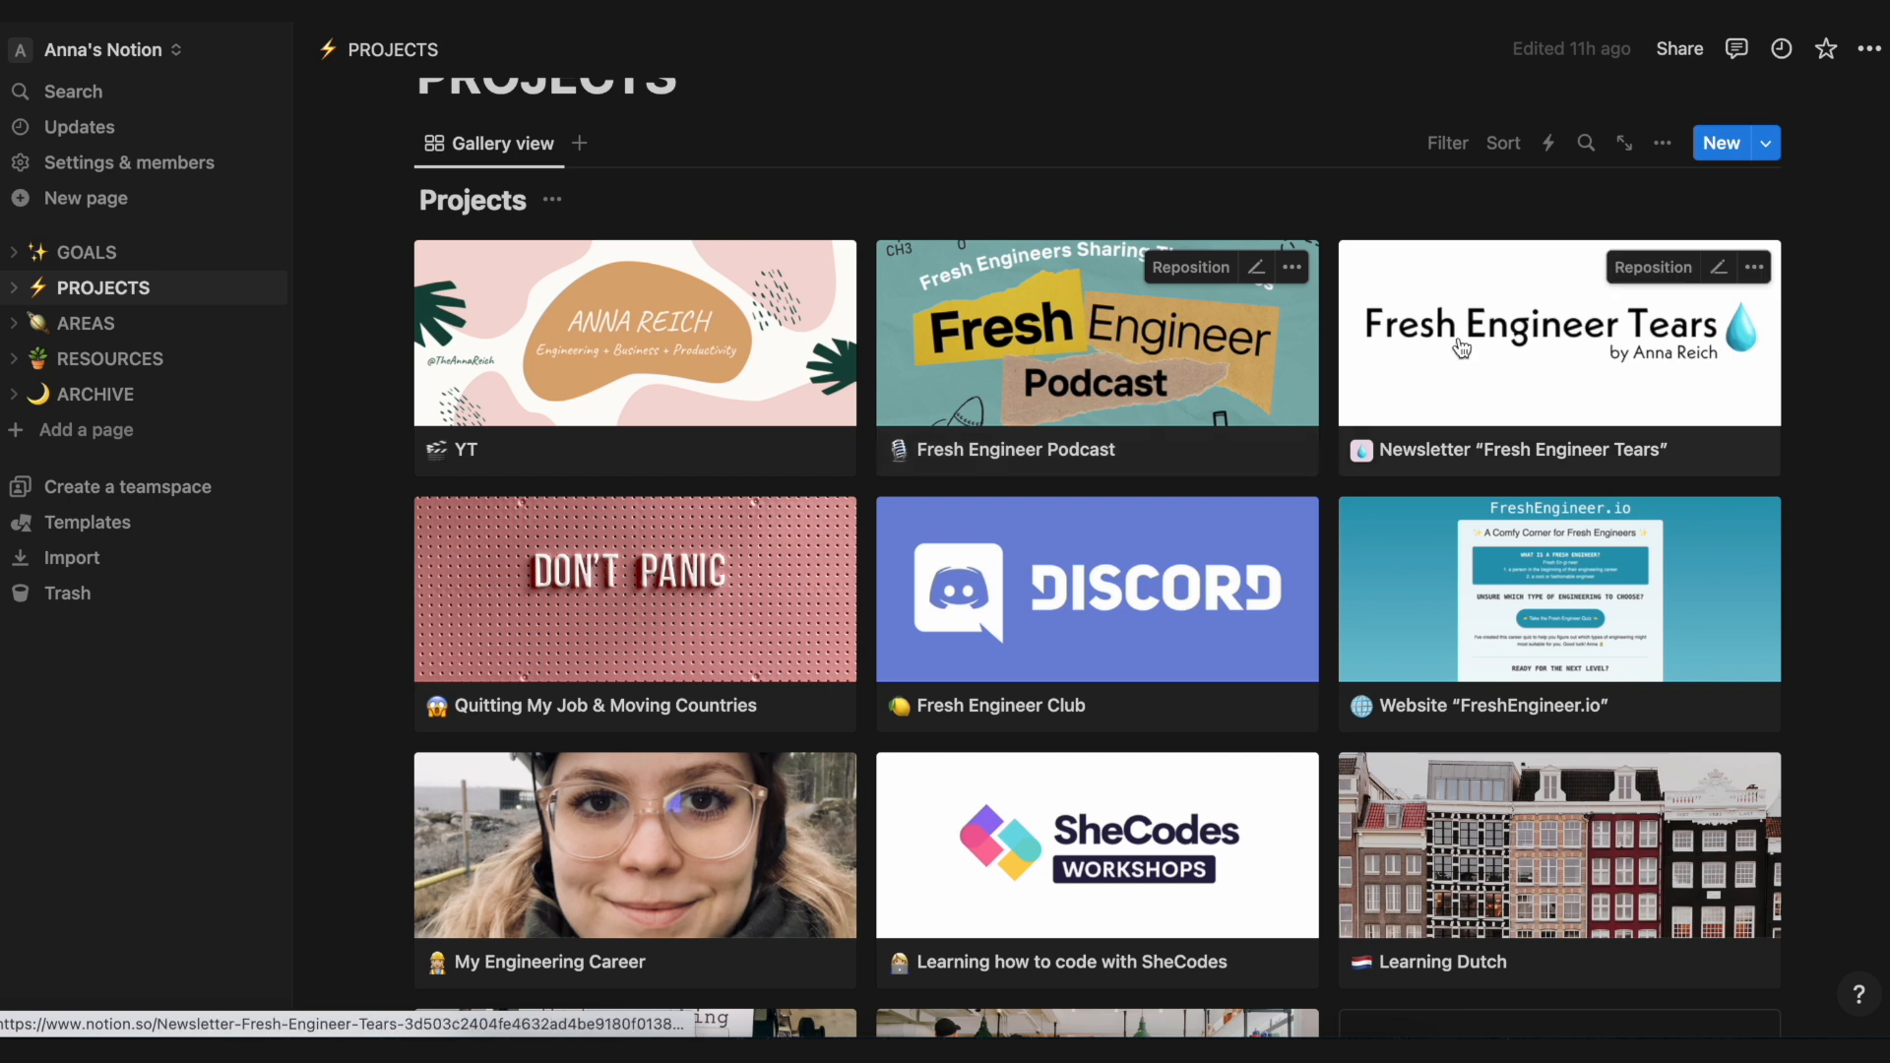
mouse_move(752, 654)
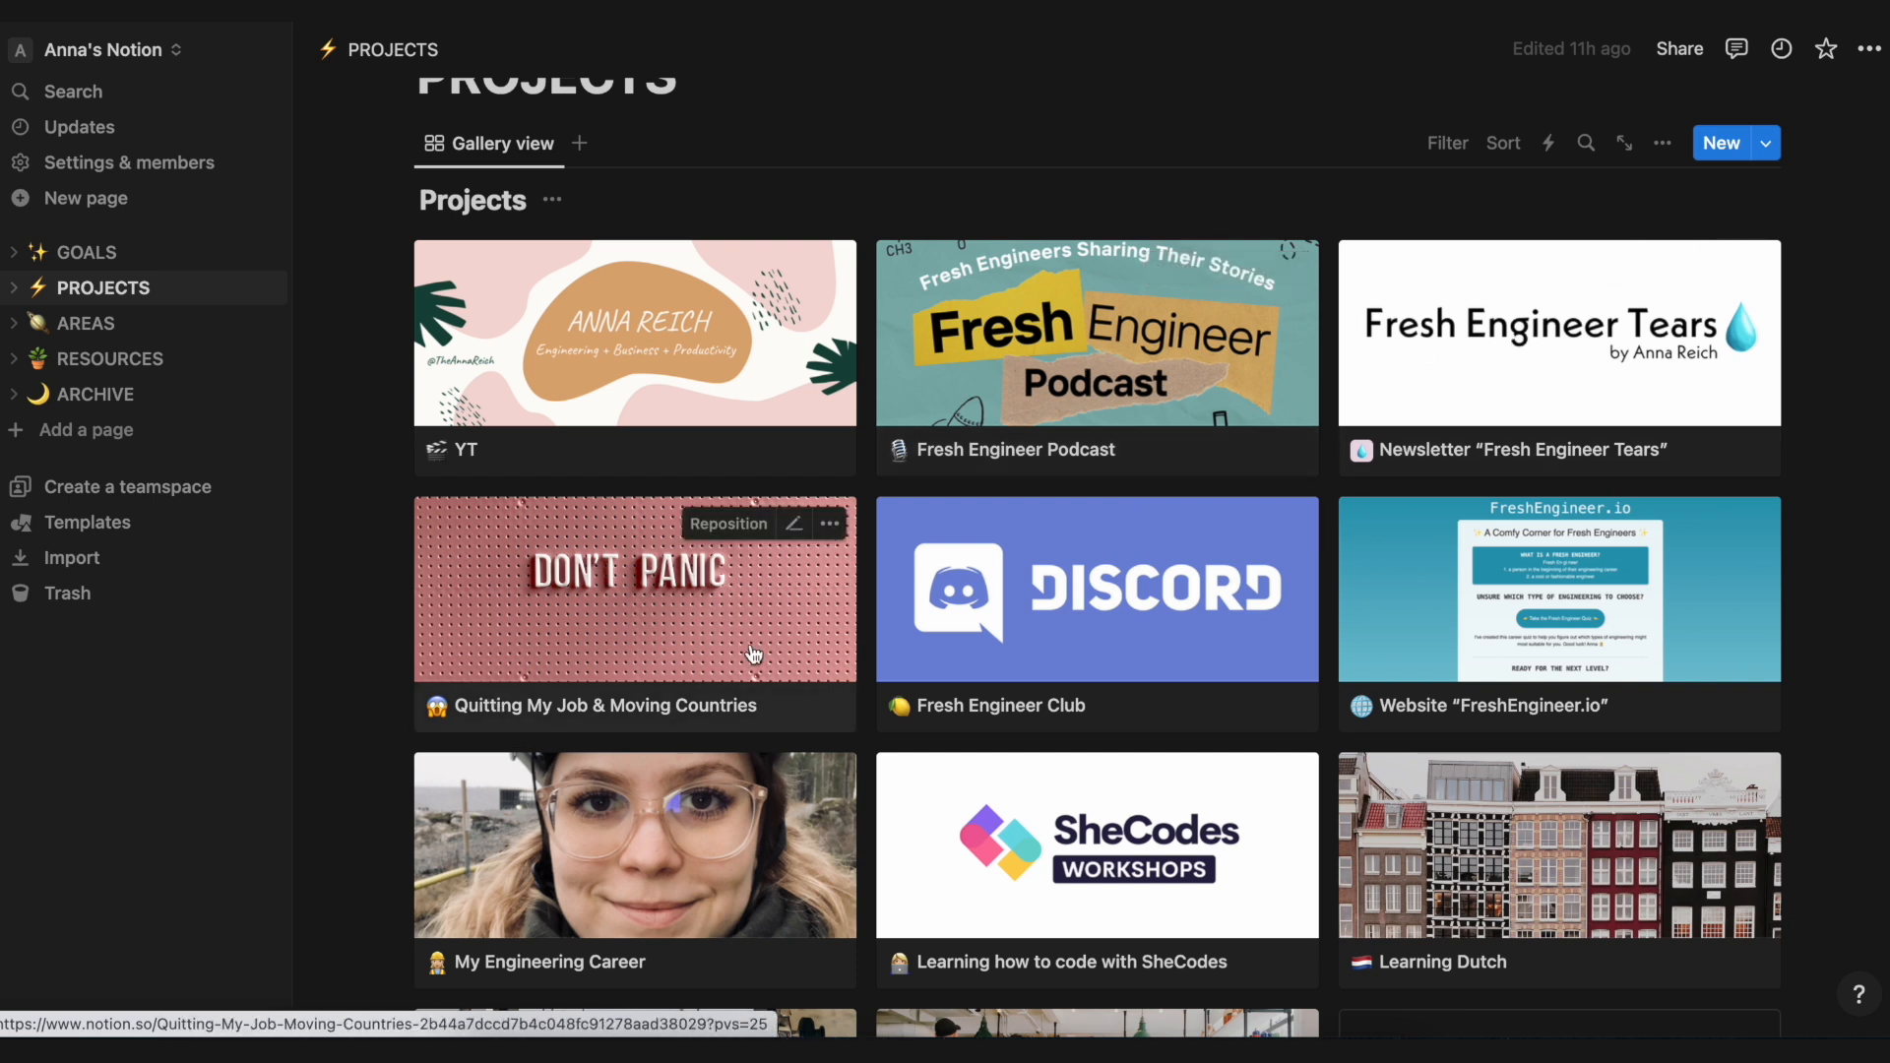
mouse_move(602, 648)
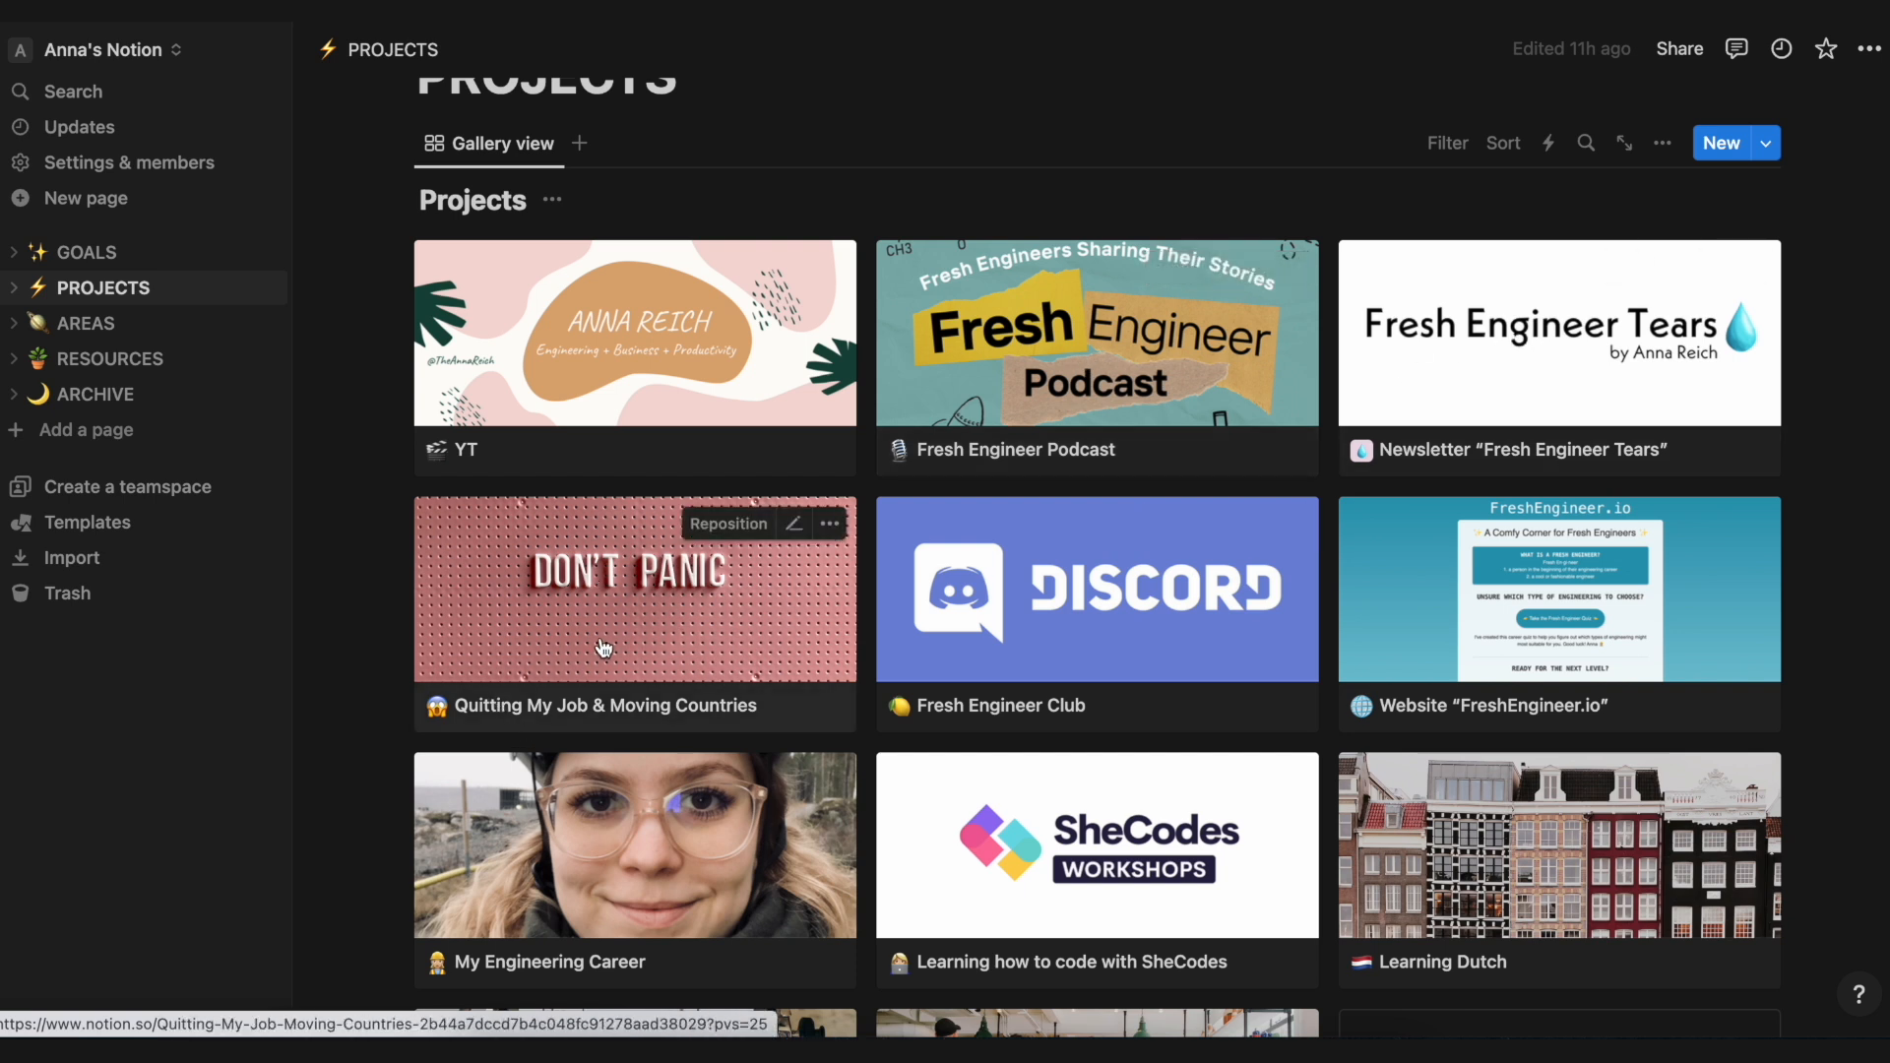
mouse_move(1096, 648)
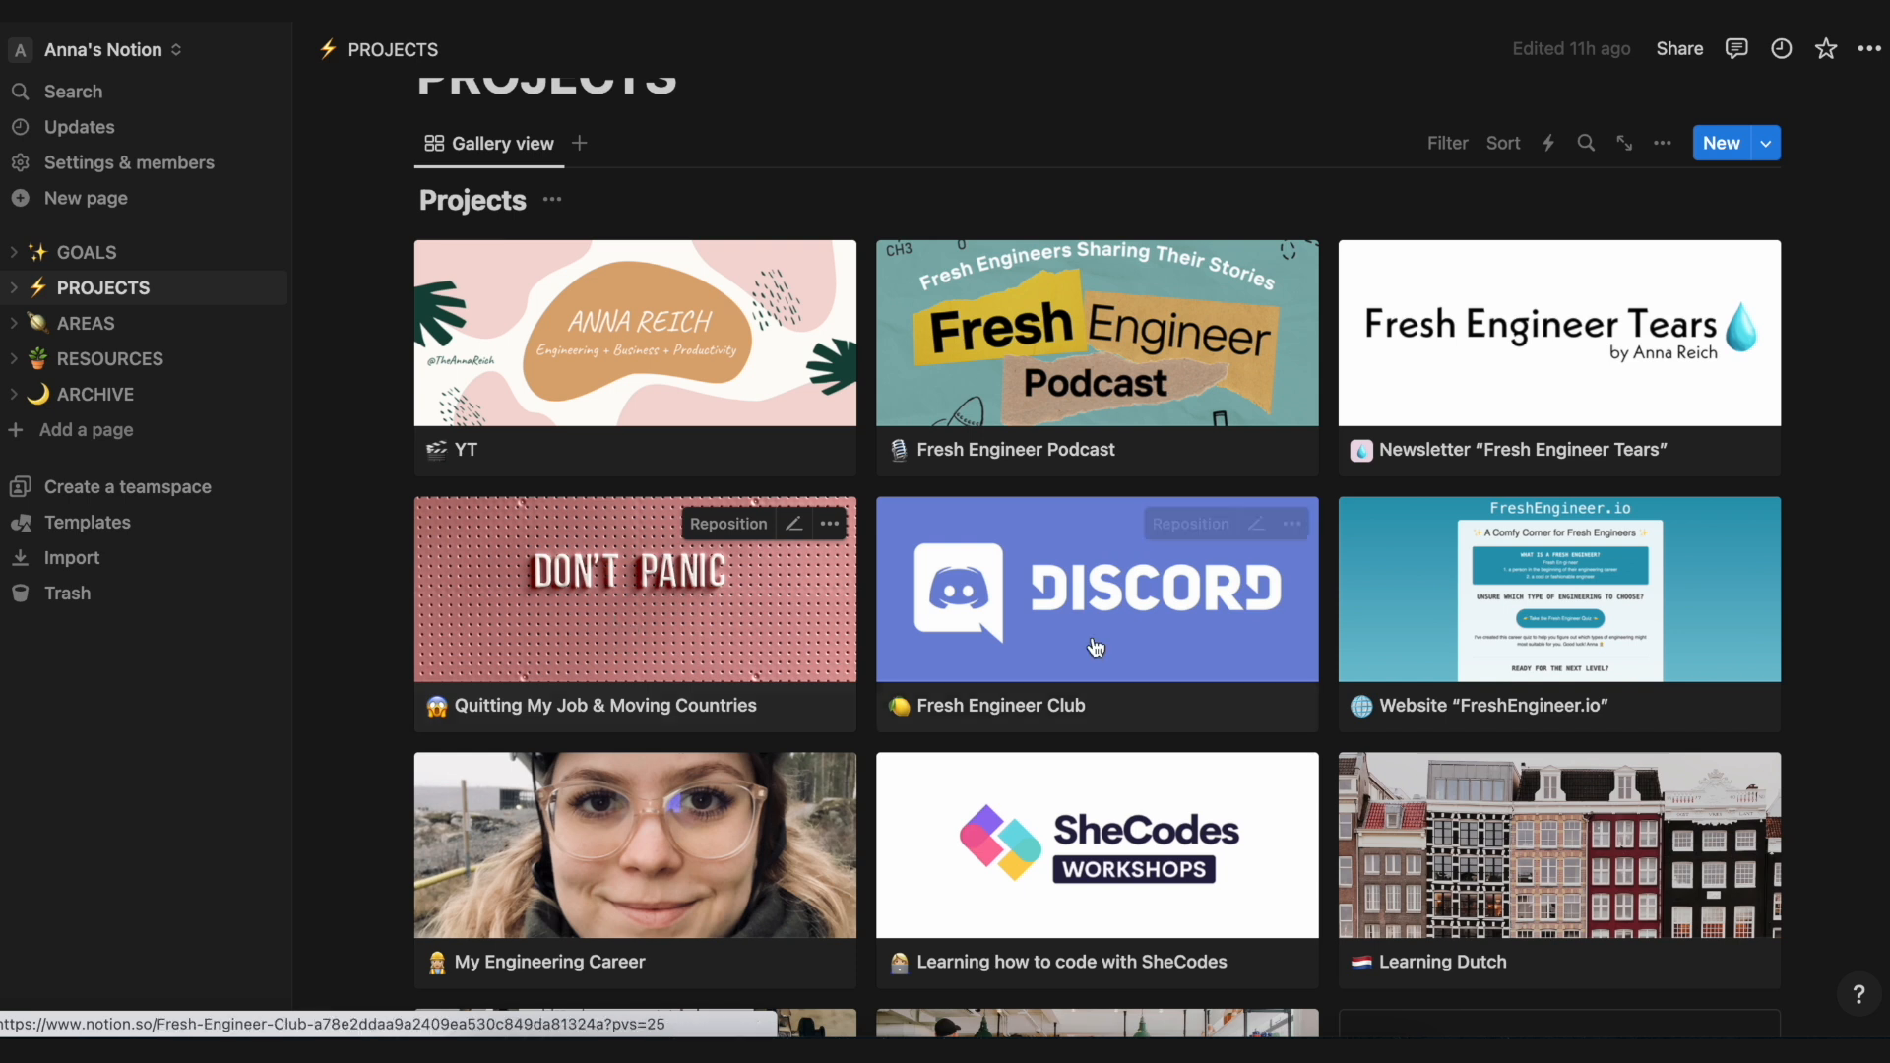
mouse_move(1097, 620)
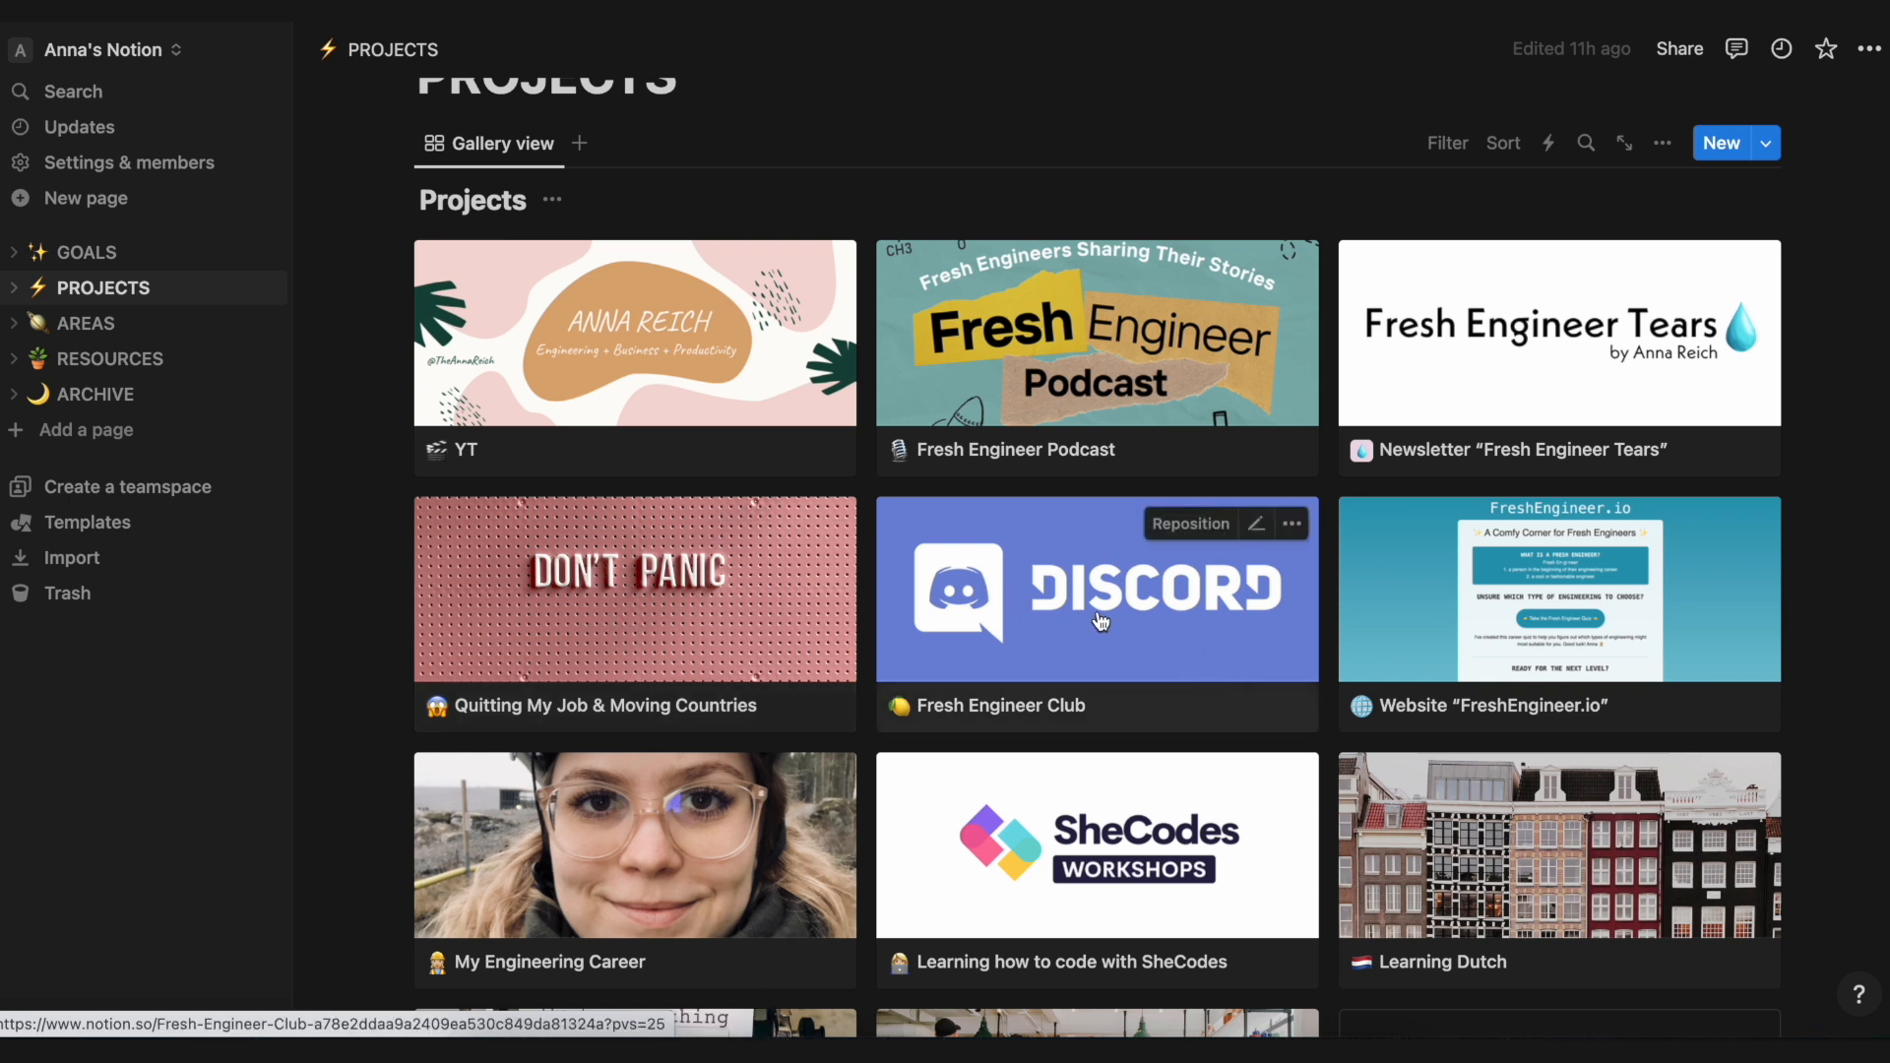
scroll("down", 3)
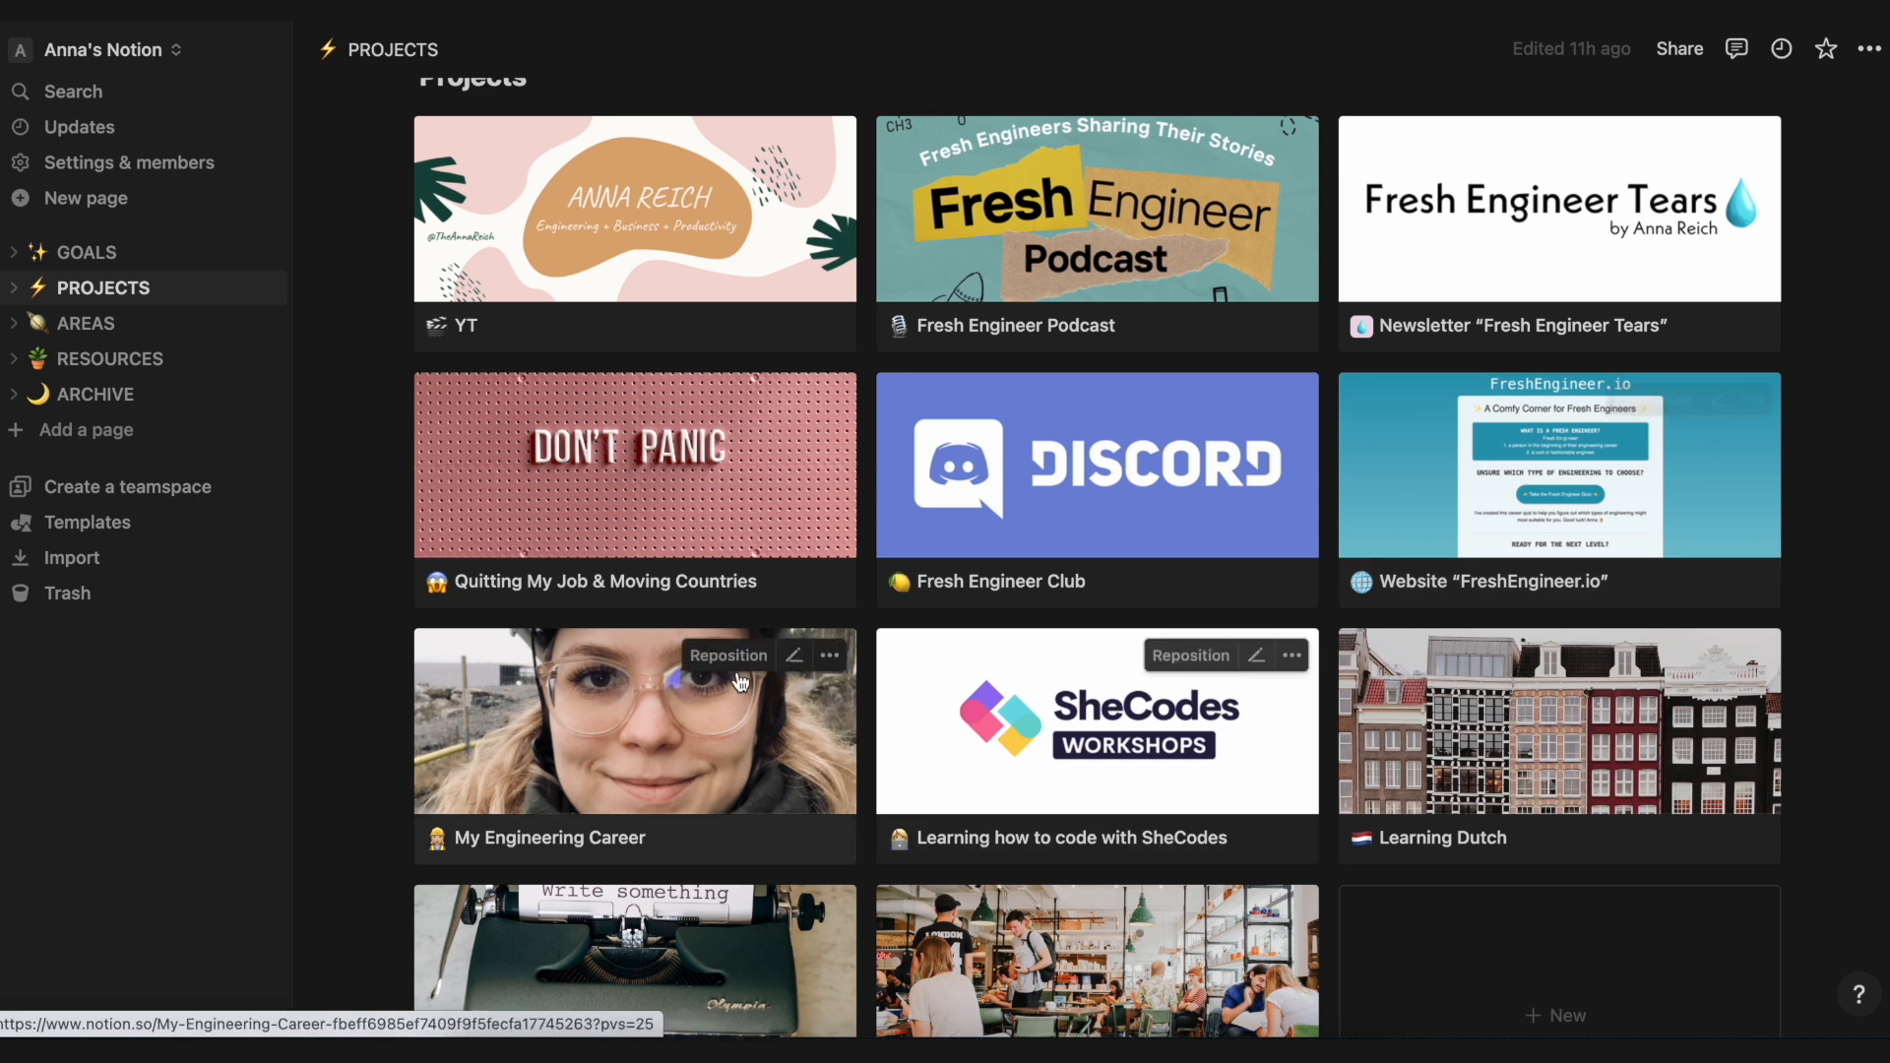
mouse_move(766, 759)
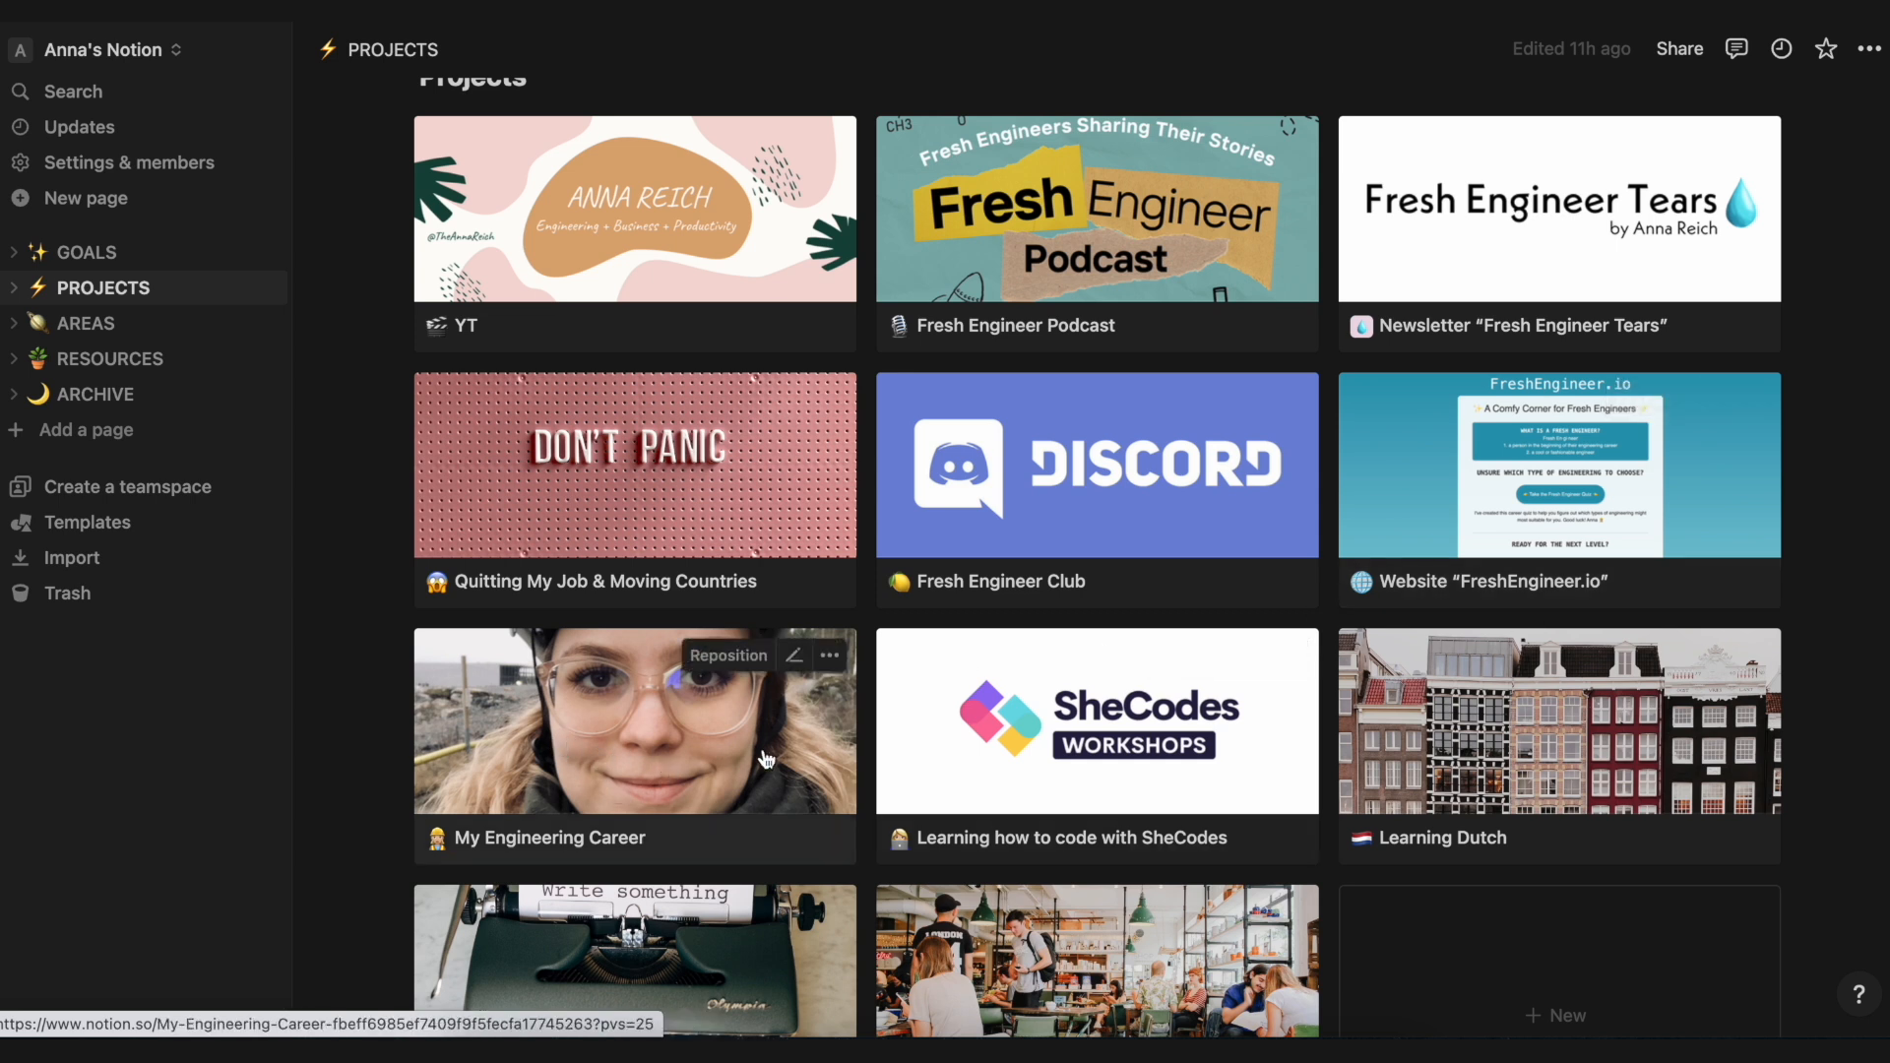
mouse_move(947, 766)
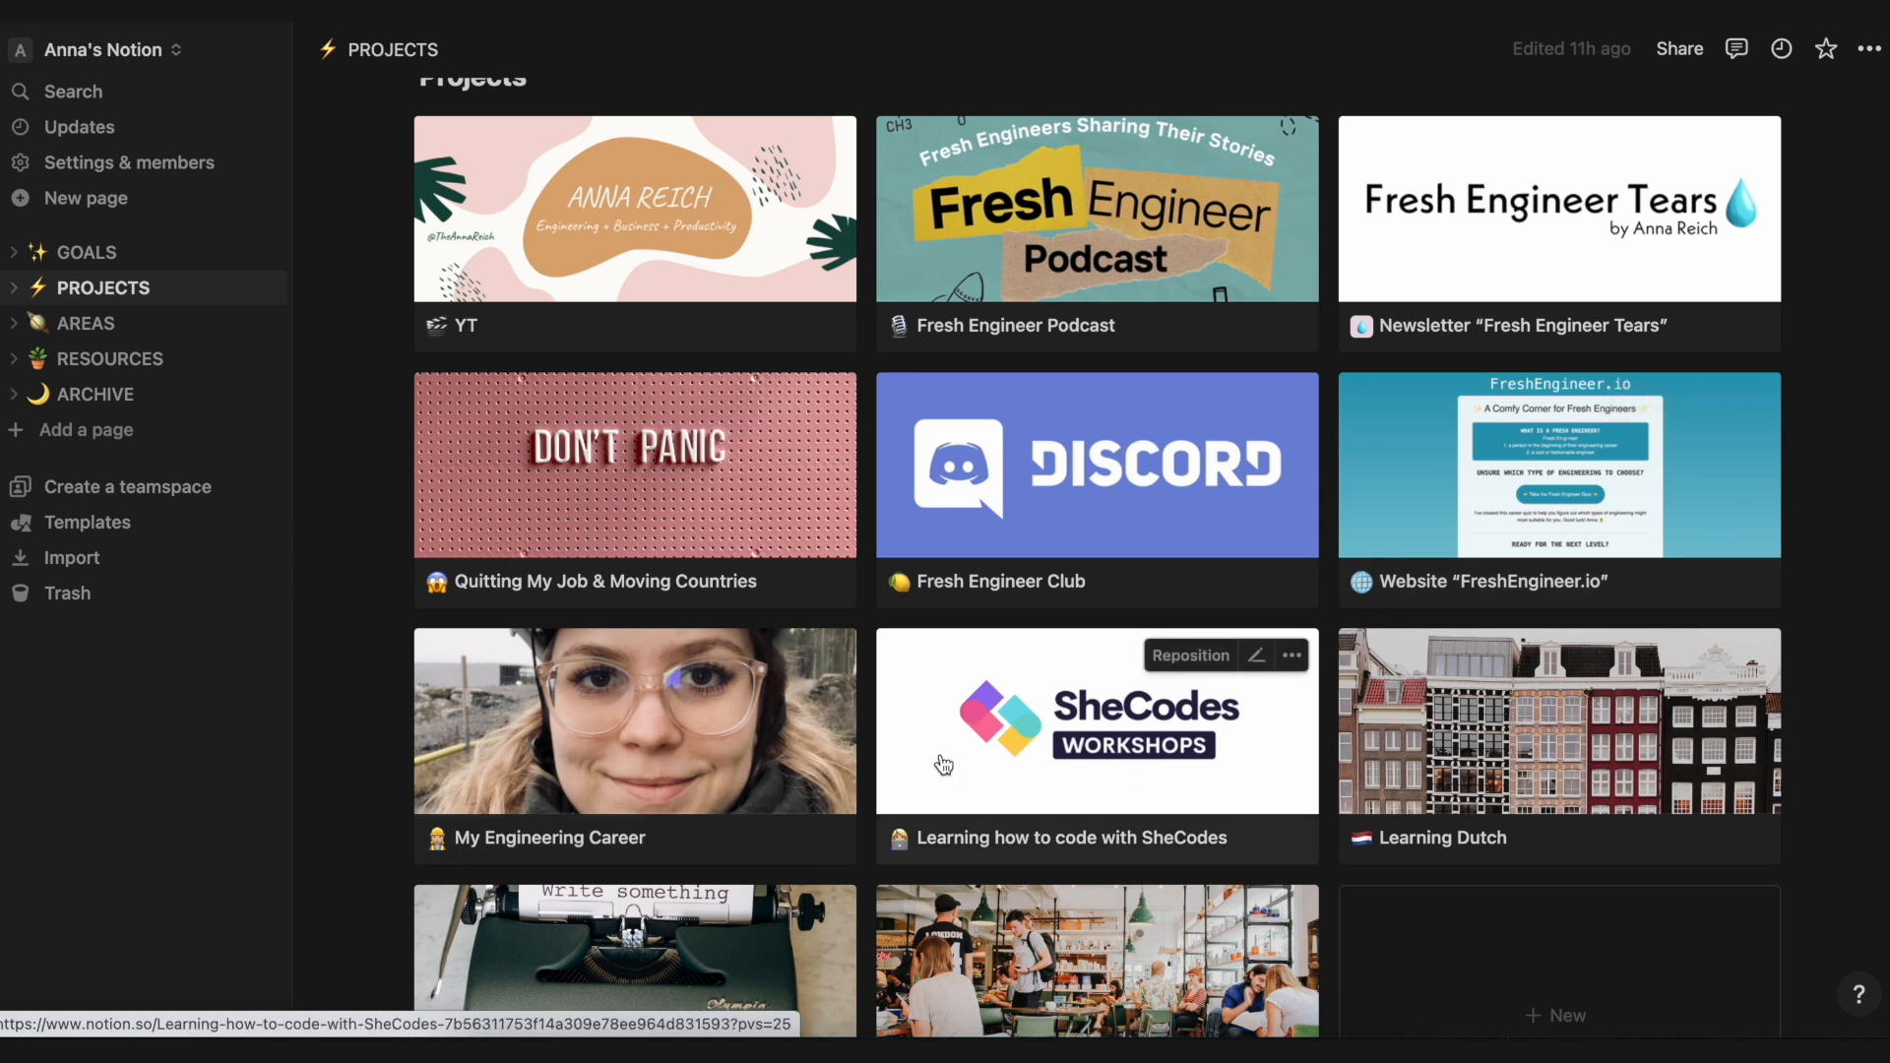
scroll("down", 3)
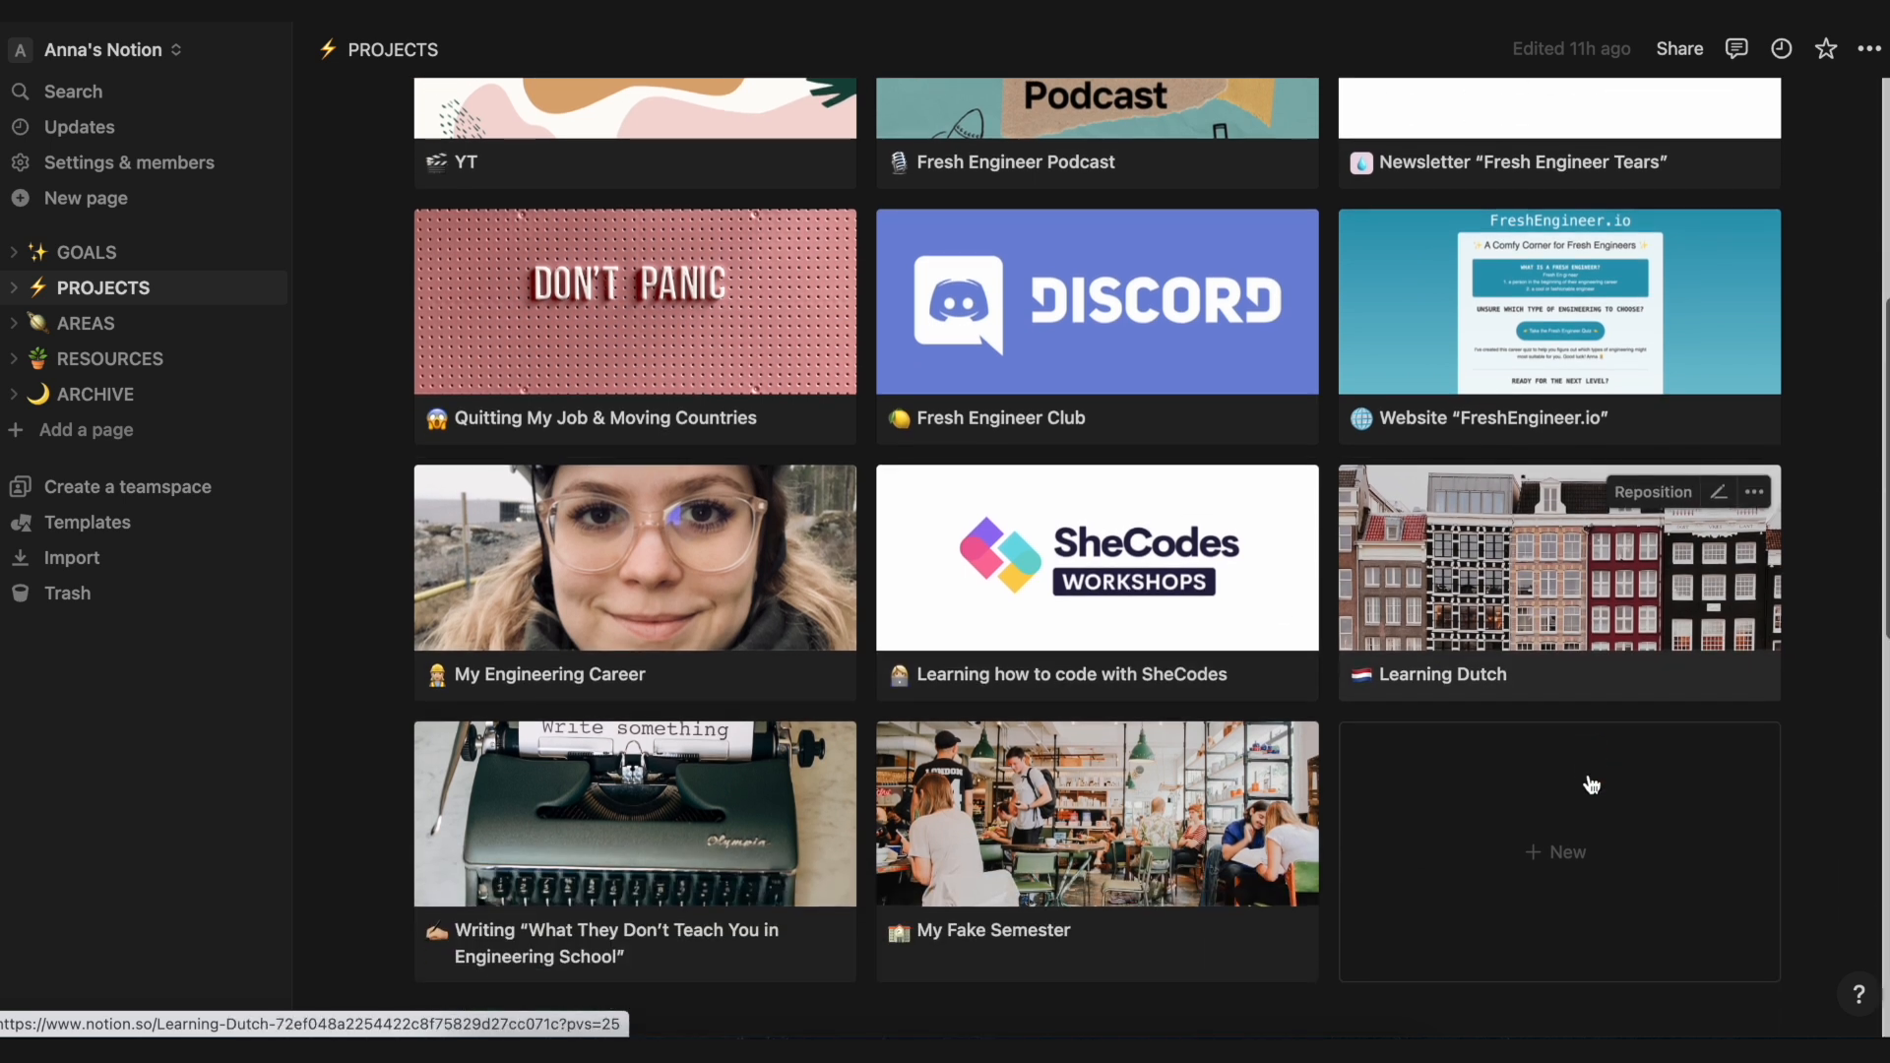
mouse_move(693, 830)
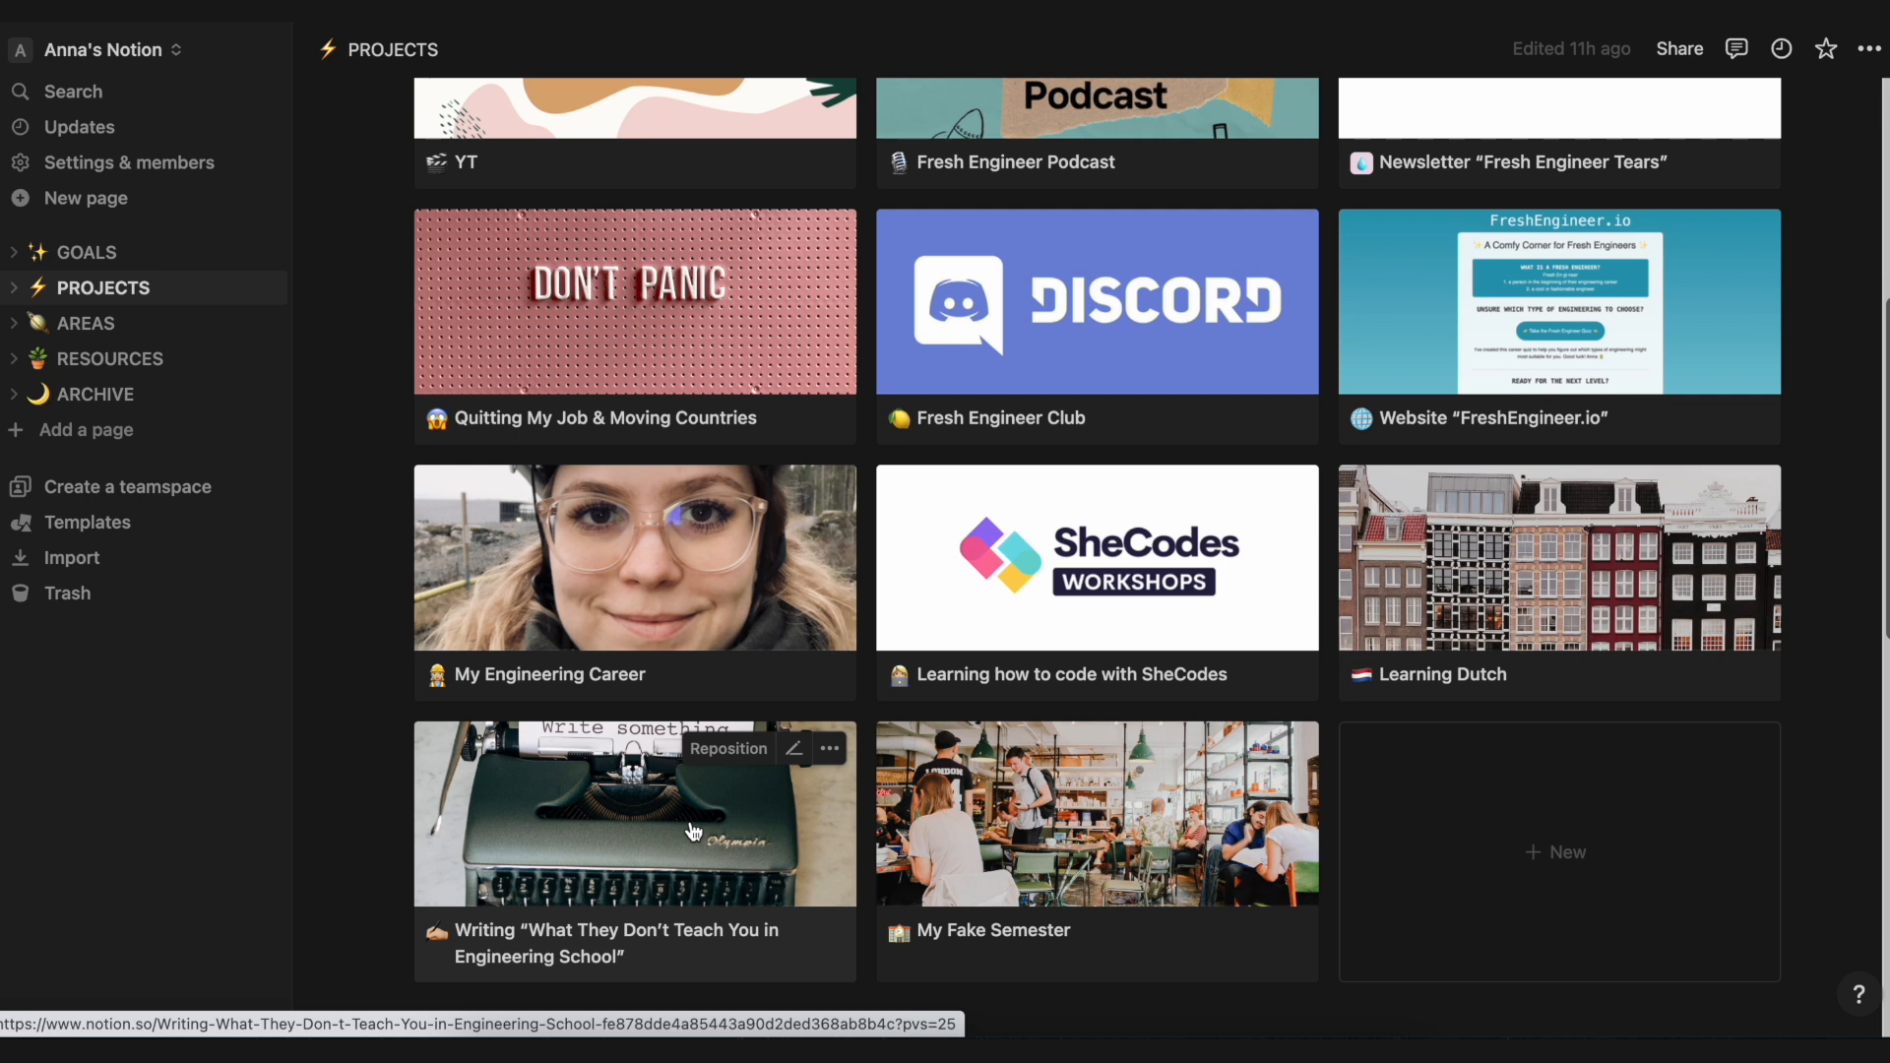
mouse_move(1226, 832)
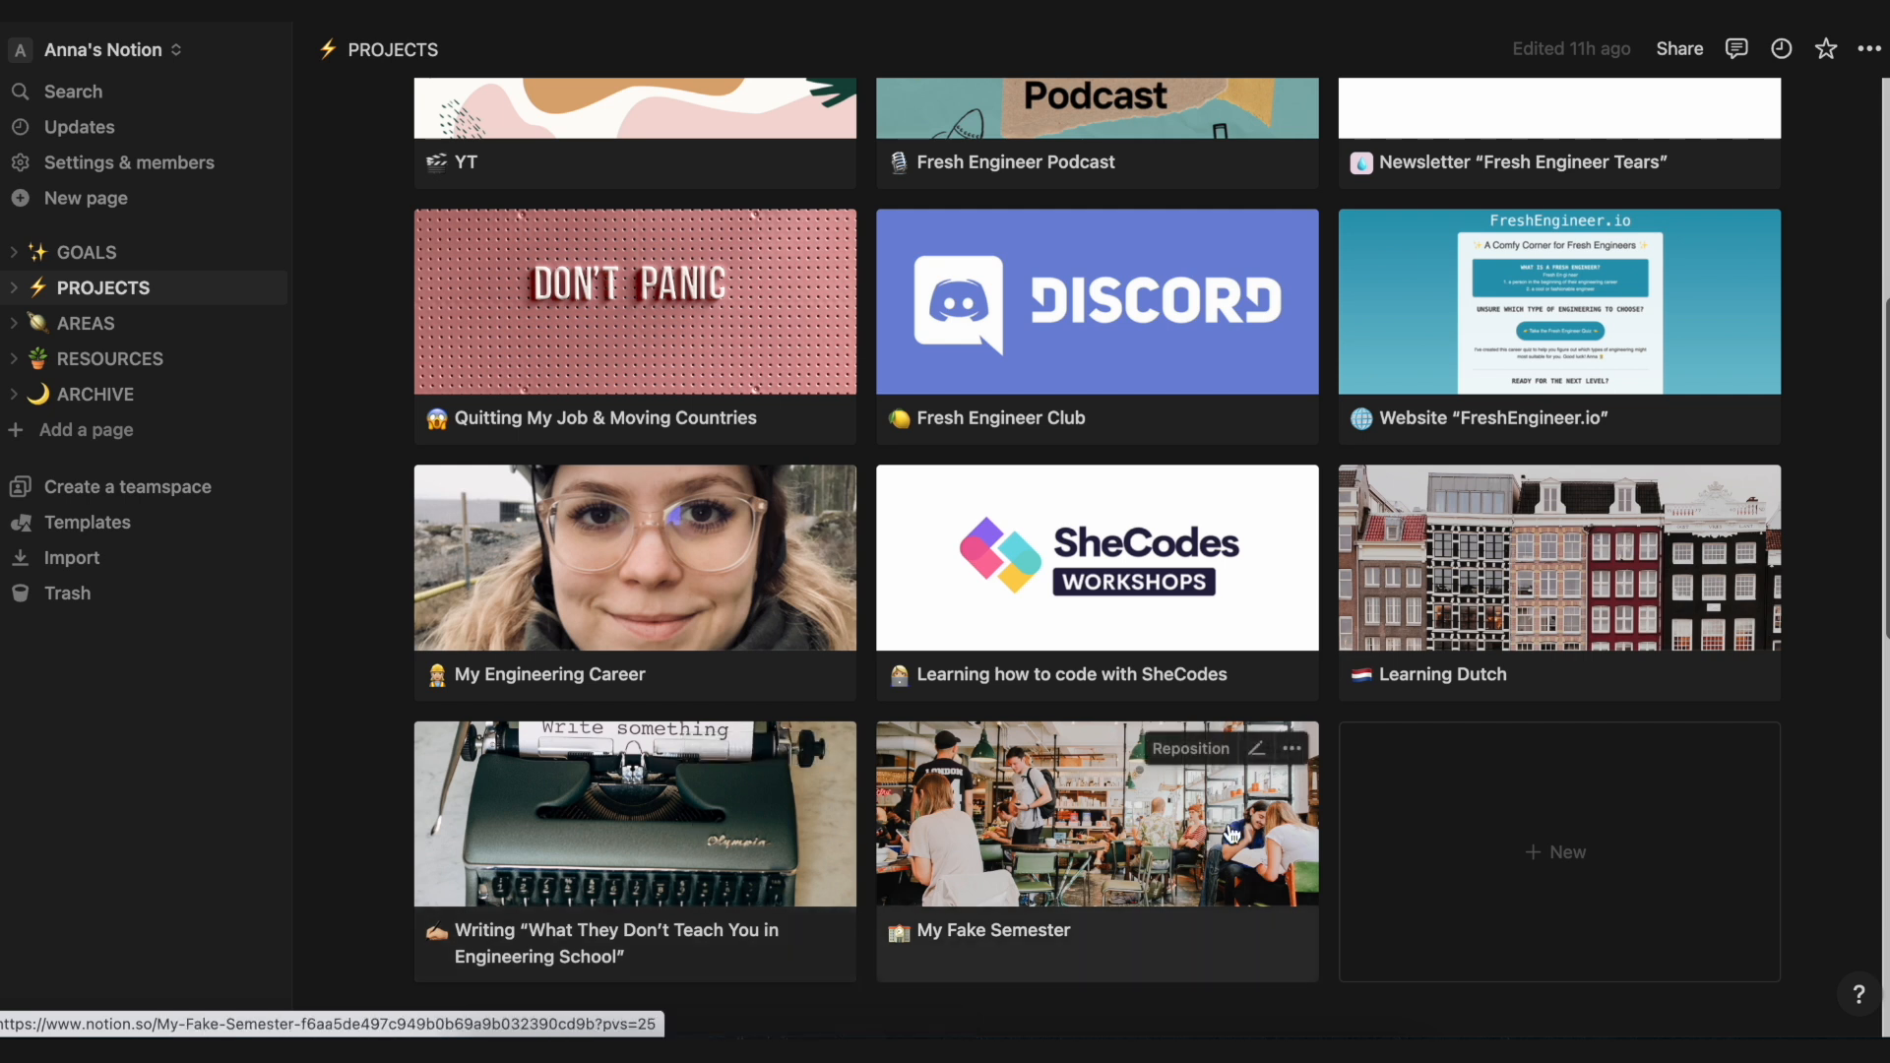
mouse_move(1059, 846)
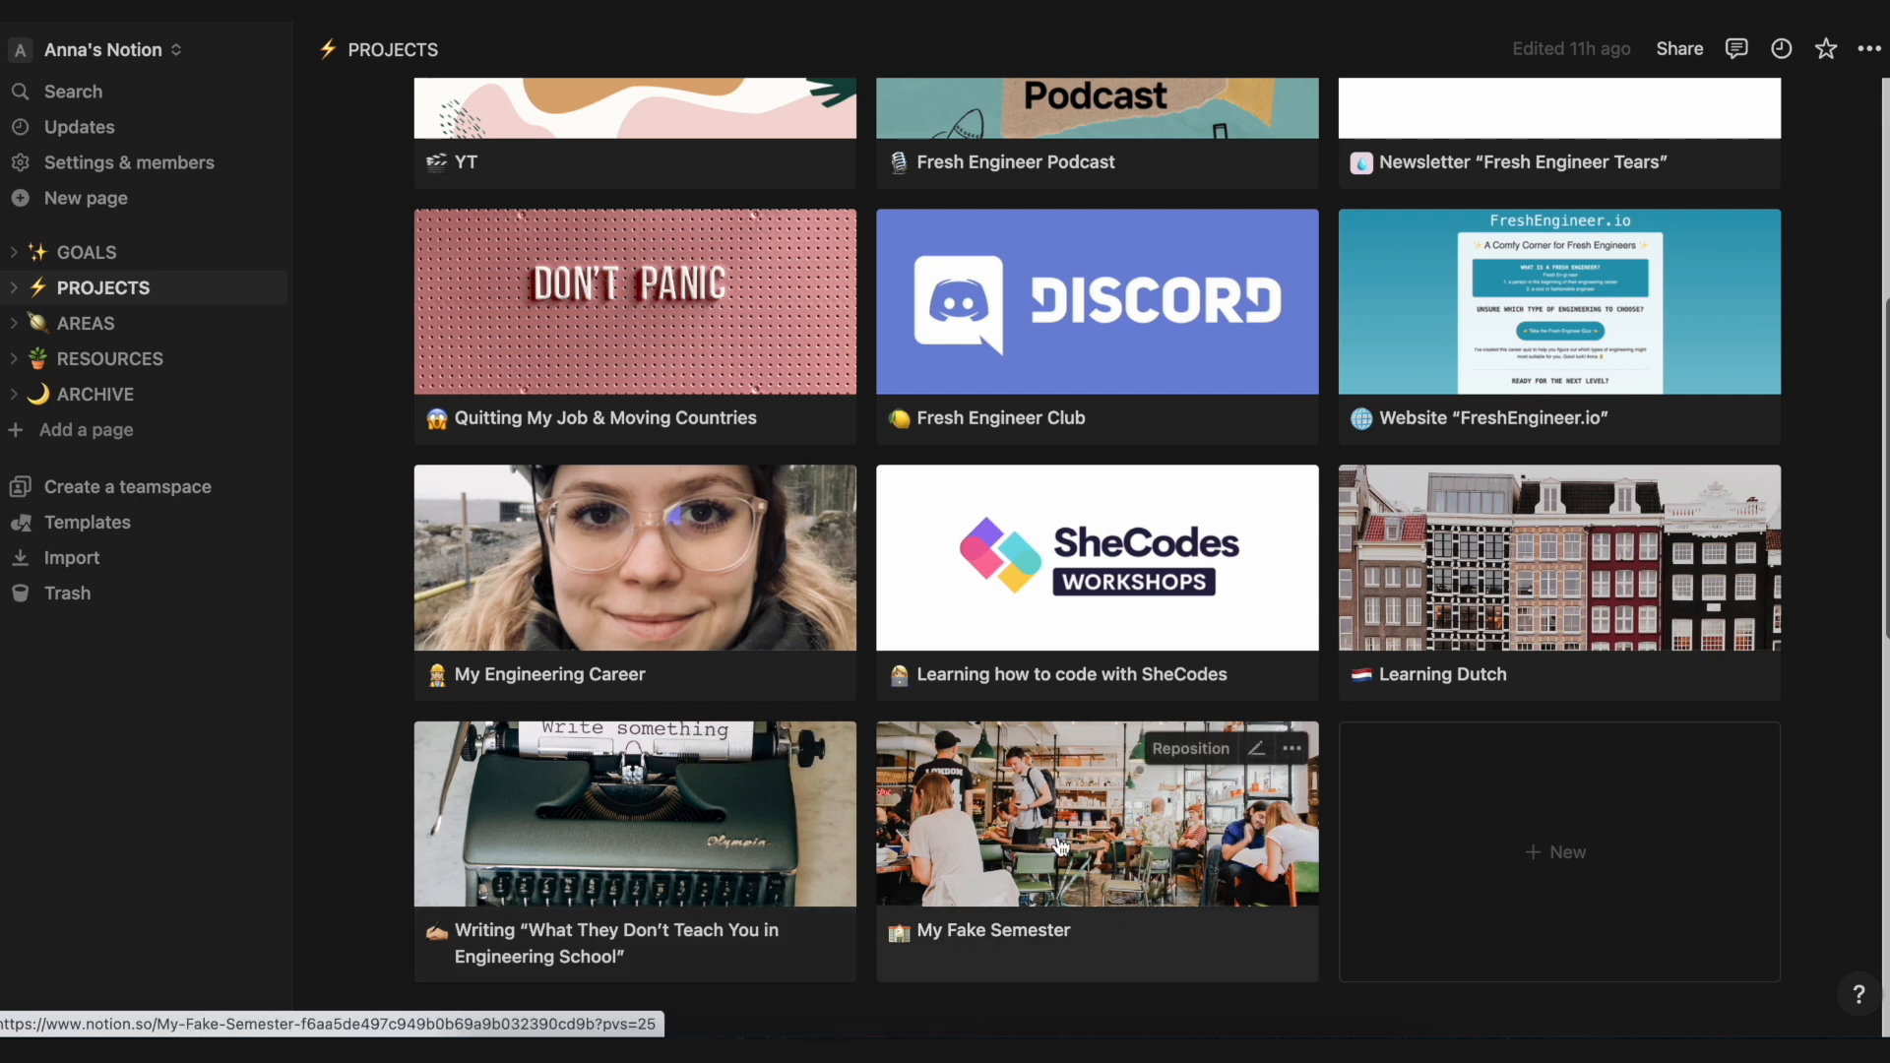
Step: Look through the Potential Future Projects list and return to the top of the gallery
scroll("down", 3)
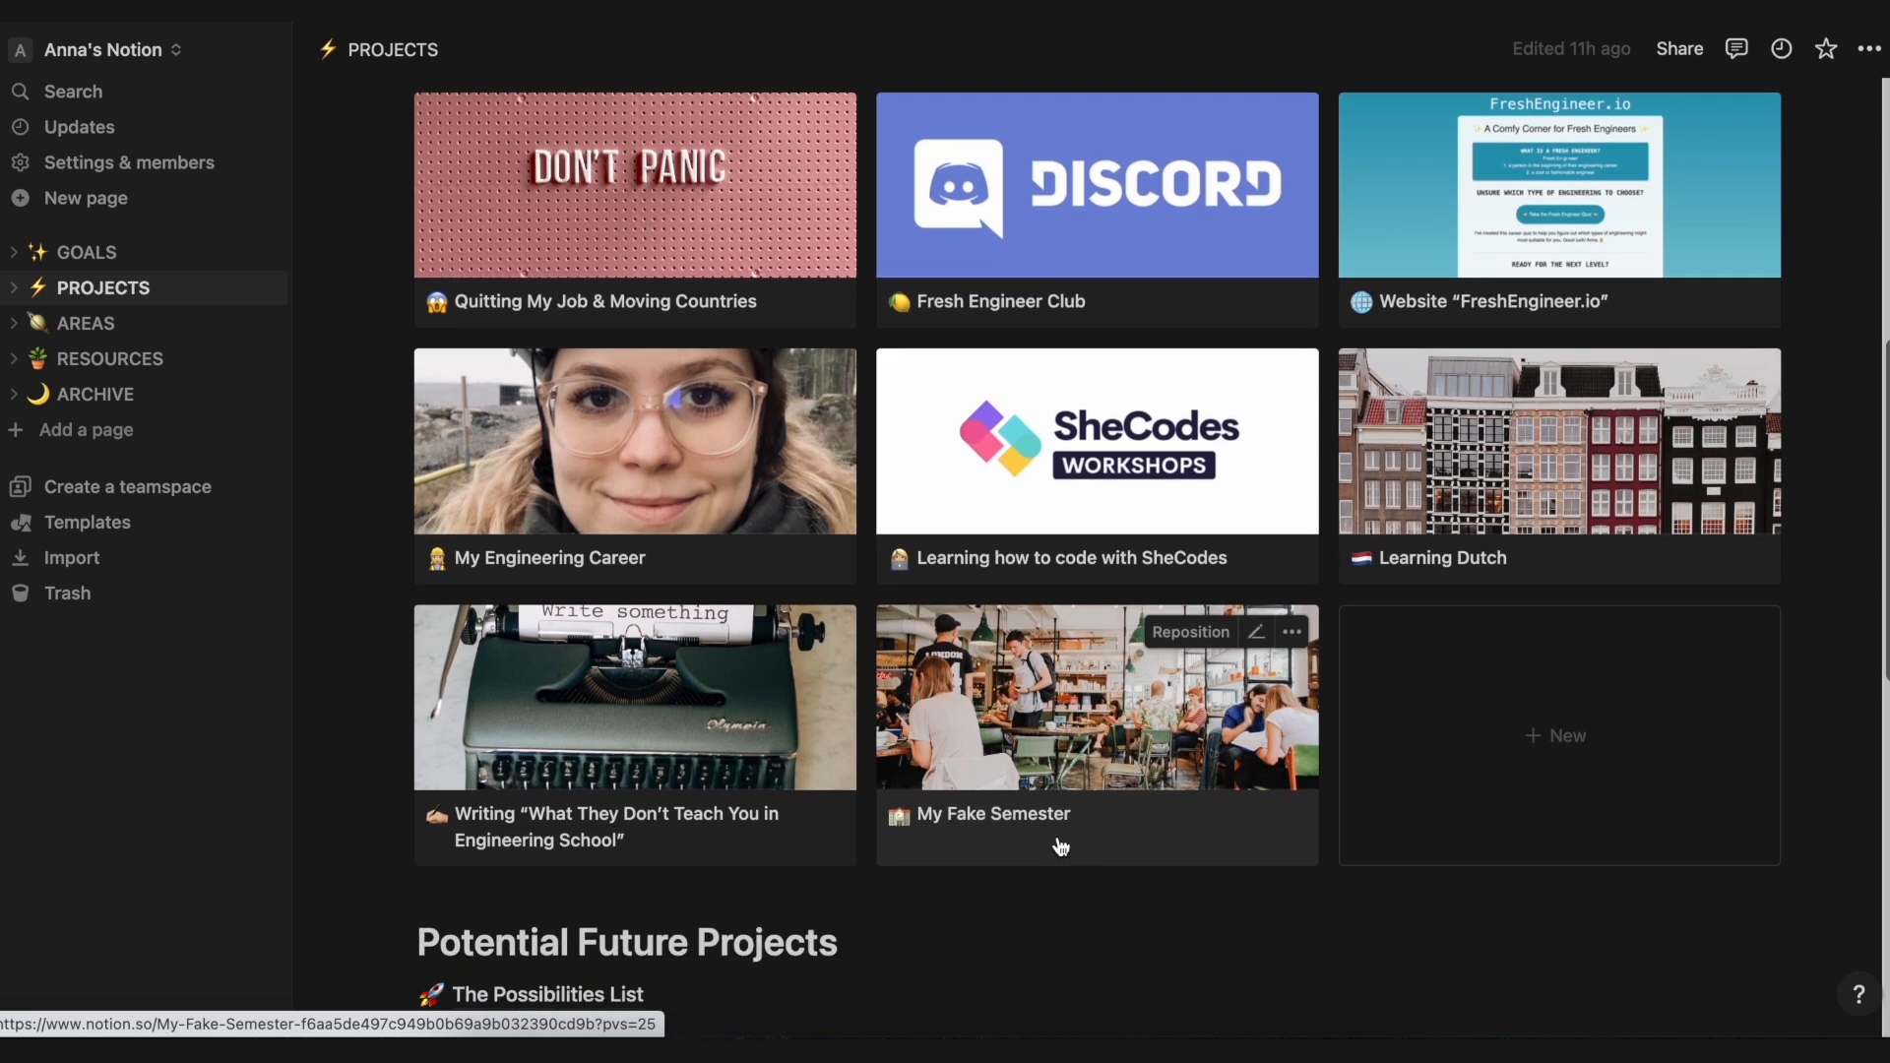
scroll("up", 3)
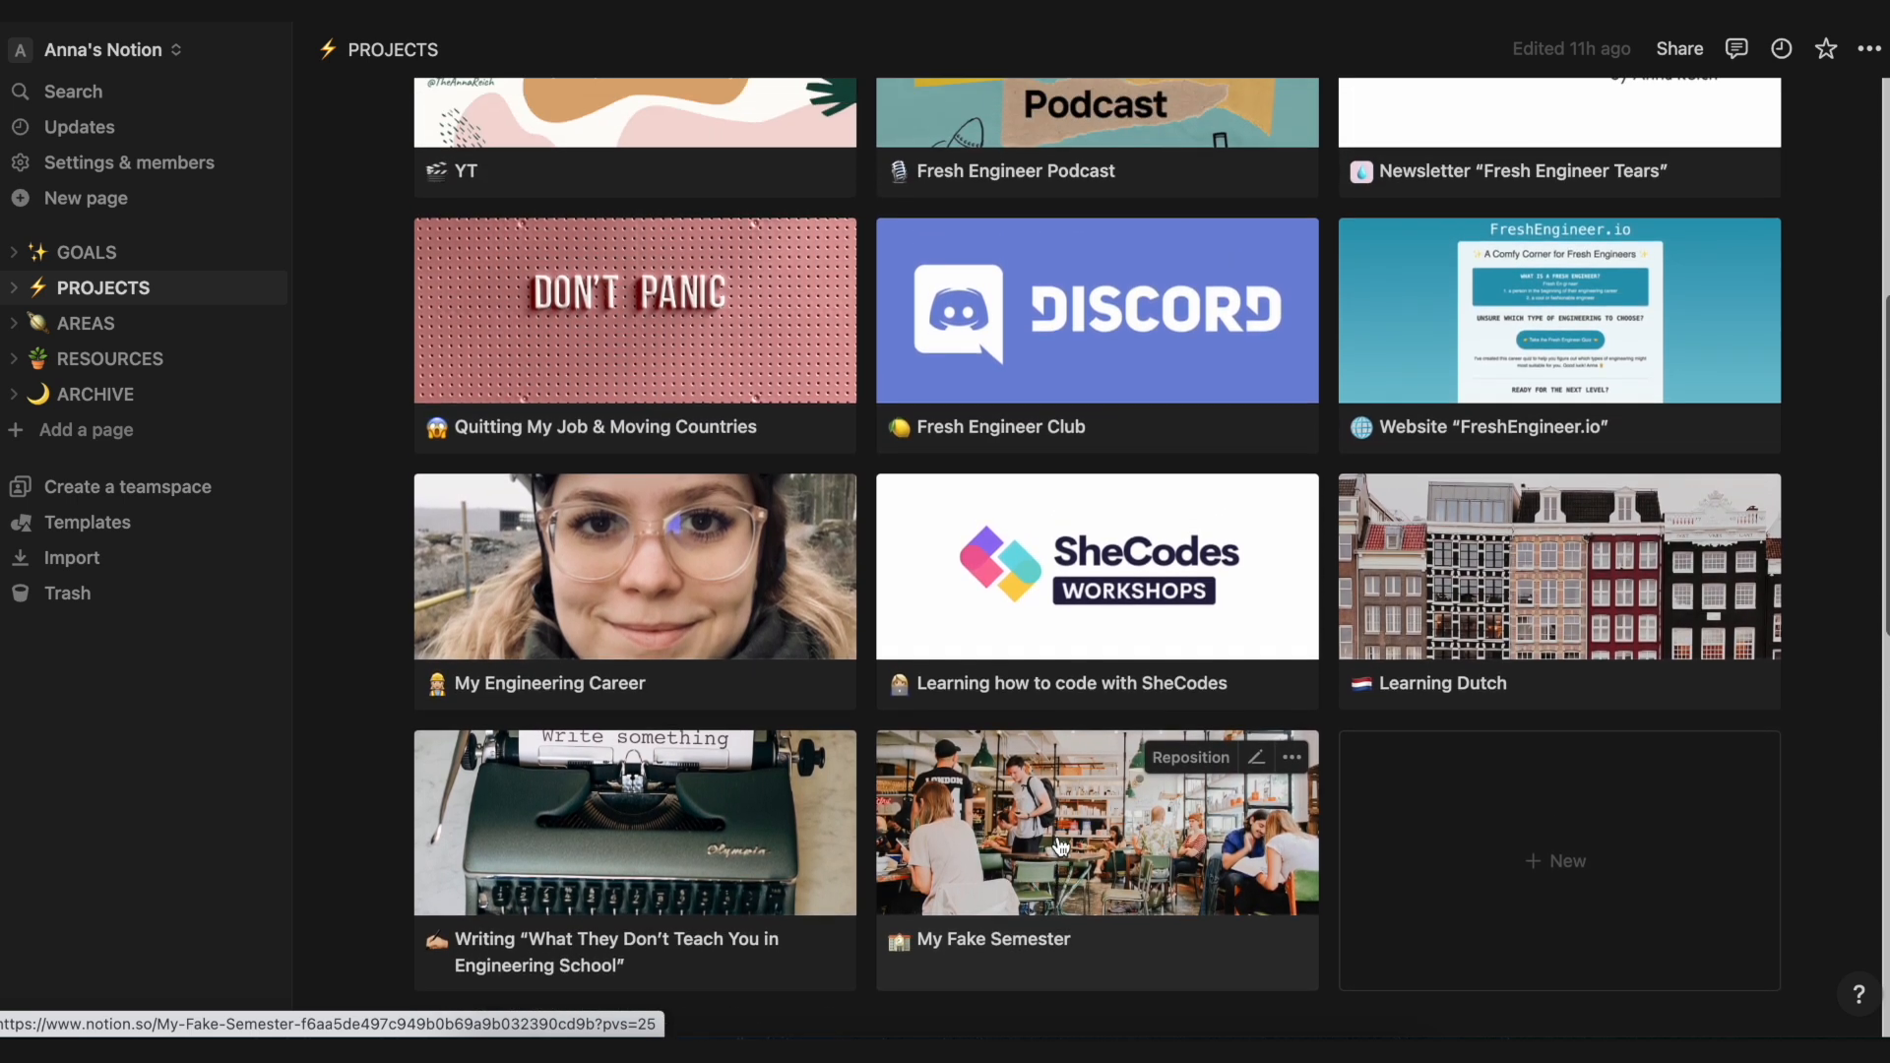
scroll("down", 3)
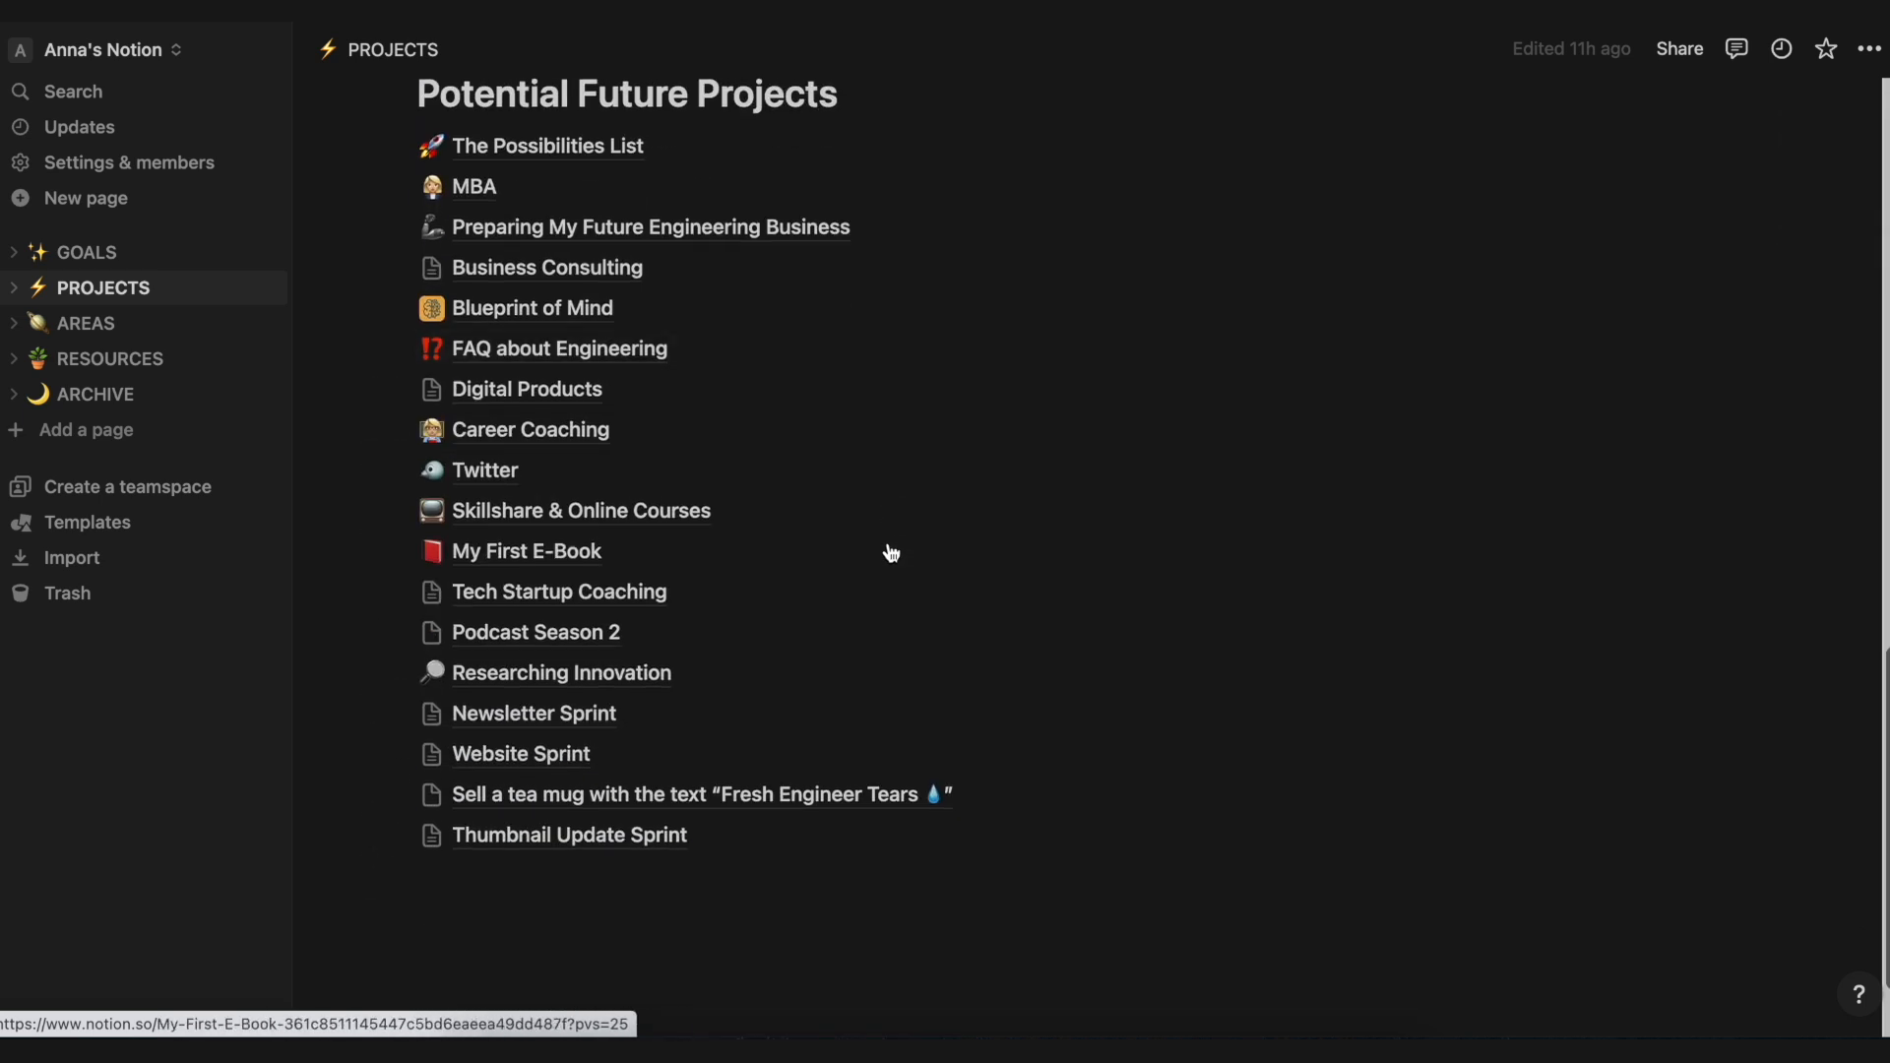
scroll("up", 3)
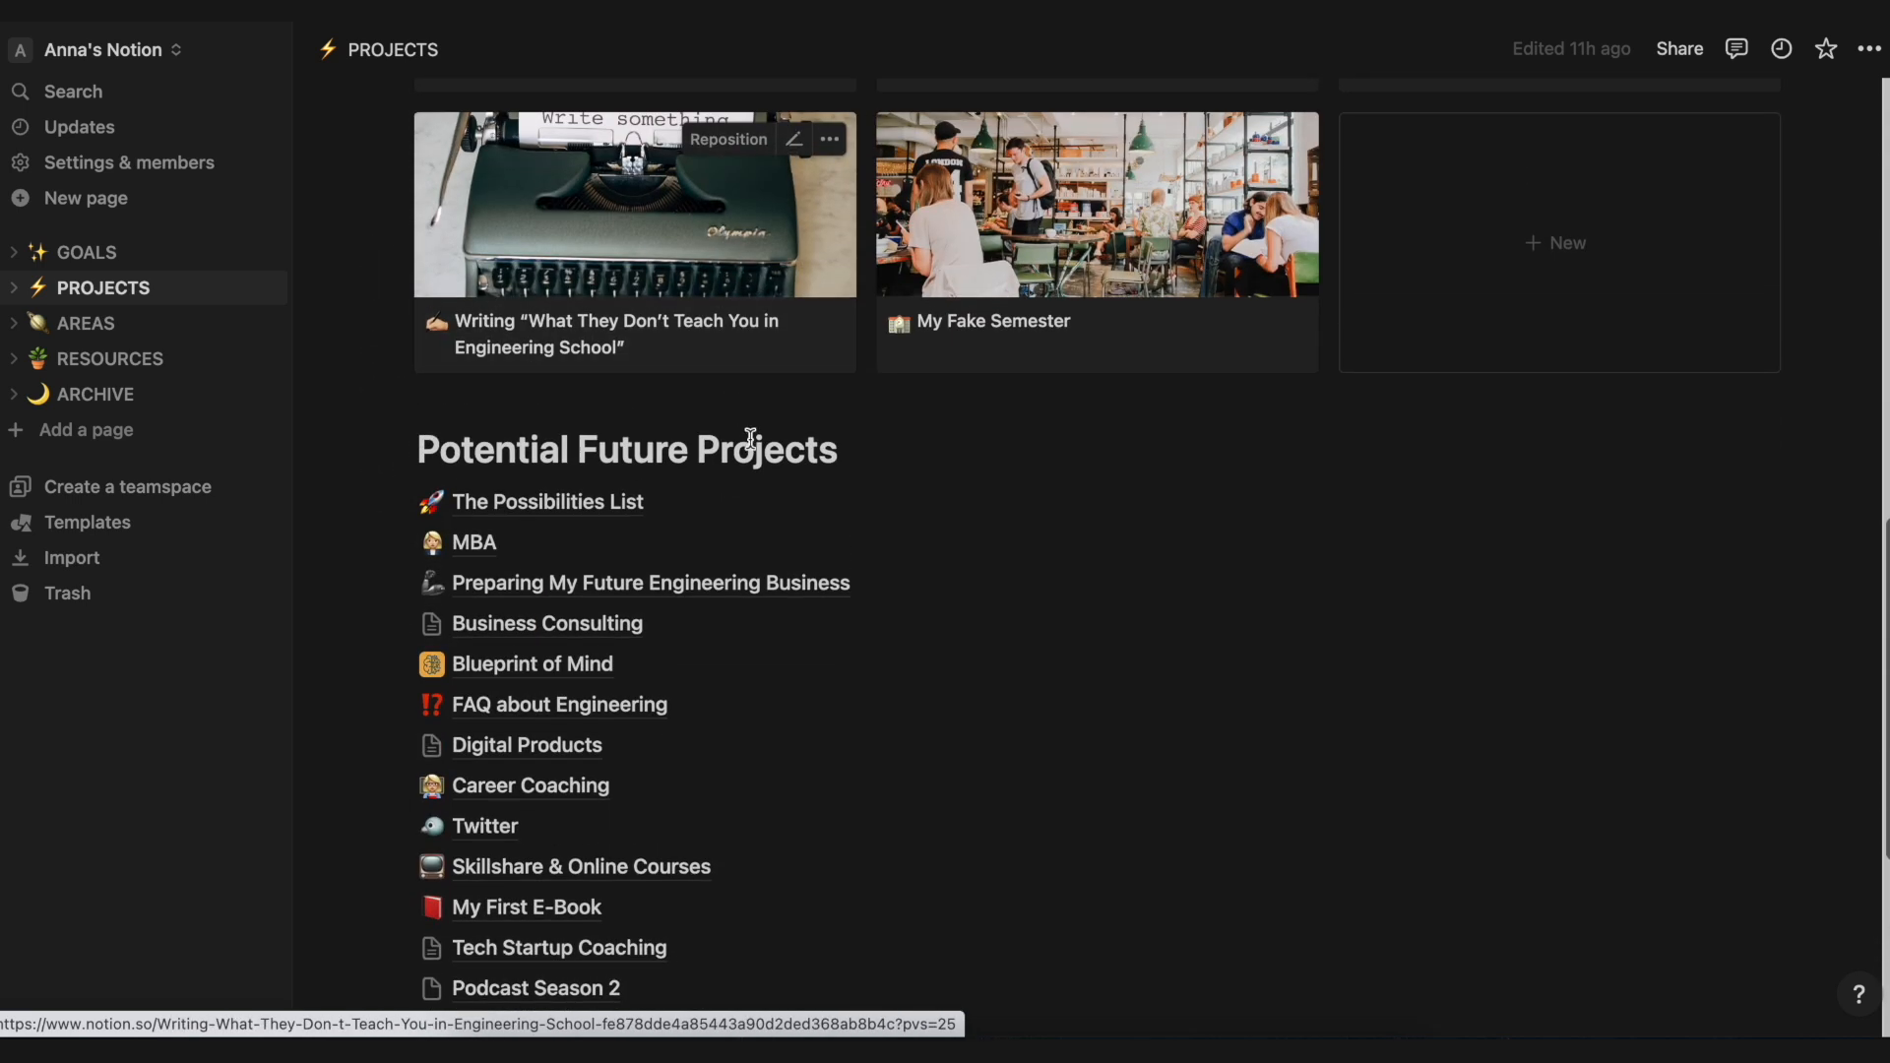
scroll("down", 3)
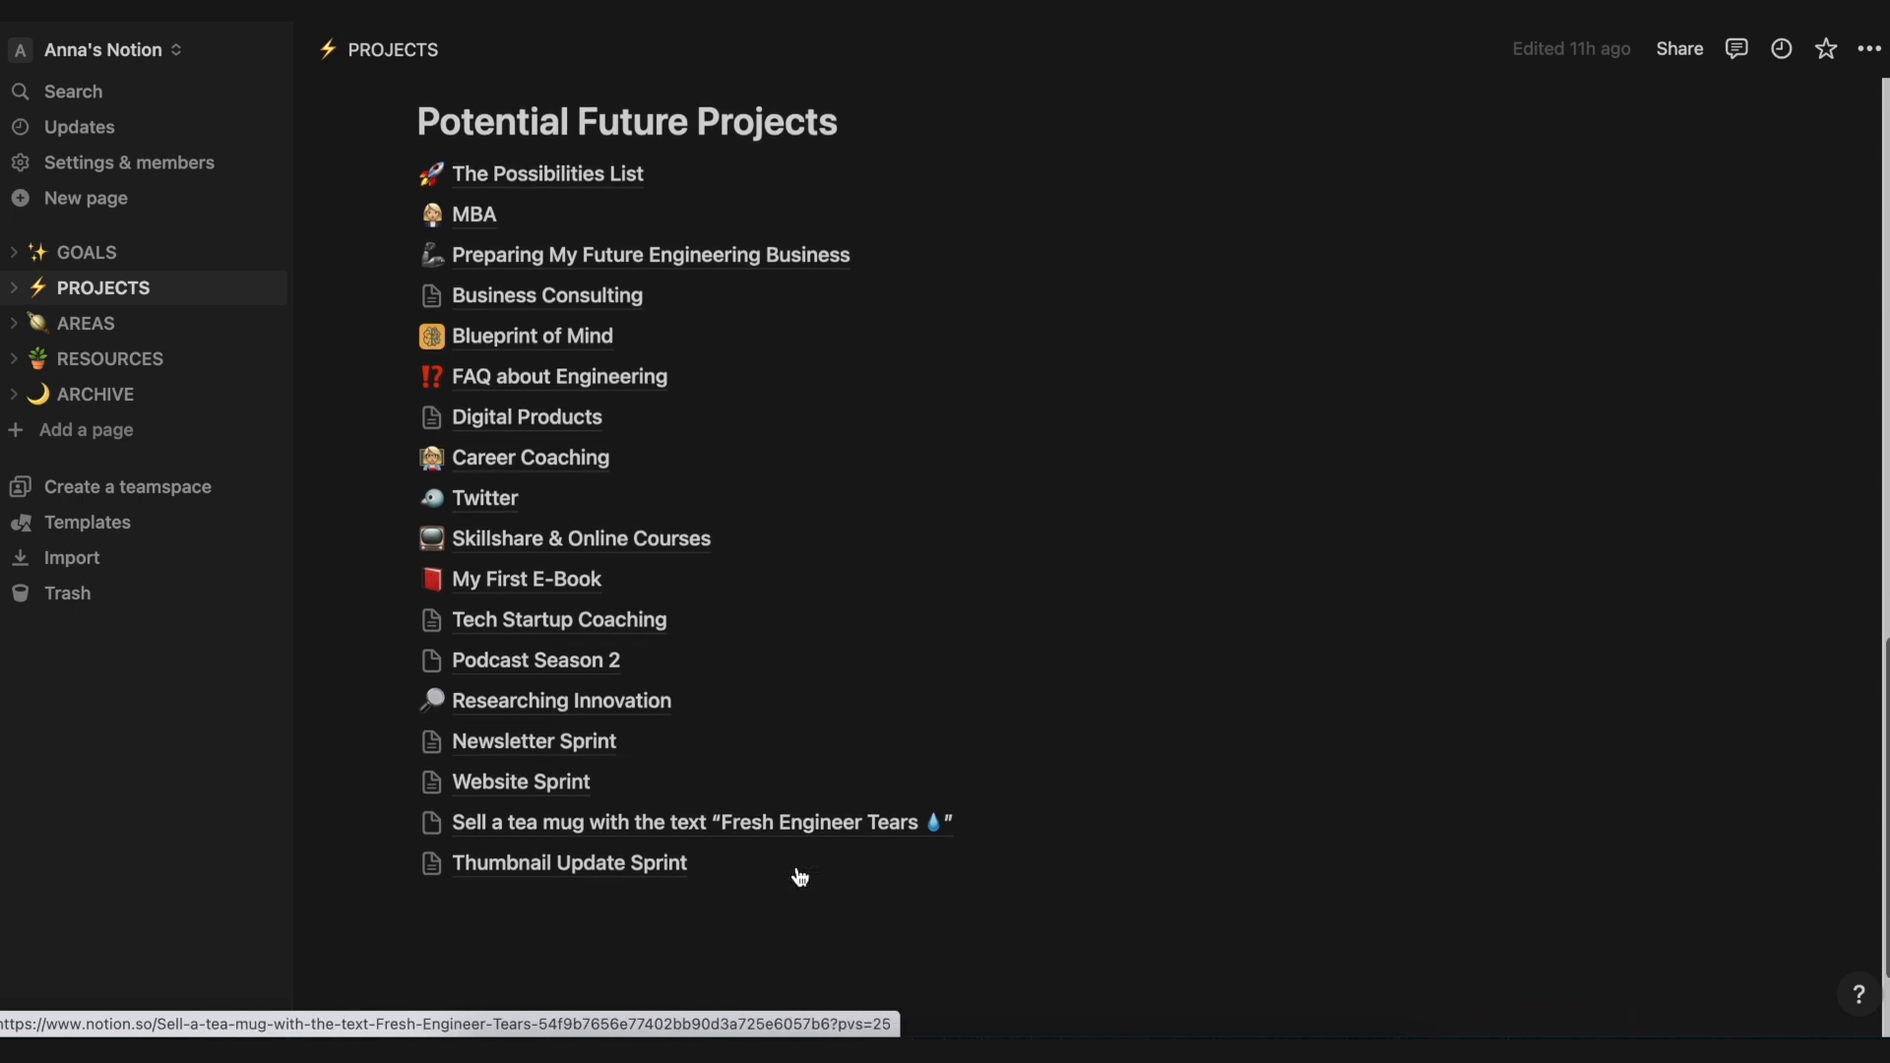
mouse_move(557, 620)
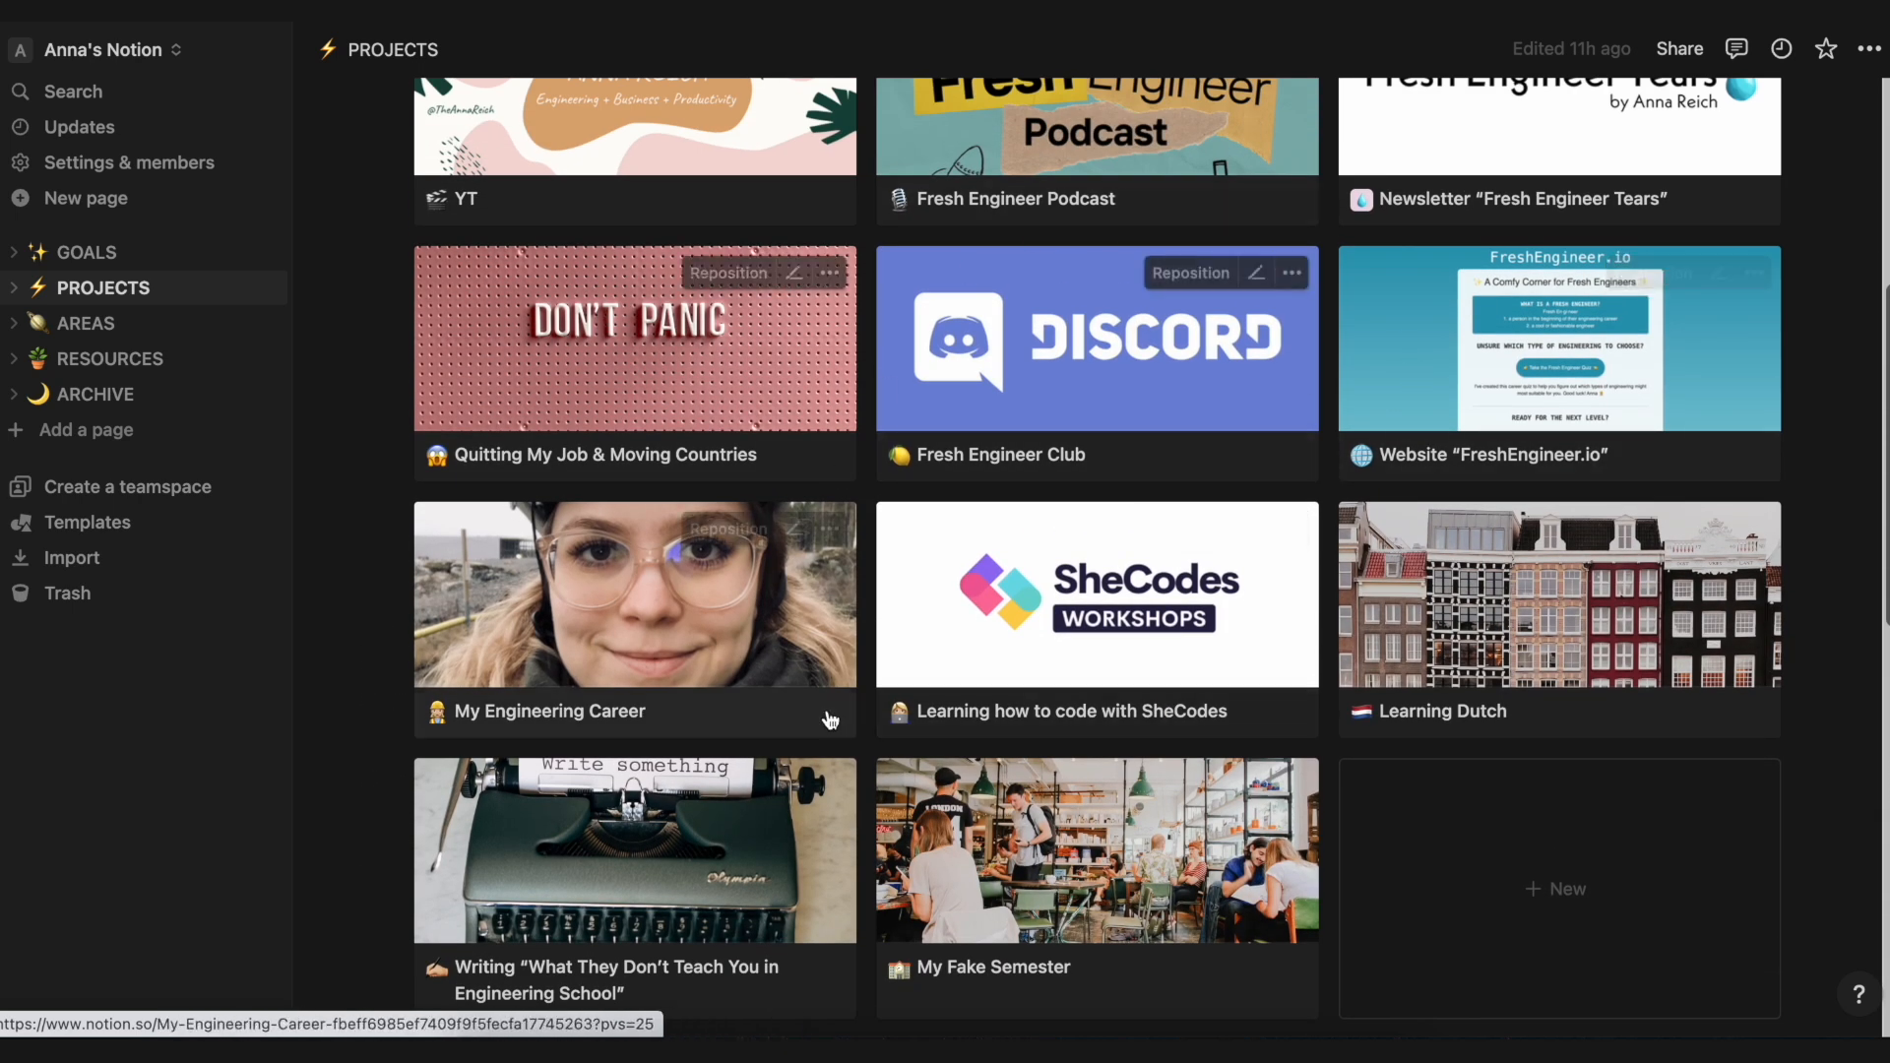
scroll("up", 3)
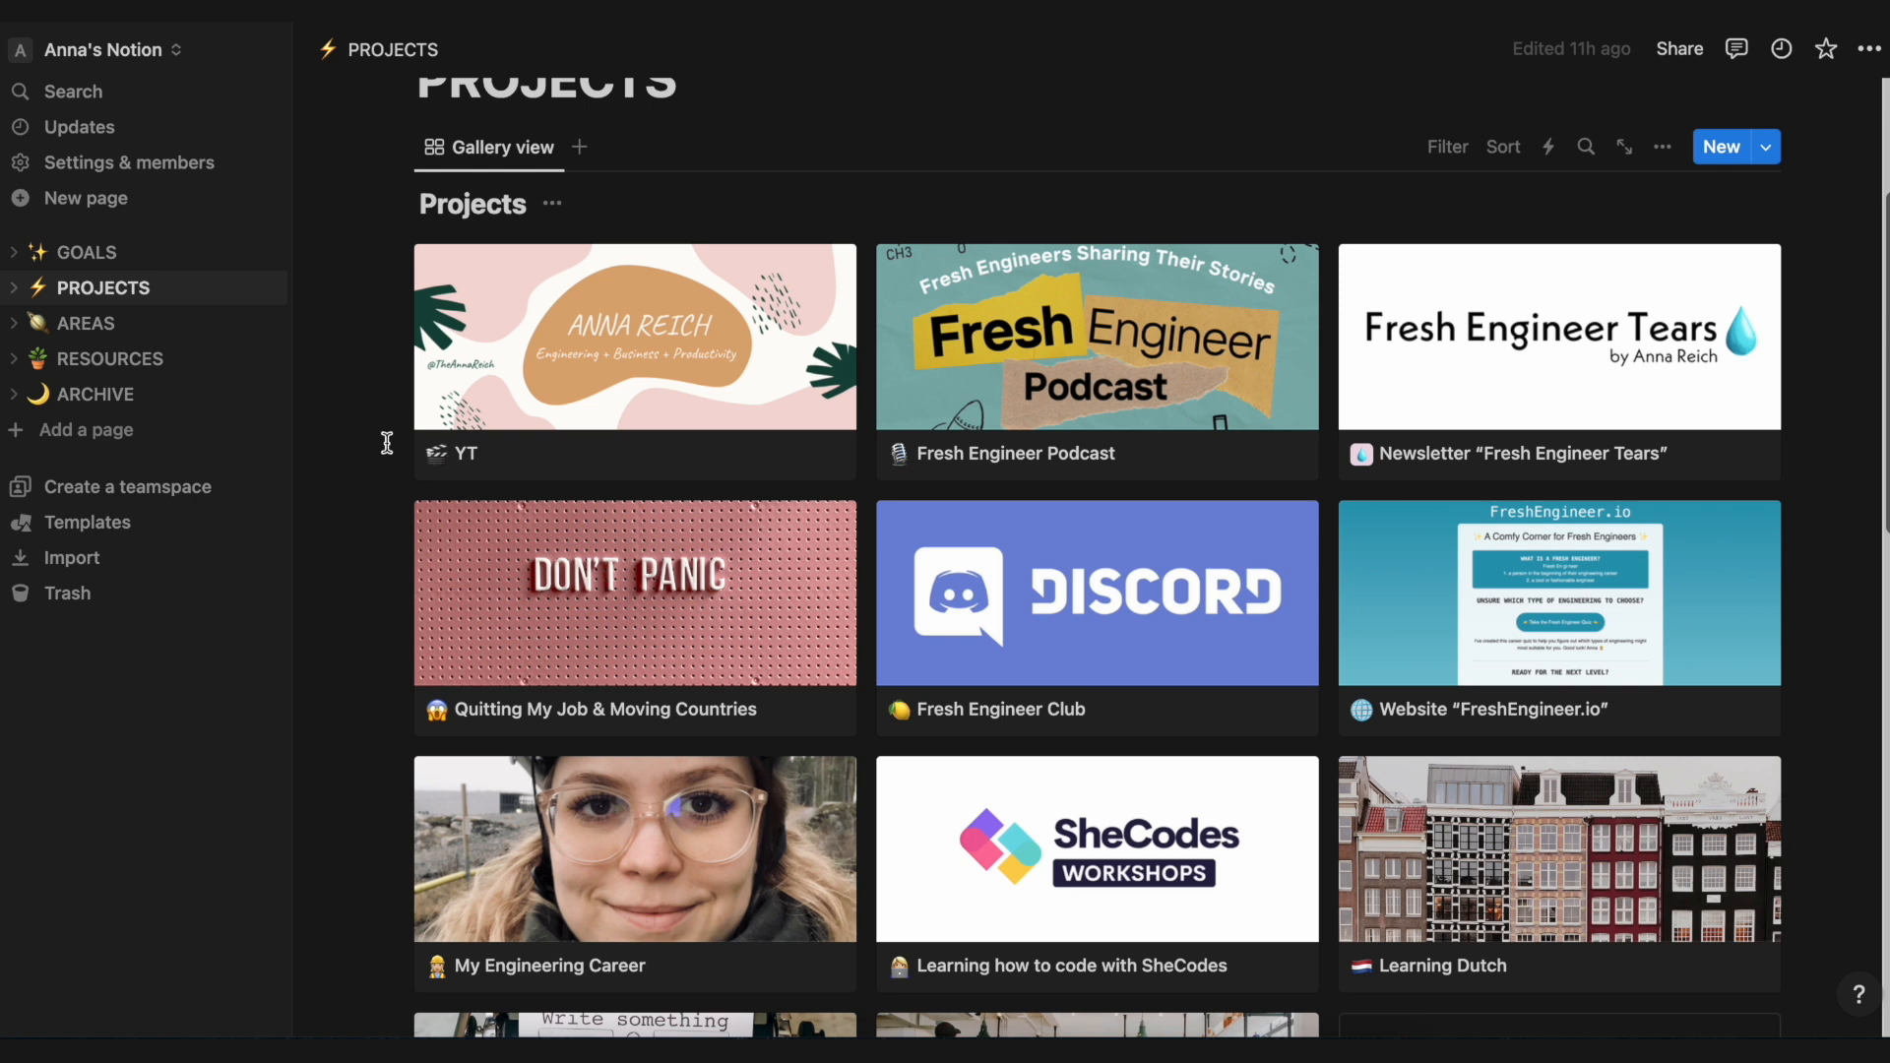
mouse_move(520, 374)
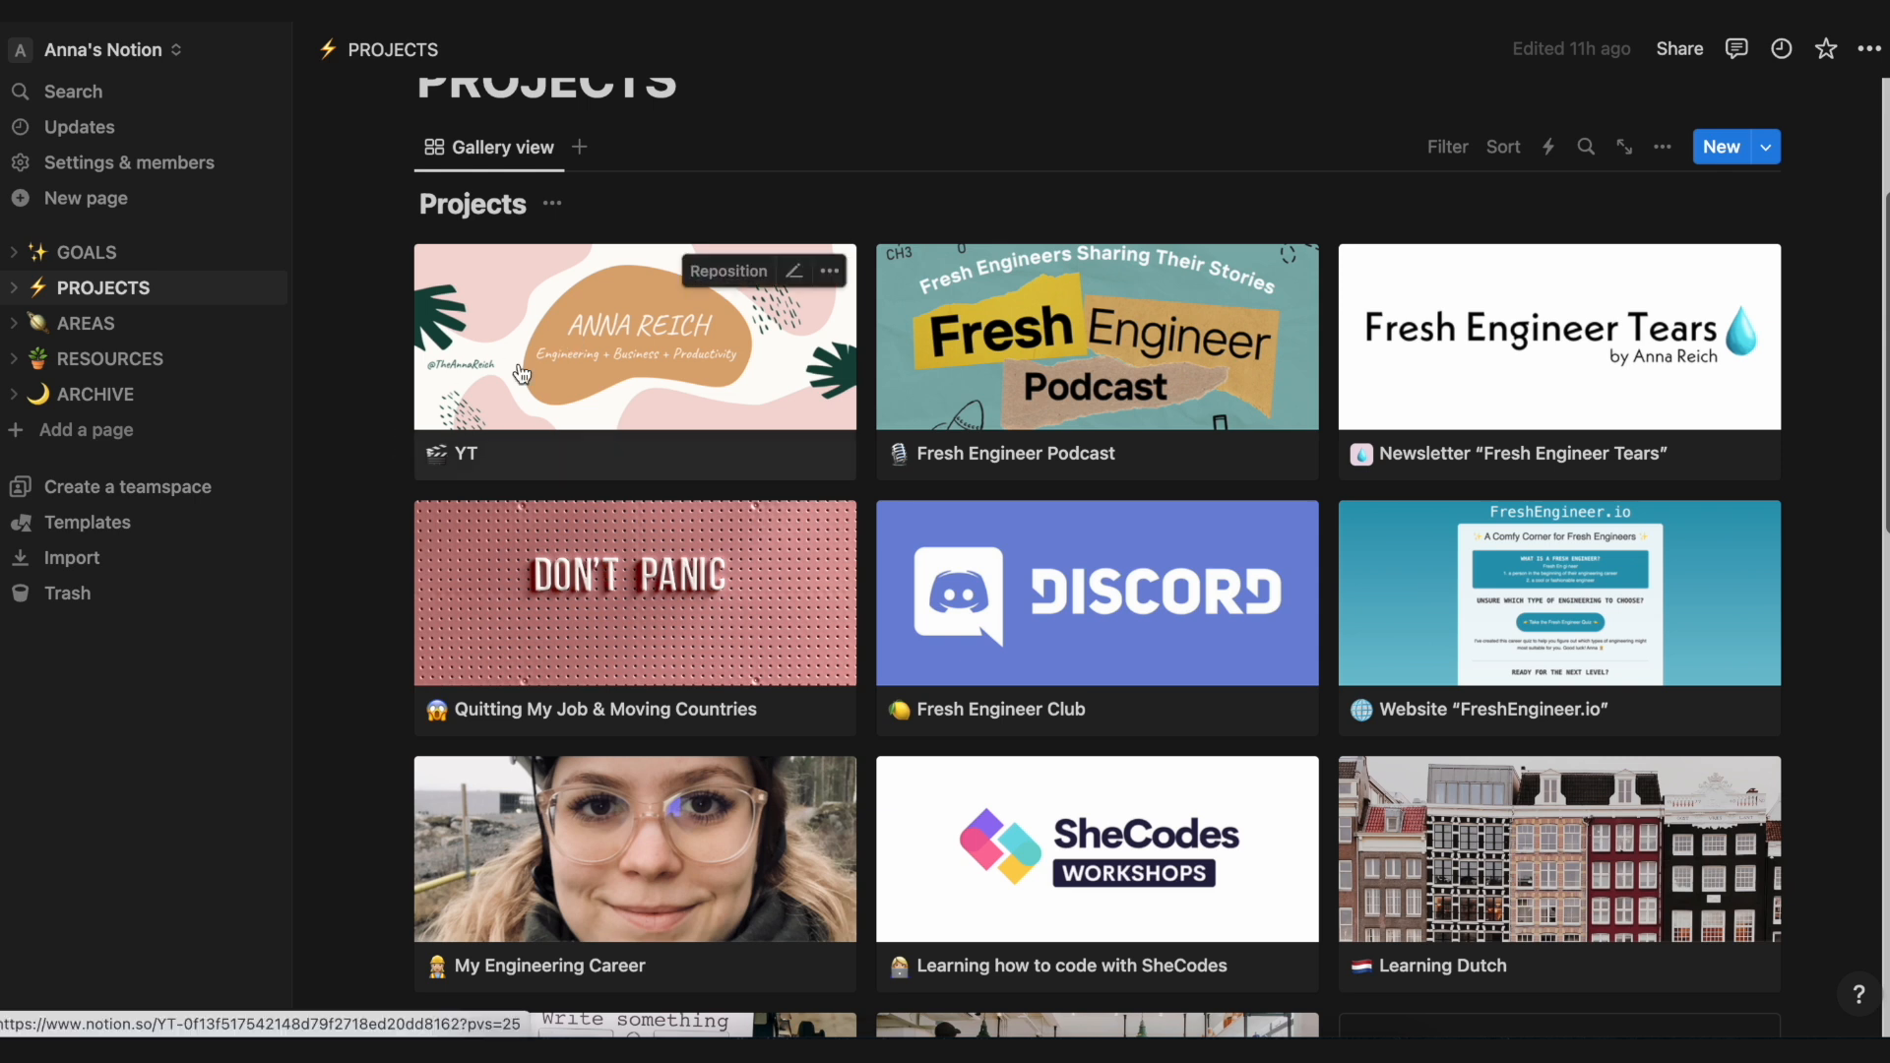
mouse_move(378, 407)
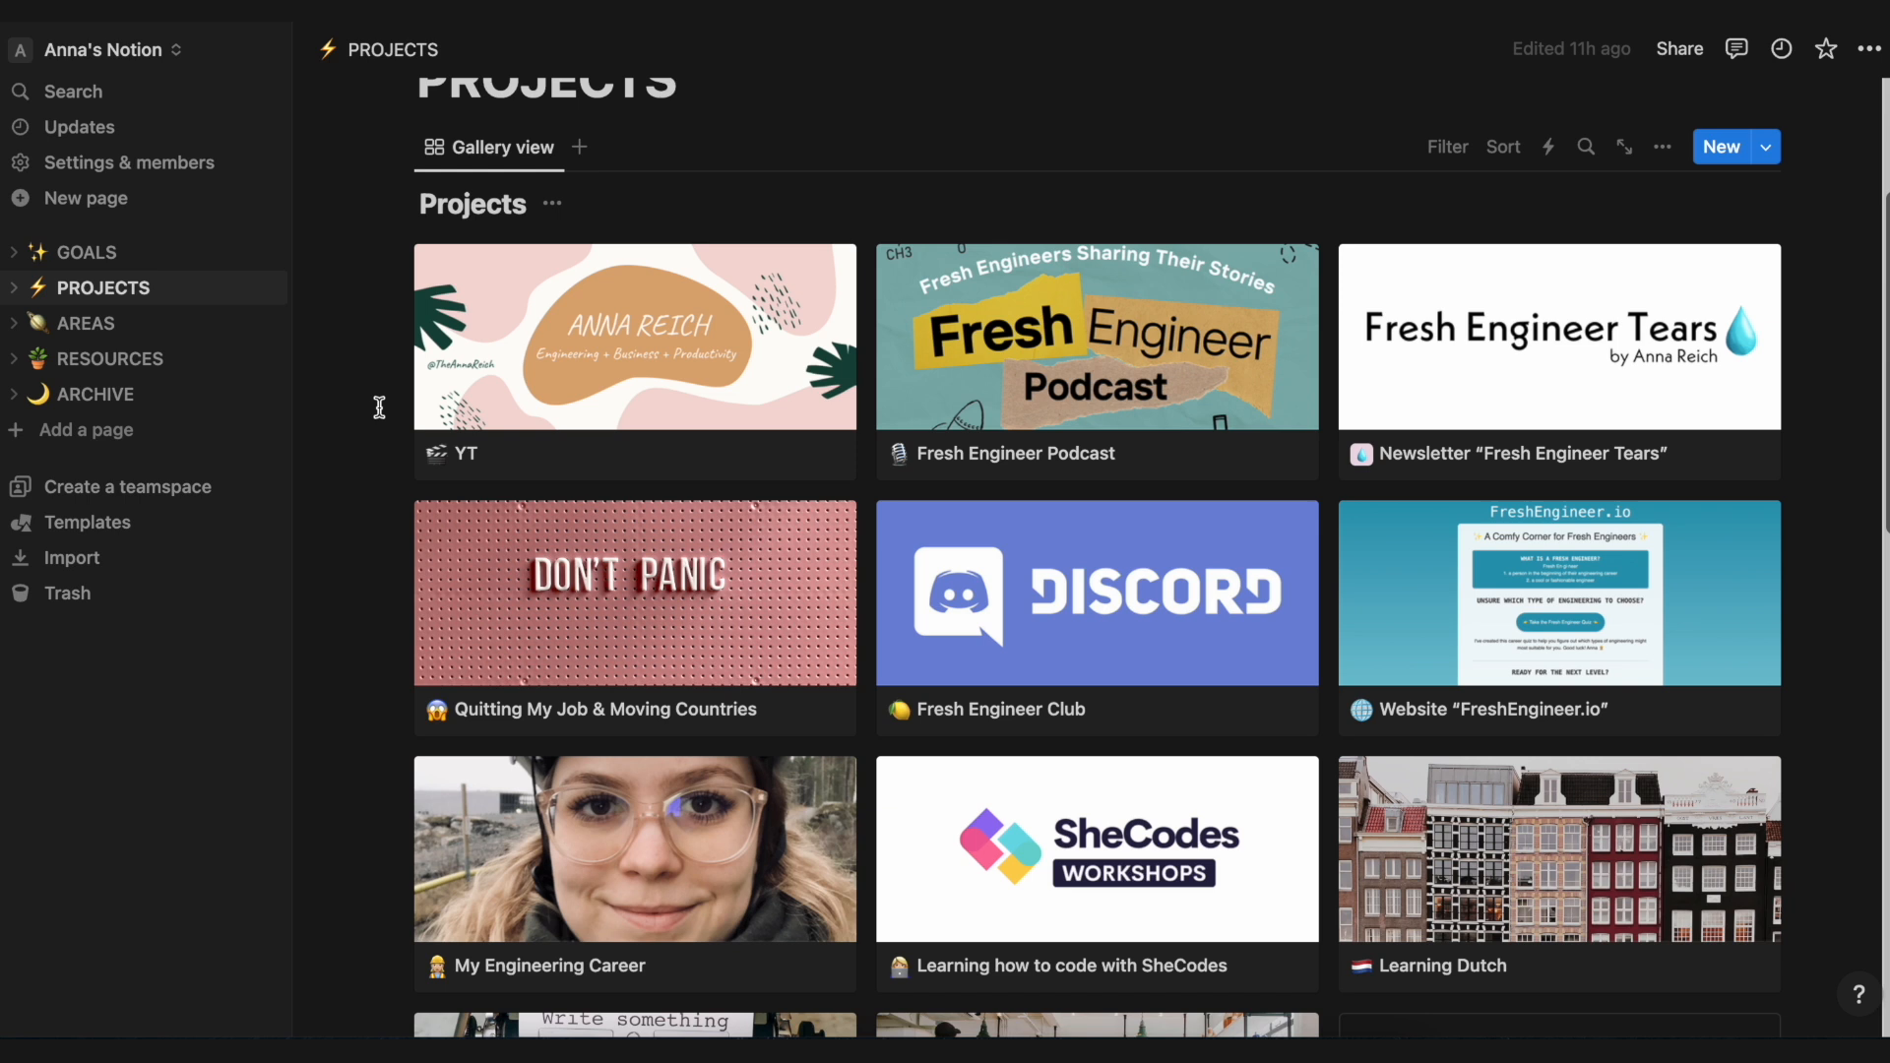
mouse_move(698, 419)
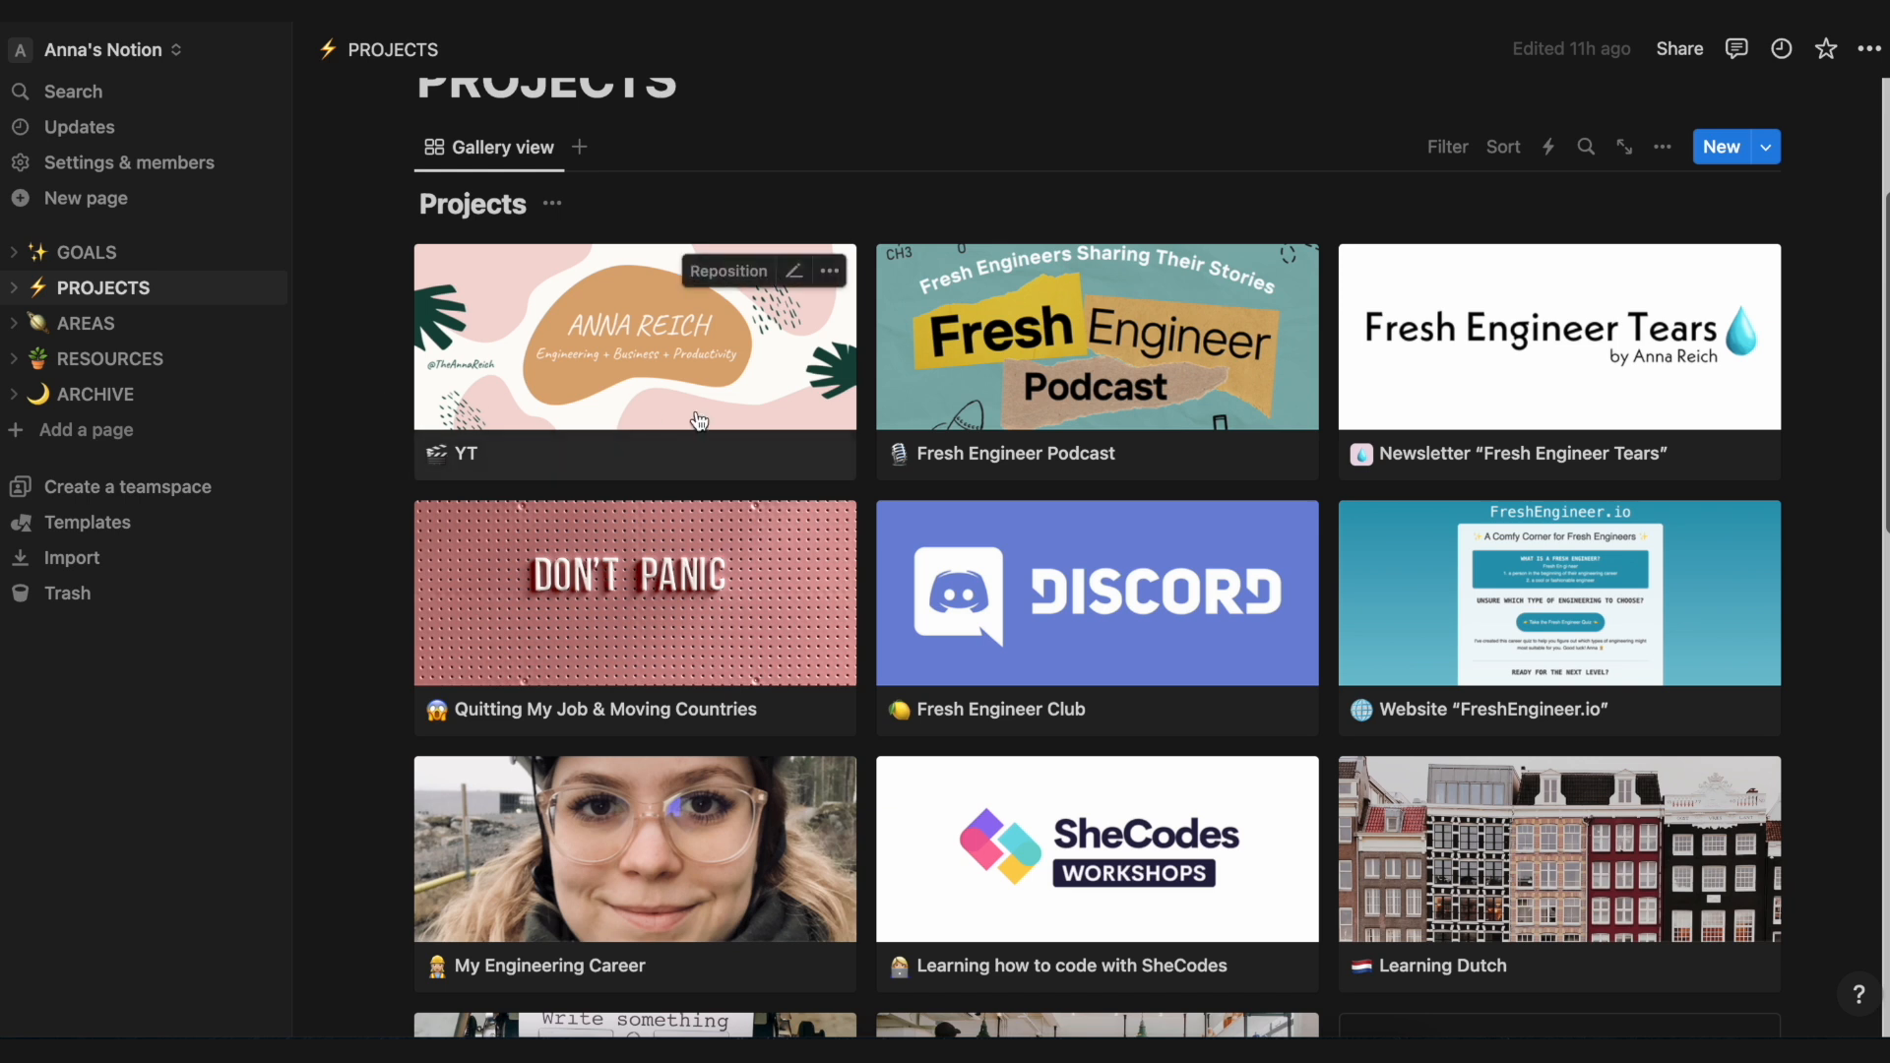
mouse_move(738, 346)
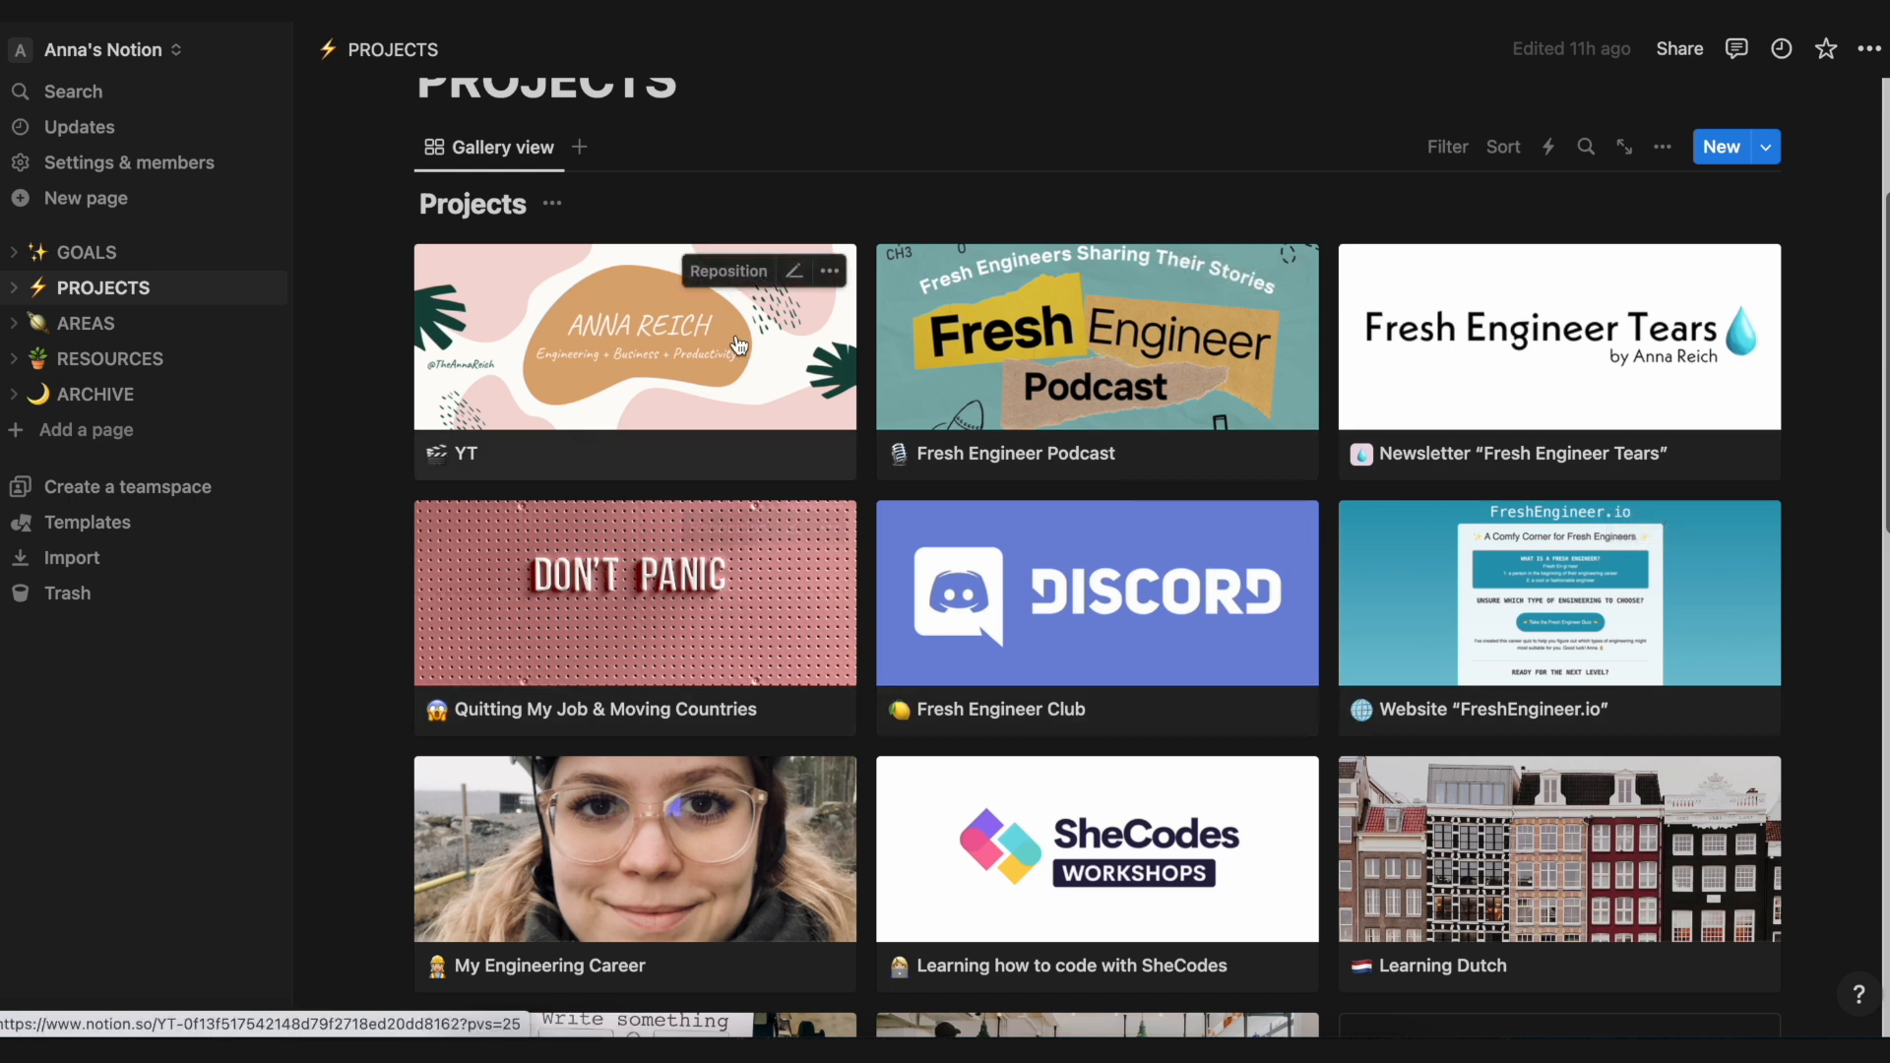
mouse_move(620, 443)
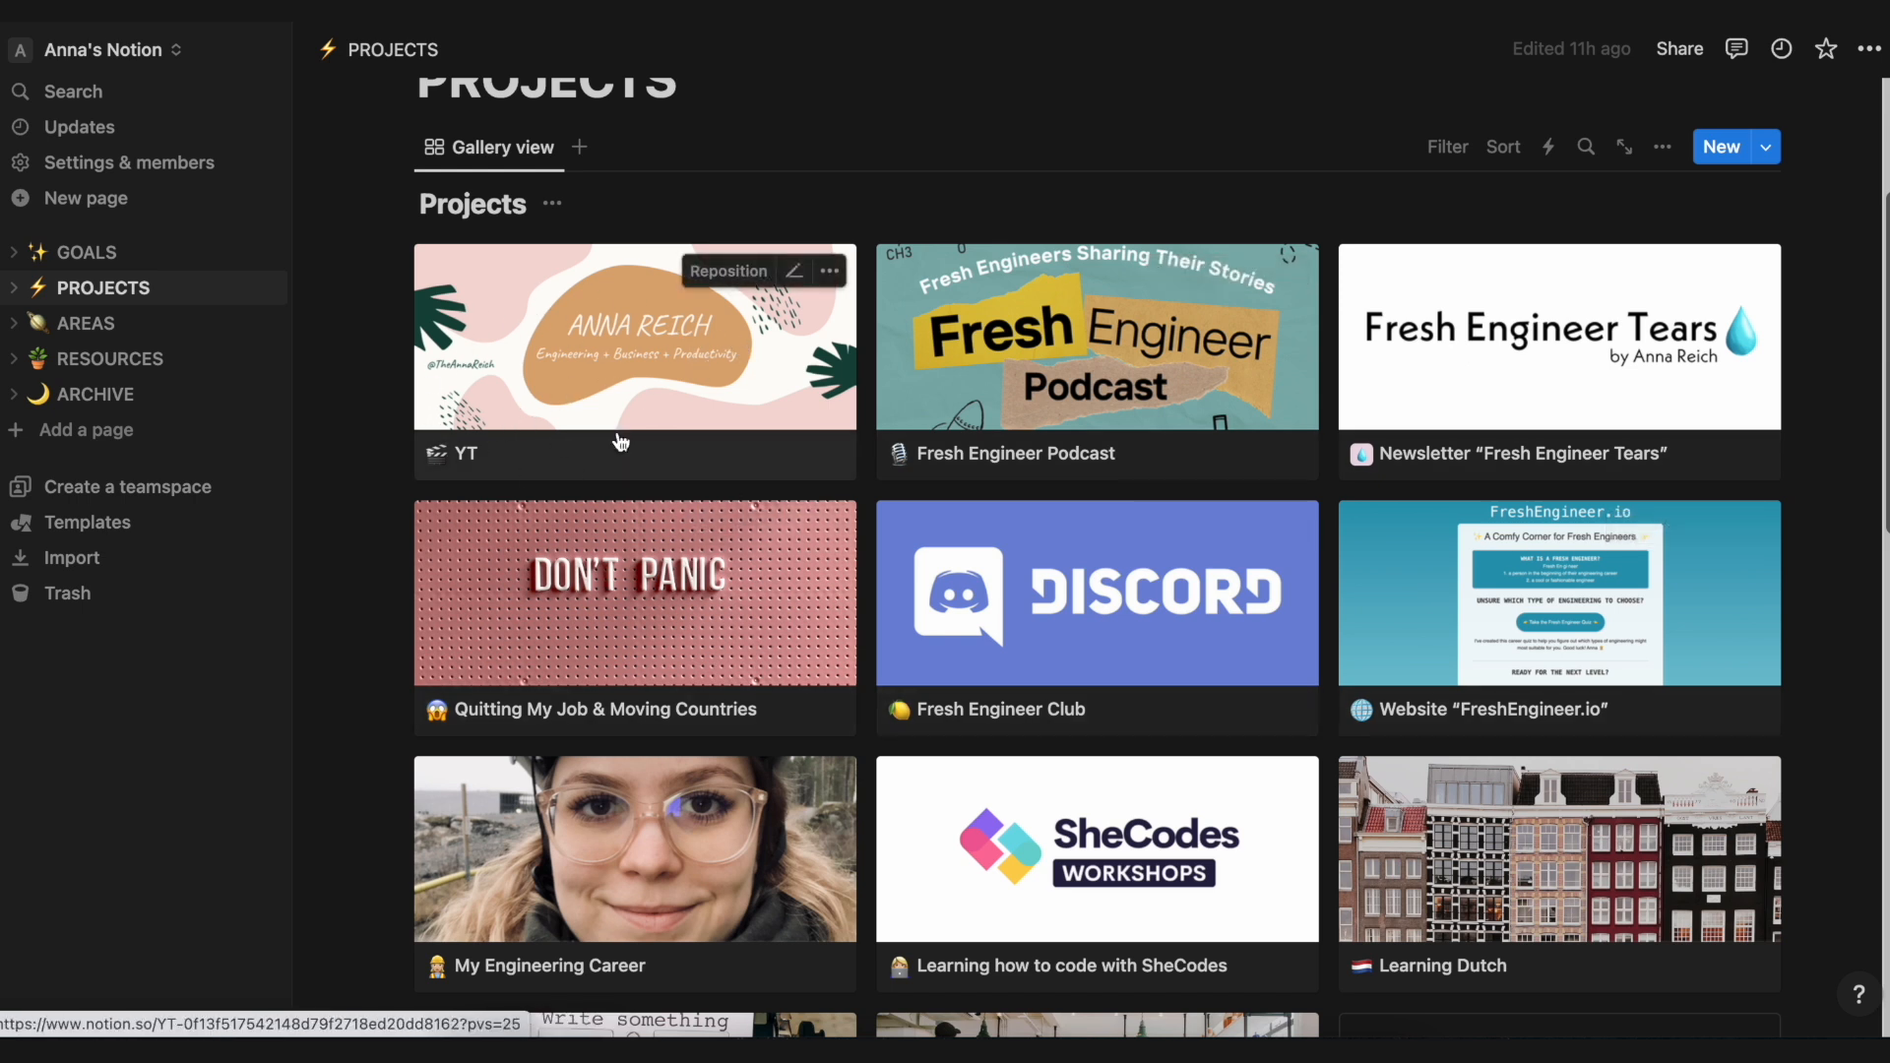
mouse_move(557, 451)
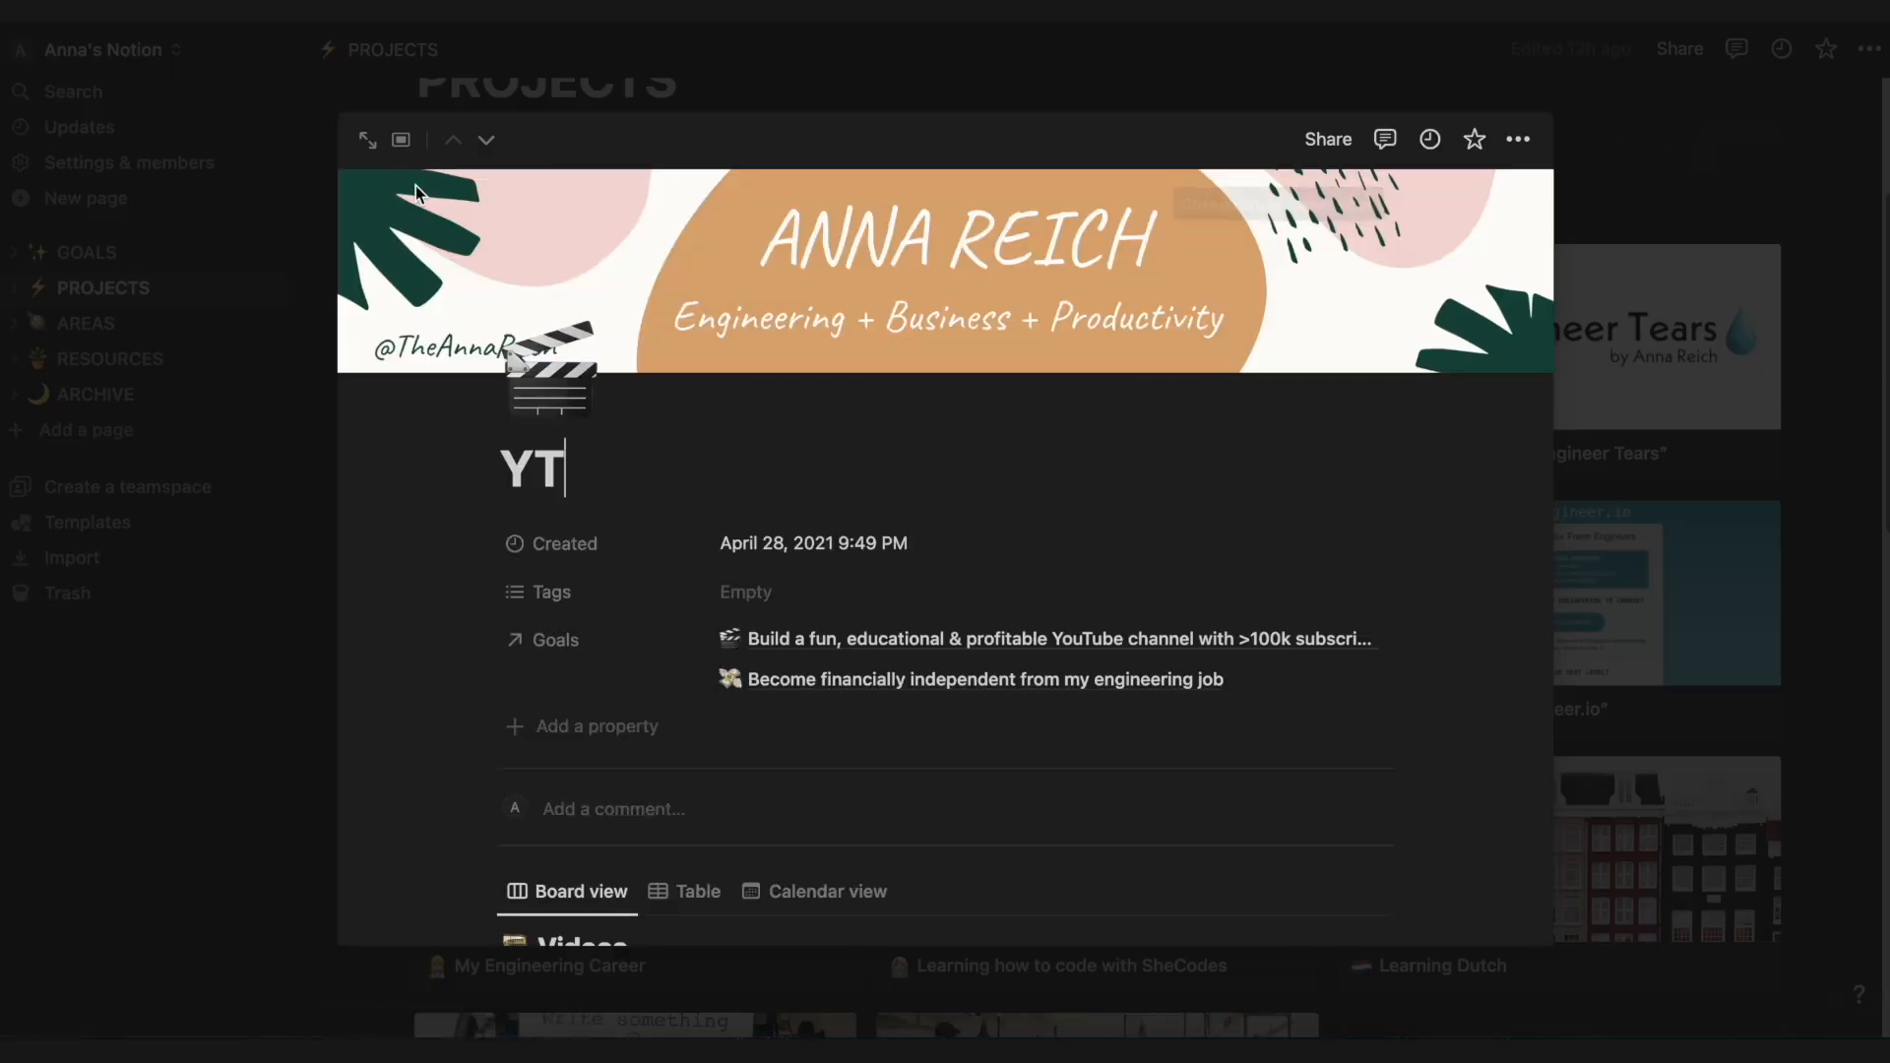
Step: View the YT project as a full page and move My Second Brain in Notion to Ready to Film
left_click(365, 140)
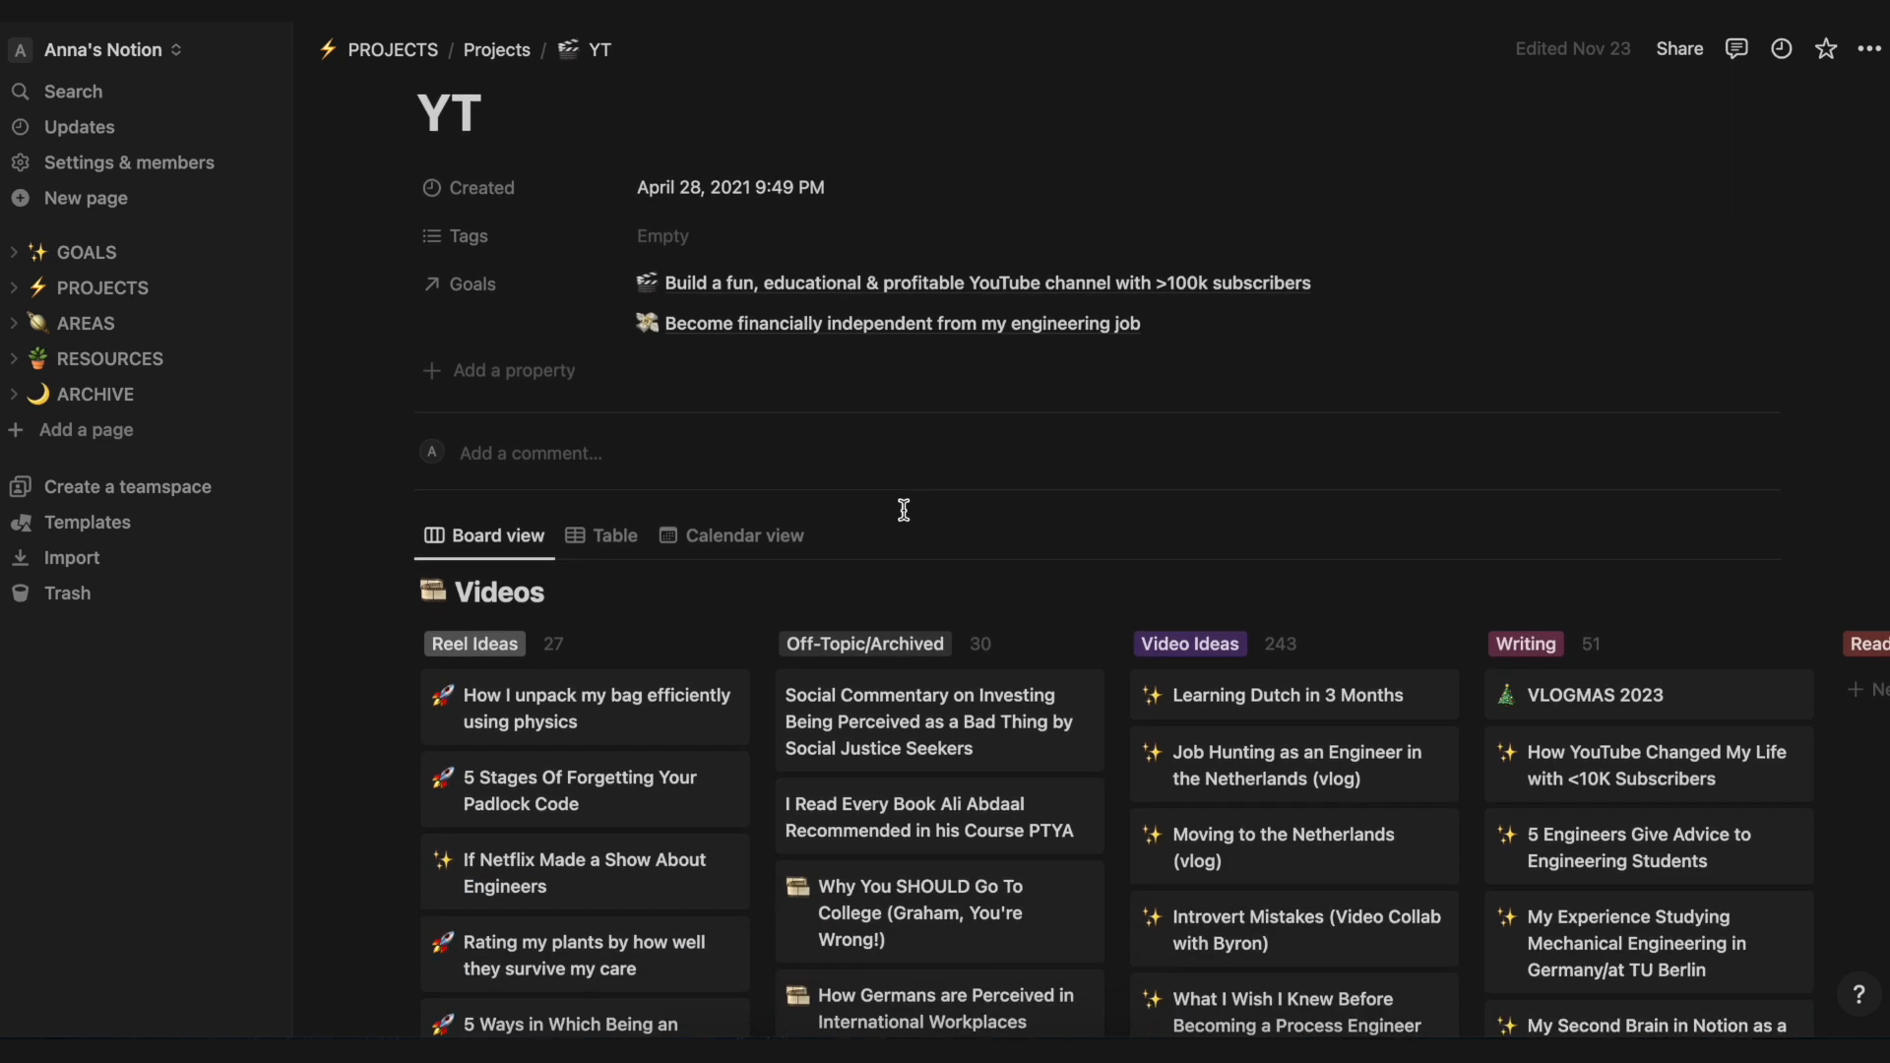
scroll("down", 3)
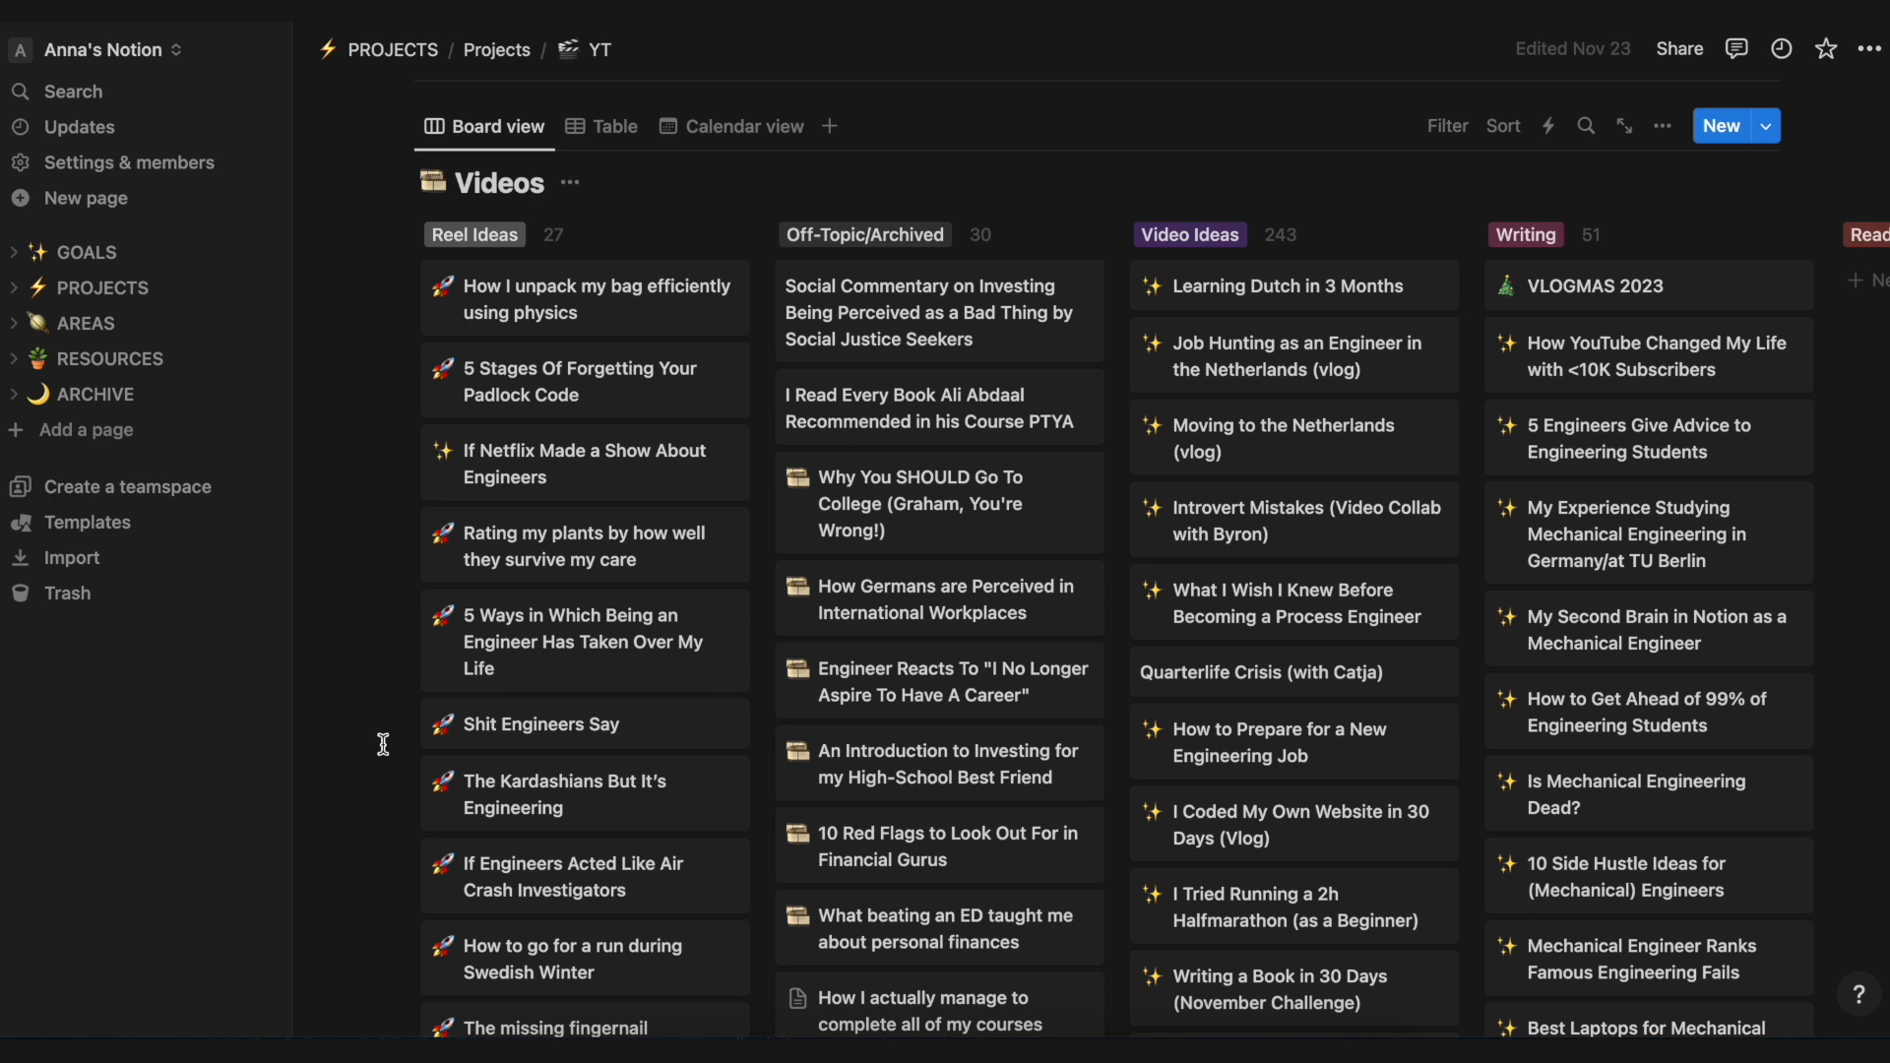
mouse_move(1248, 329)
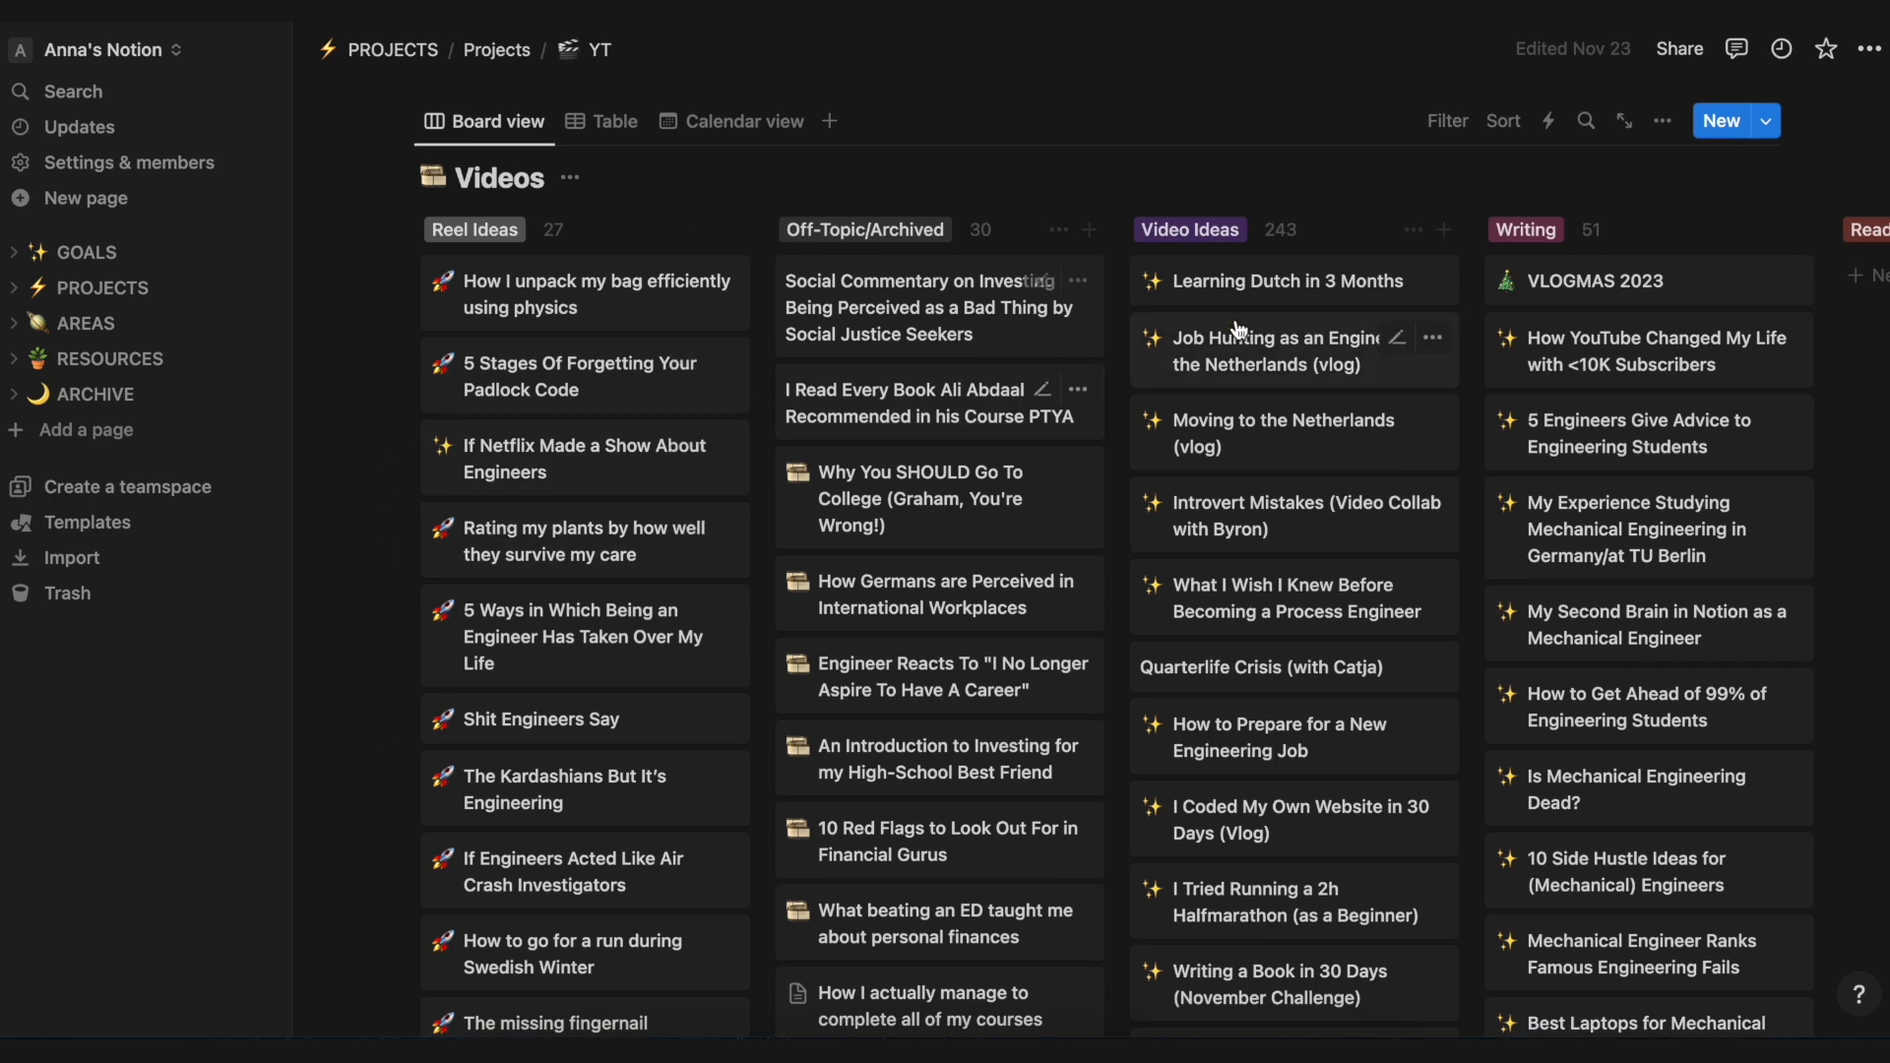
mouse_move(1264, 461)
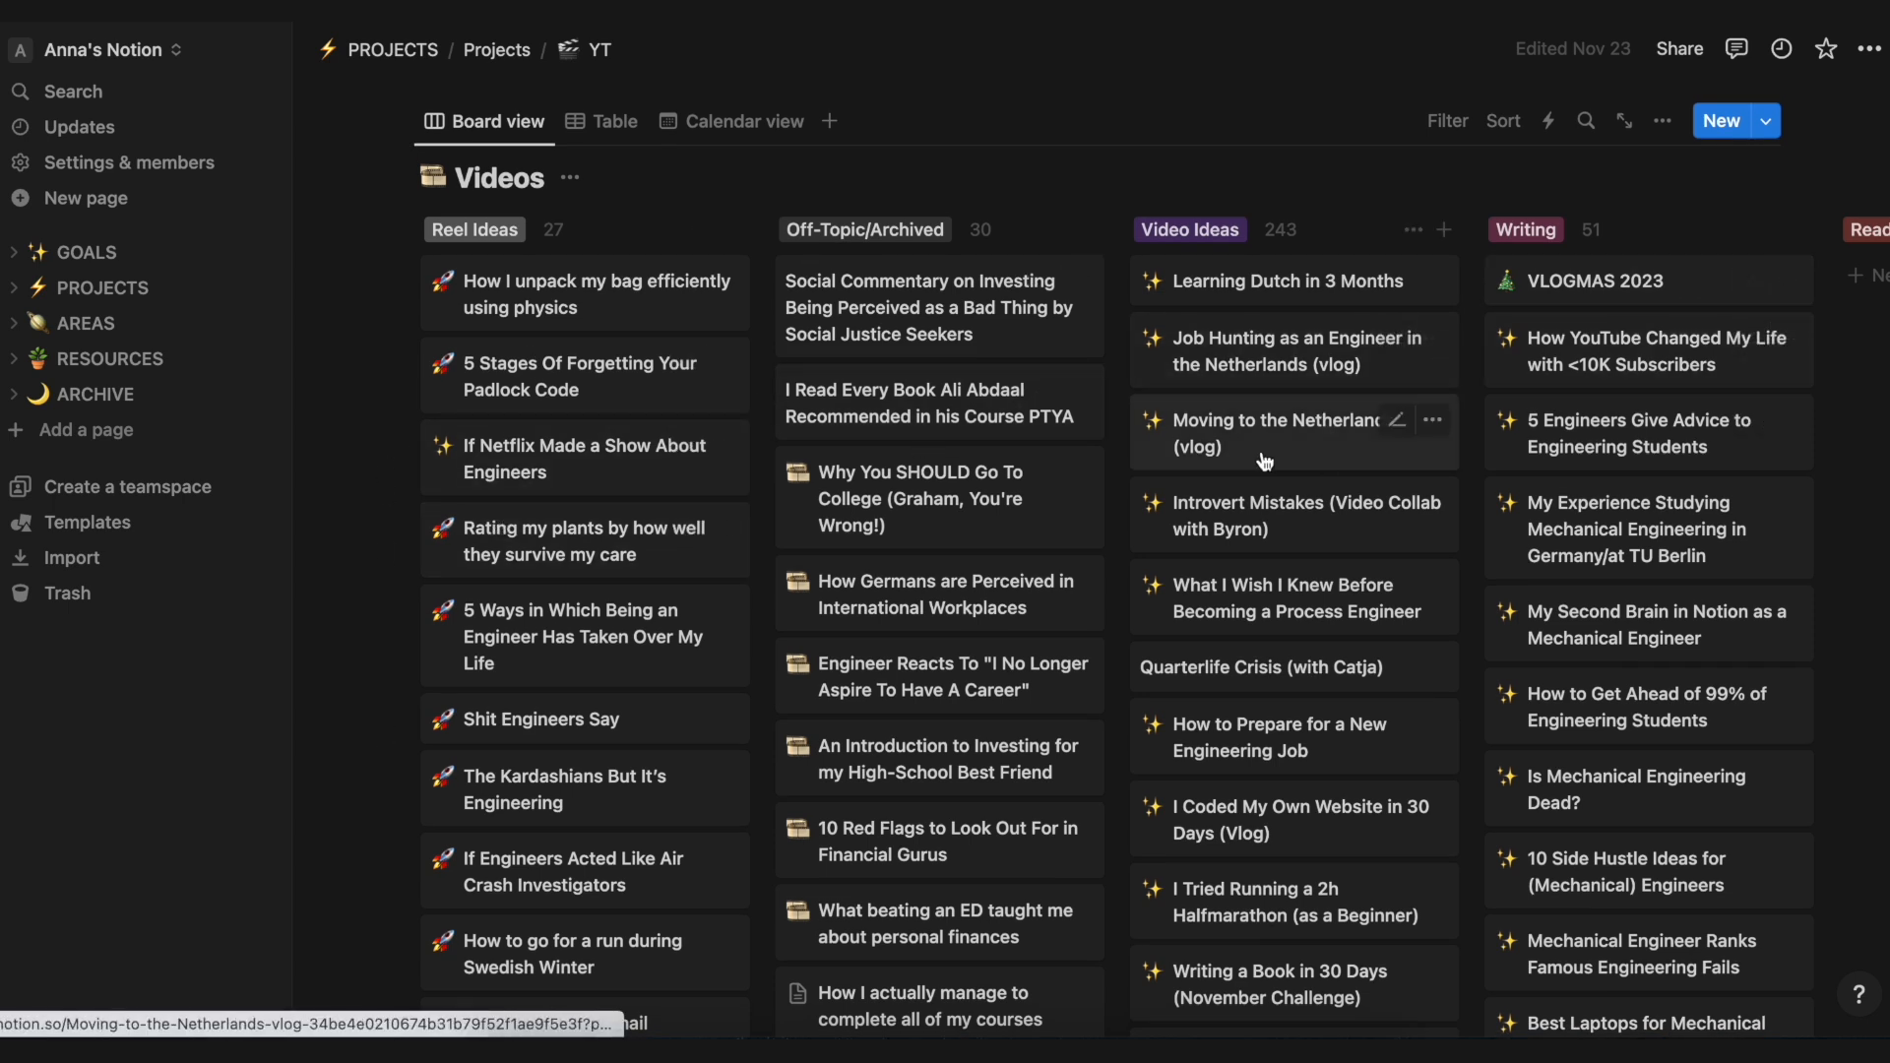
scroll("right", 3)
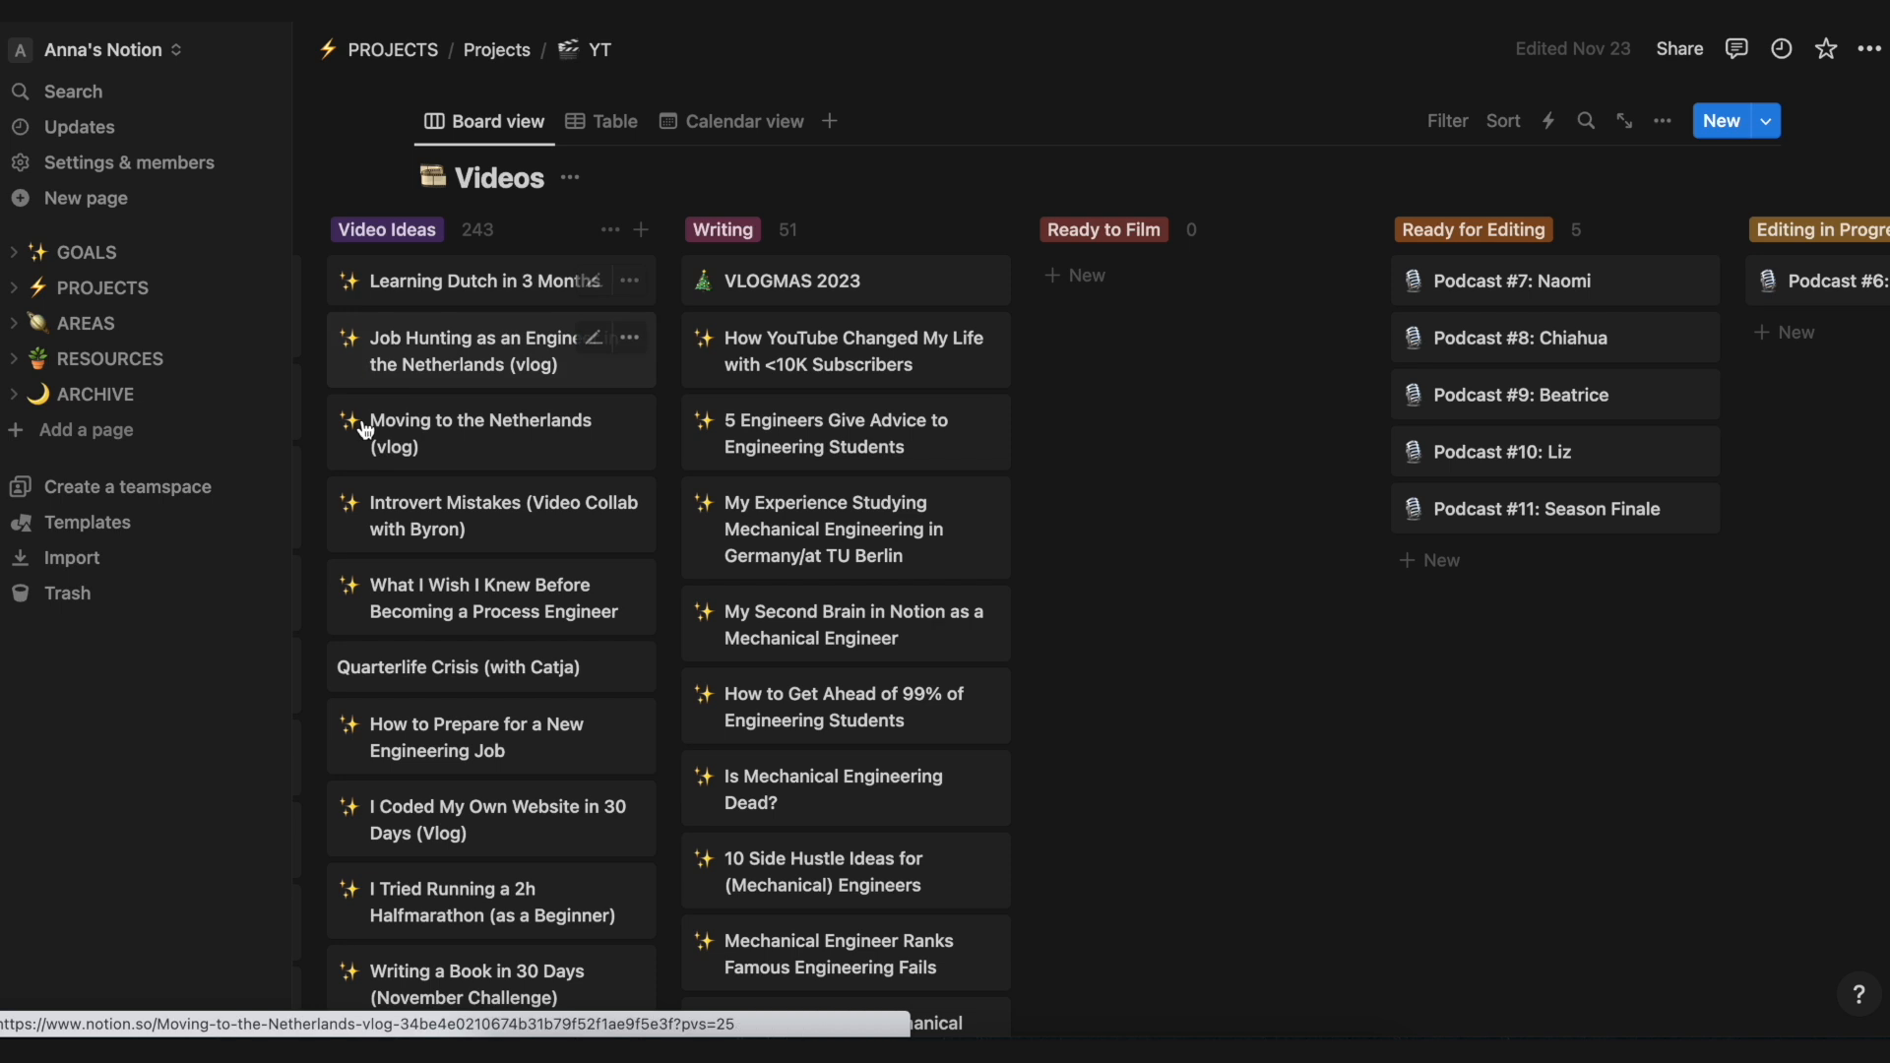
mouse_move(844, 282)
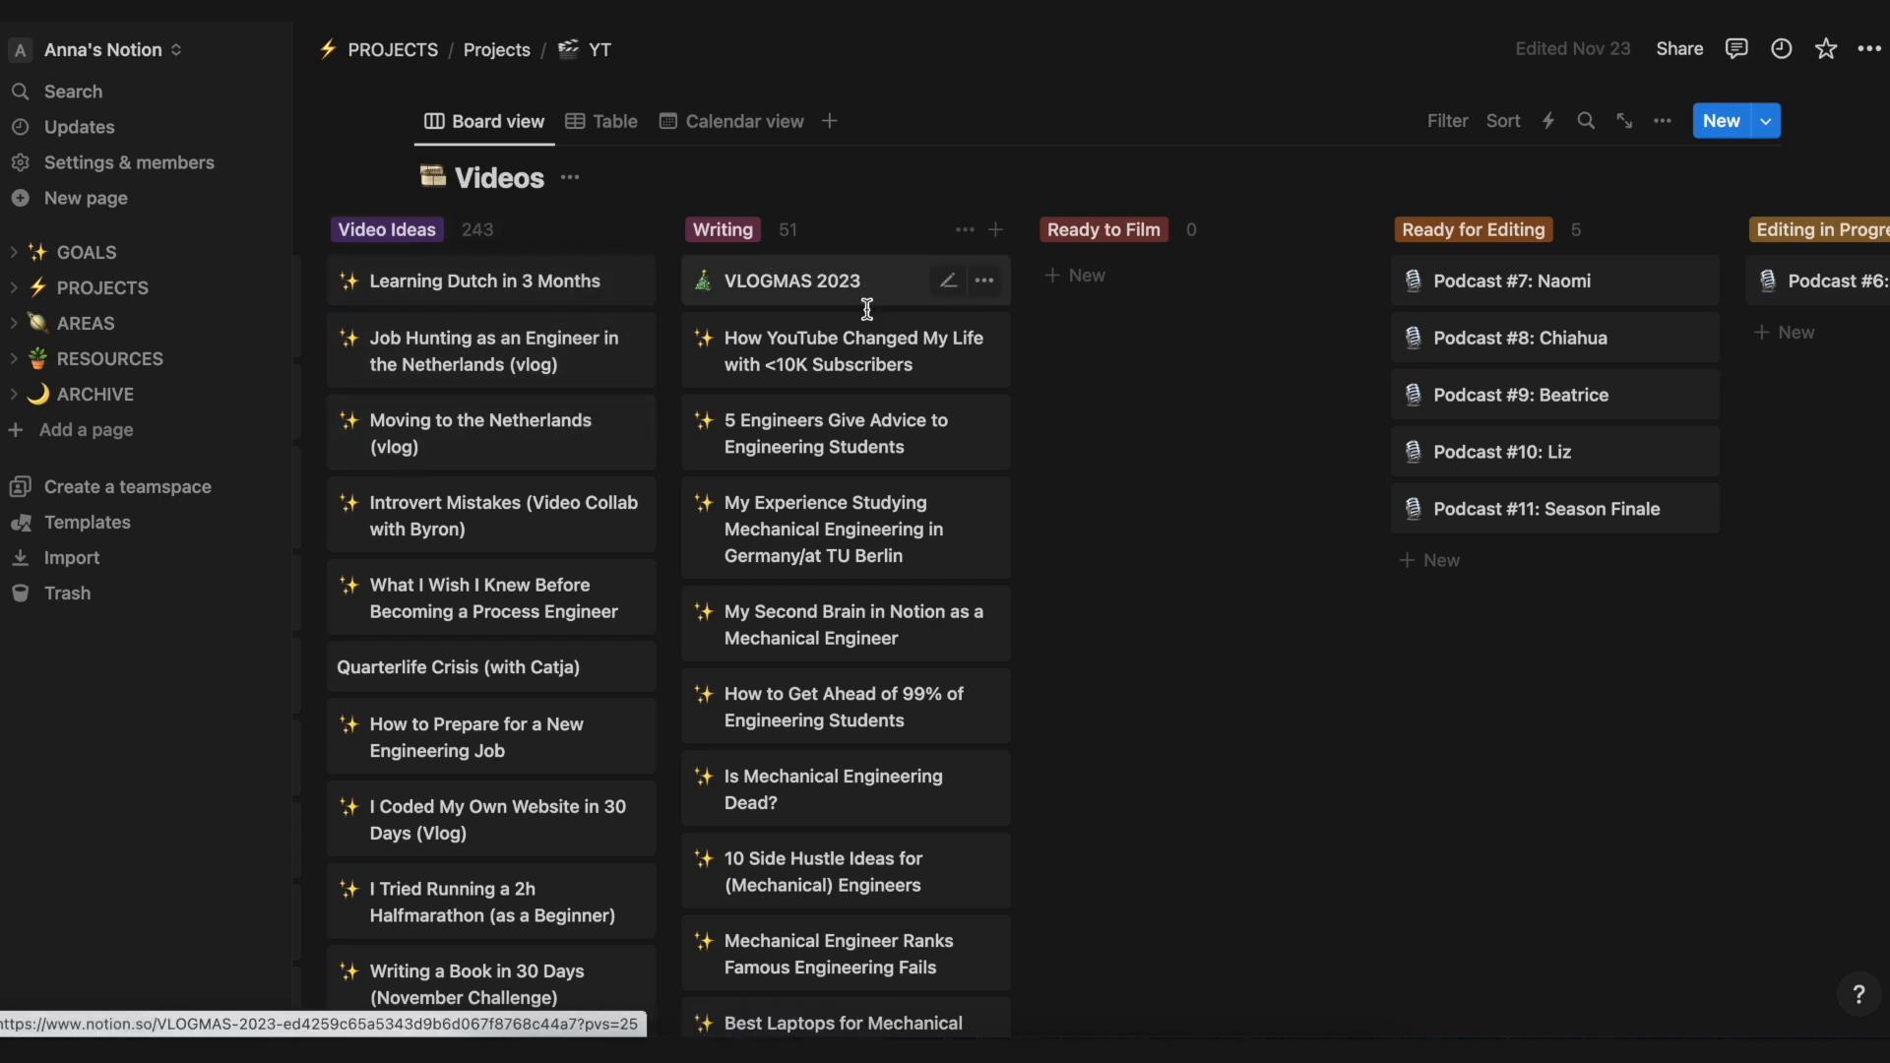
mouse_move(851, 543)
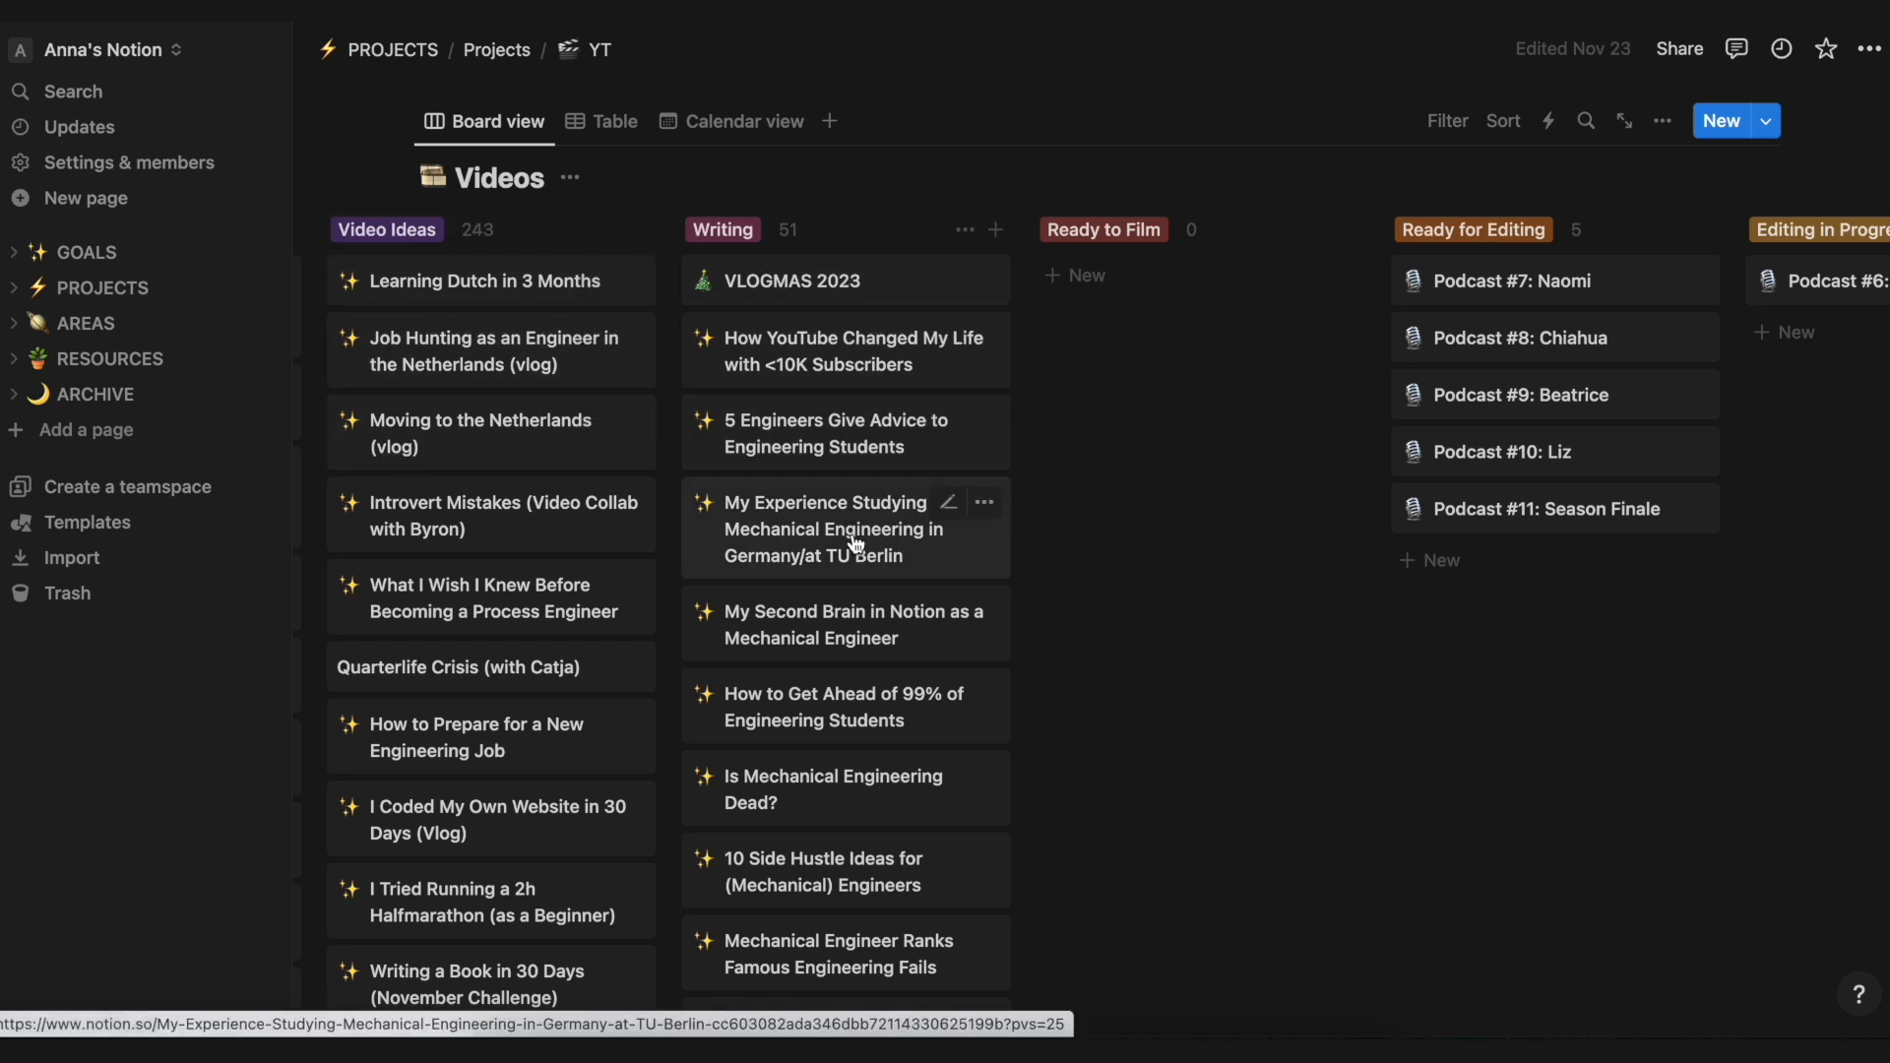
mouse_move(1181, 331)
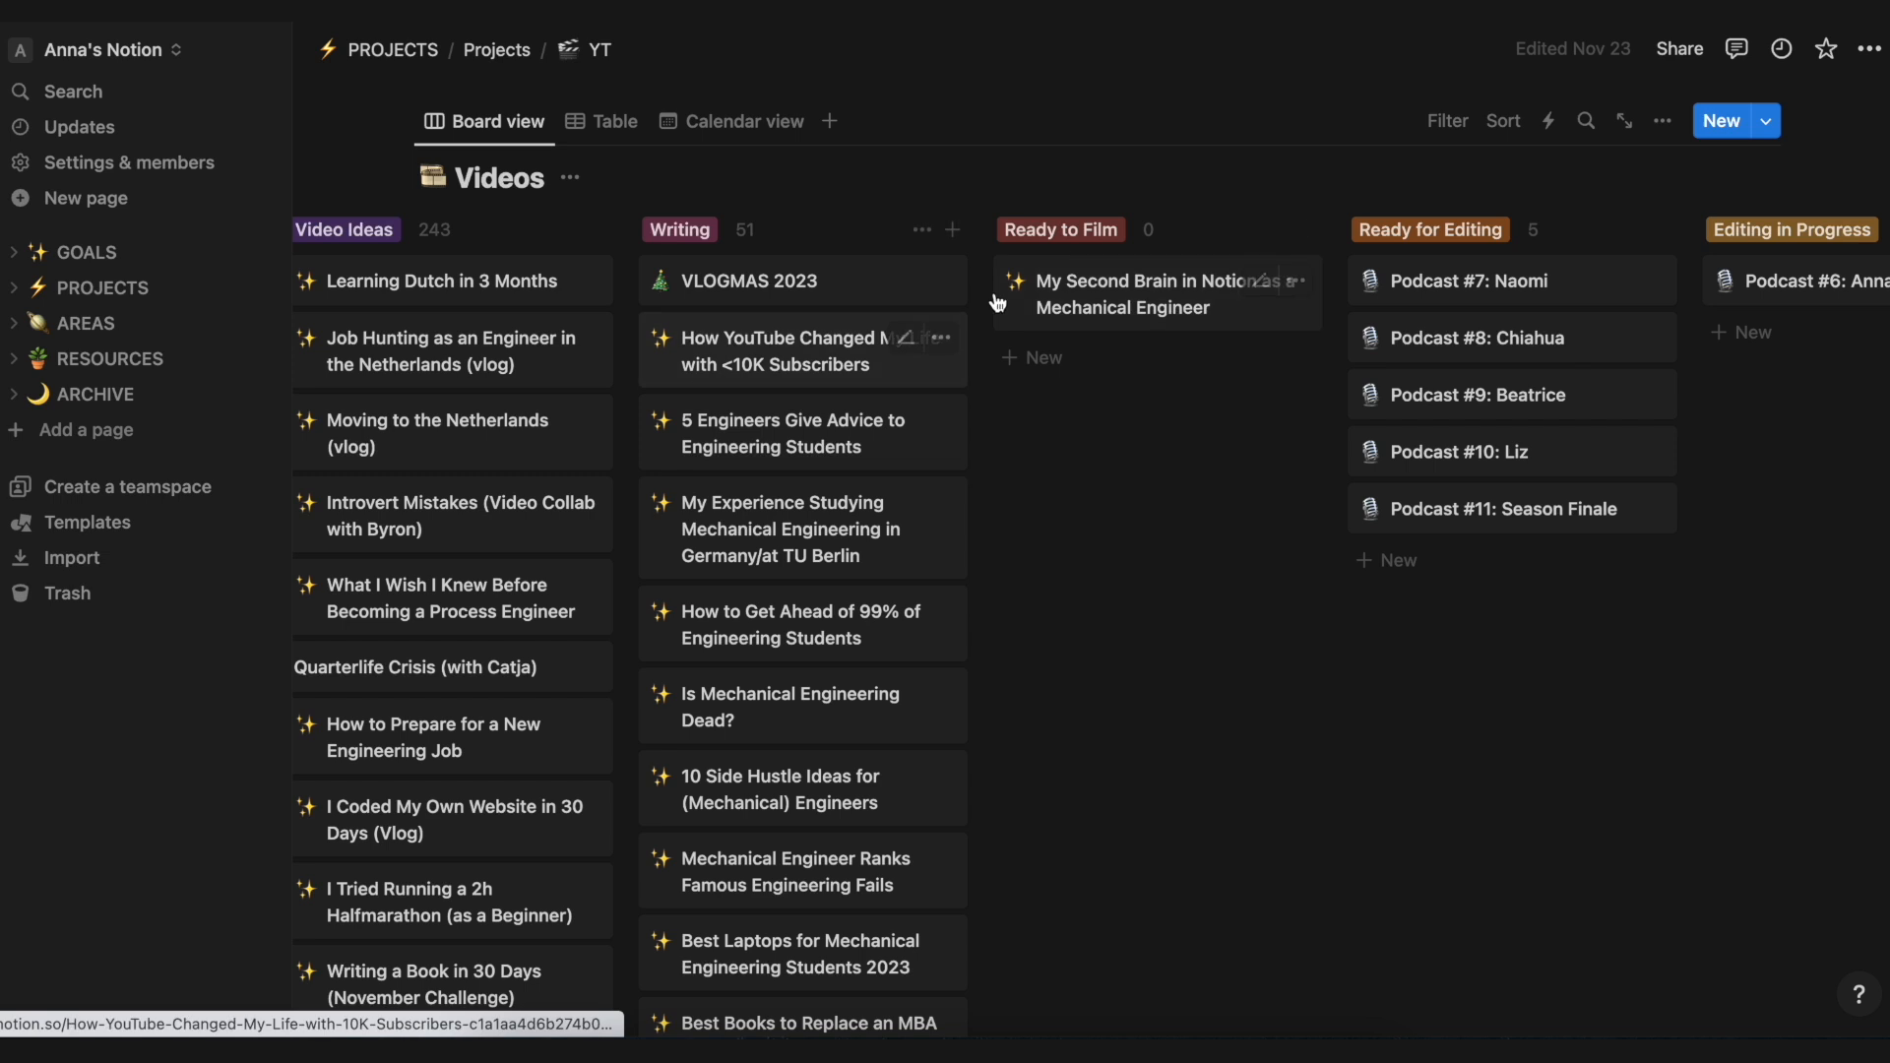
scroll("right", 3)
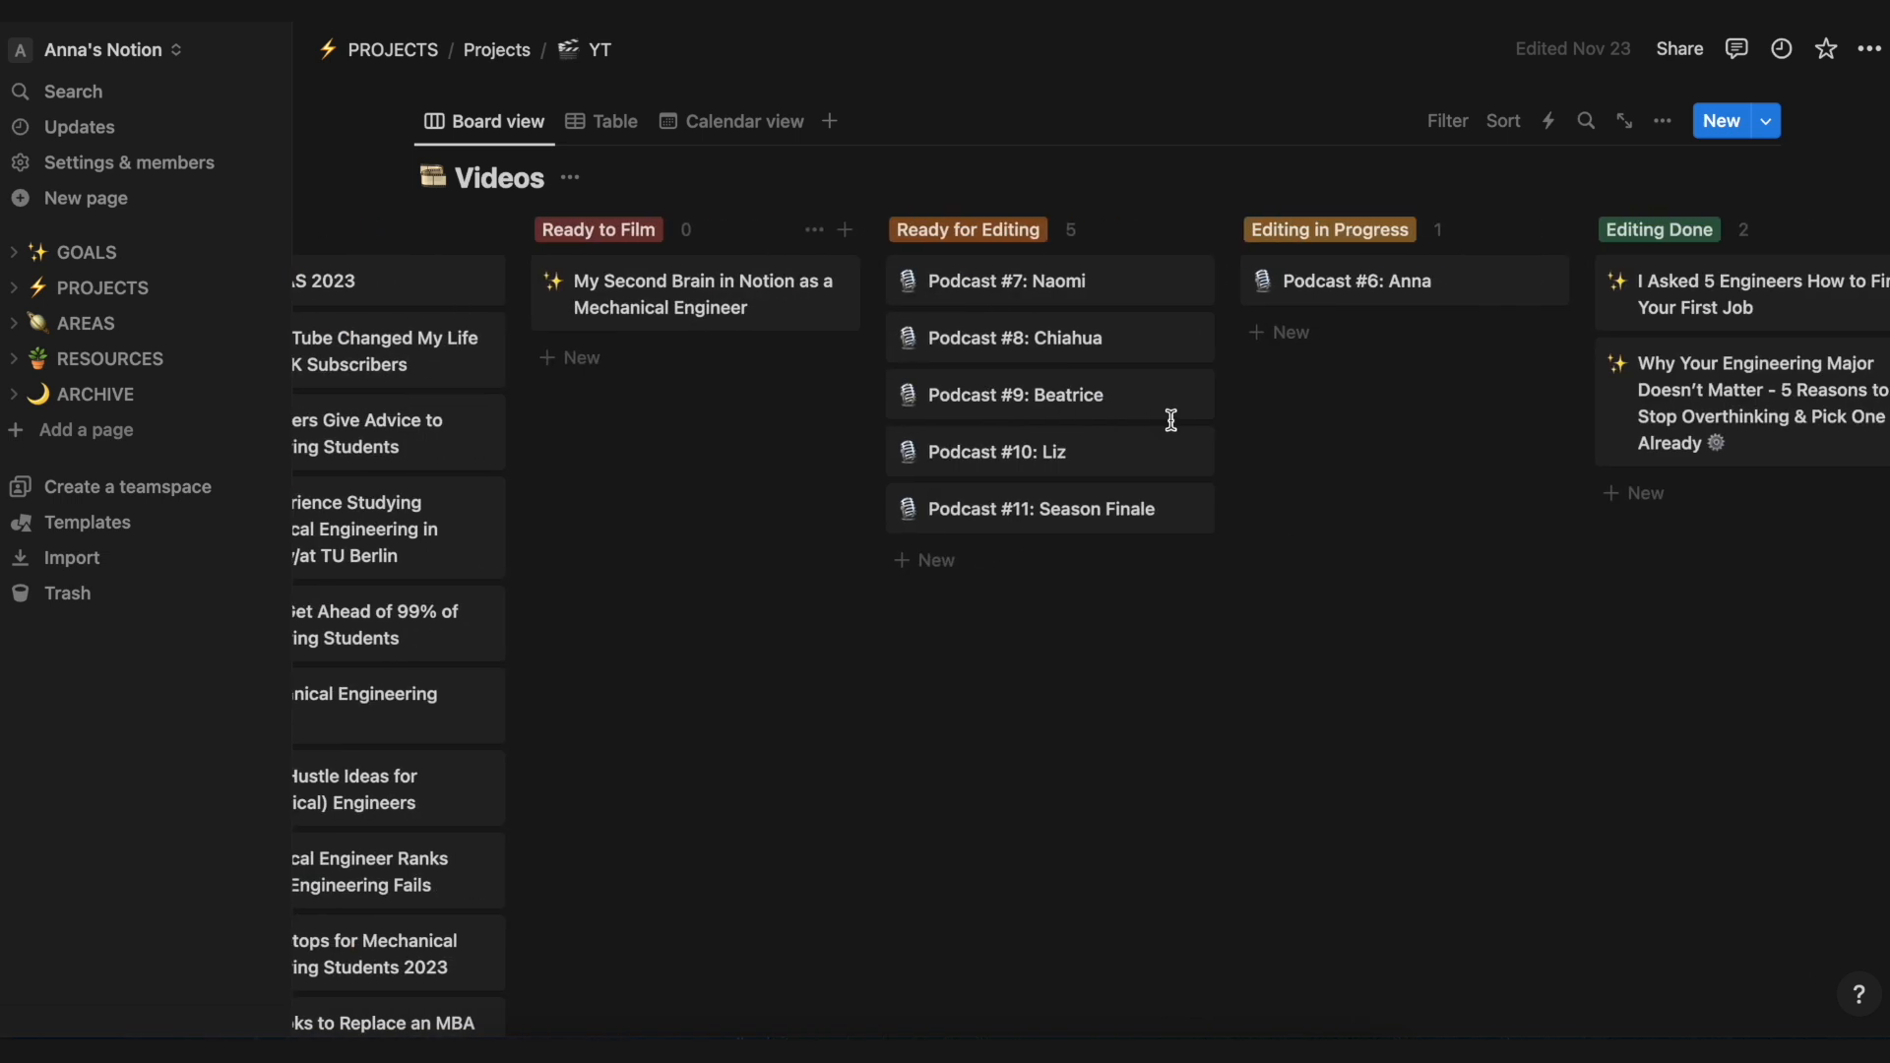
mouse_move(988, 336)
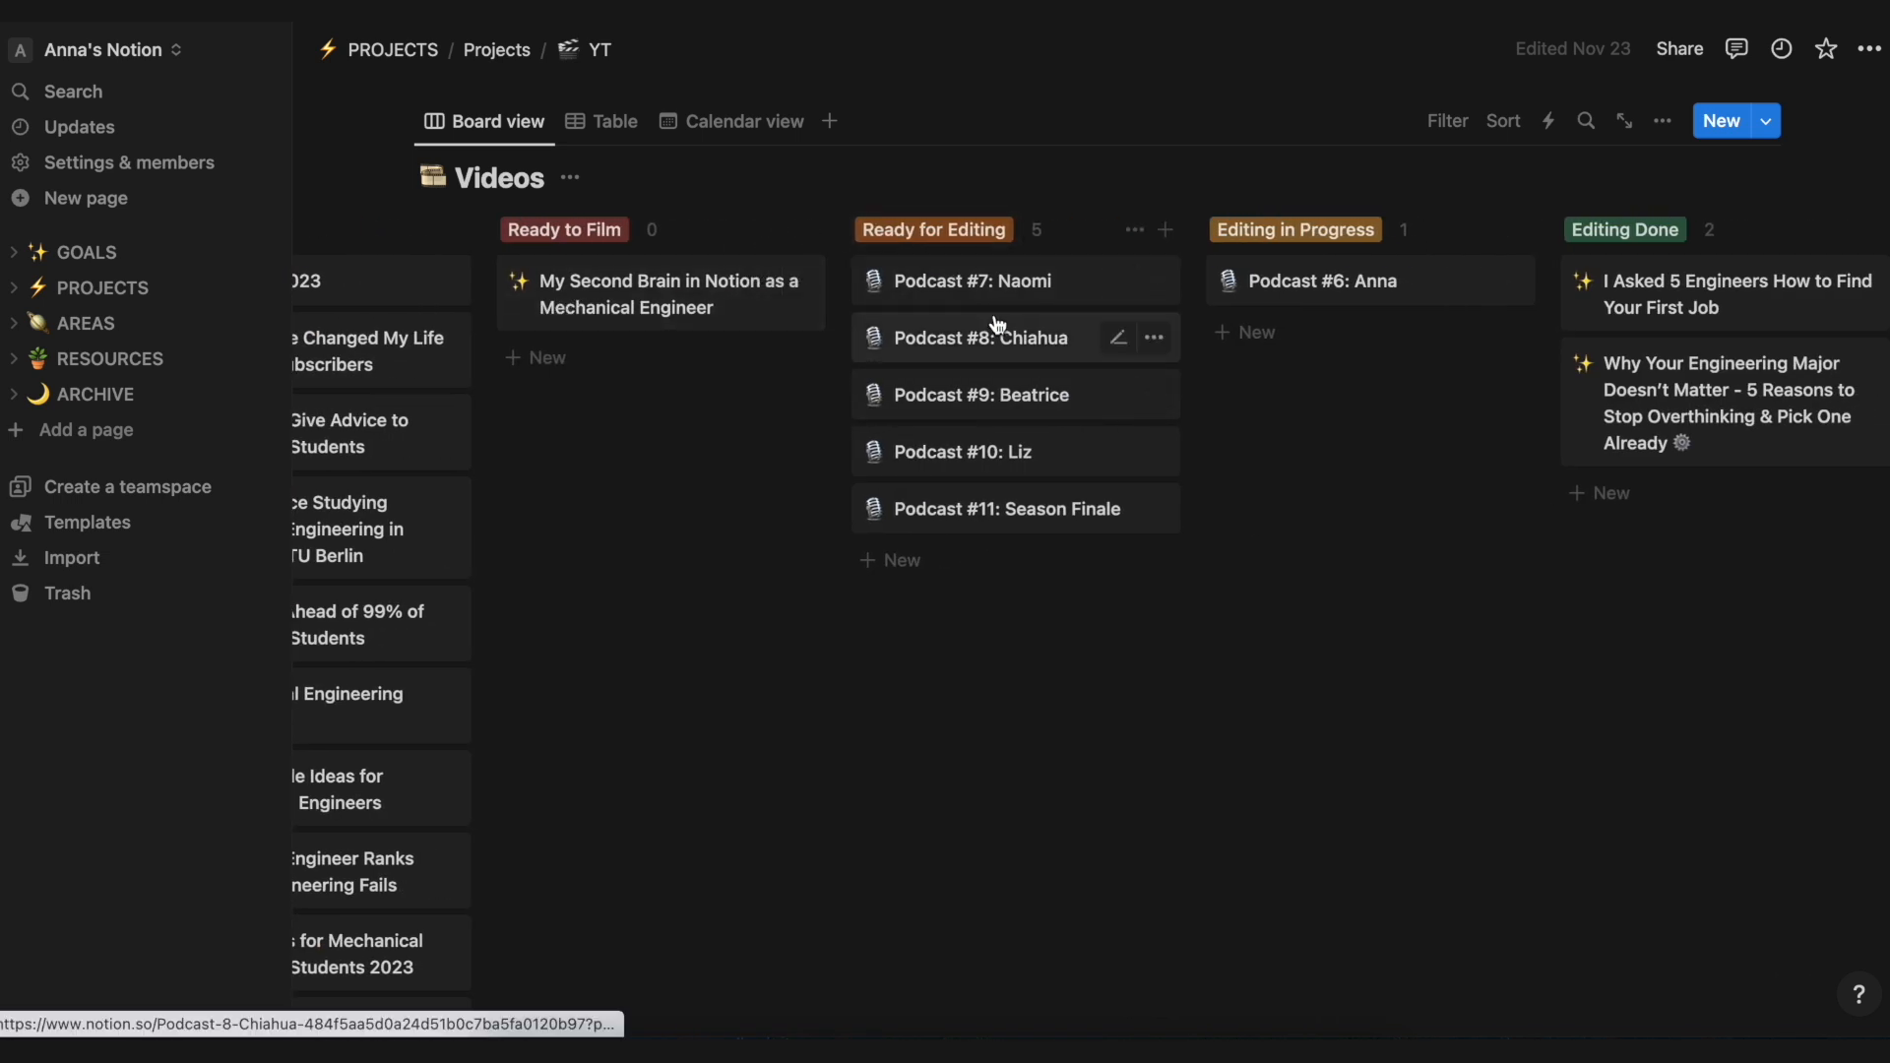
Step: Move both Editing Done videos into the Scheduled column of the Videos board
scroll("right", 3)
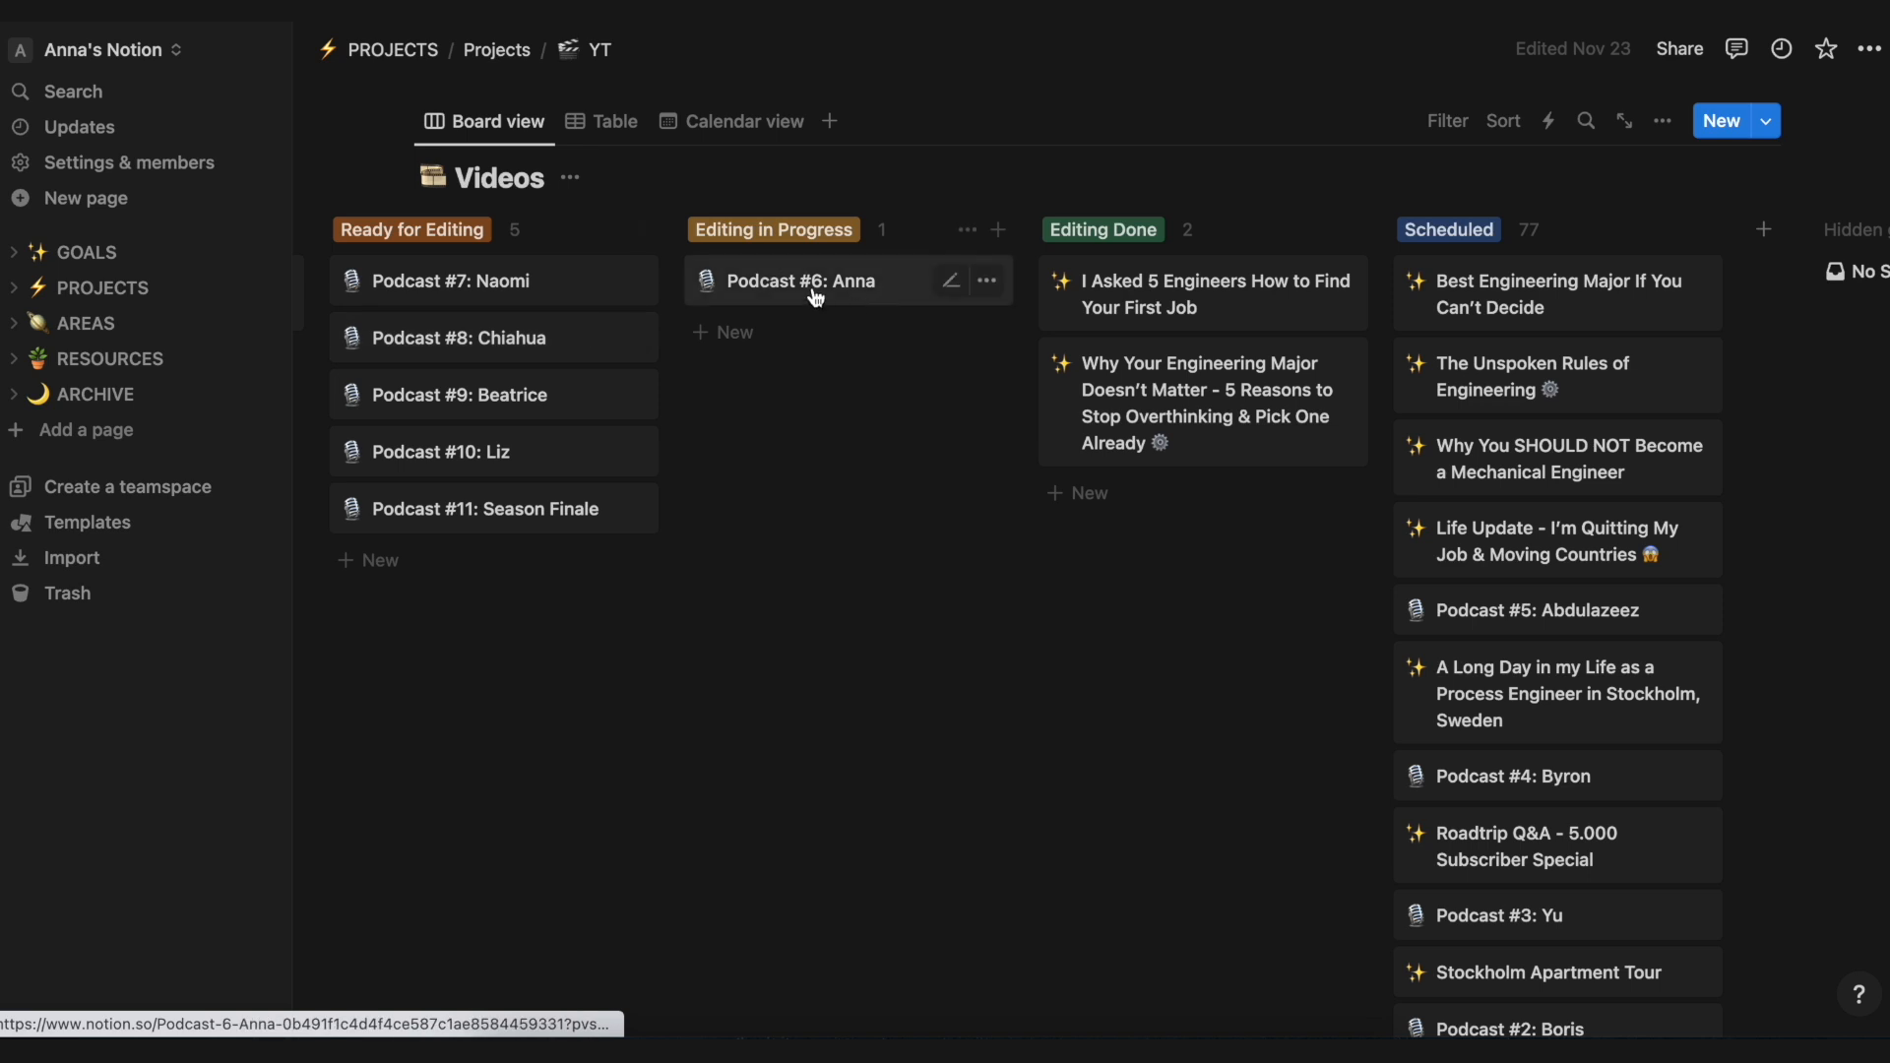
mouse_move(784, 282)
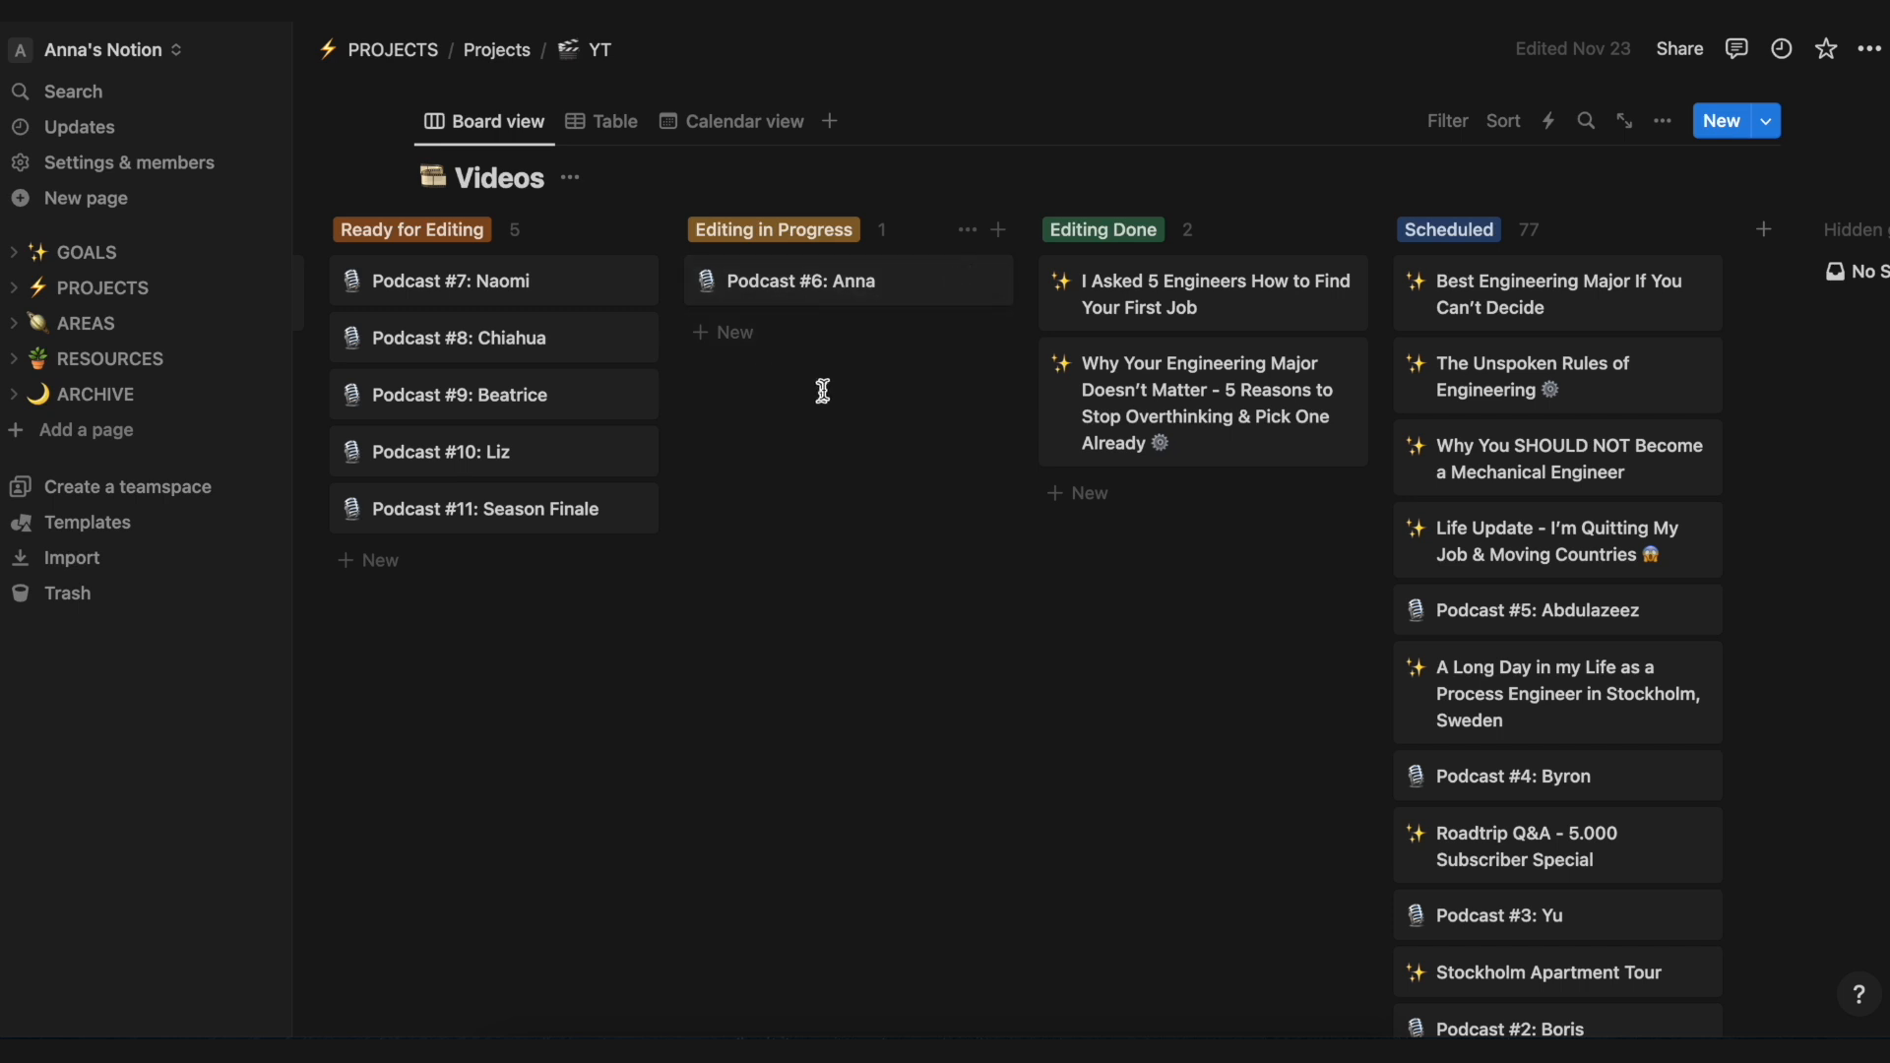
mouse_move(1215, 279)
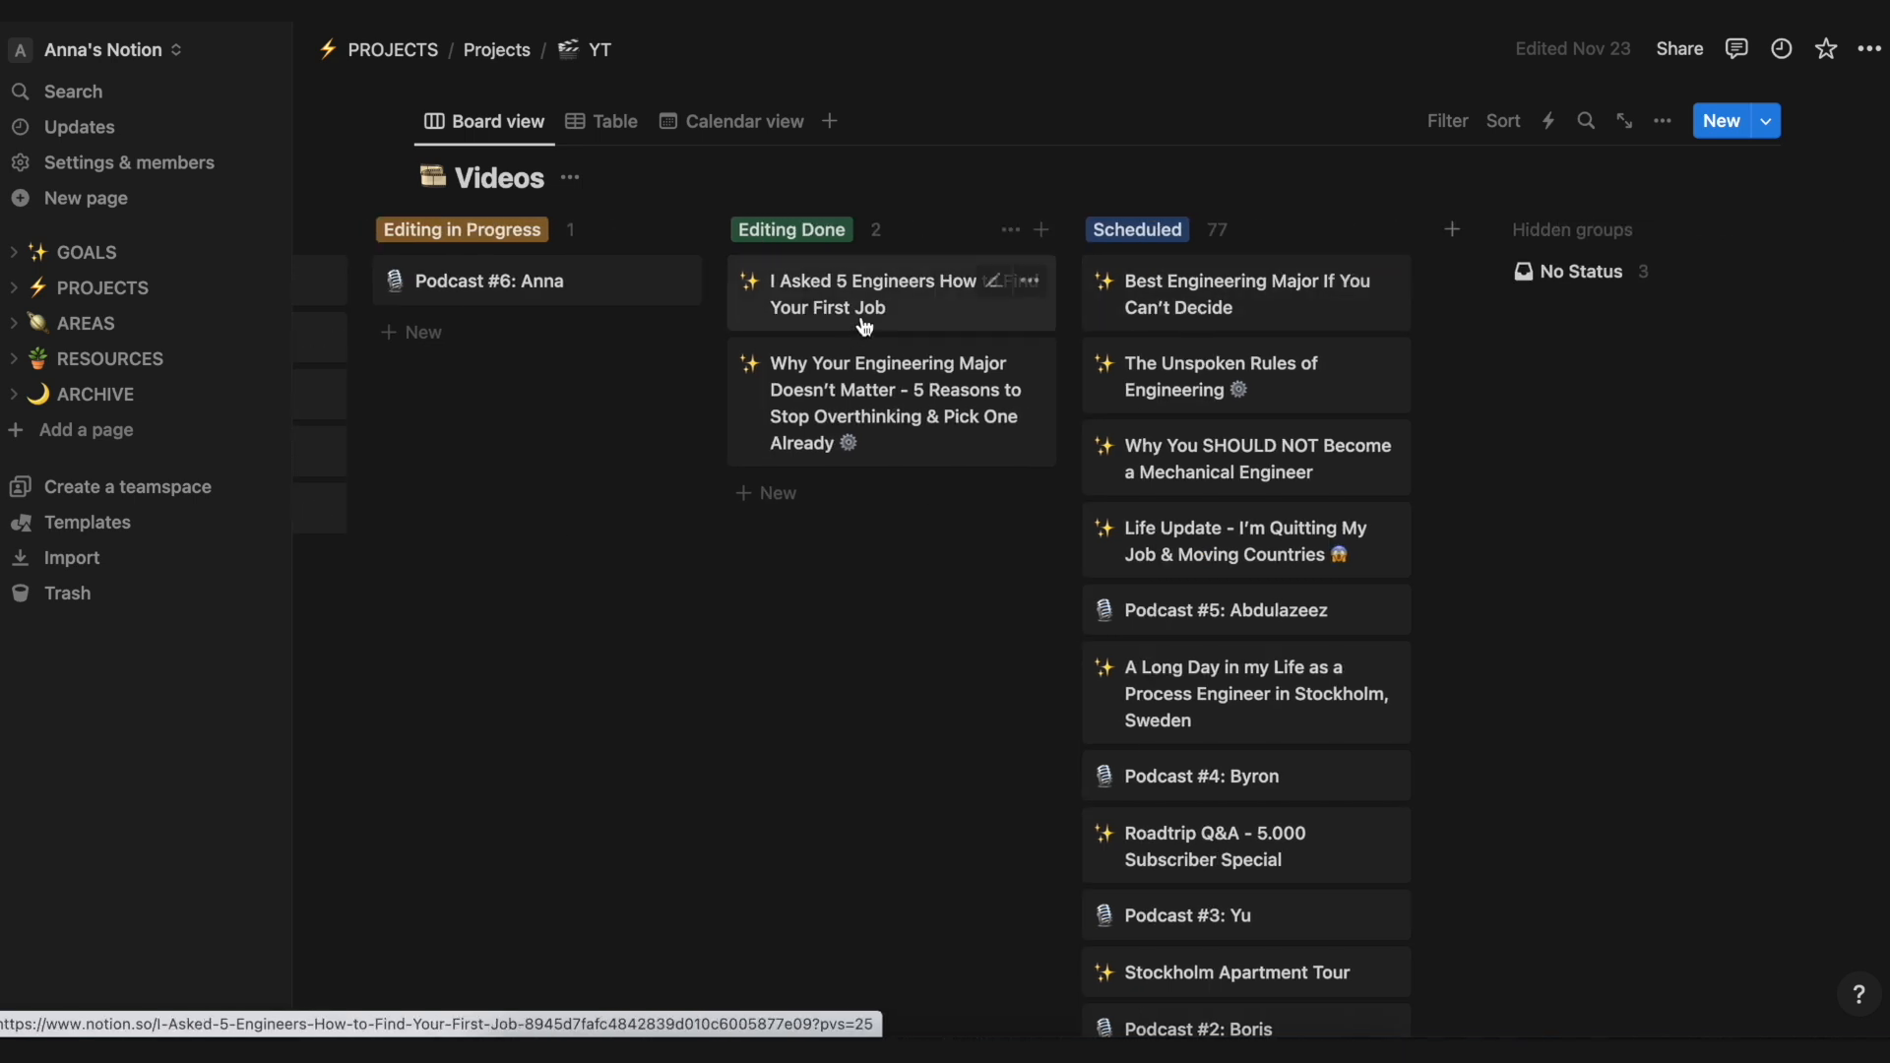
mouse_move(1222, 388)
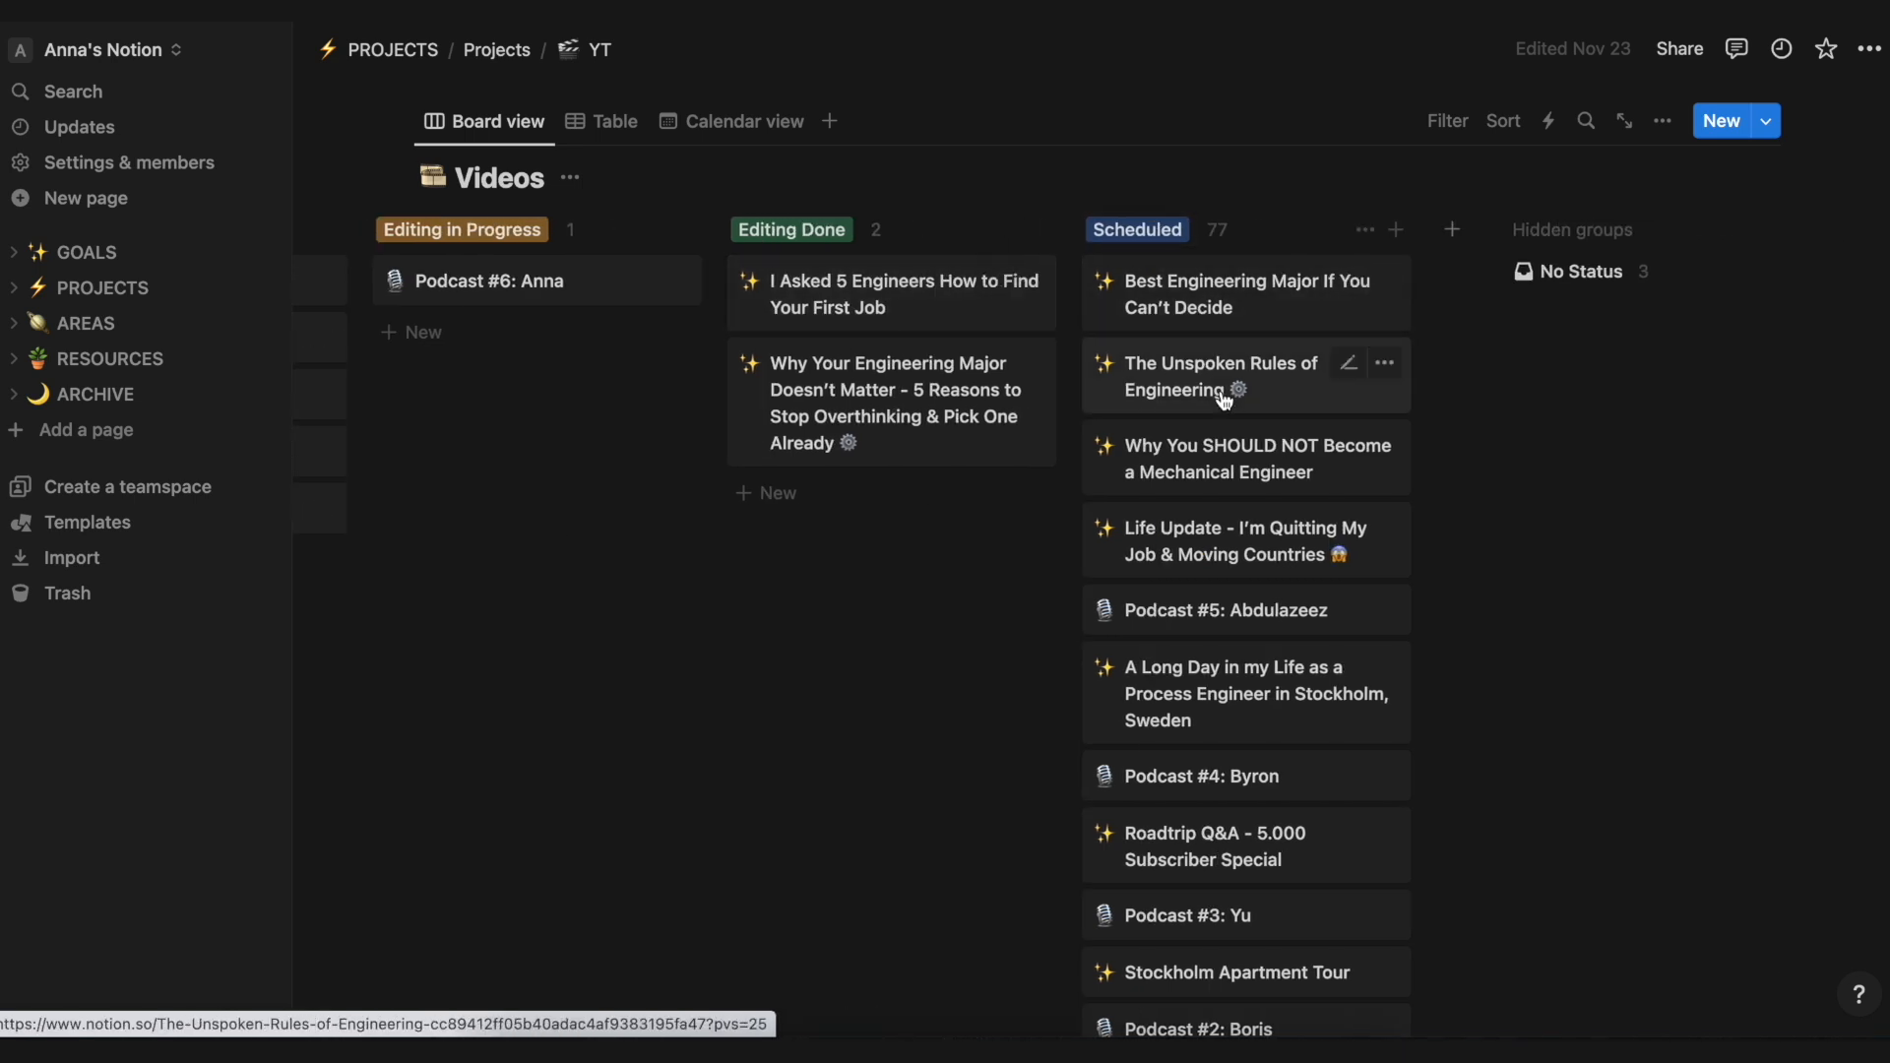
mouse_move(880, 293)
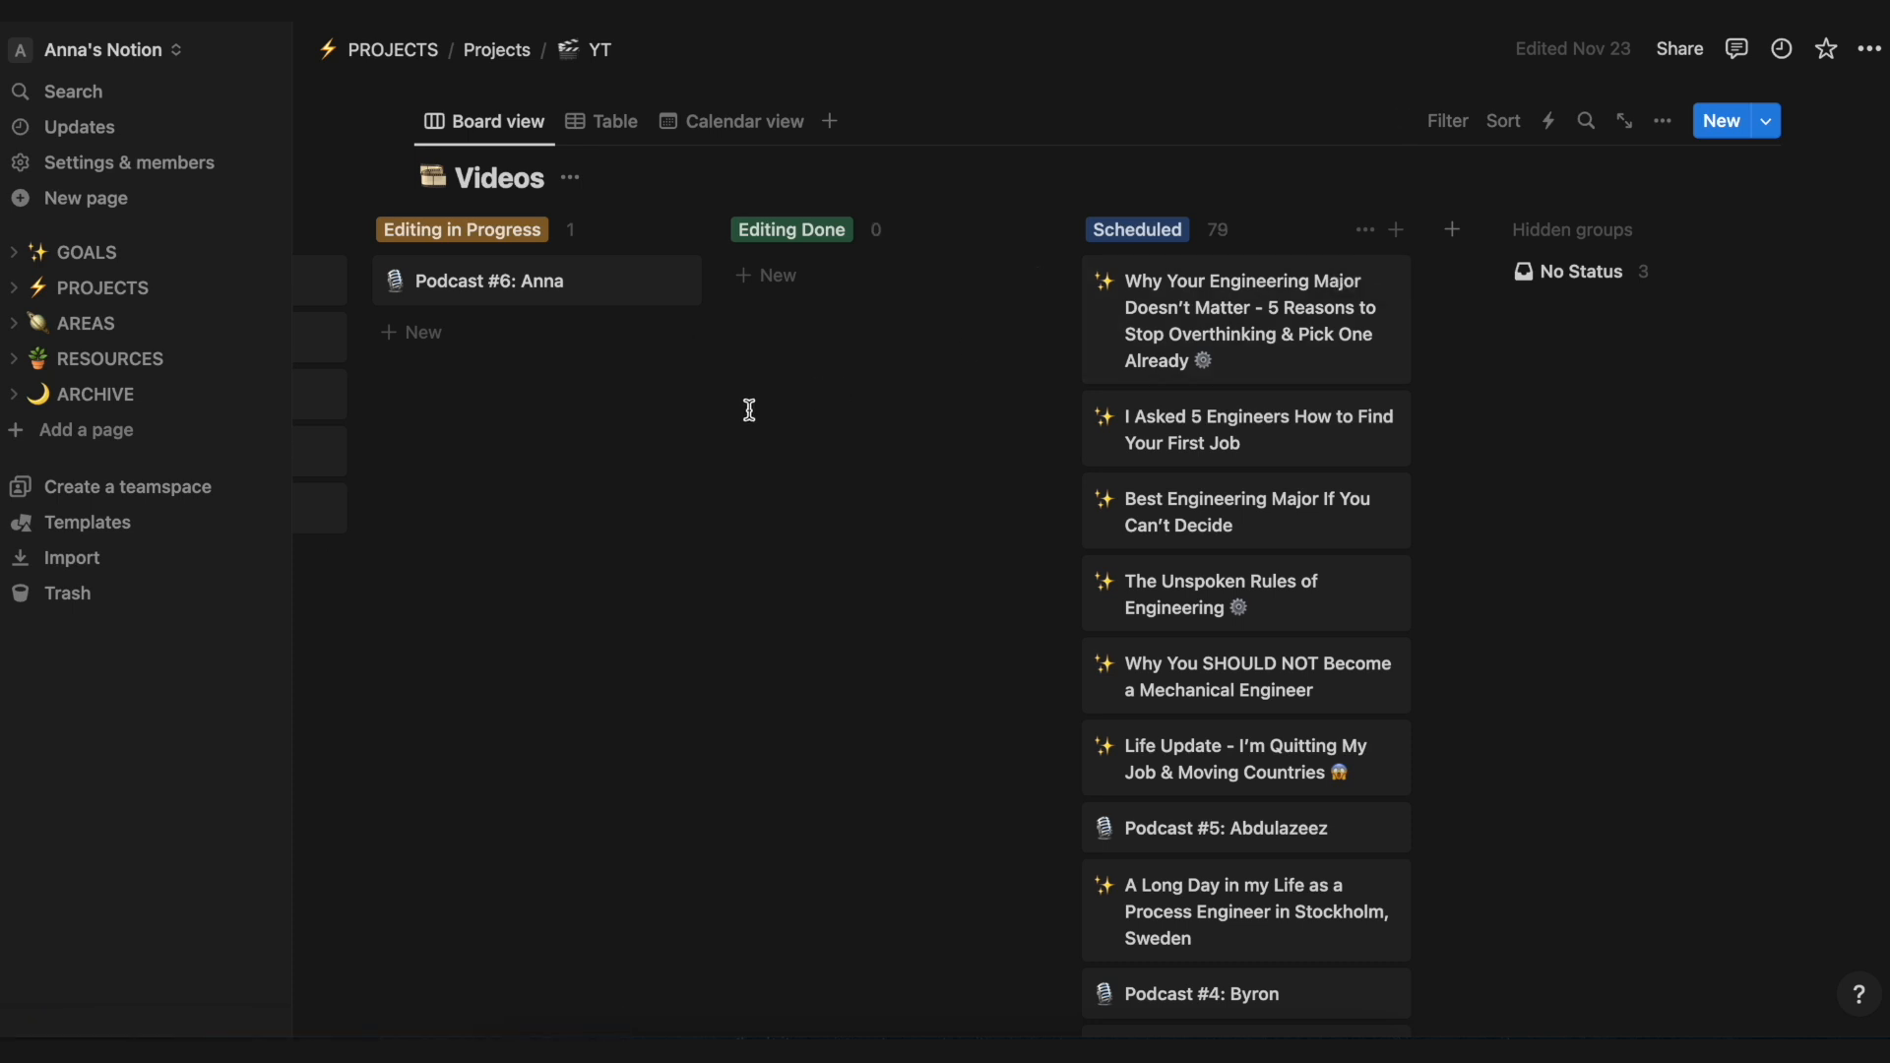
scroll("left", 3)
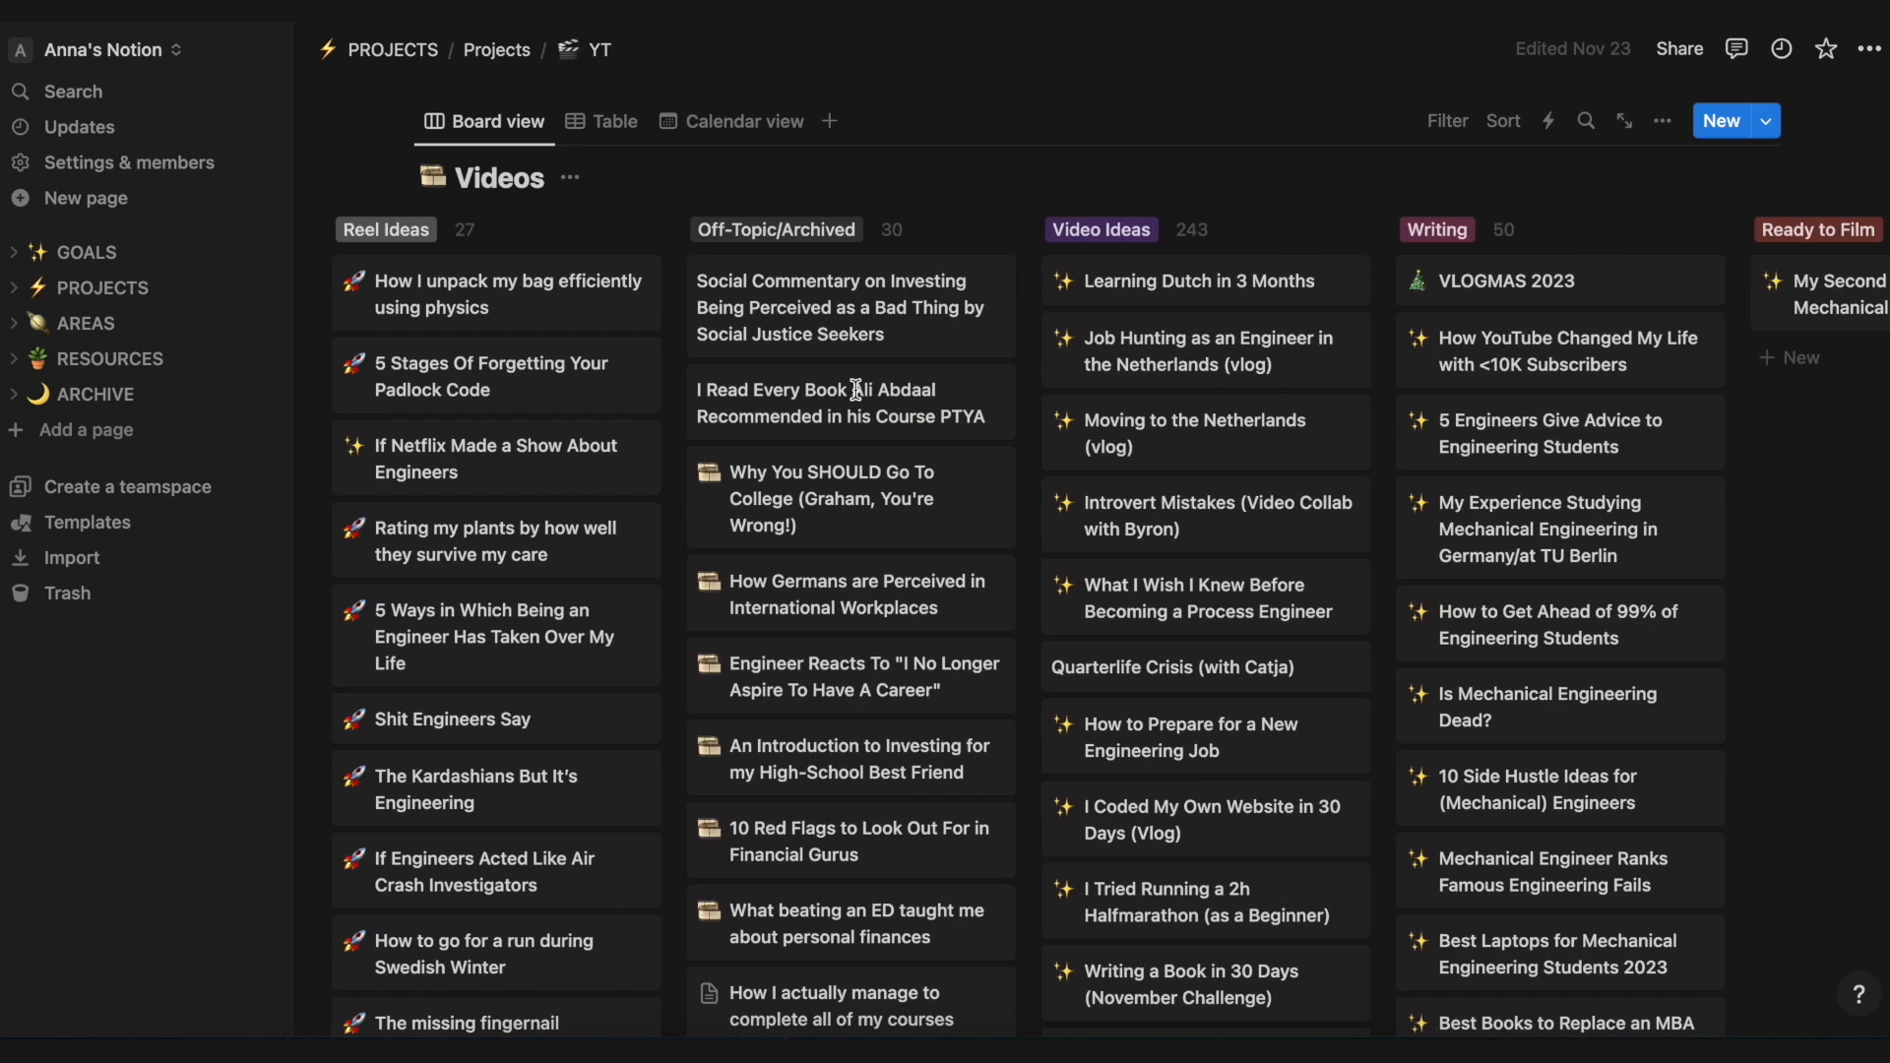
scroll("right", 3)
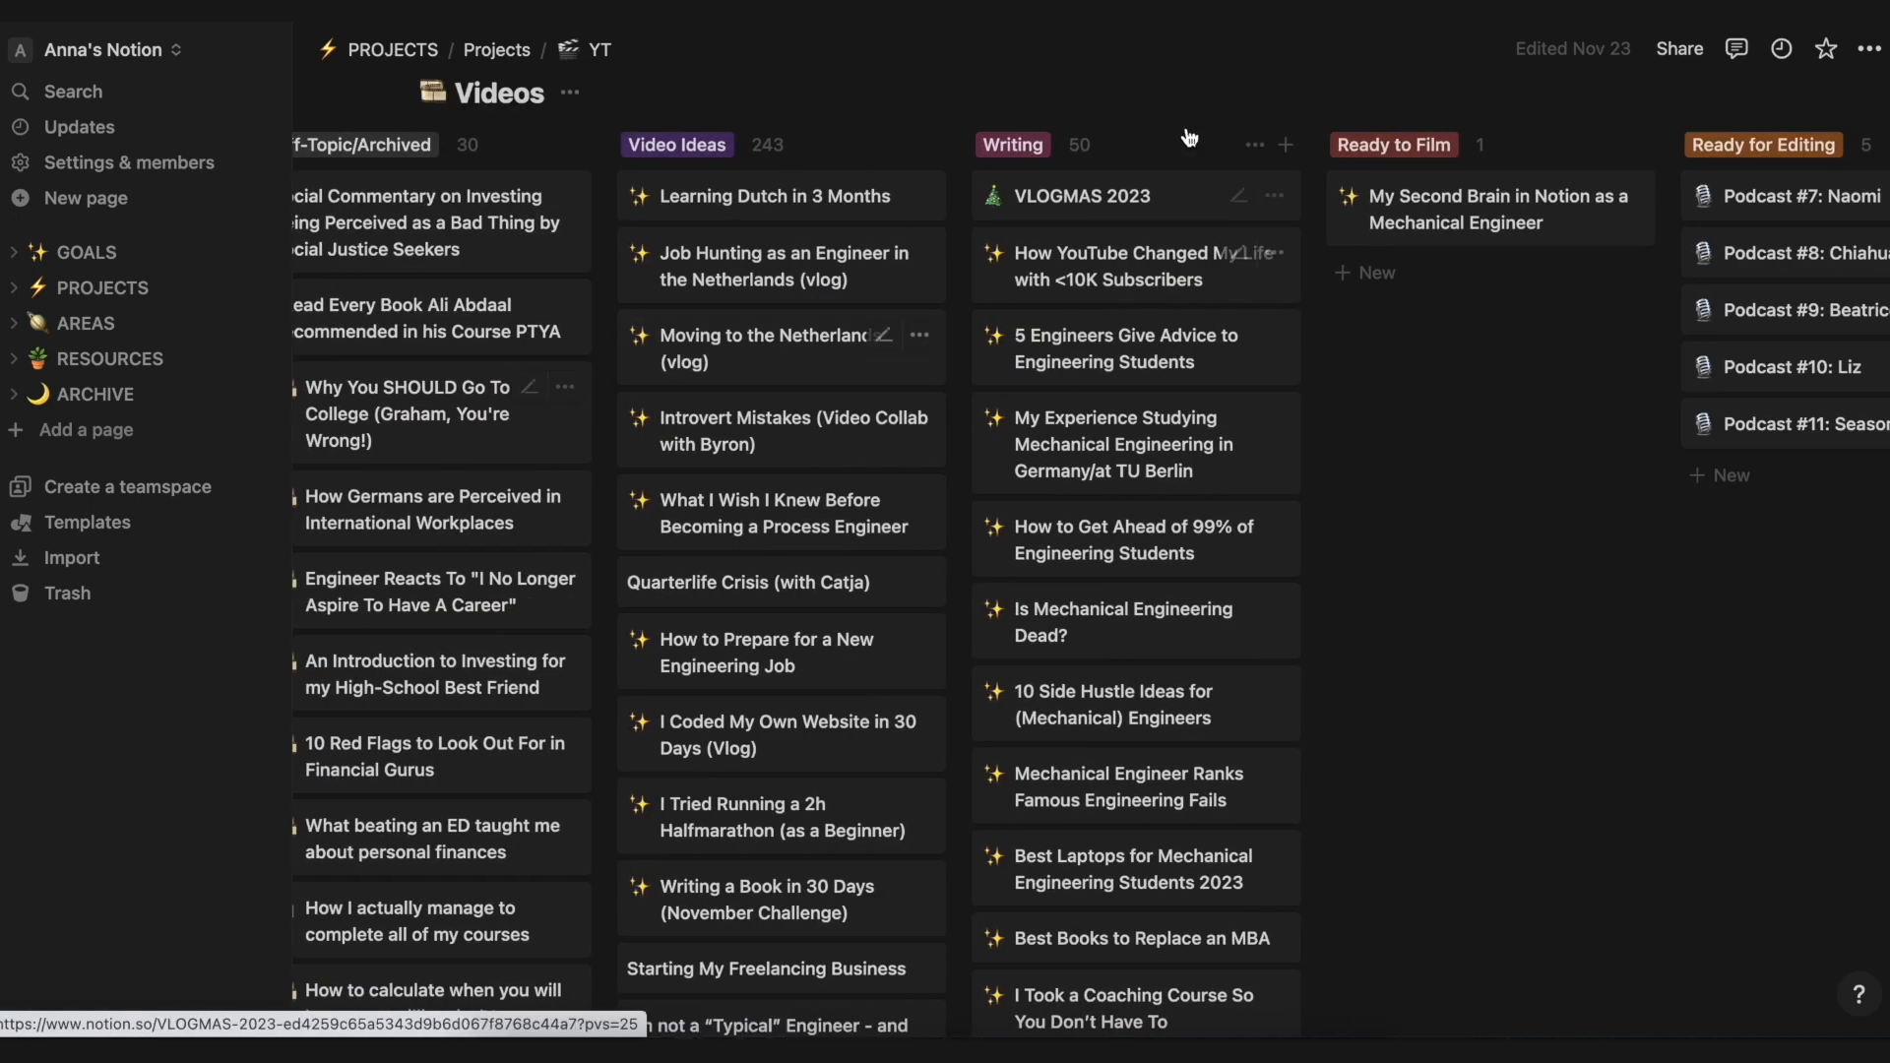
Step: Peek at the My Second Brain in Notion video page and read its titles and script
scroll("right", 3)
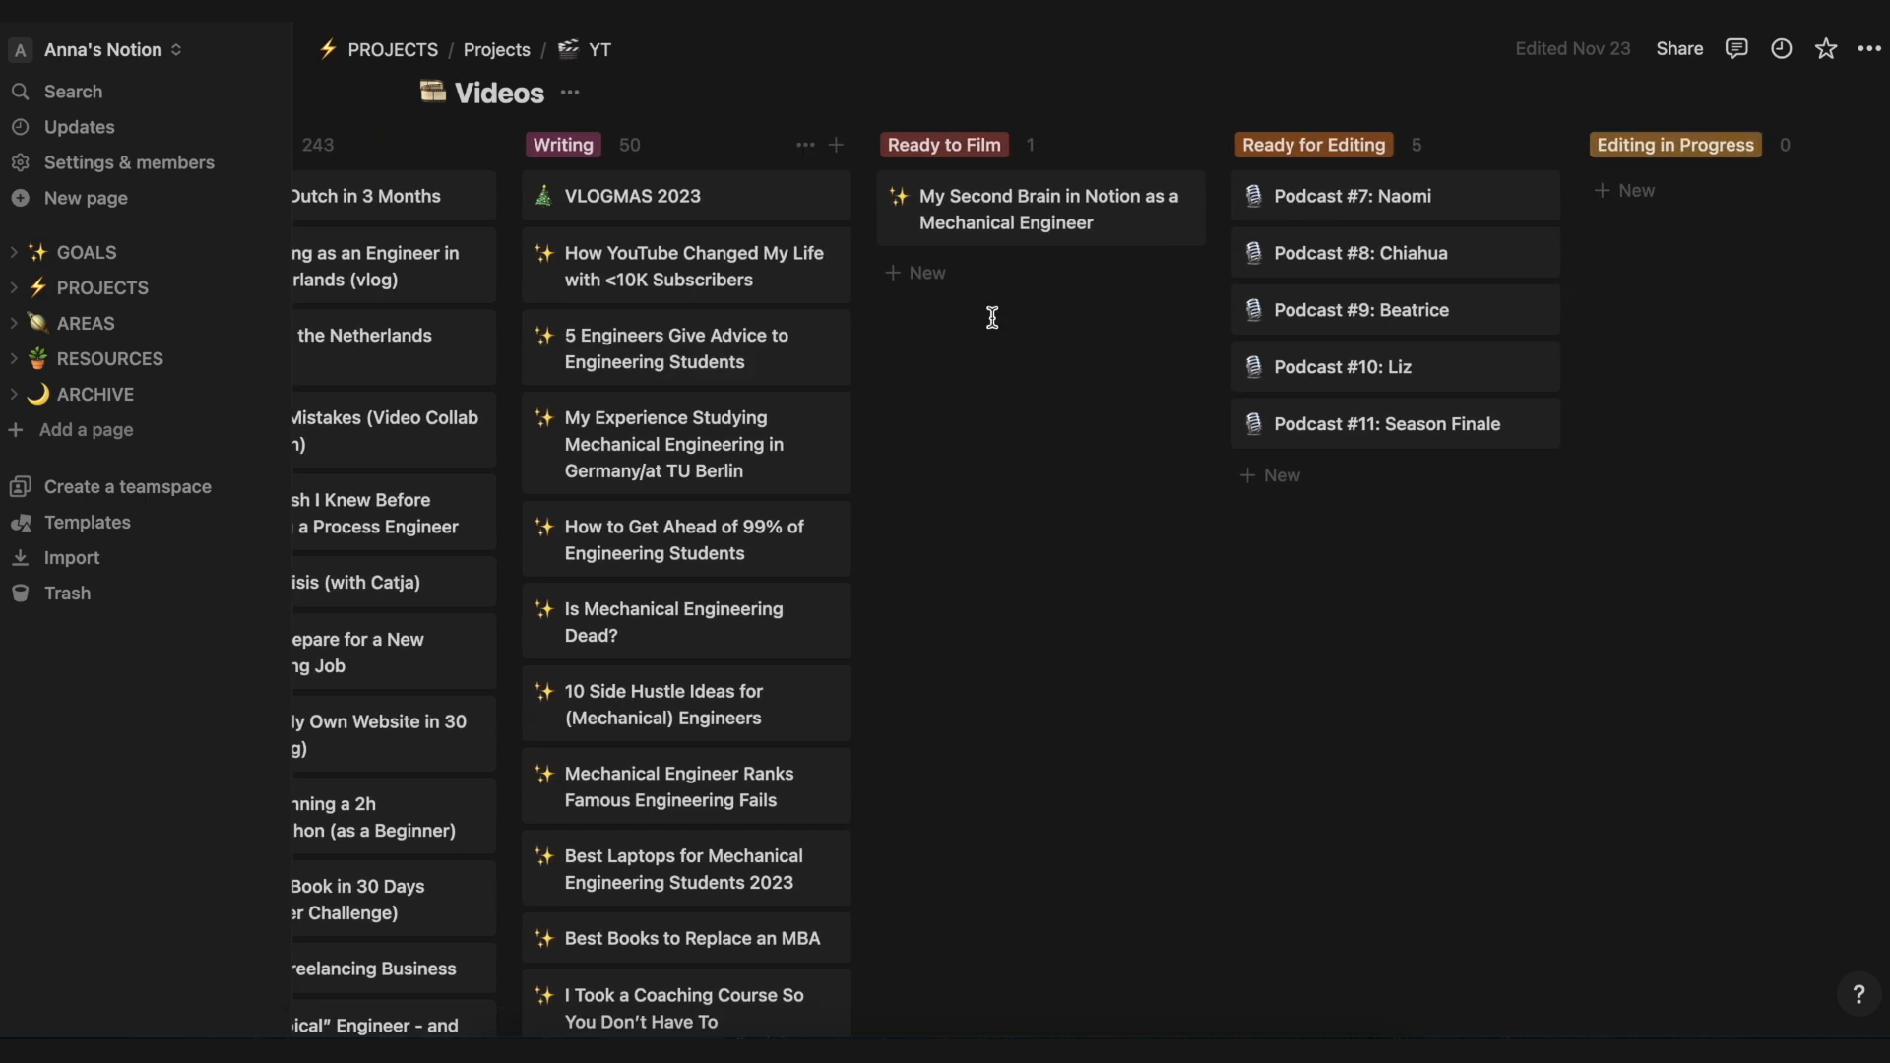
mouse_move(985, 223)
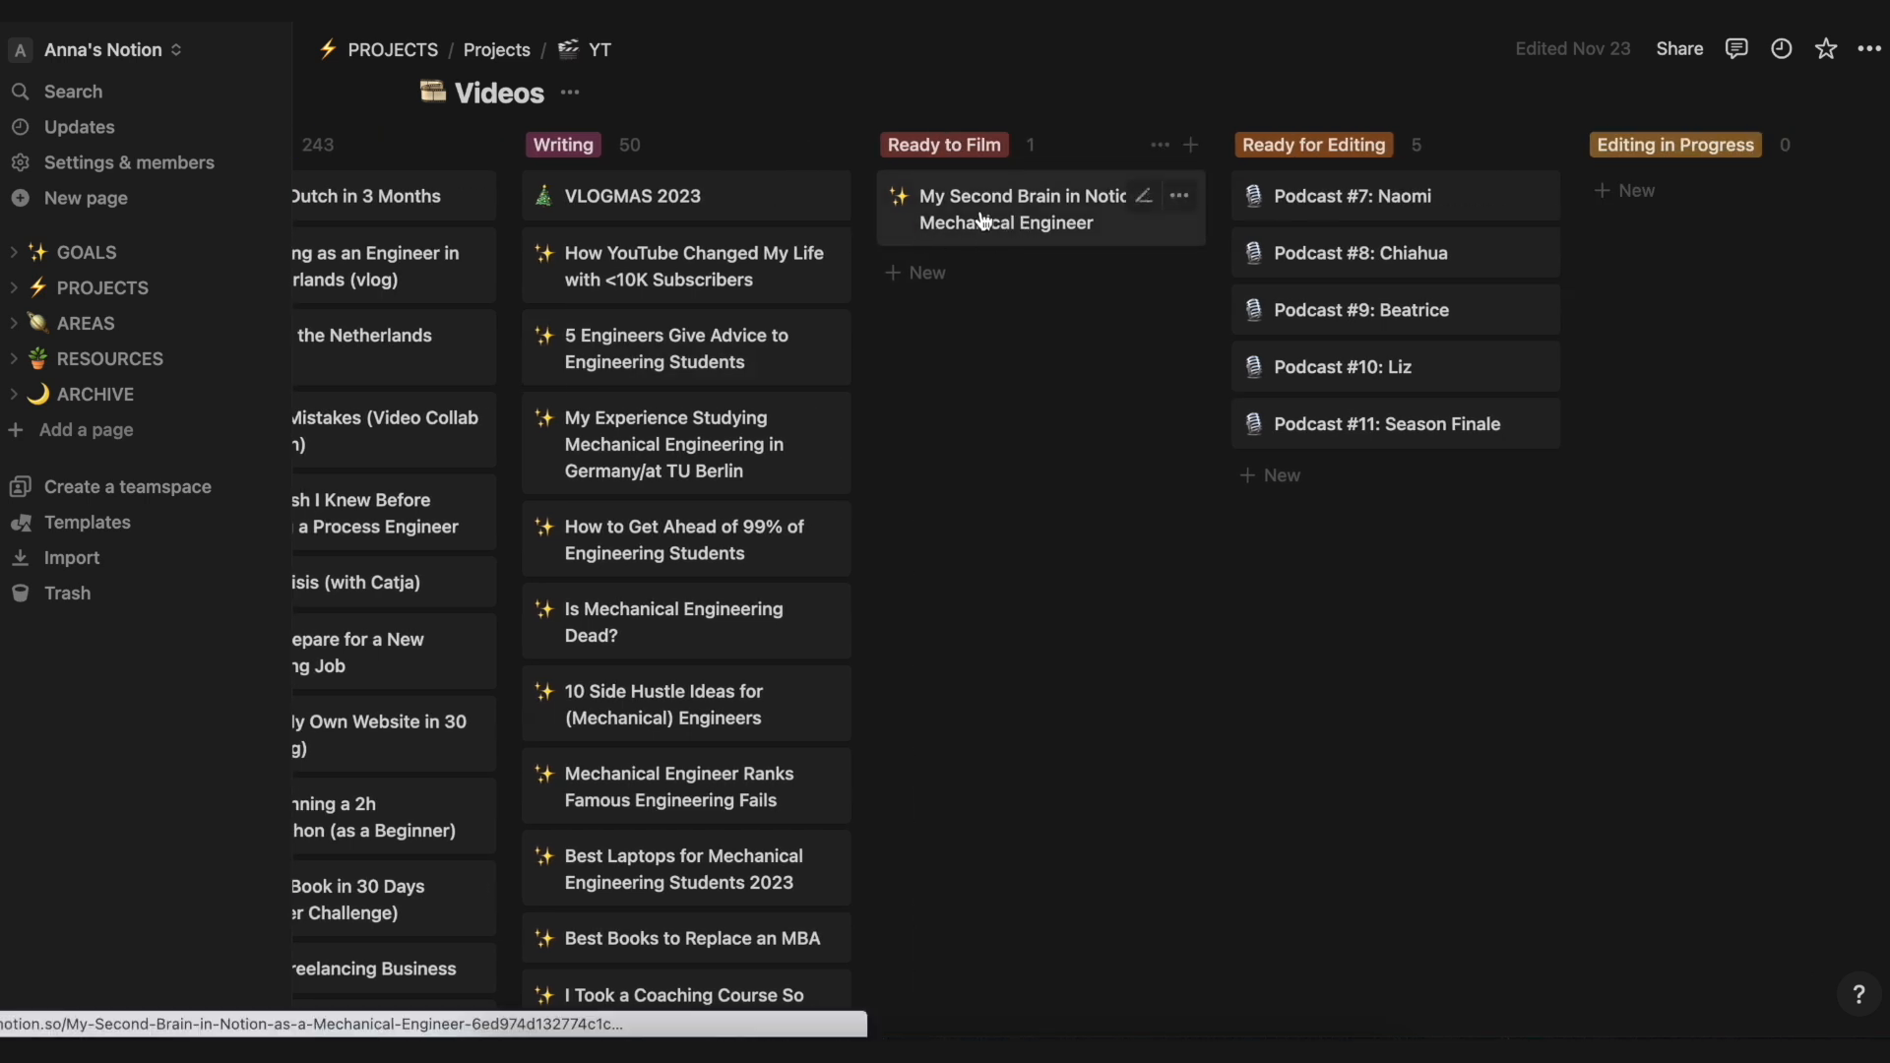
left_click(1018, 209)
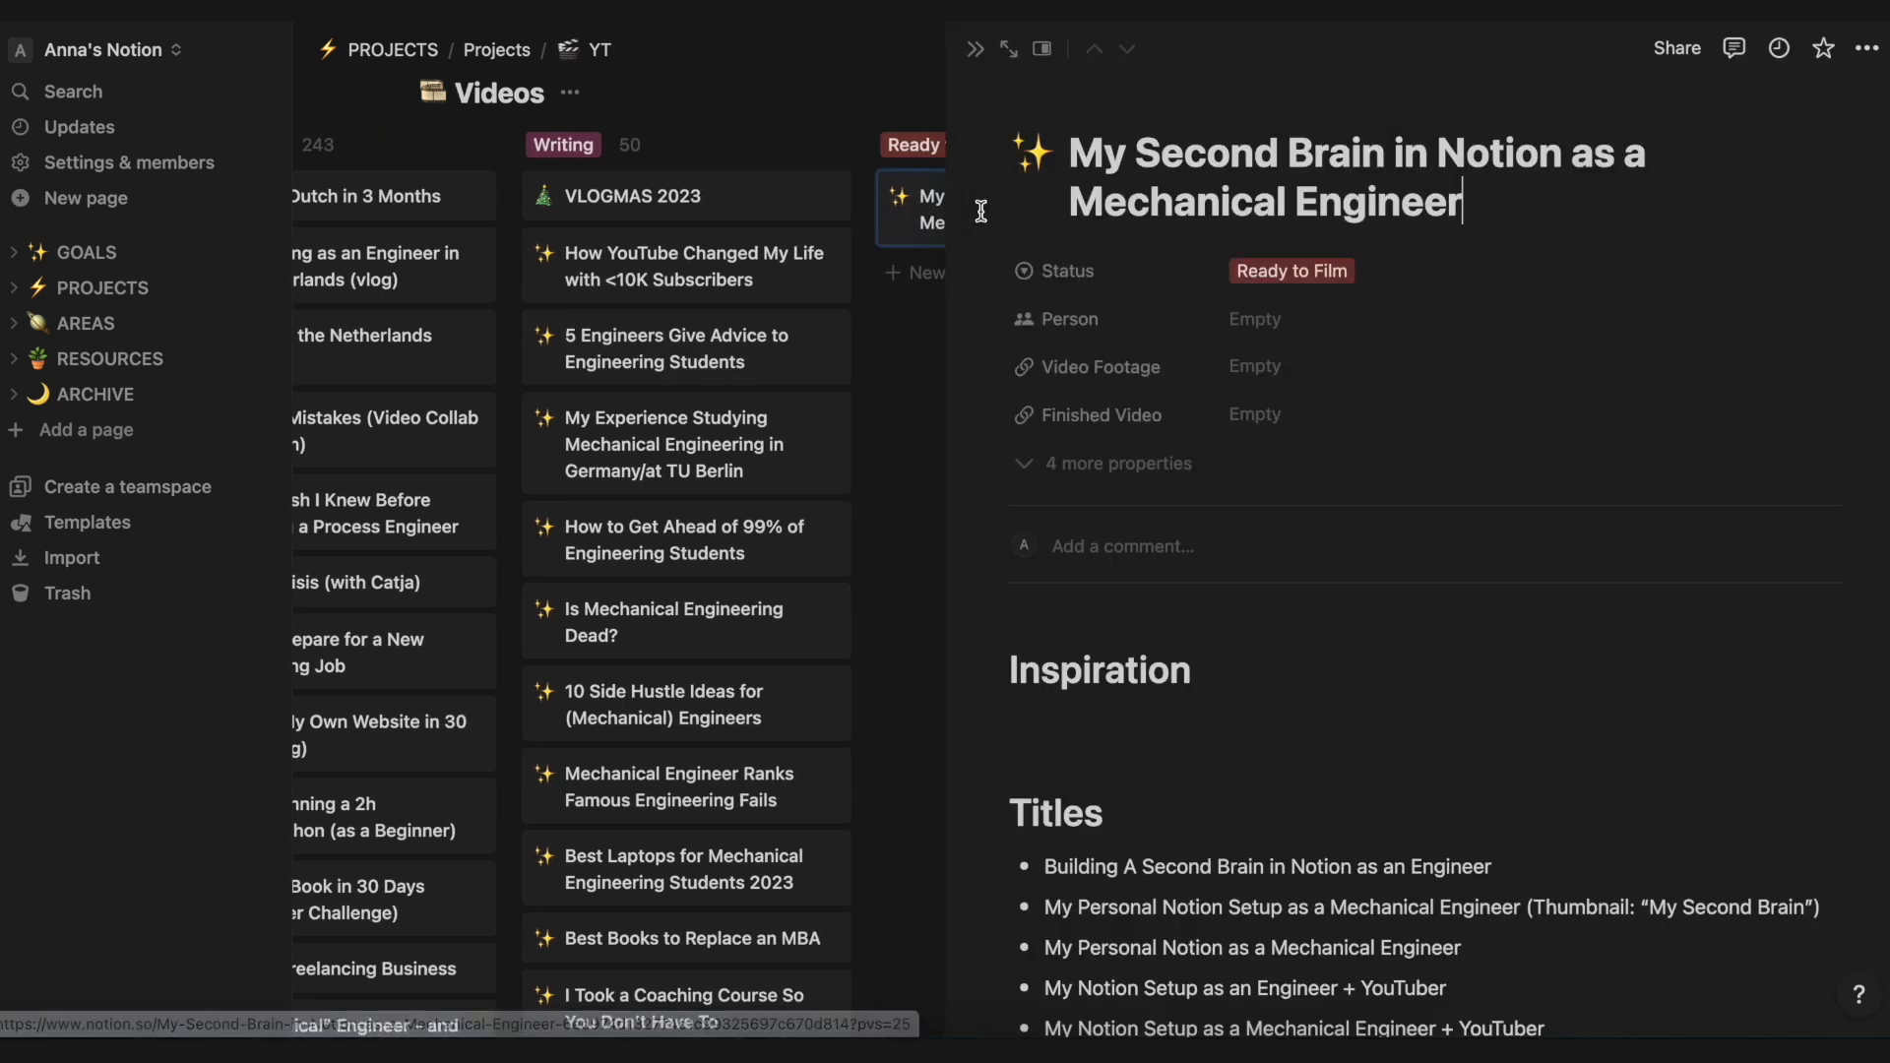
scroll("down", 3)
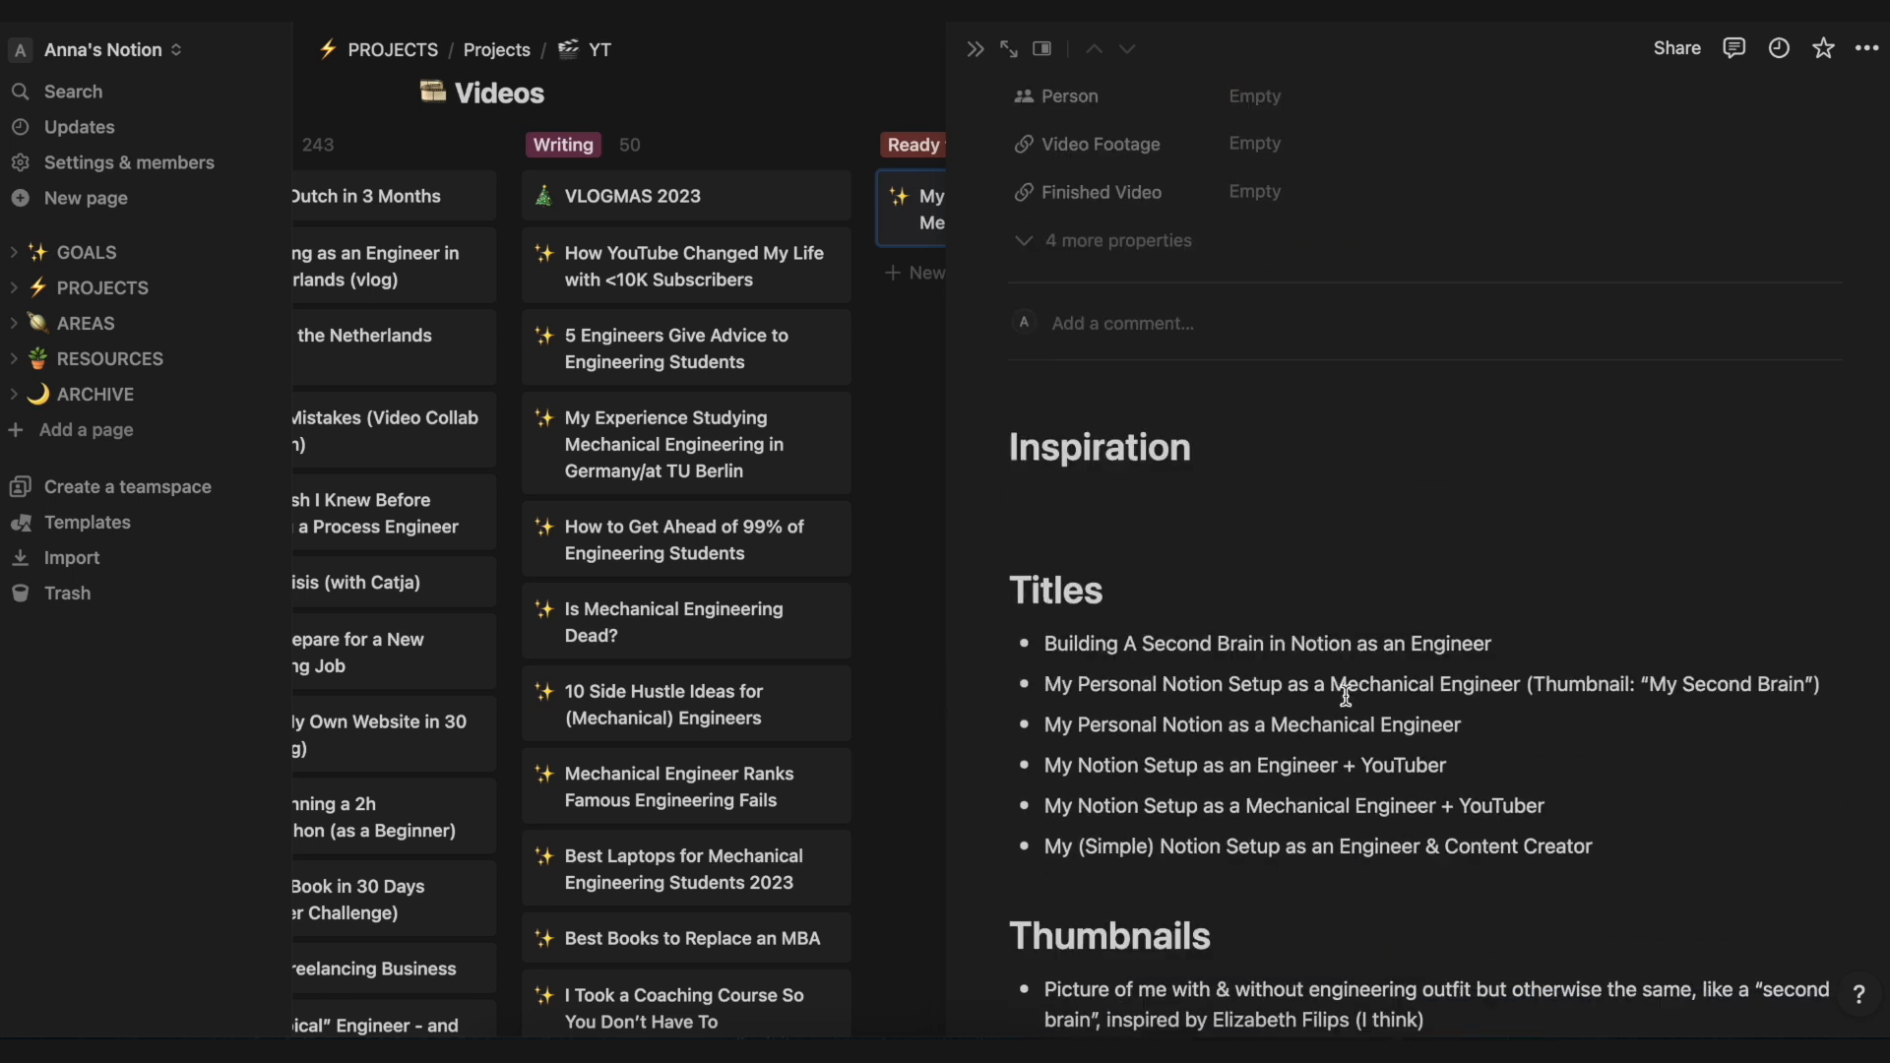
scroll("down", 3)
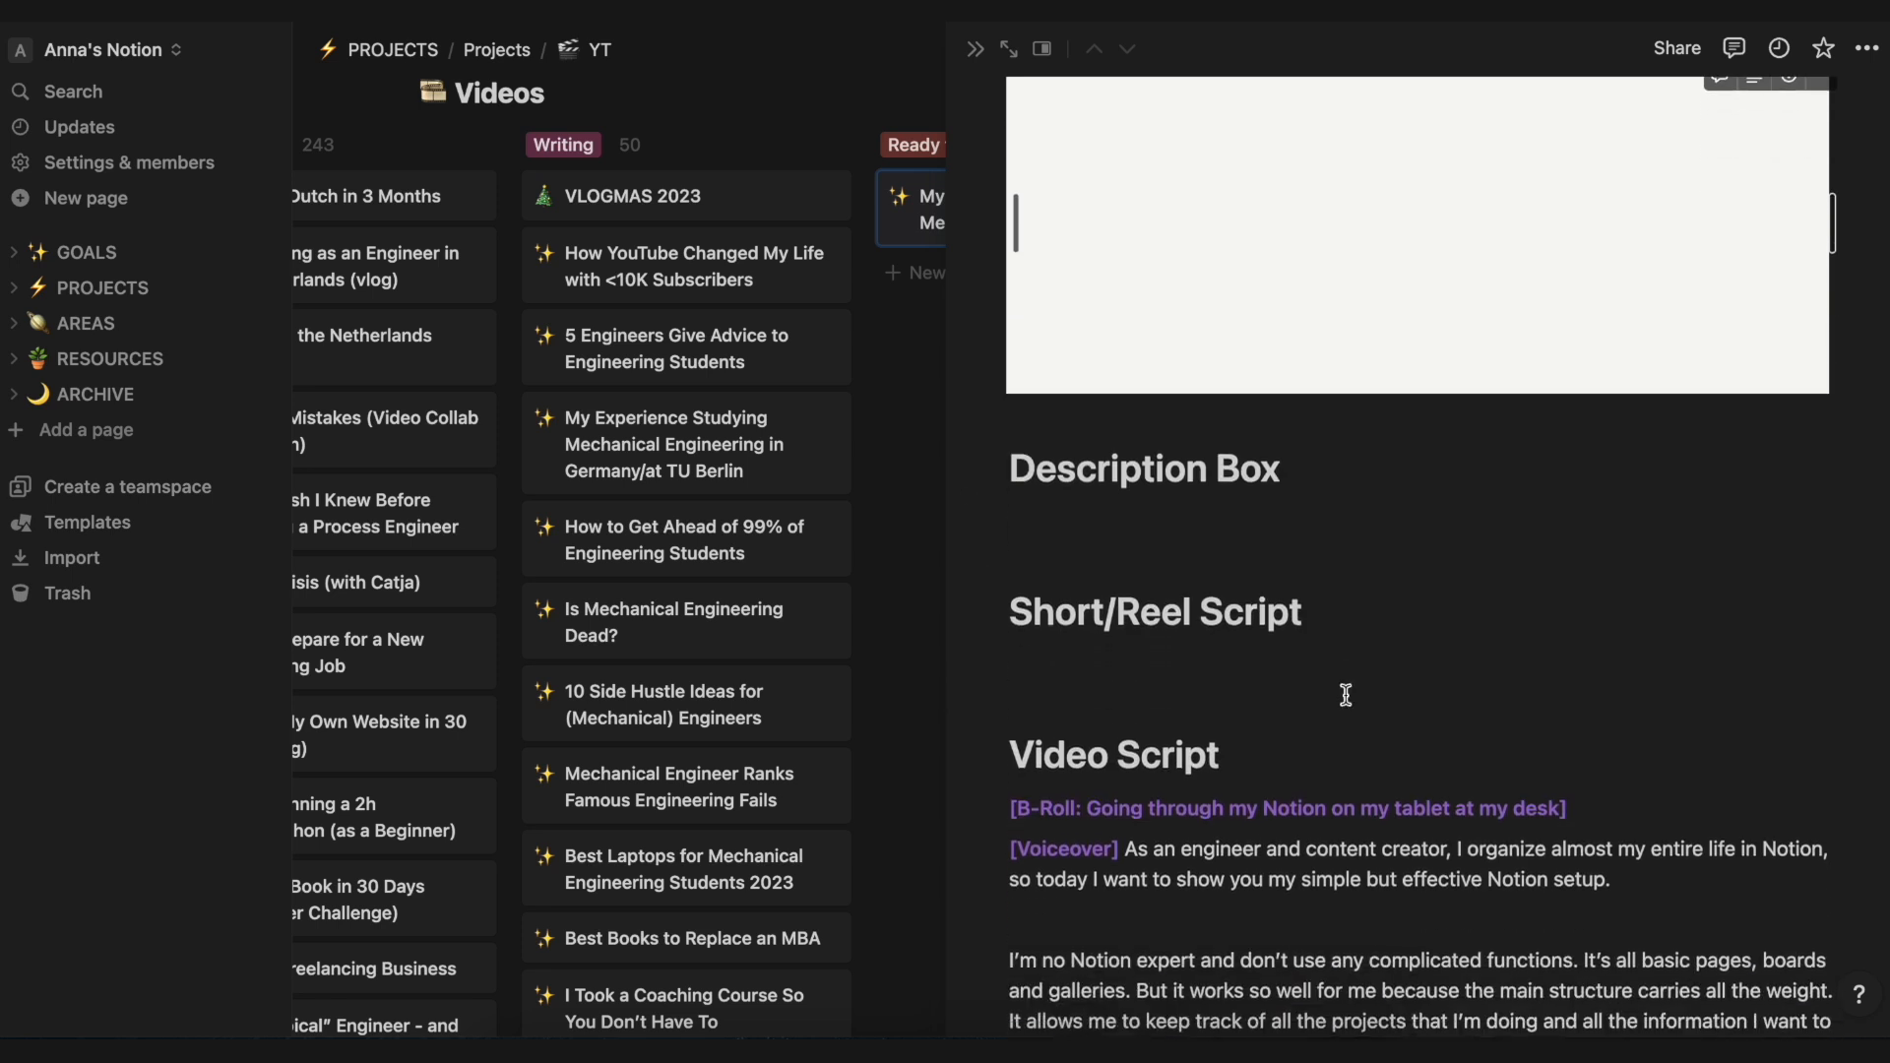
scroll("down", 3)
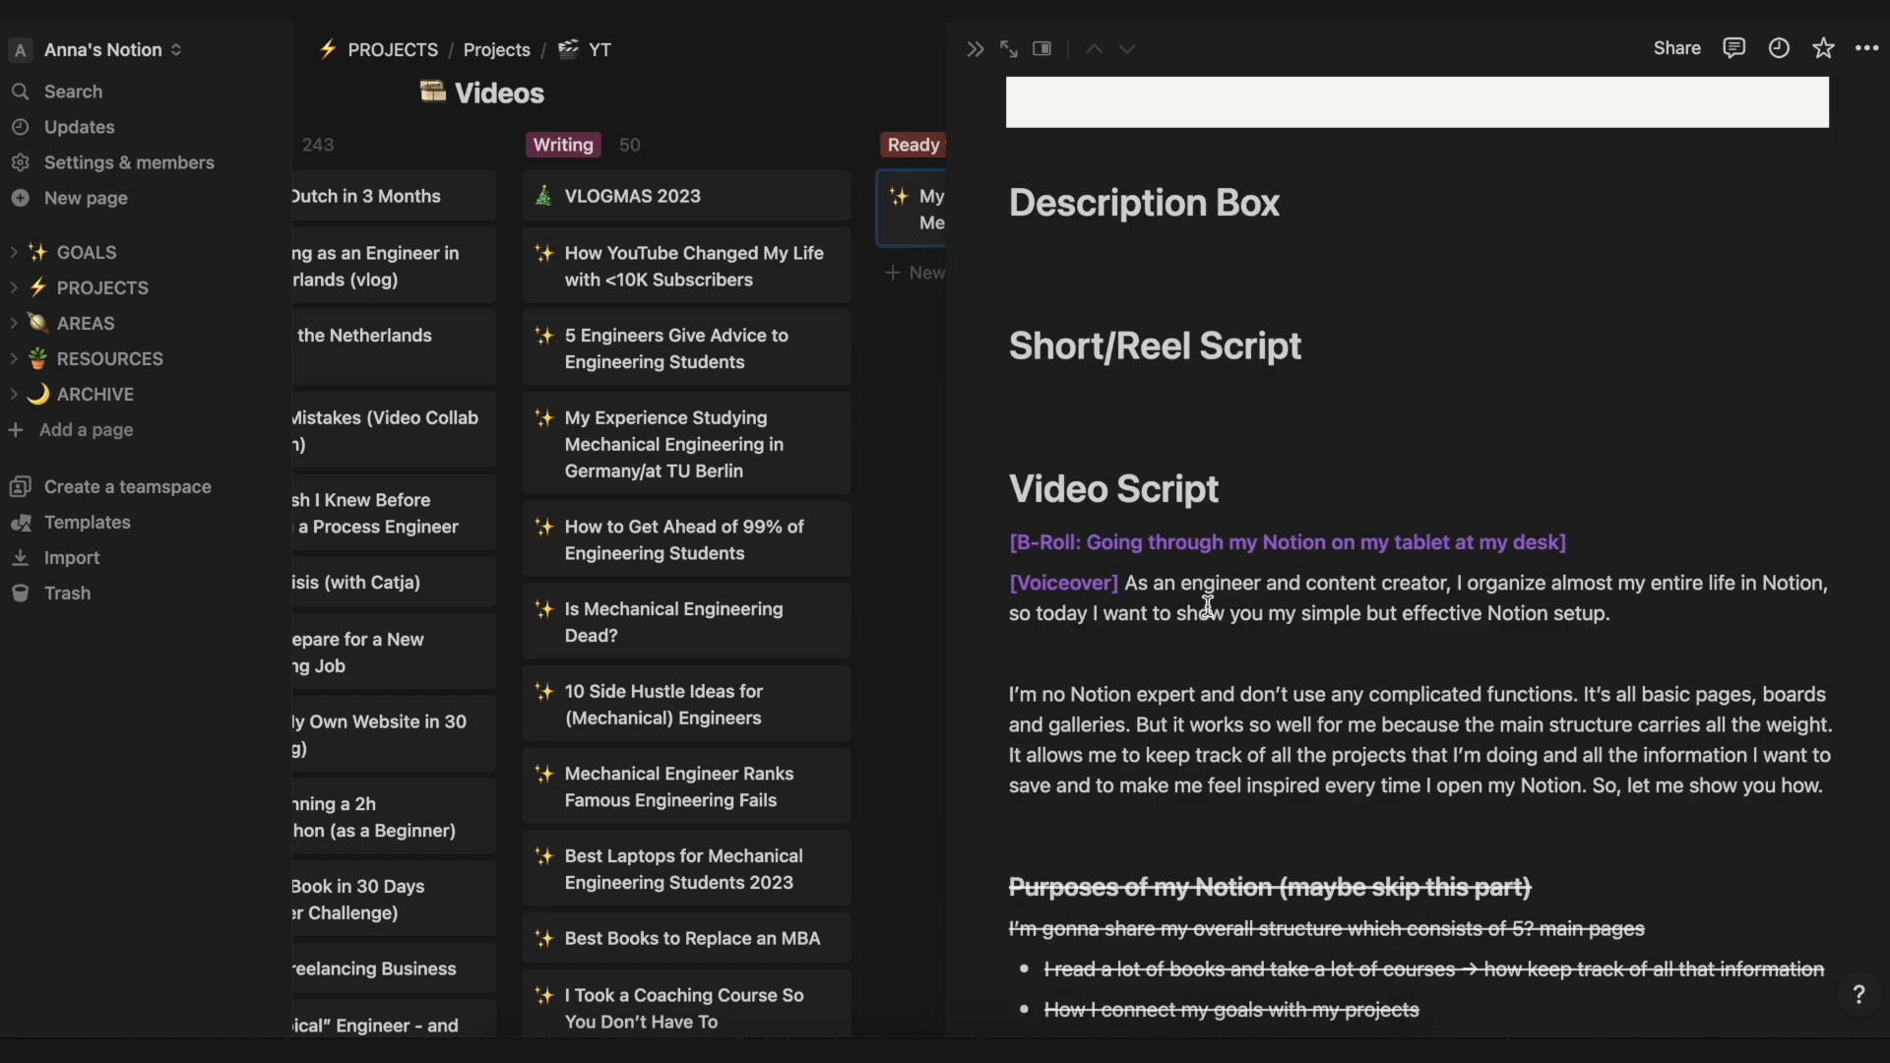
scroll("down", 3)
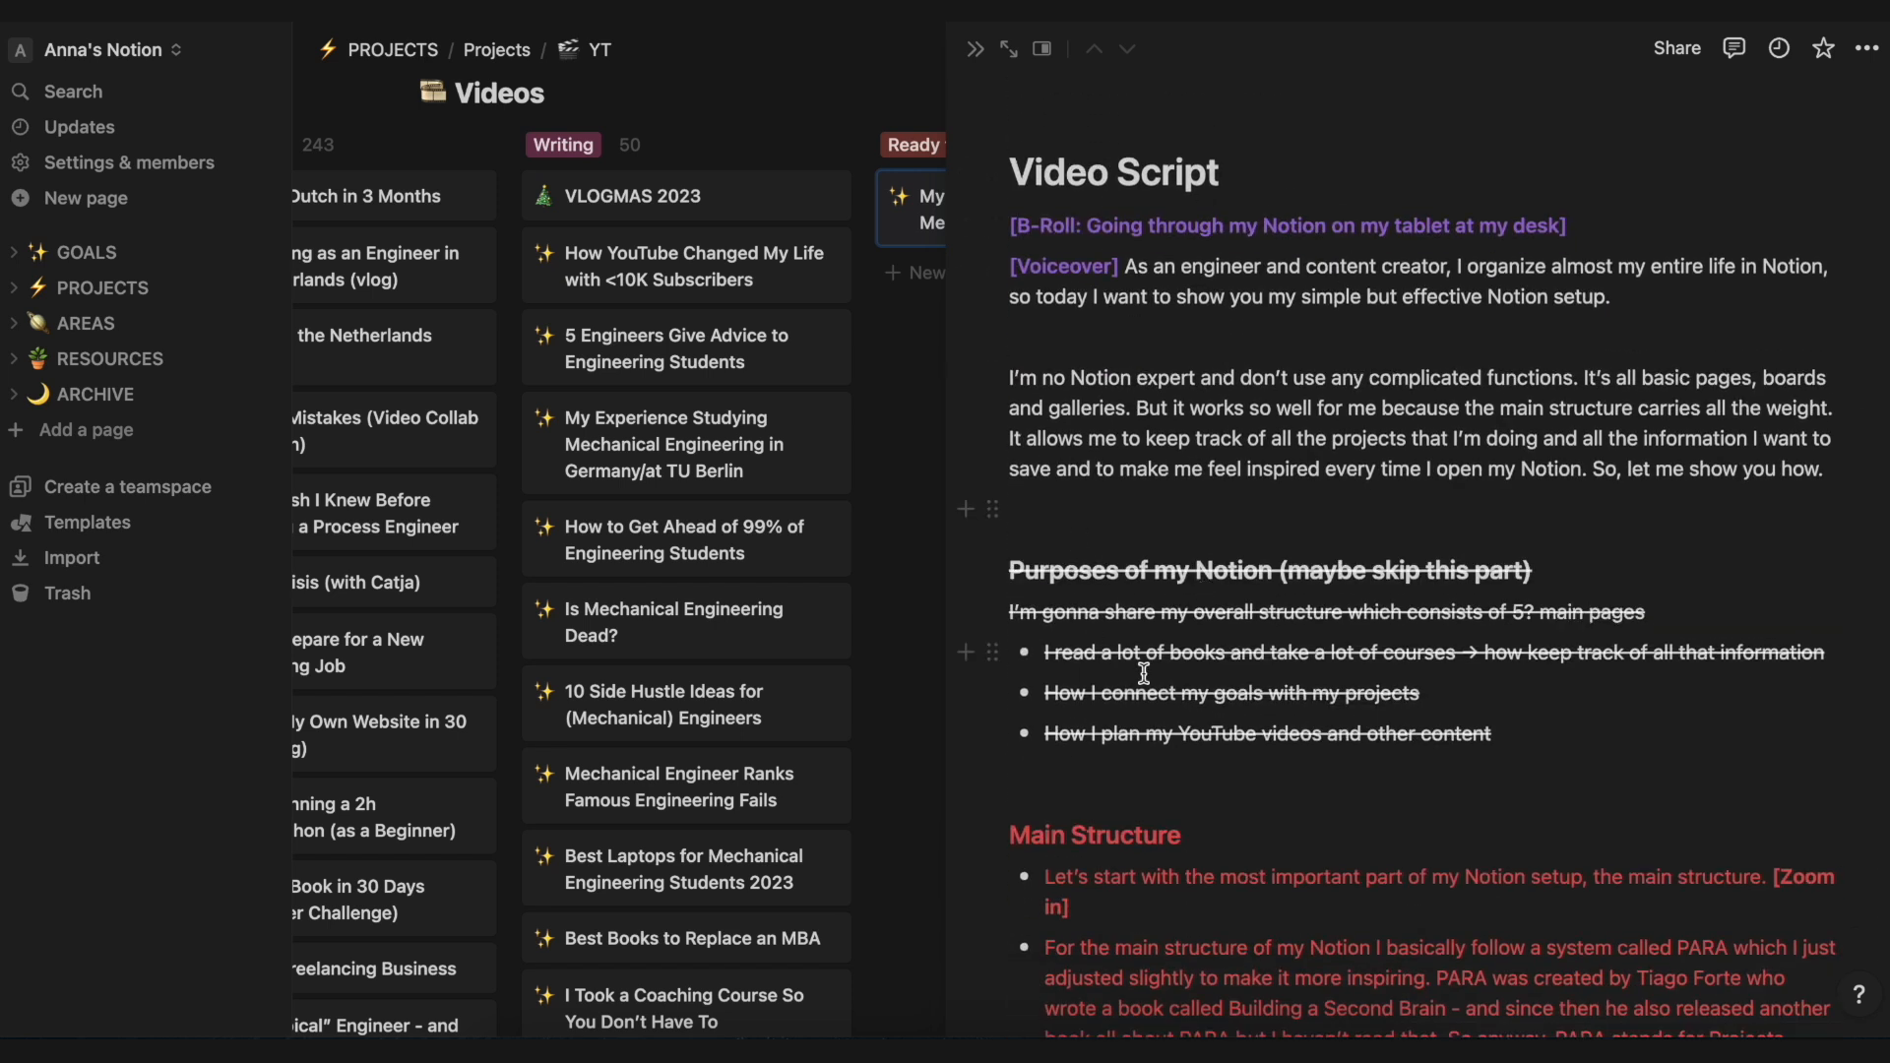
Step: Review the shot list, then close the video page and return to the Projects gallery
scroll("down", 3)
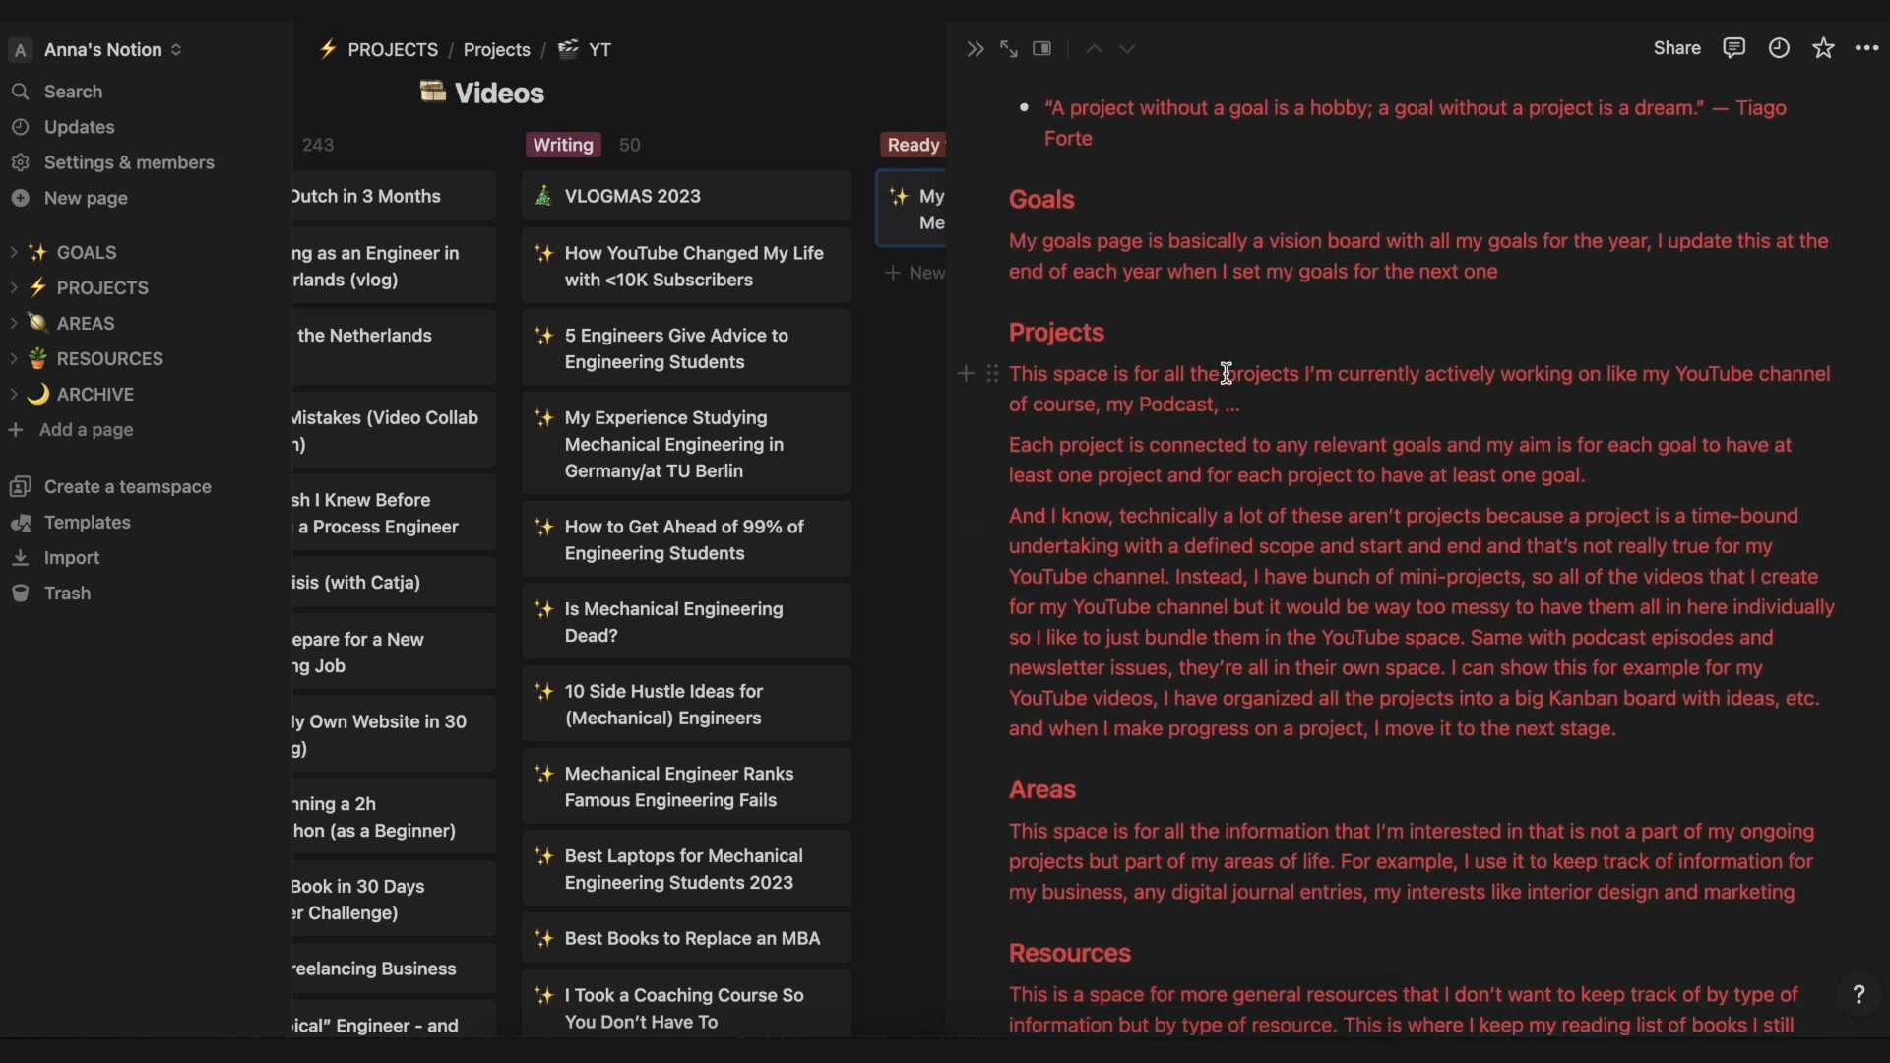
scroll("down", 3)
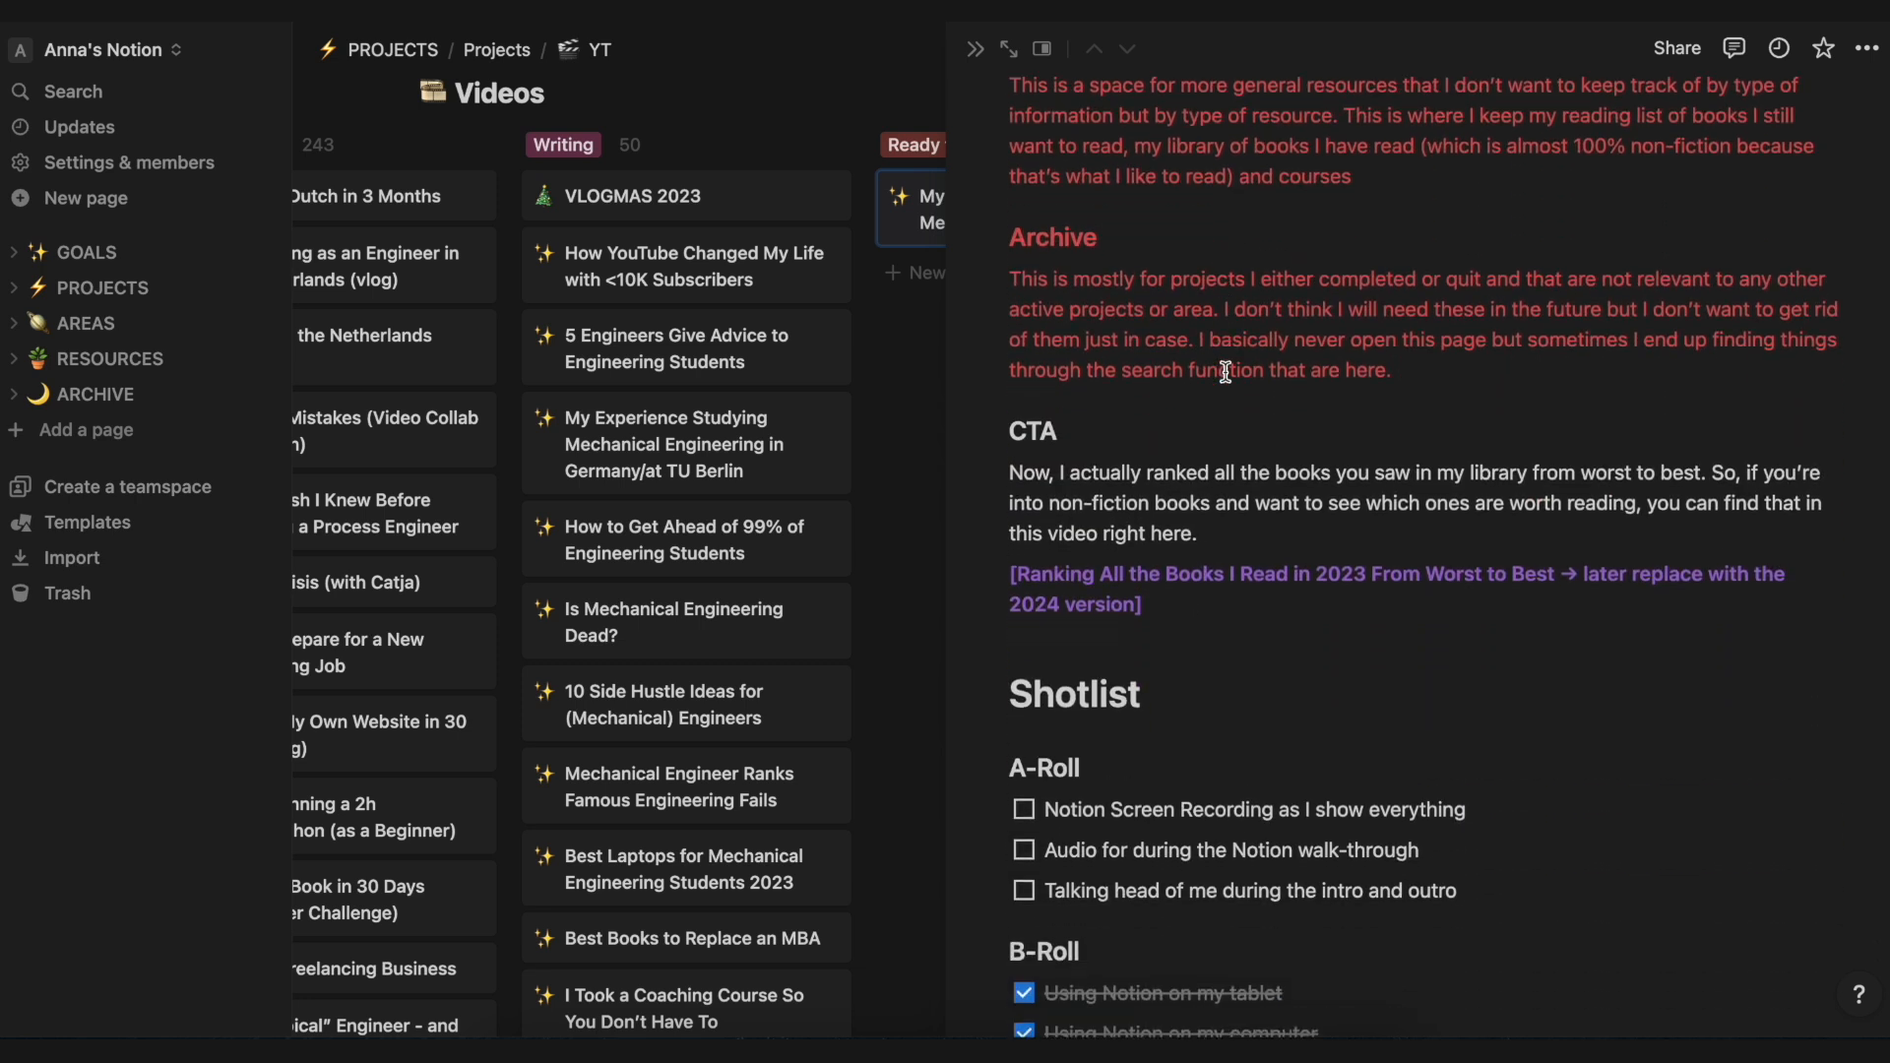
scroll("down", 3)
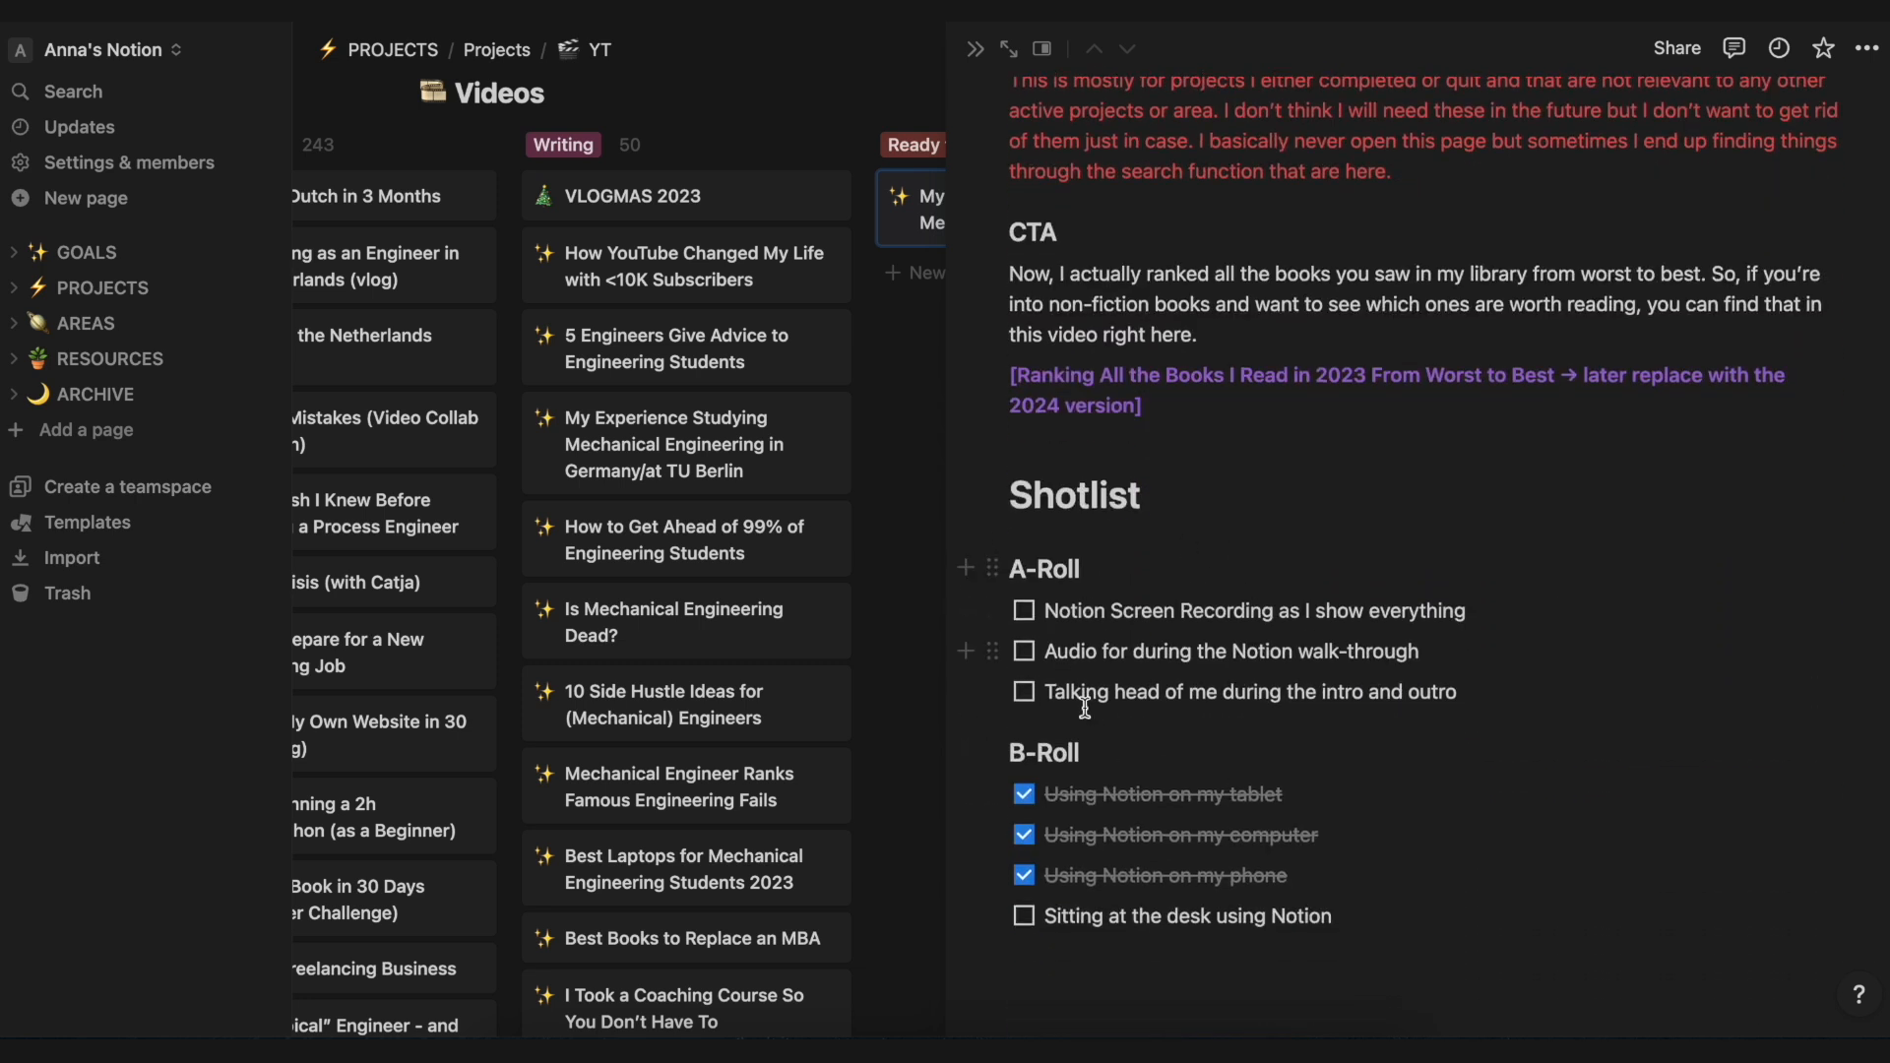
scroll("up", 3)
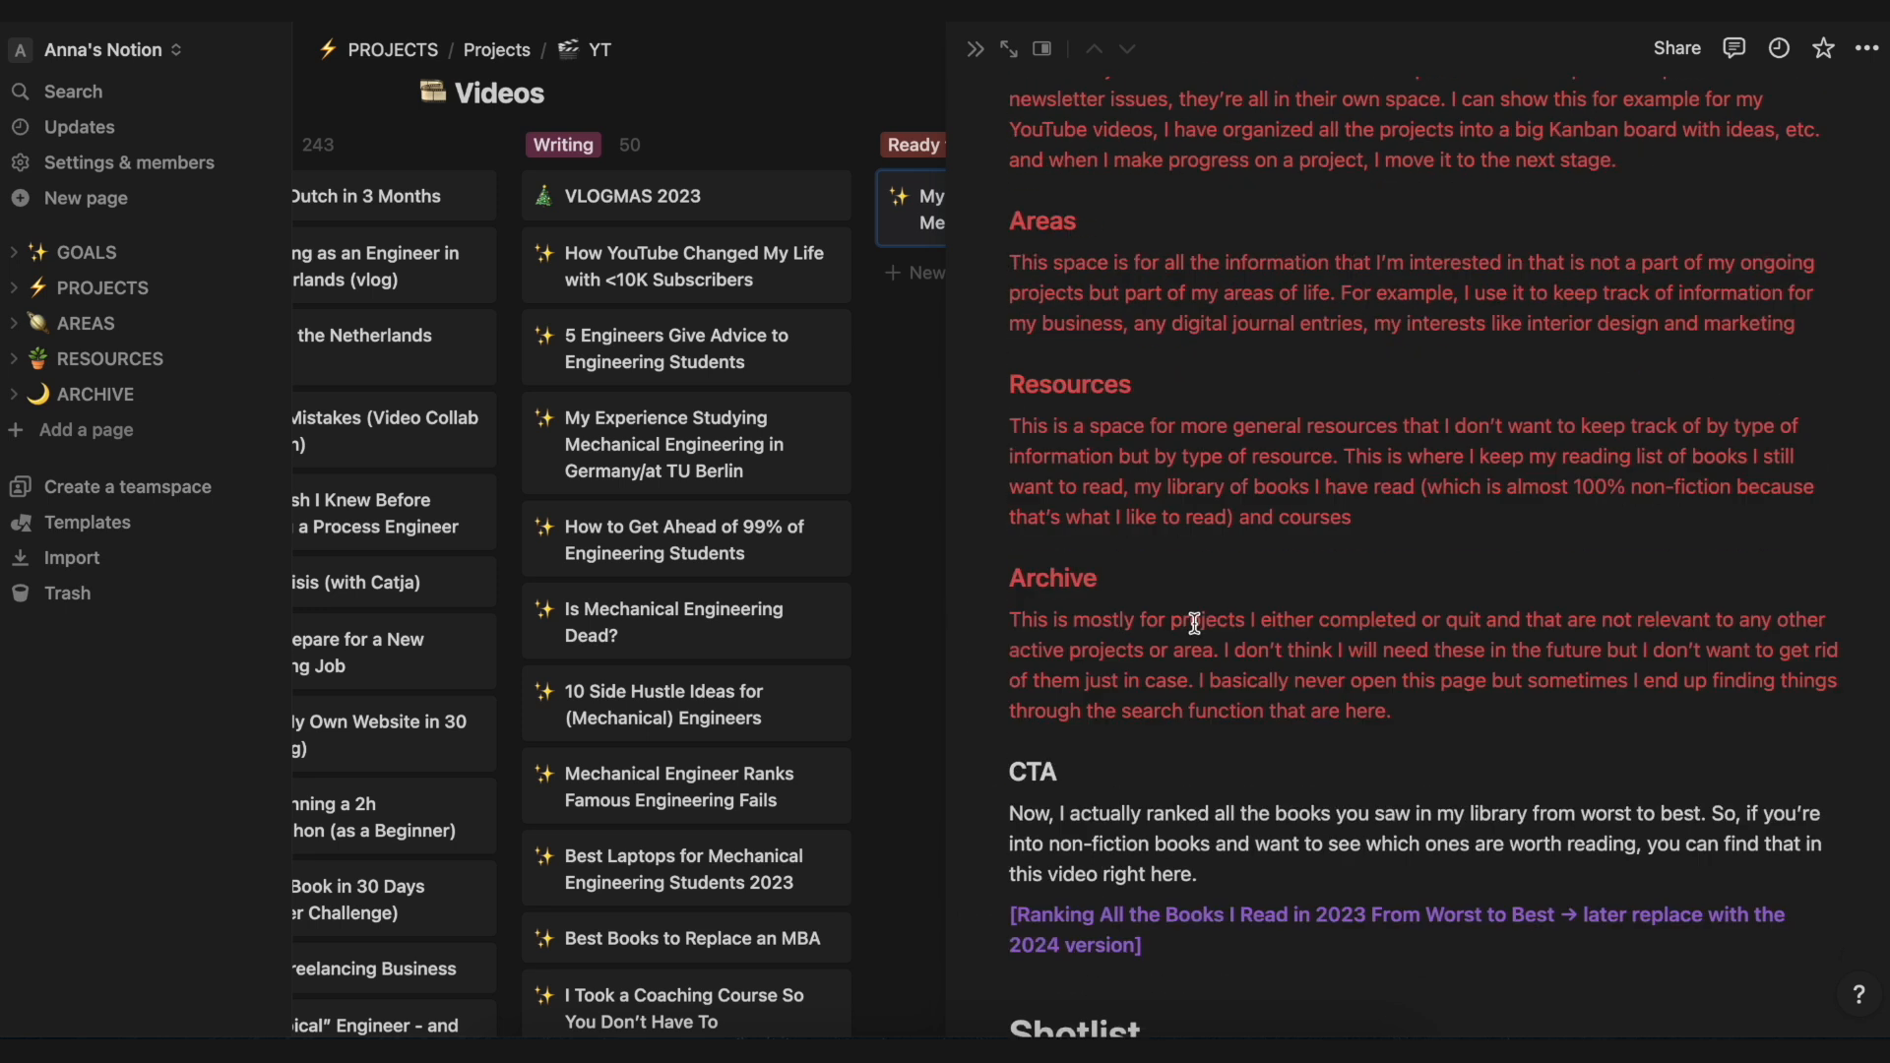
left_click(975, 49)
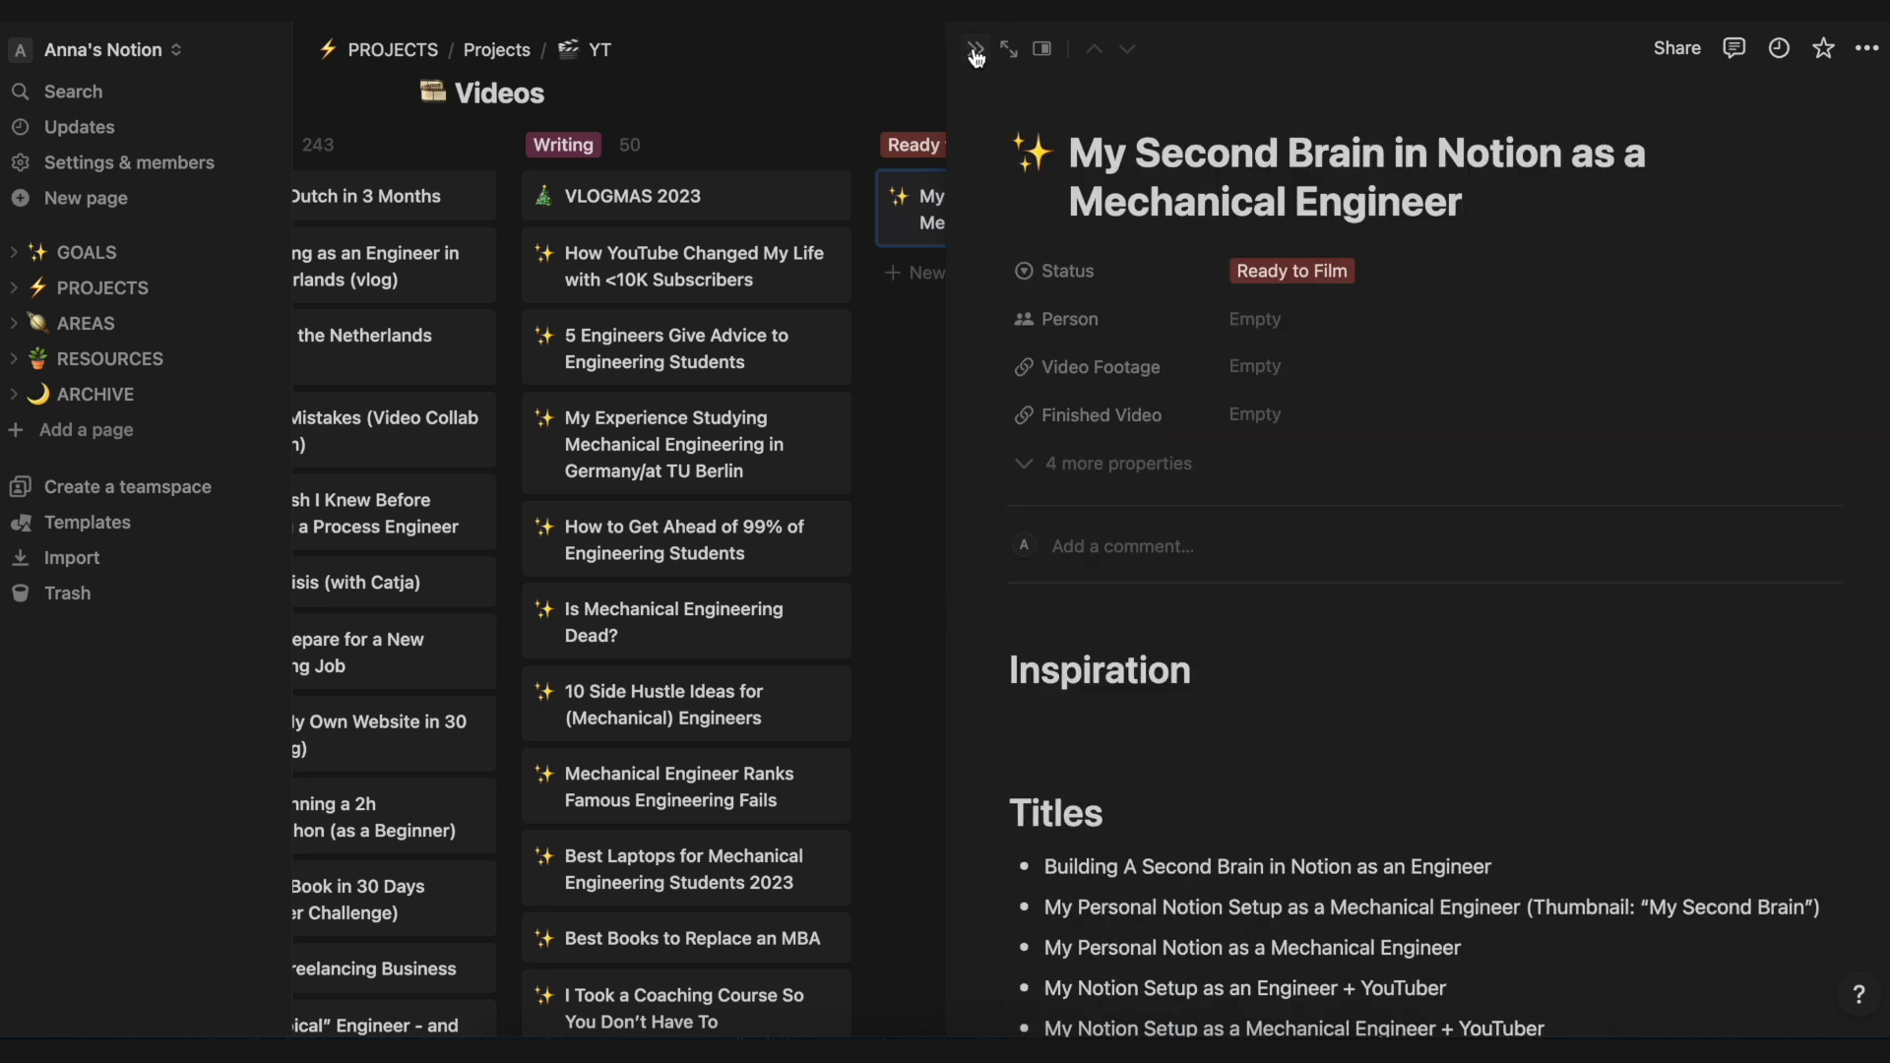
left_click(390, 49)
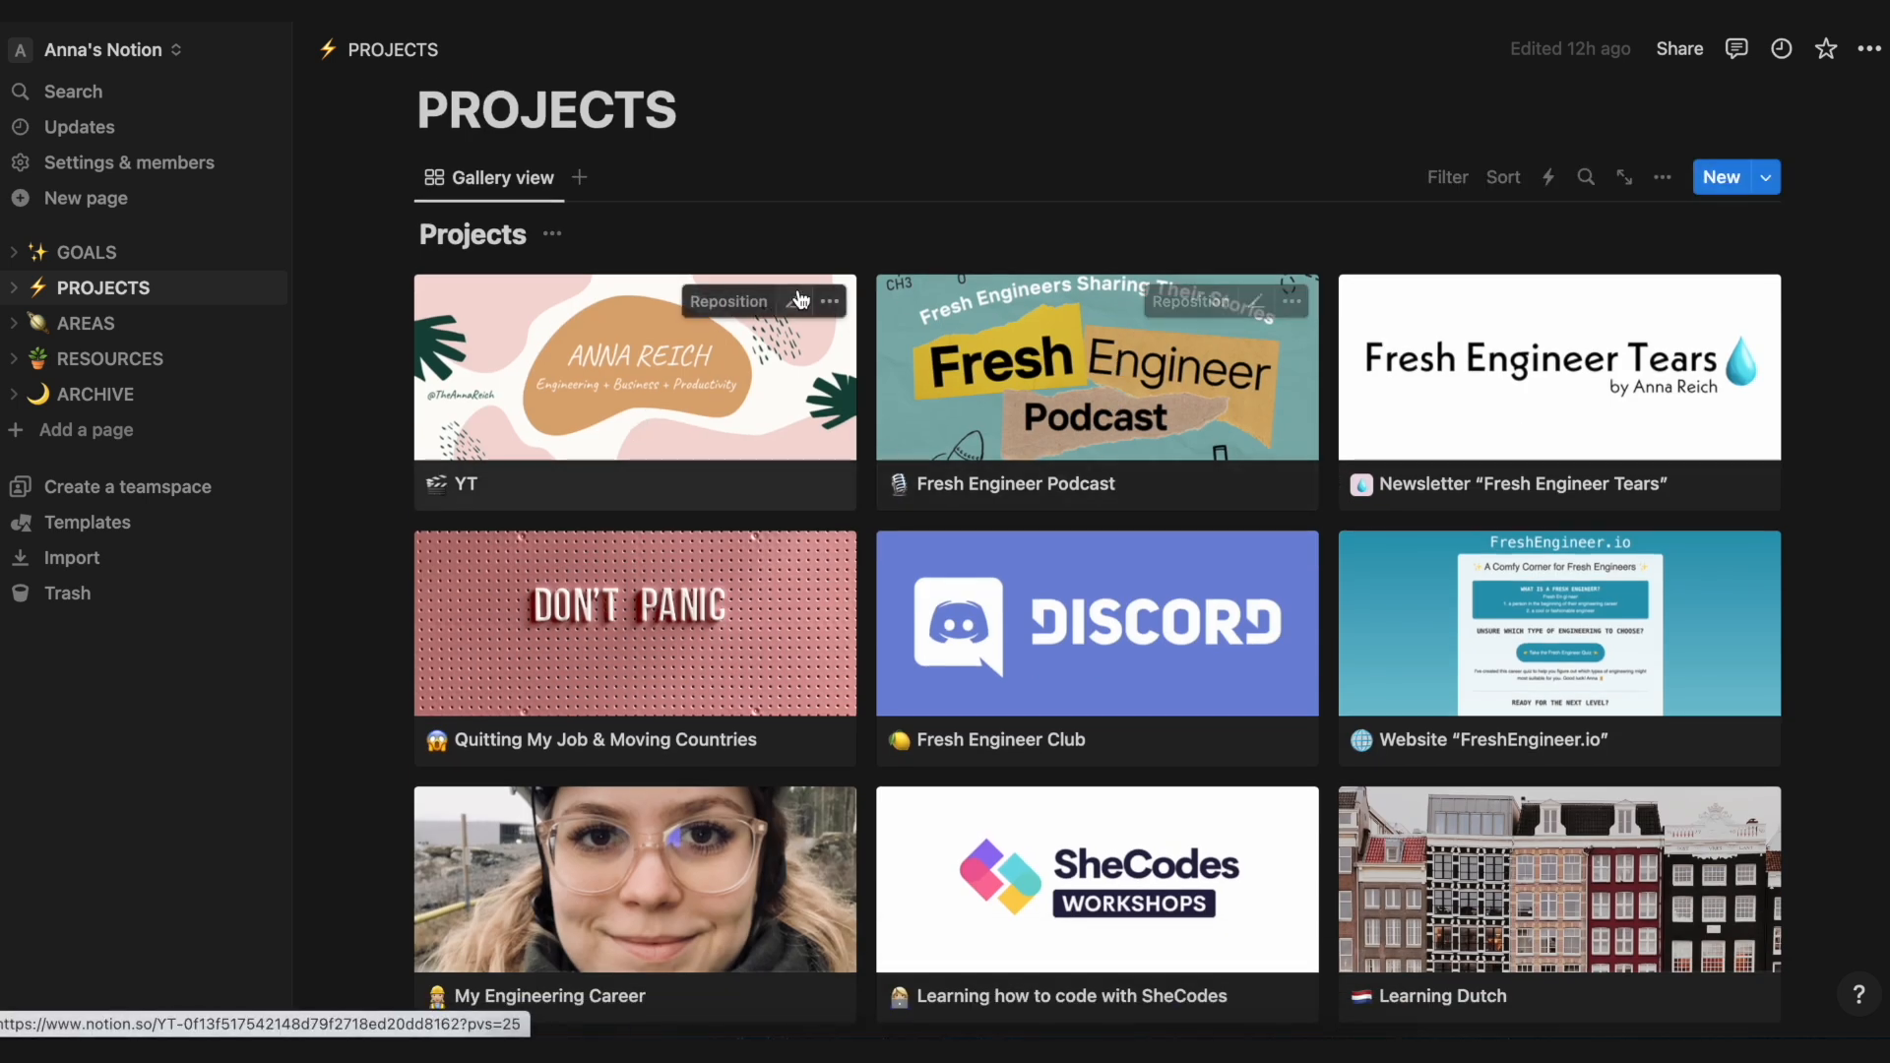
mouse_move(609, 400)
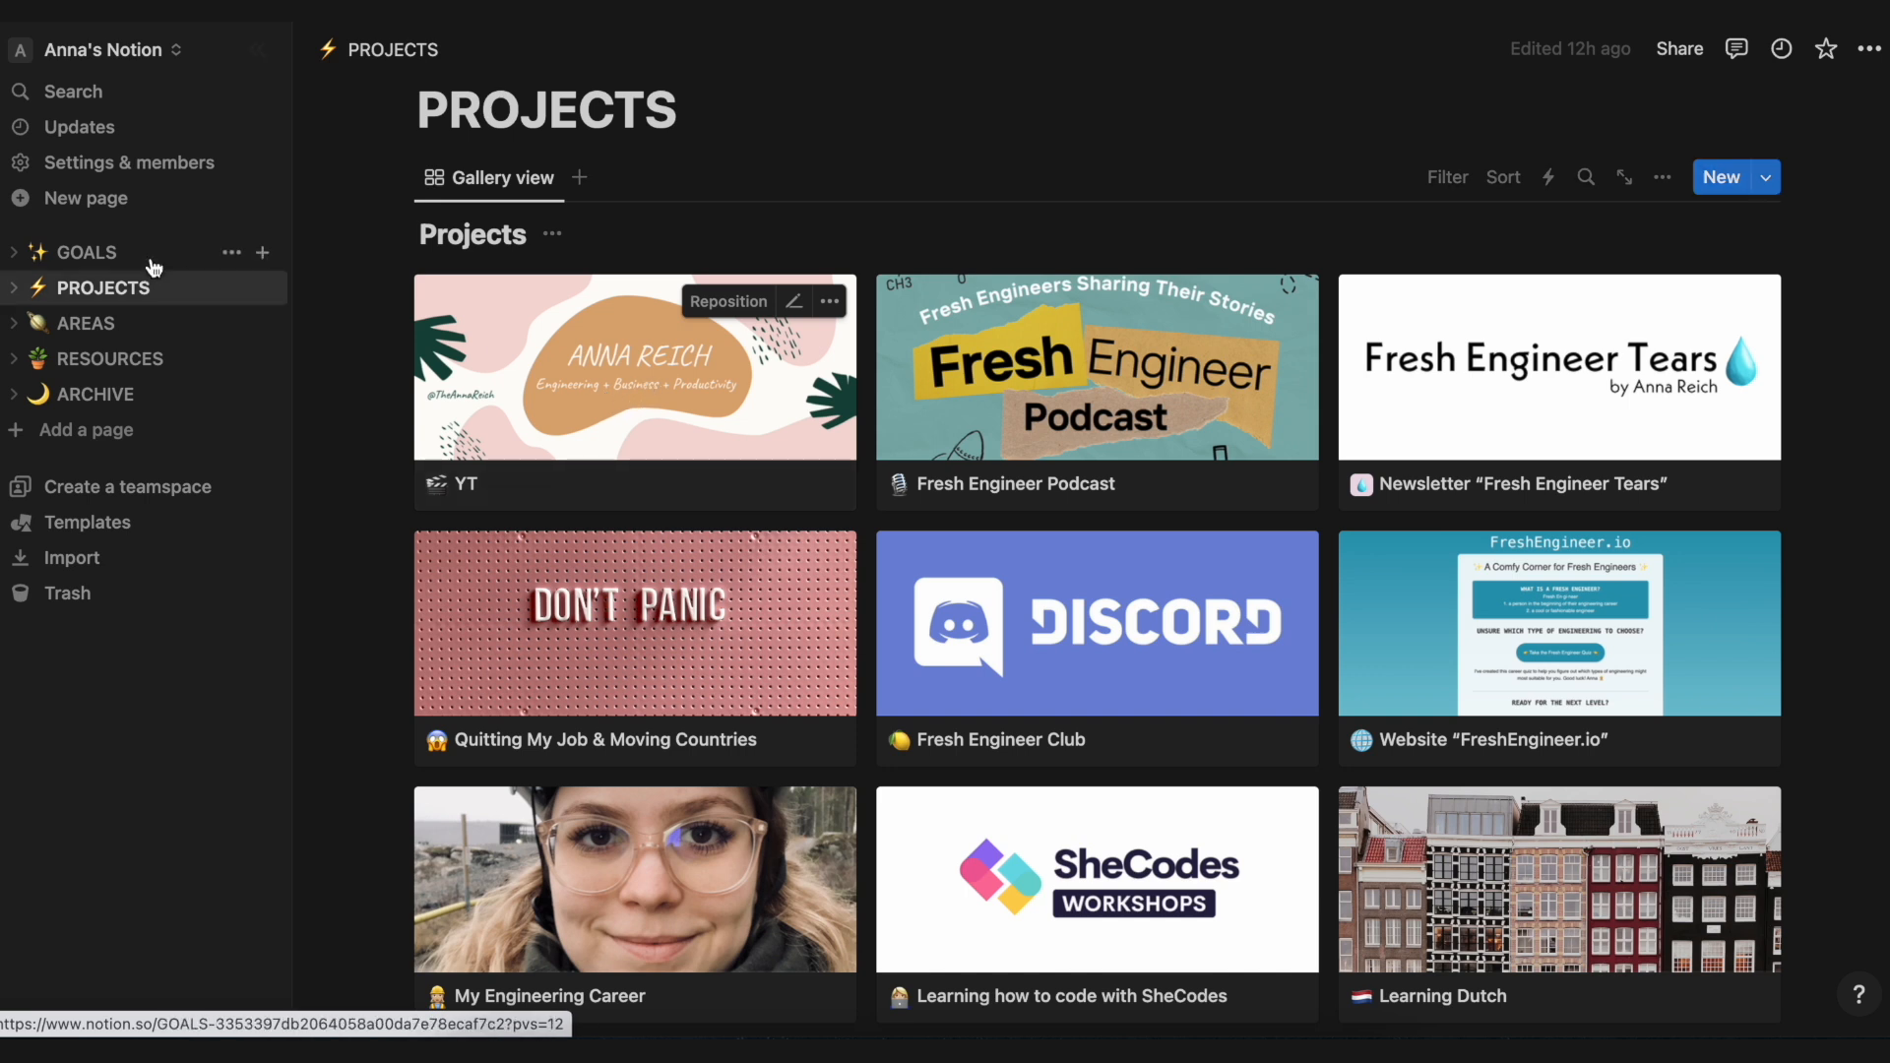
left_click(84, 323)
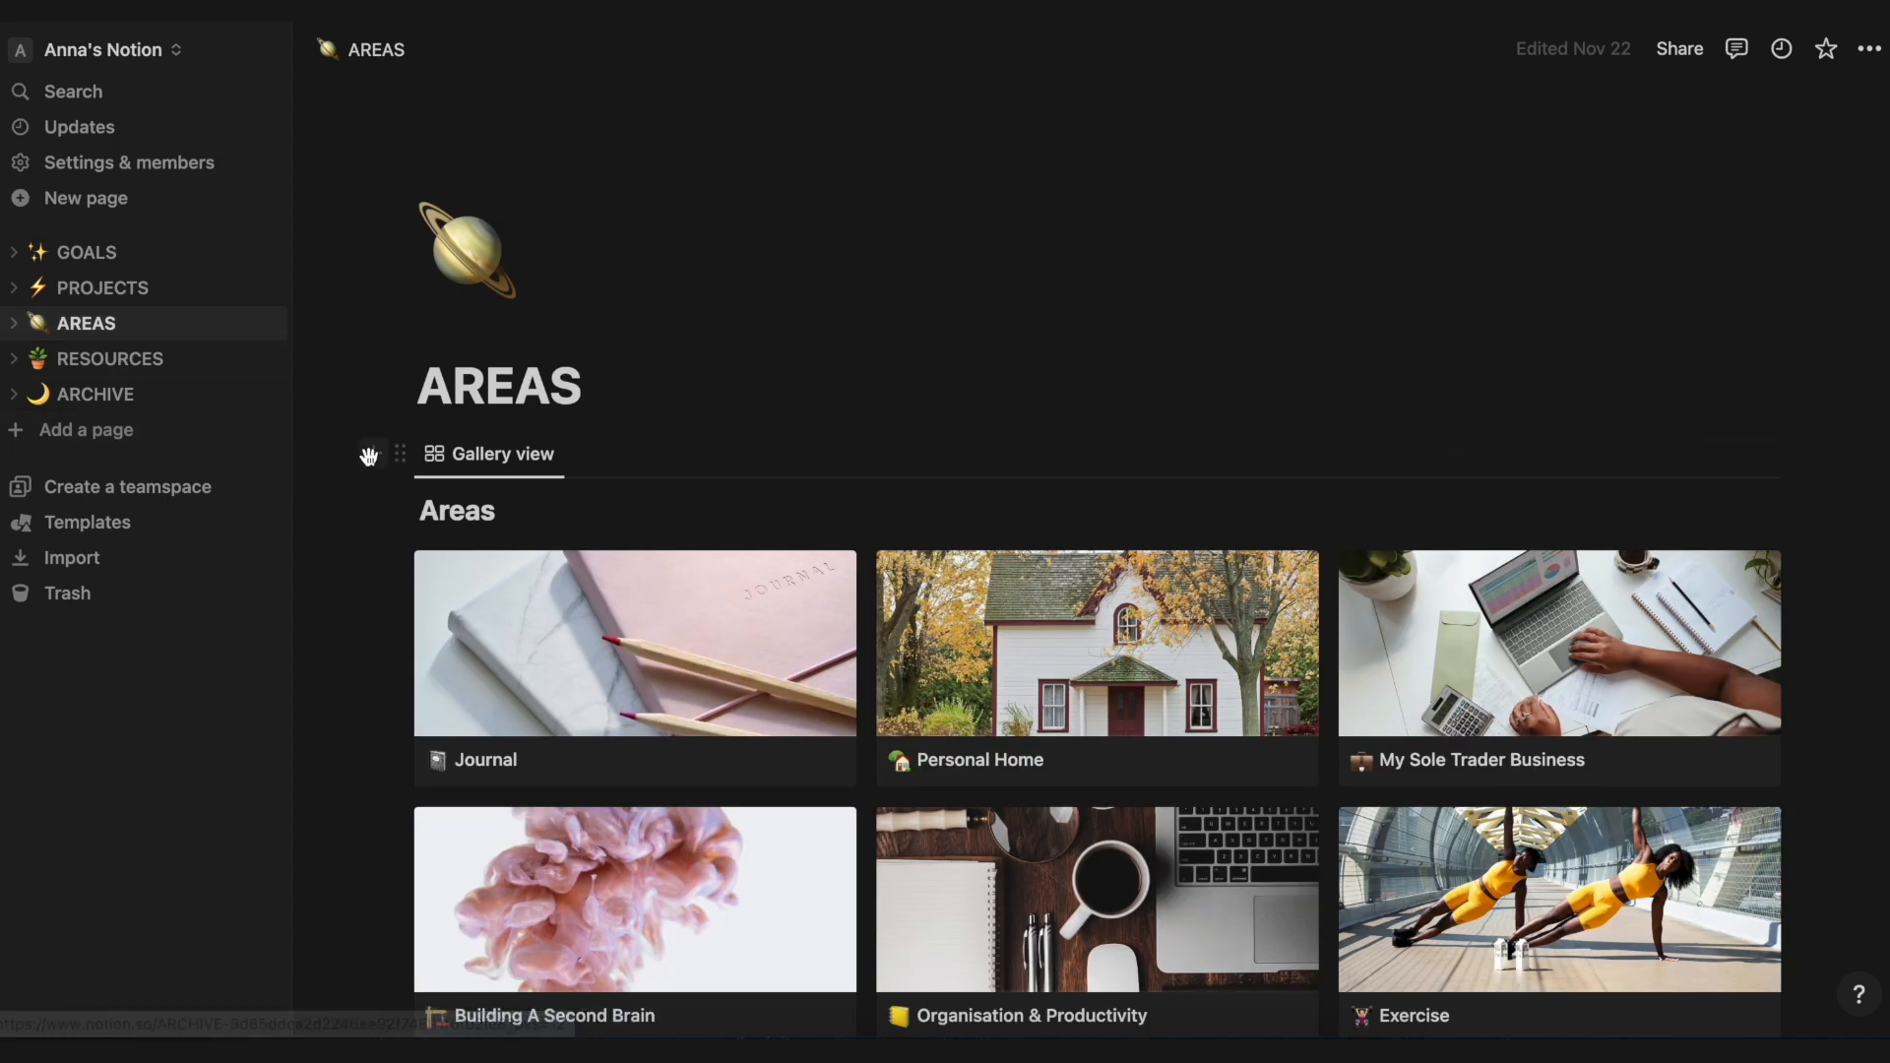
mouse_move(309, 334)
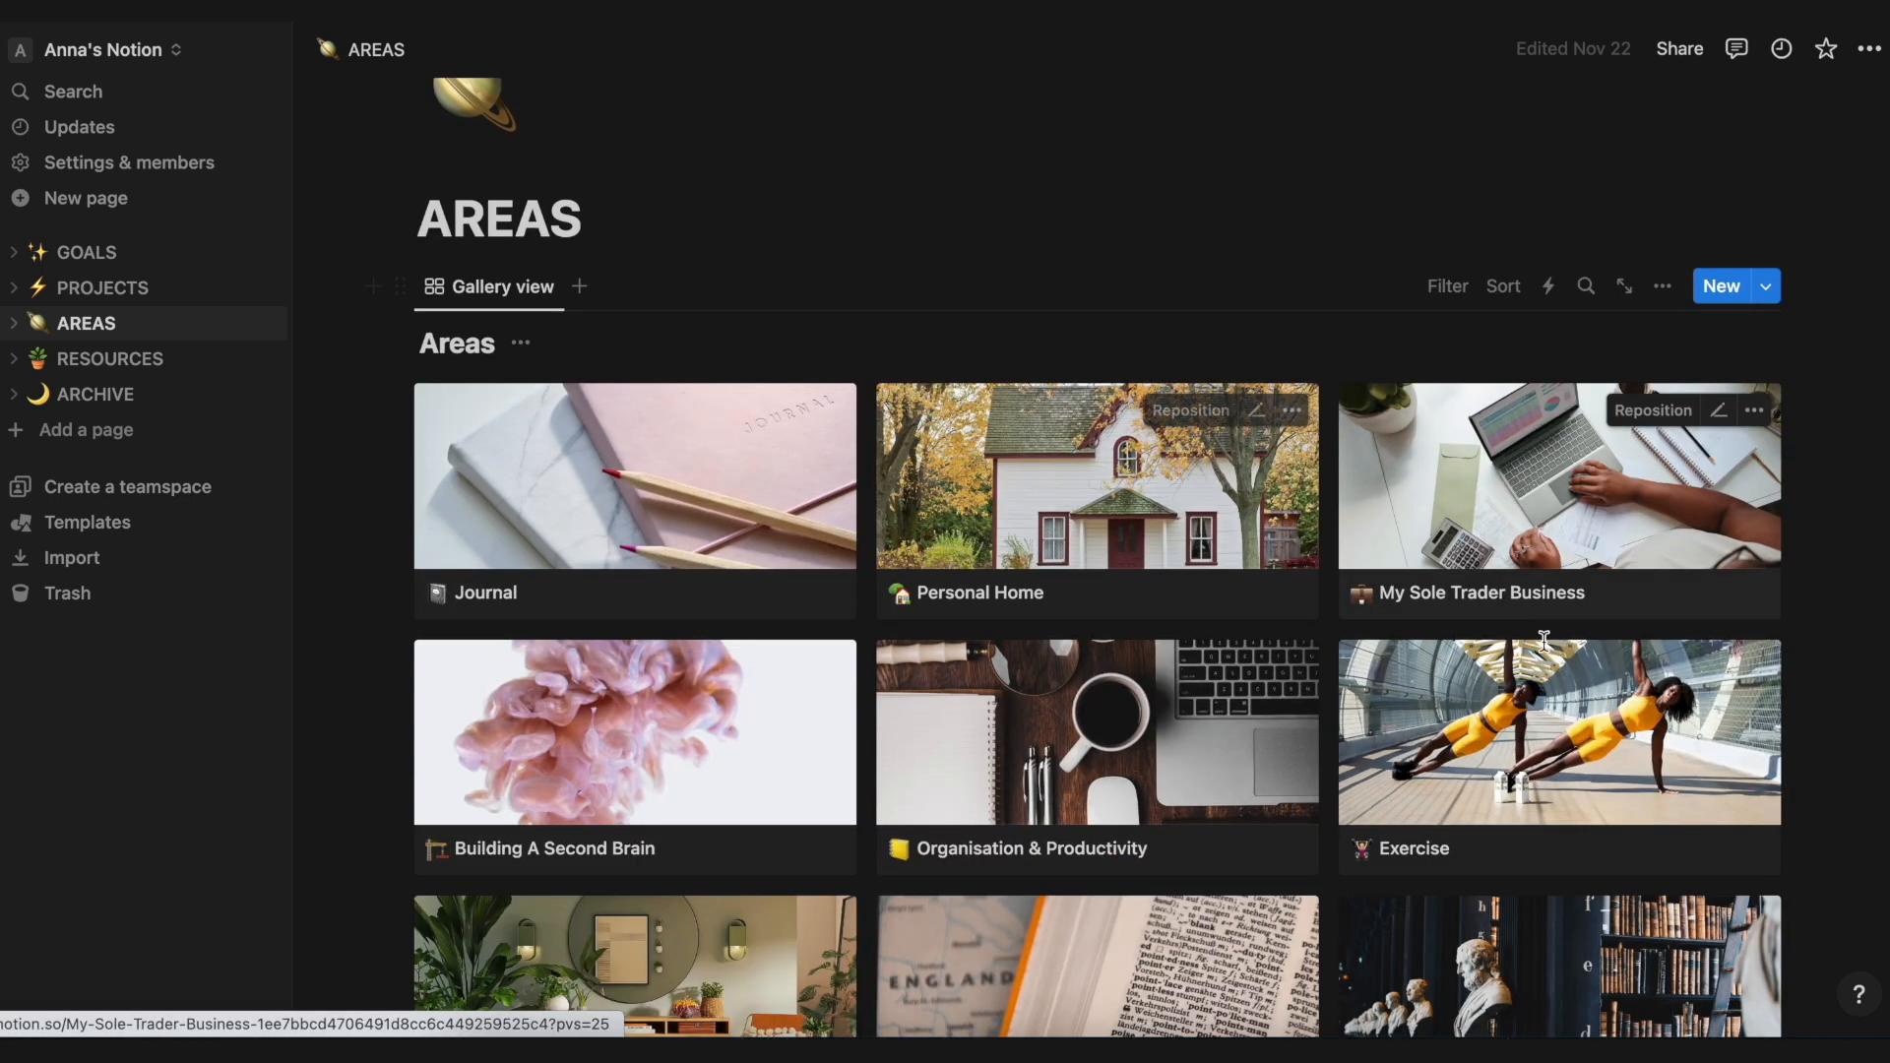
mouse_move(639, 489)
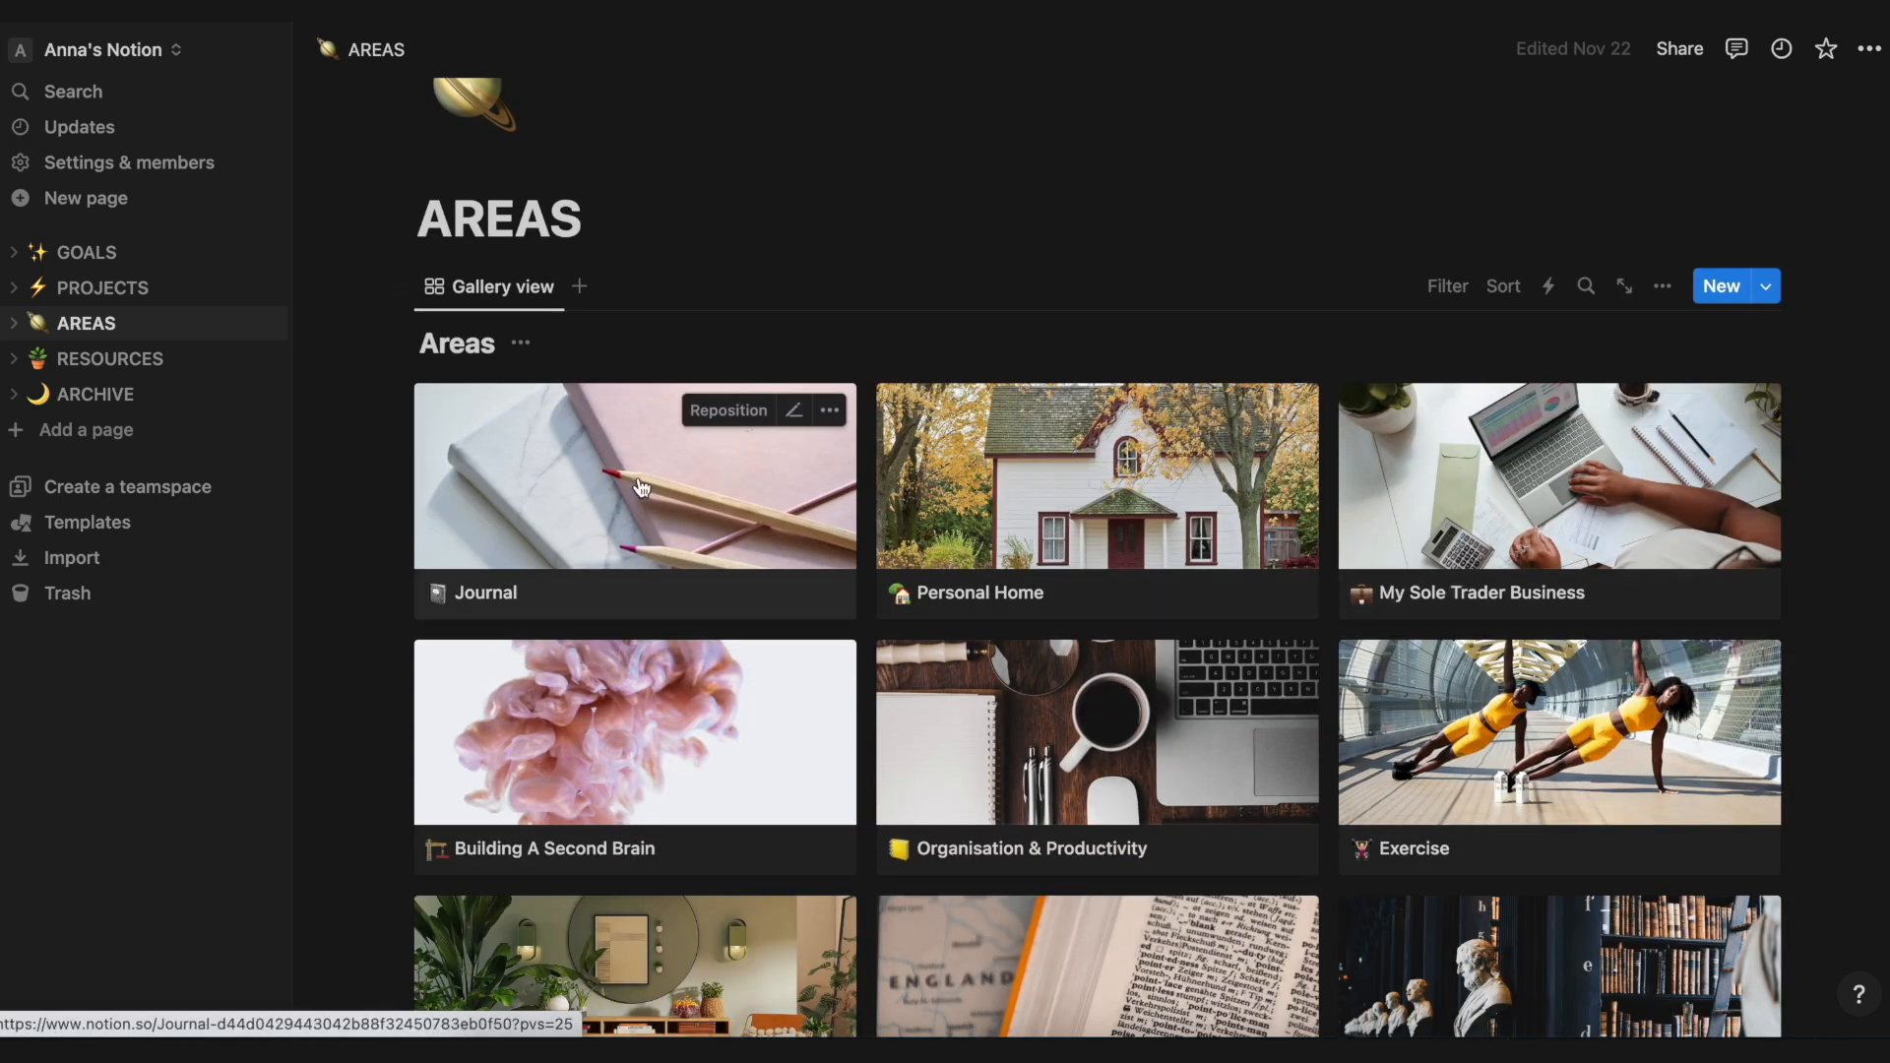
mouse_move(583, 498)
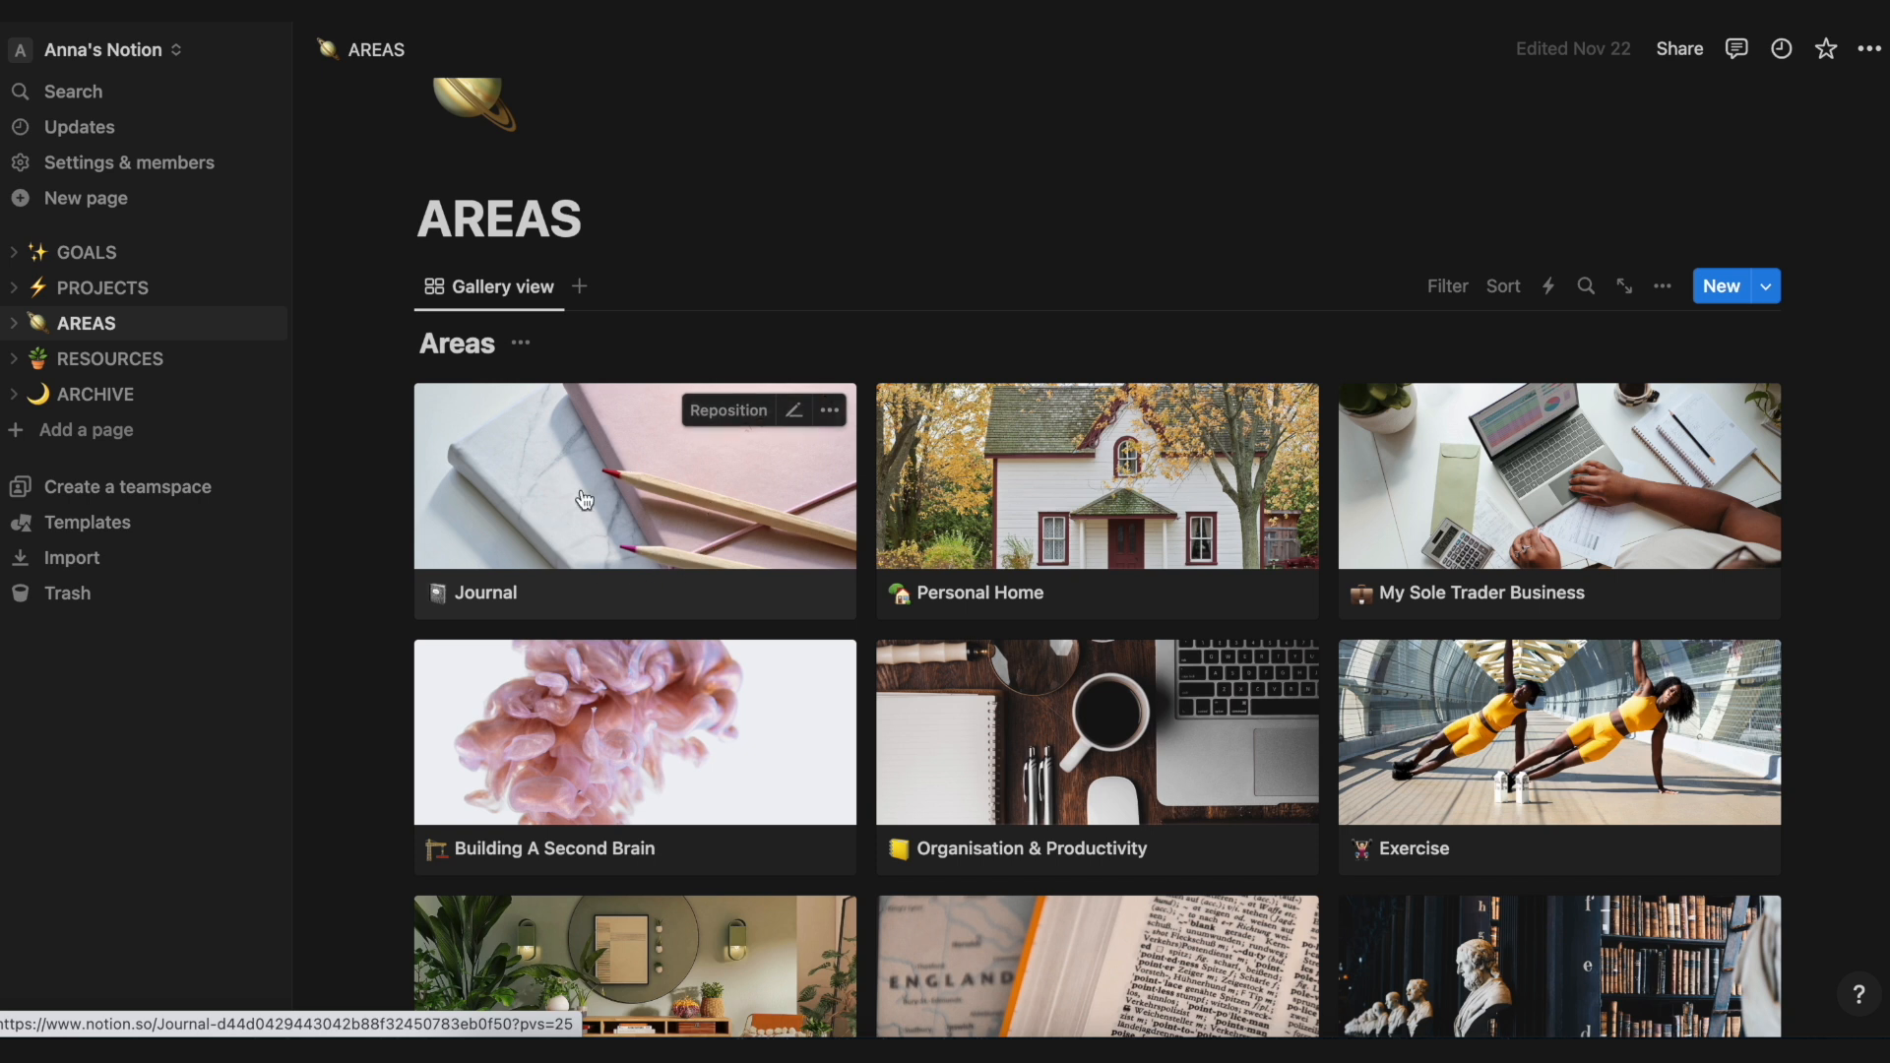
scroll("down", 3)
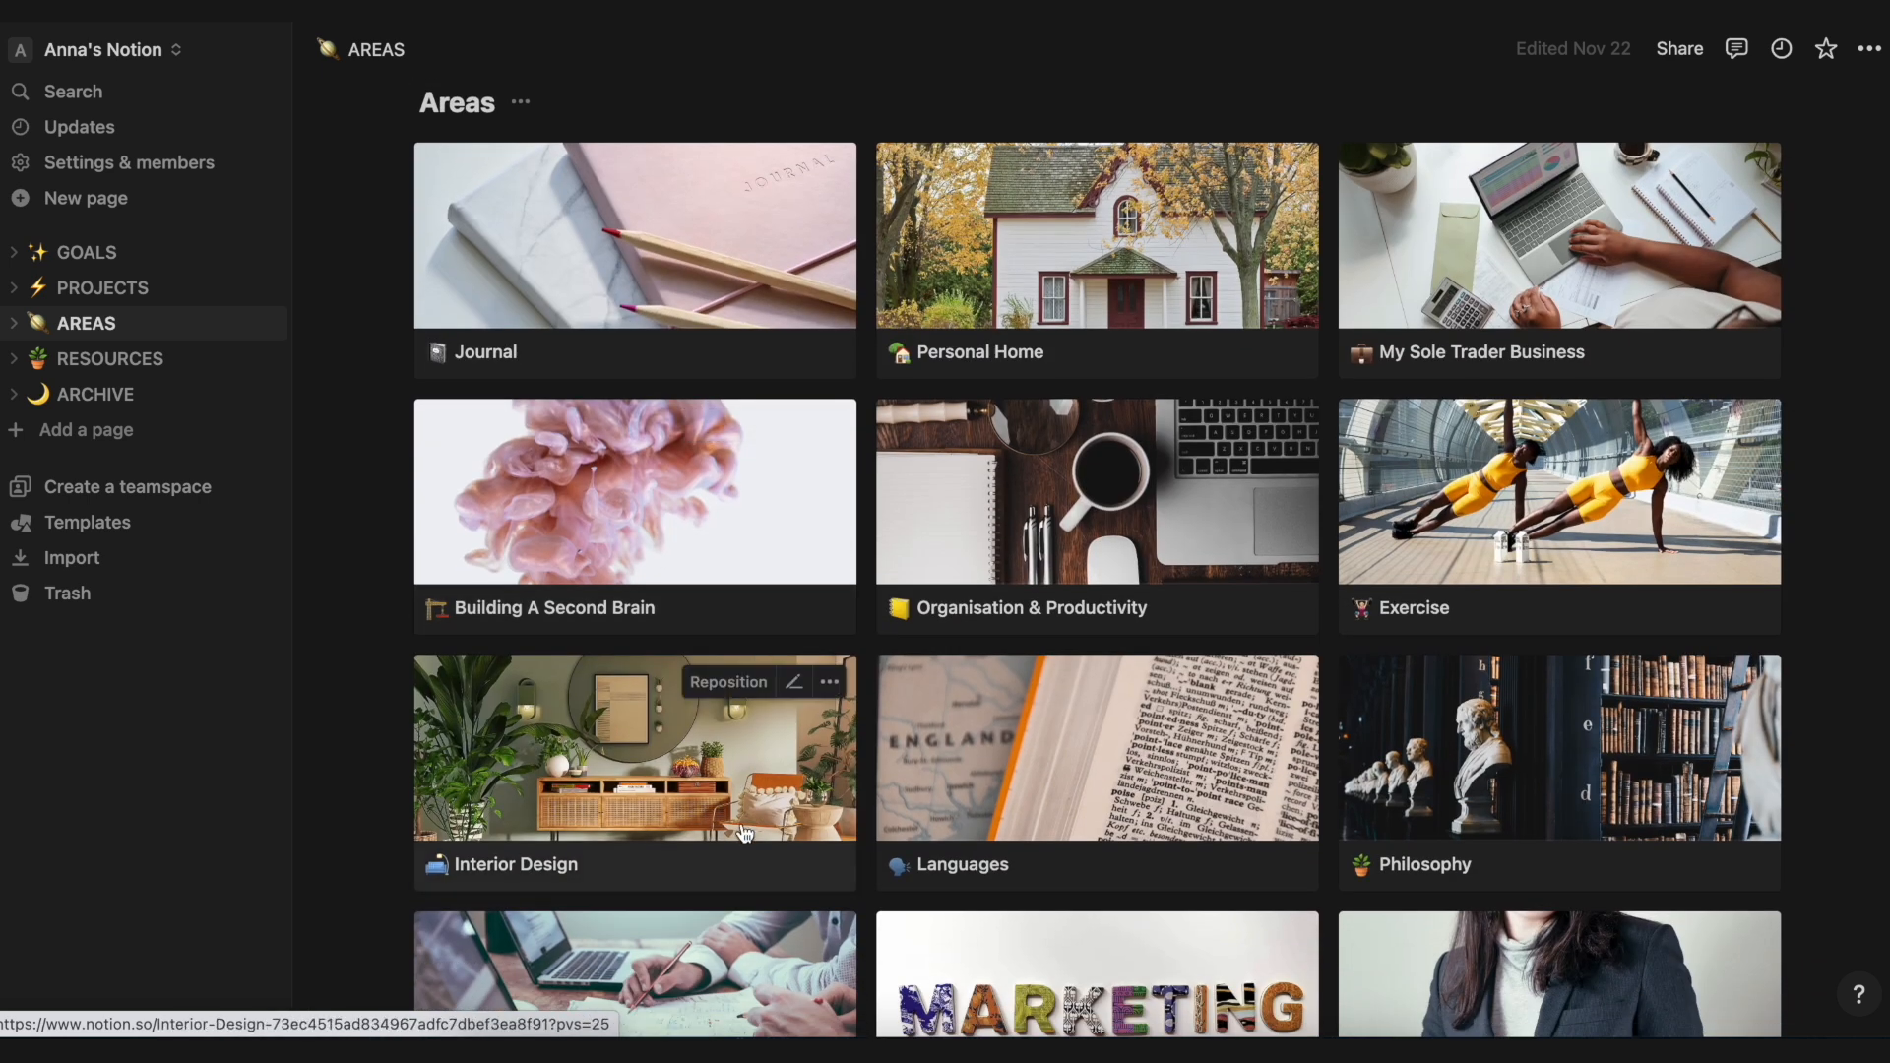
scroll("down", 3)
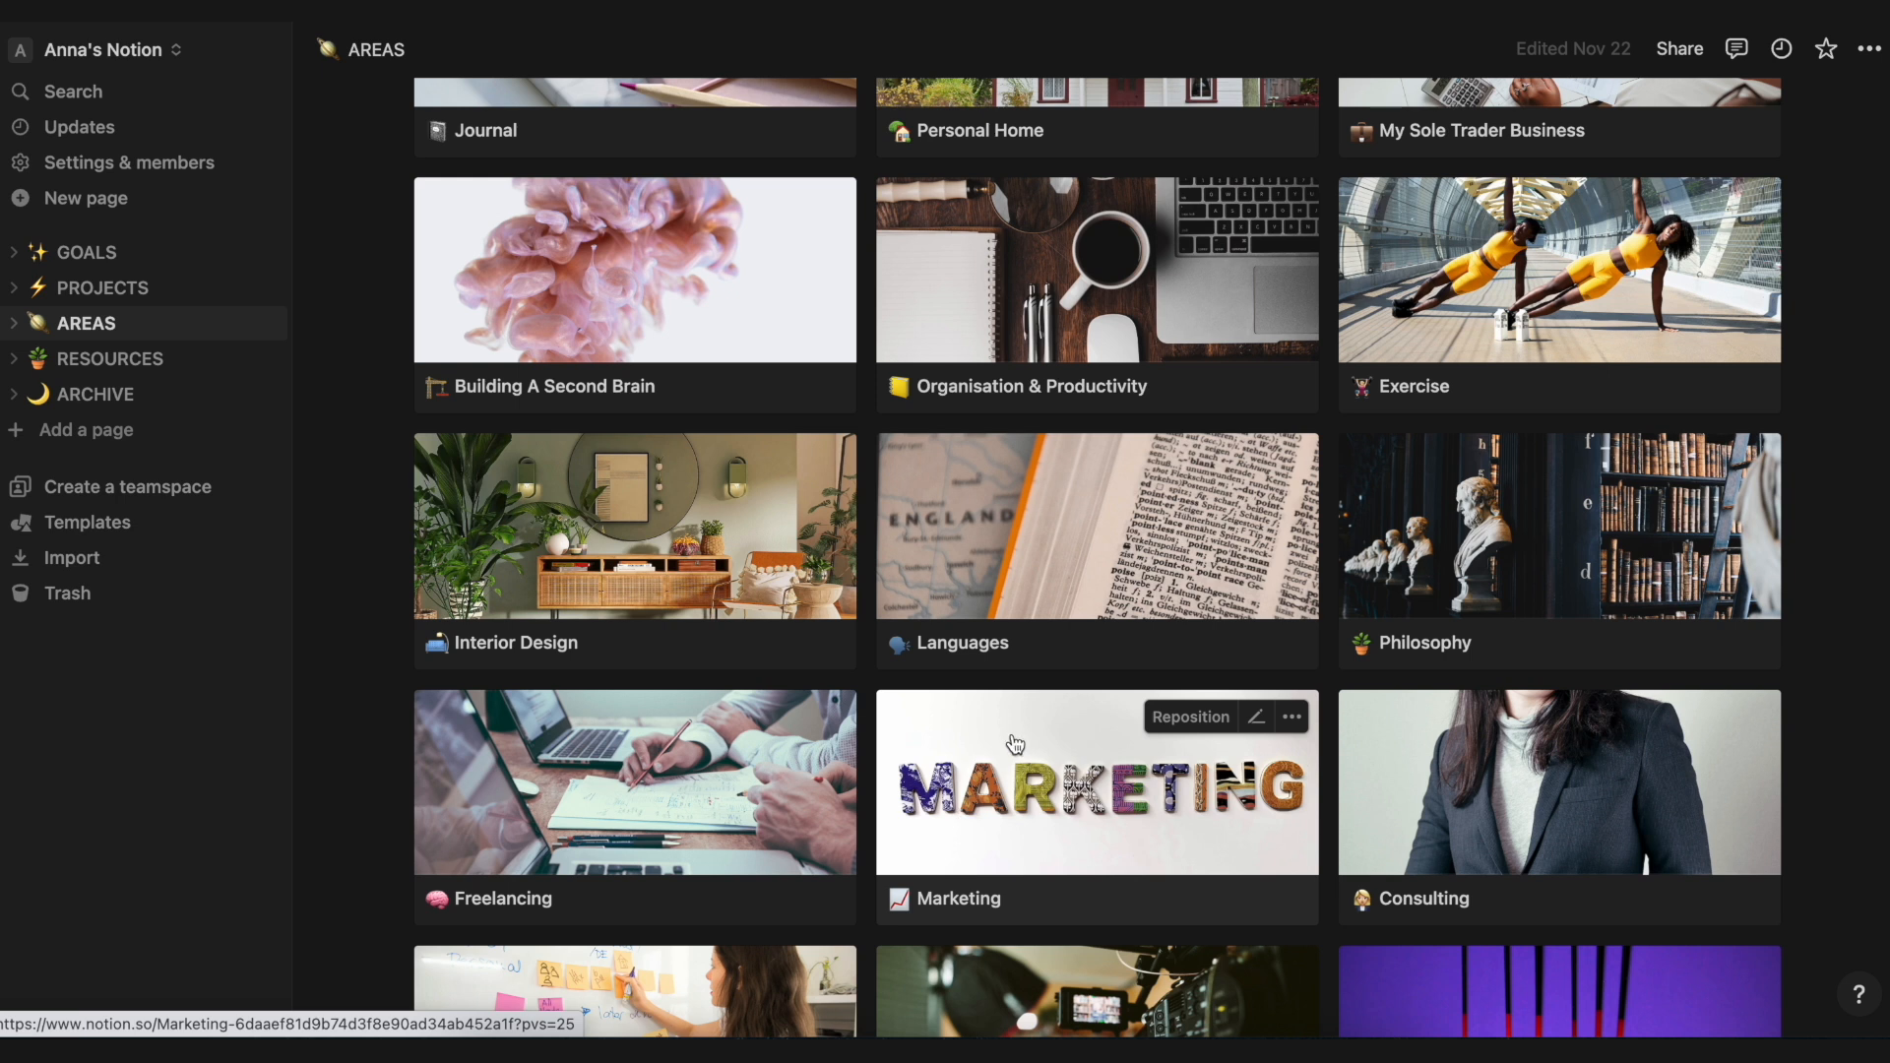
scroll("up", 3)
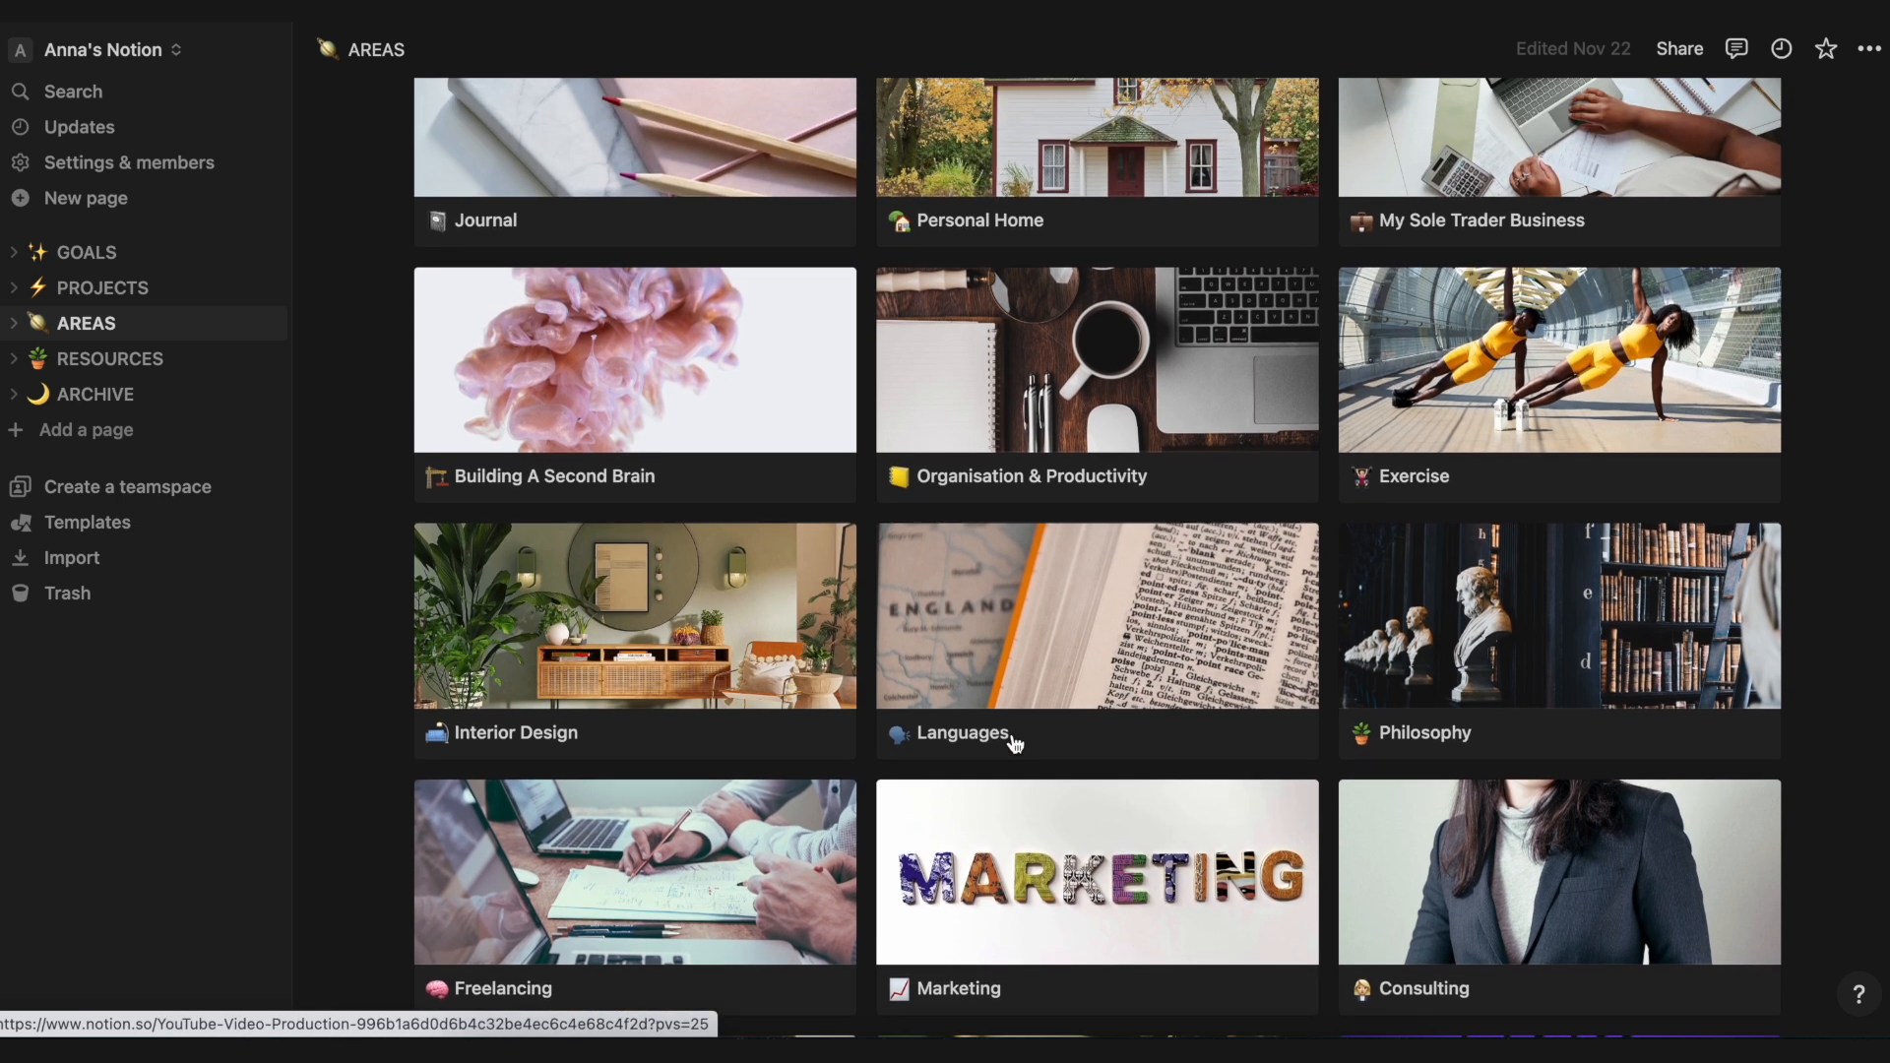
scroll("up", 3)
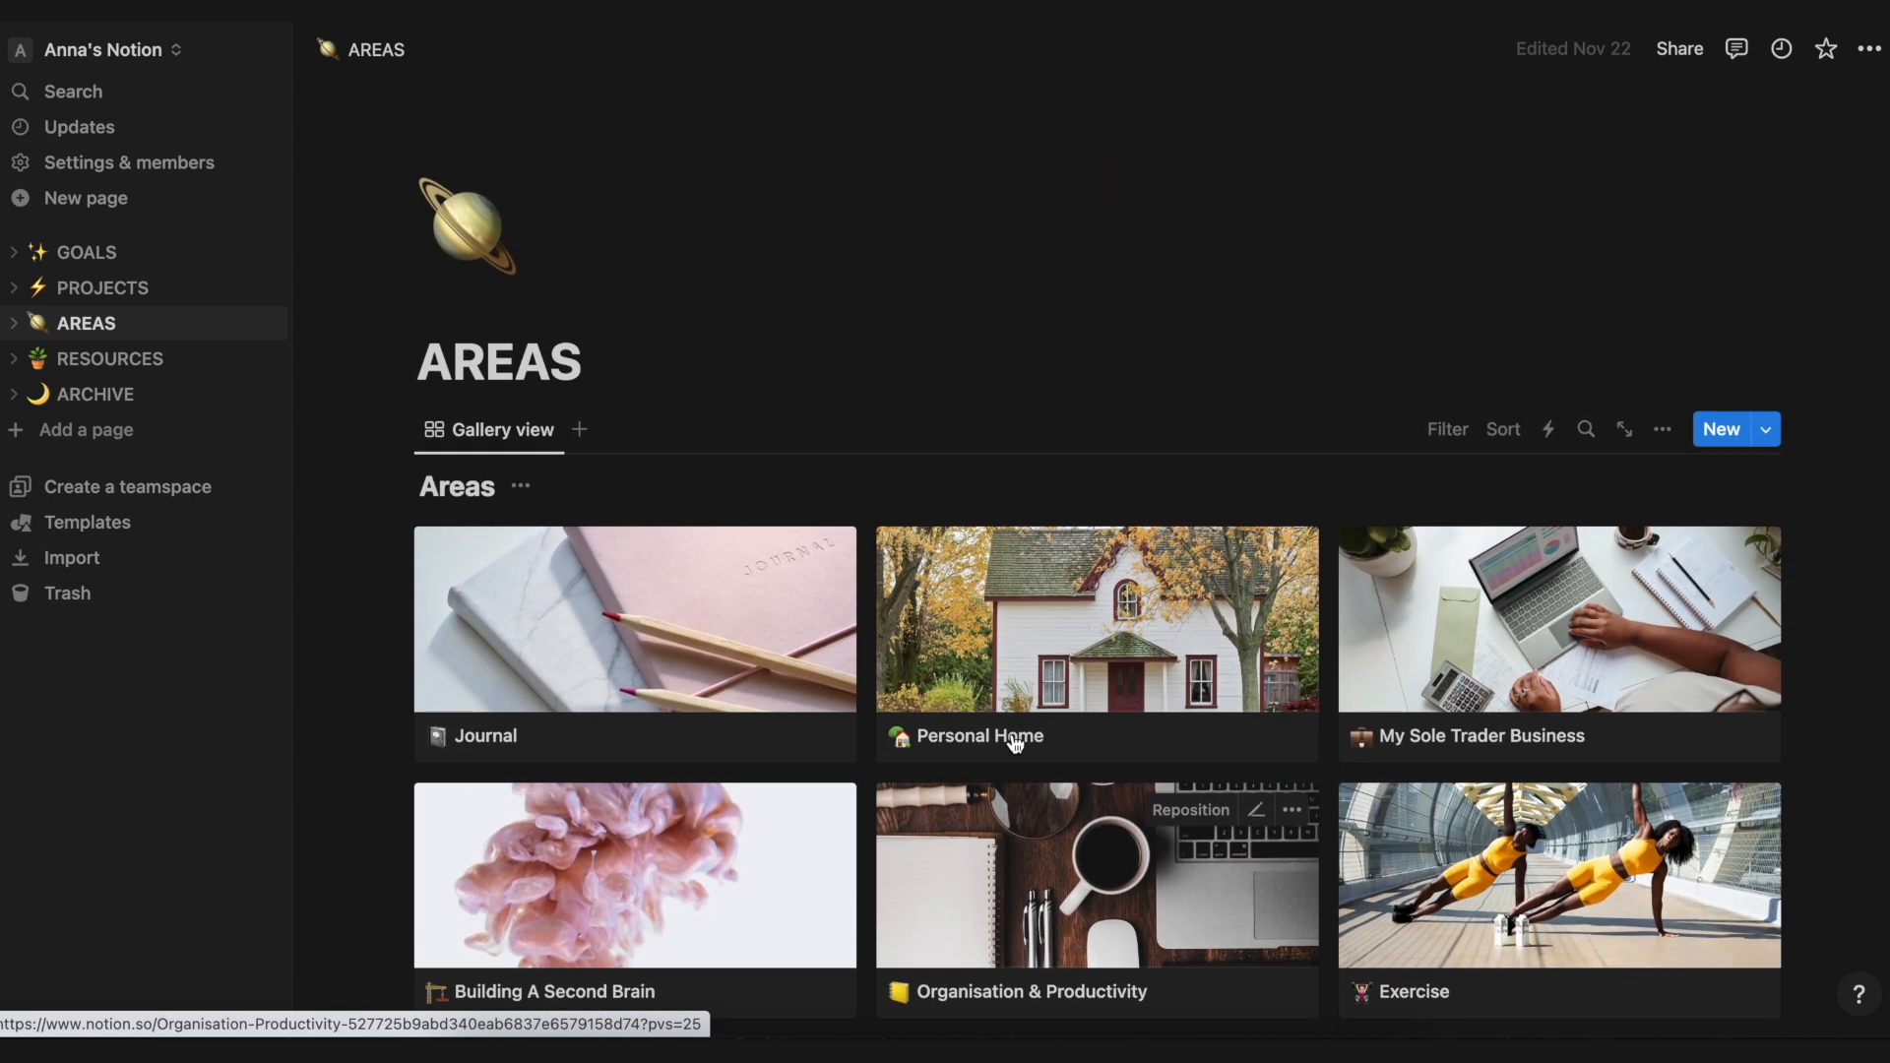
scroll("down", 3)
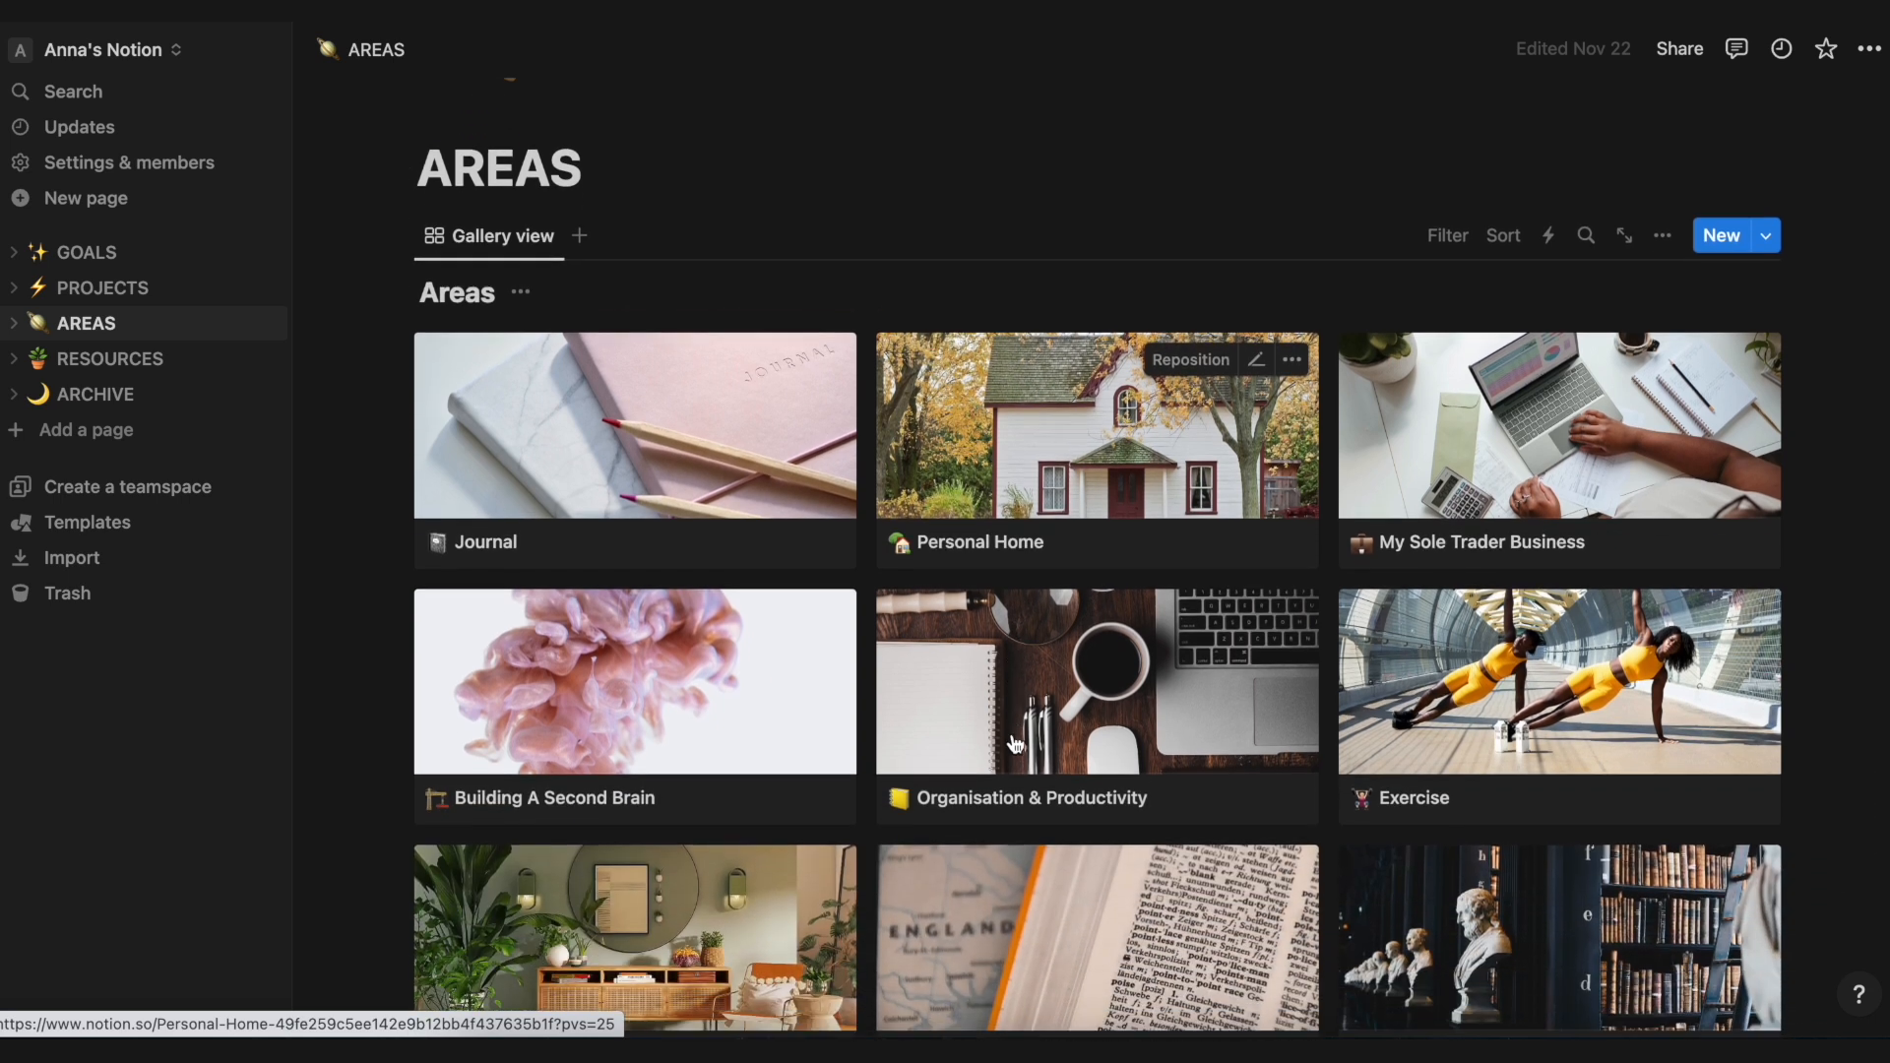
scroll("down", 3)
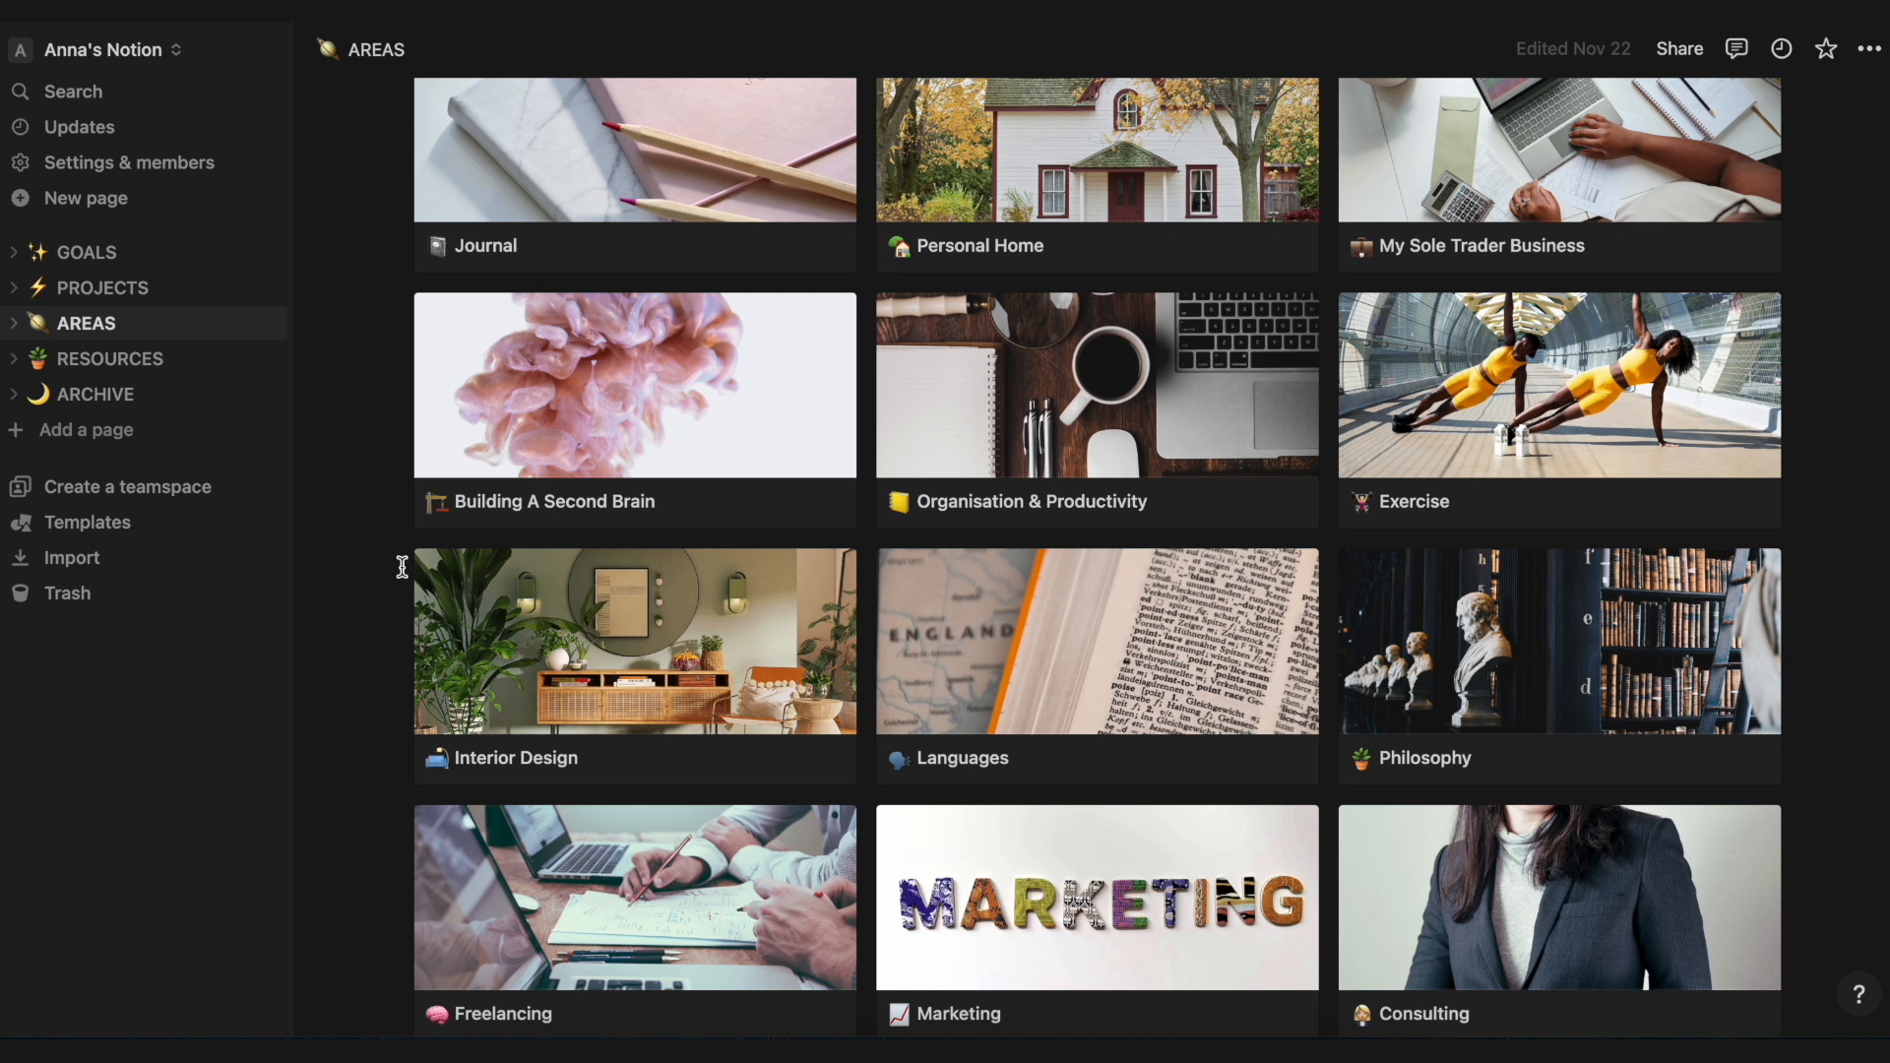
scroll("up", 3)
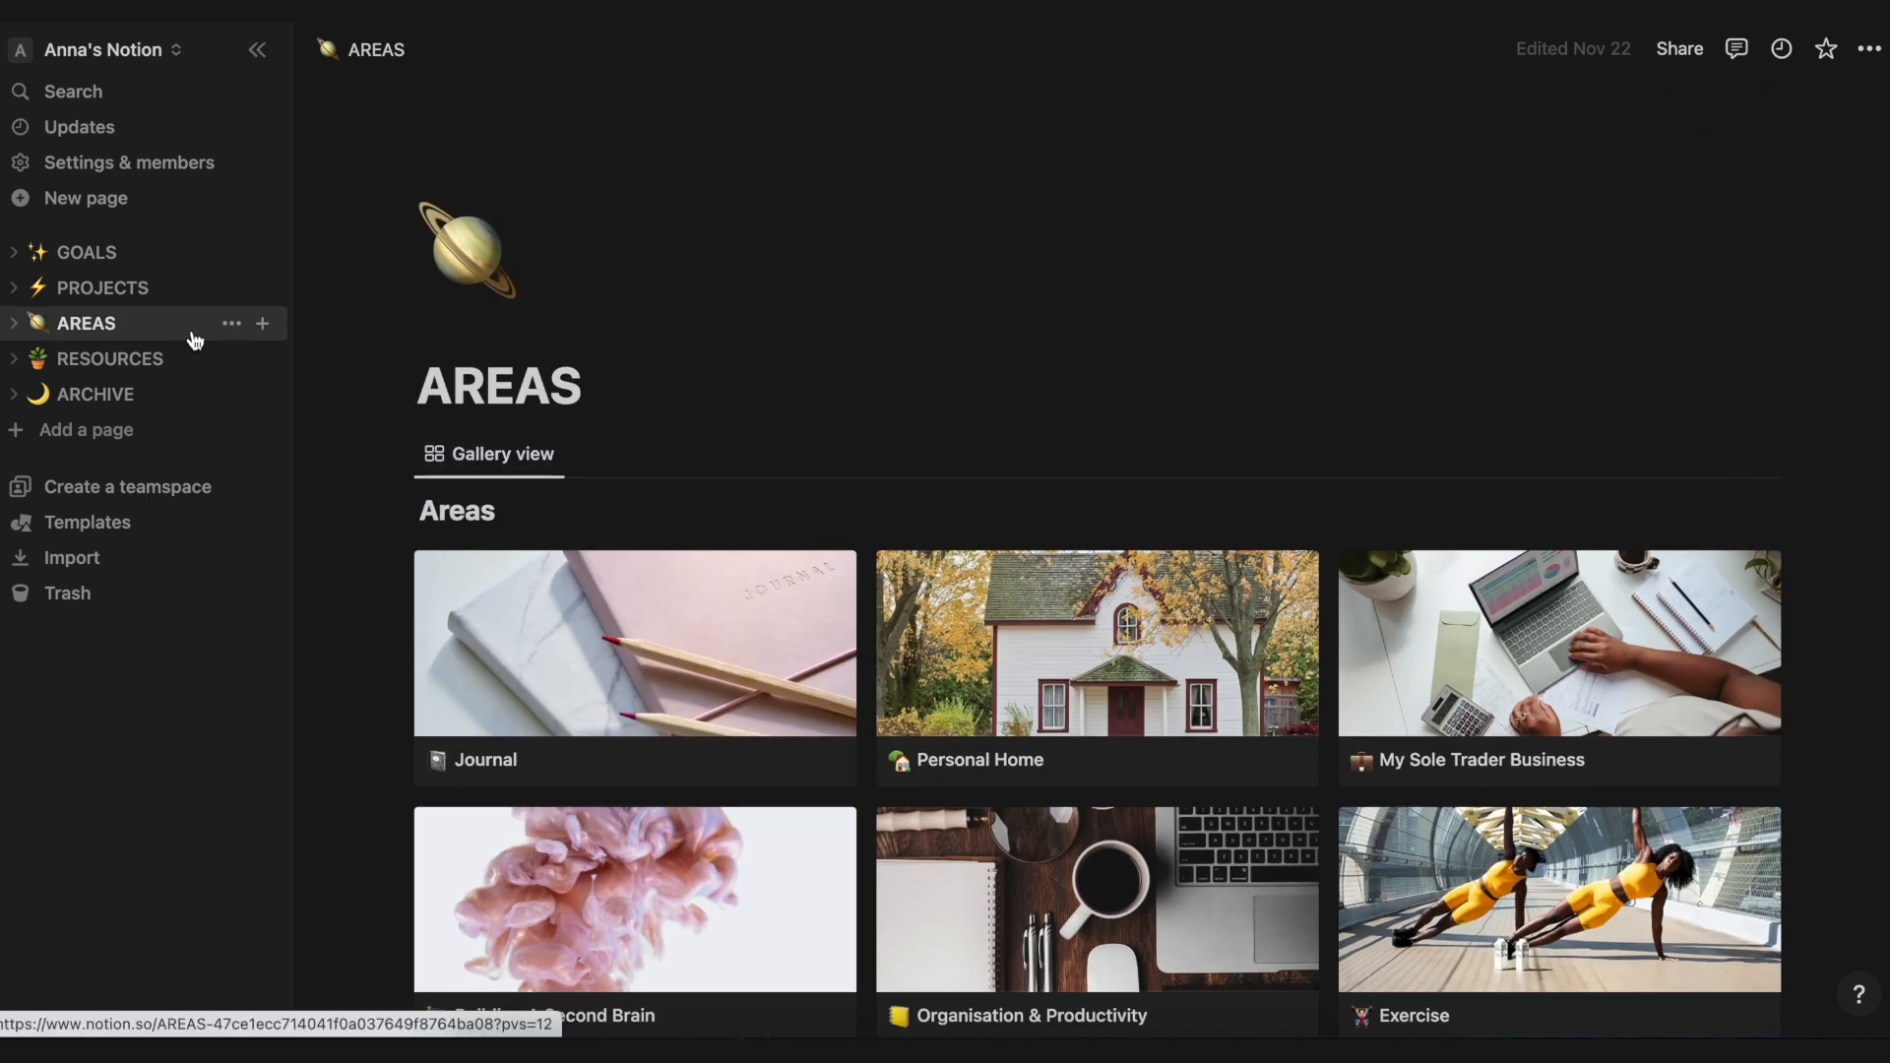
Step: Go to the Resources page and look through its Reading List book checklists
left_click(110, 358)
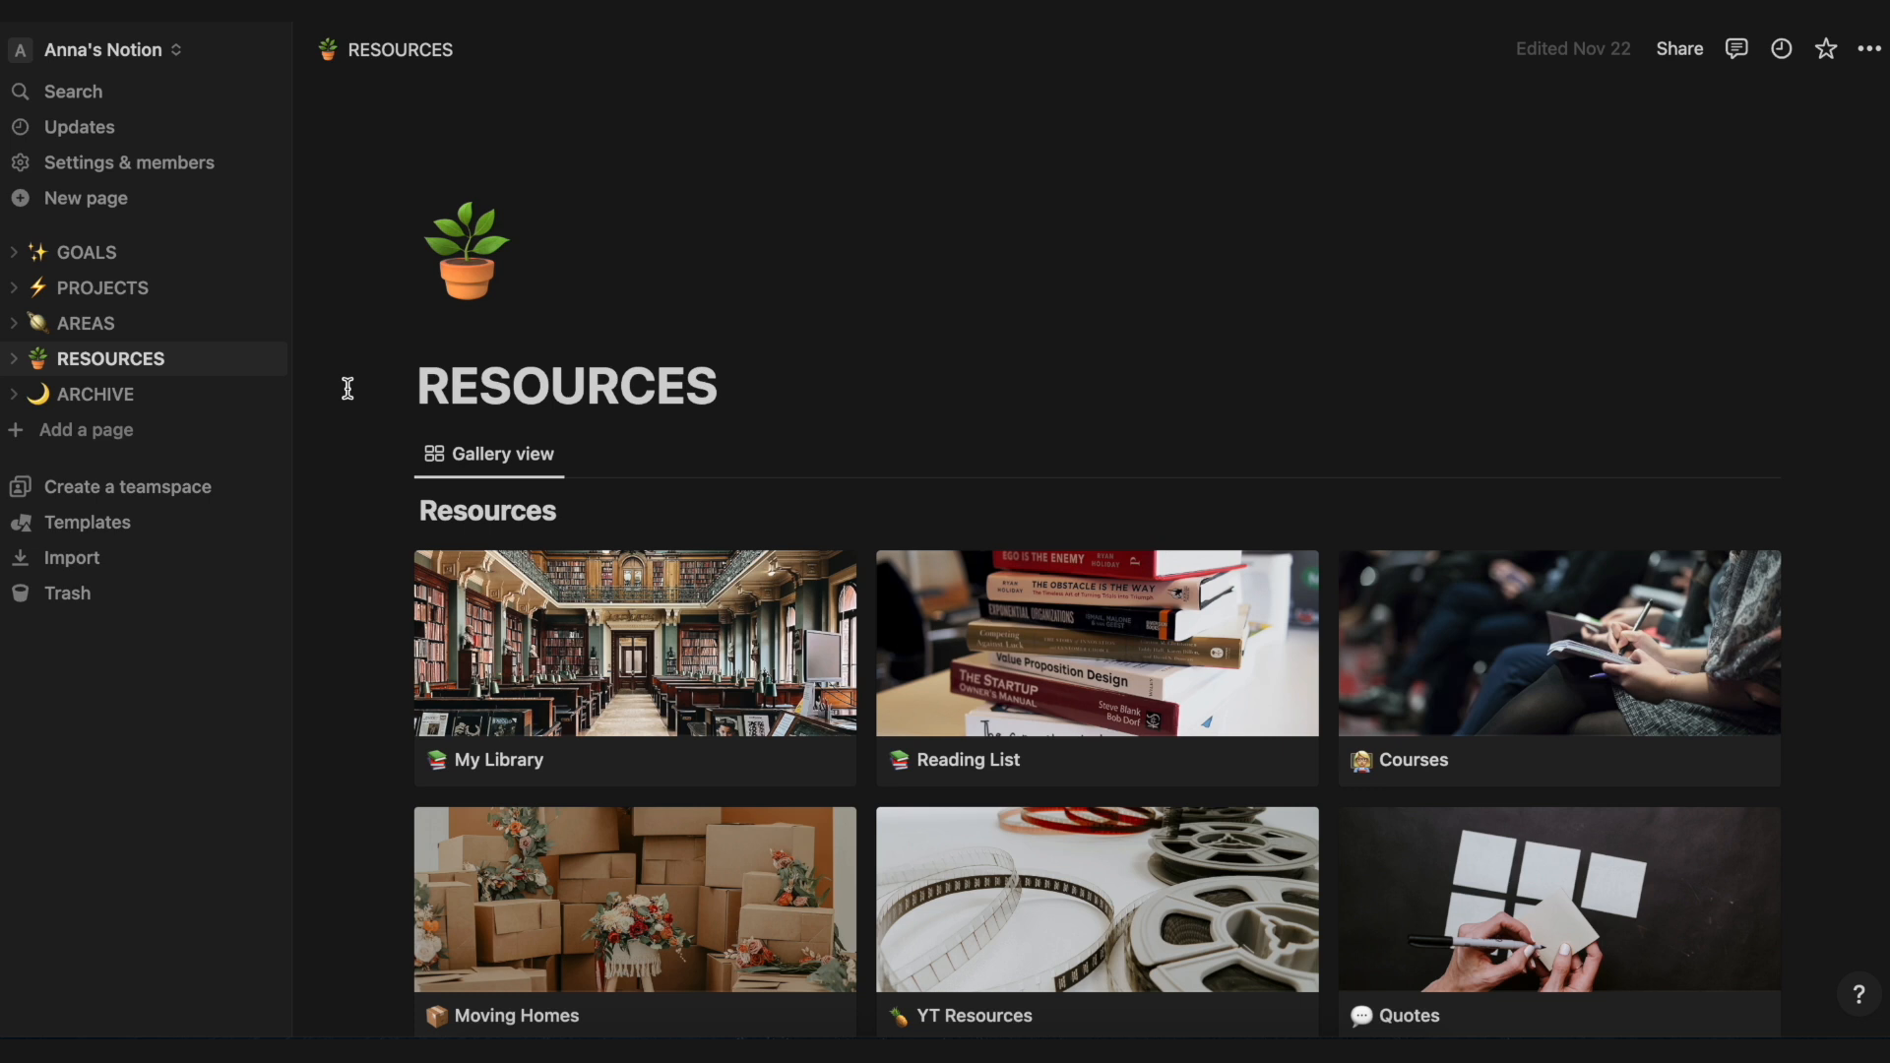
scroll("down", 3)
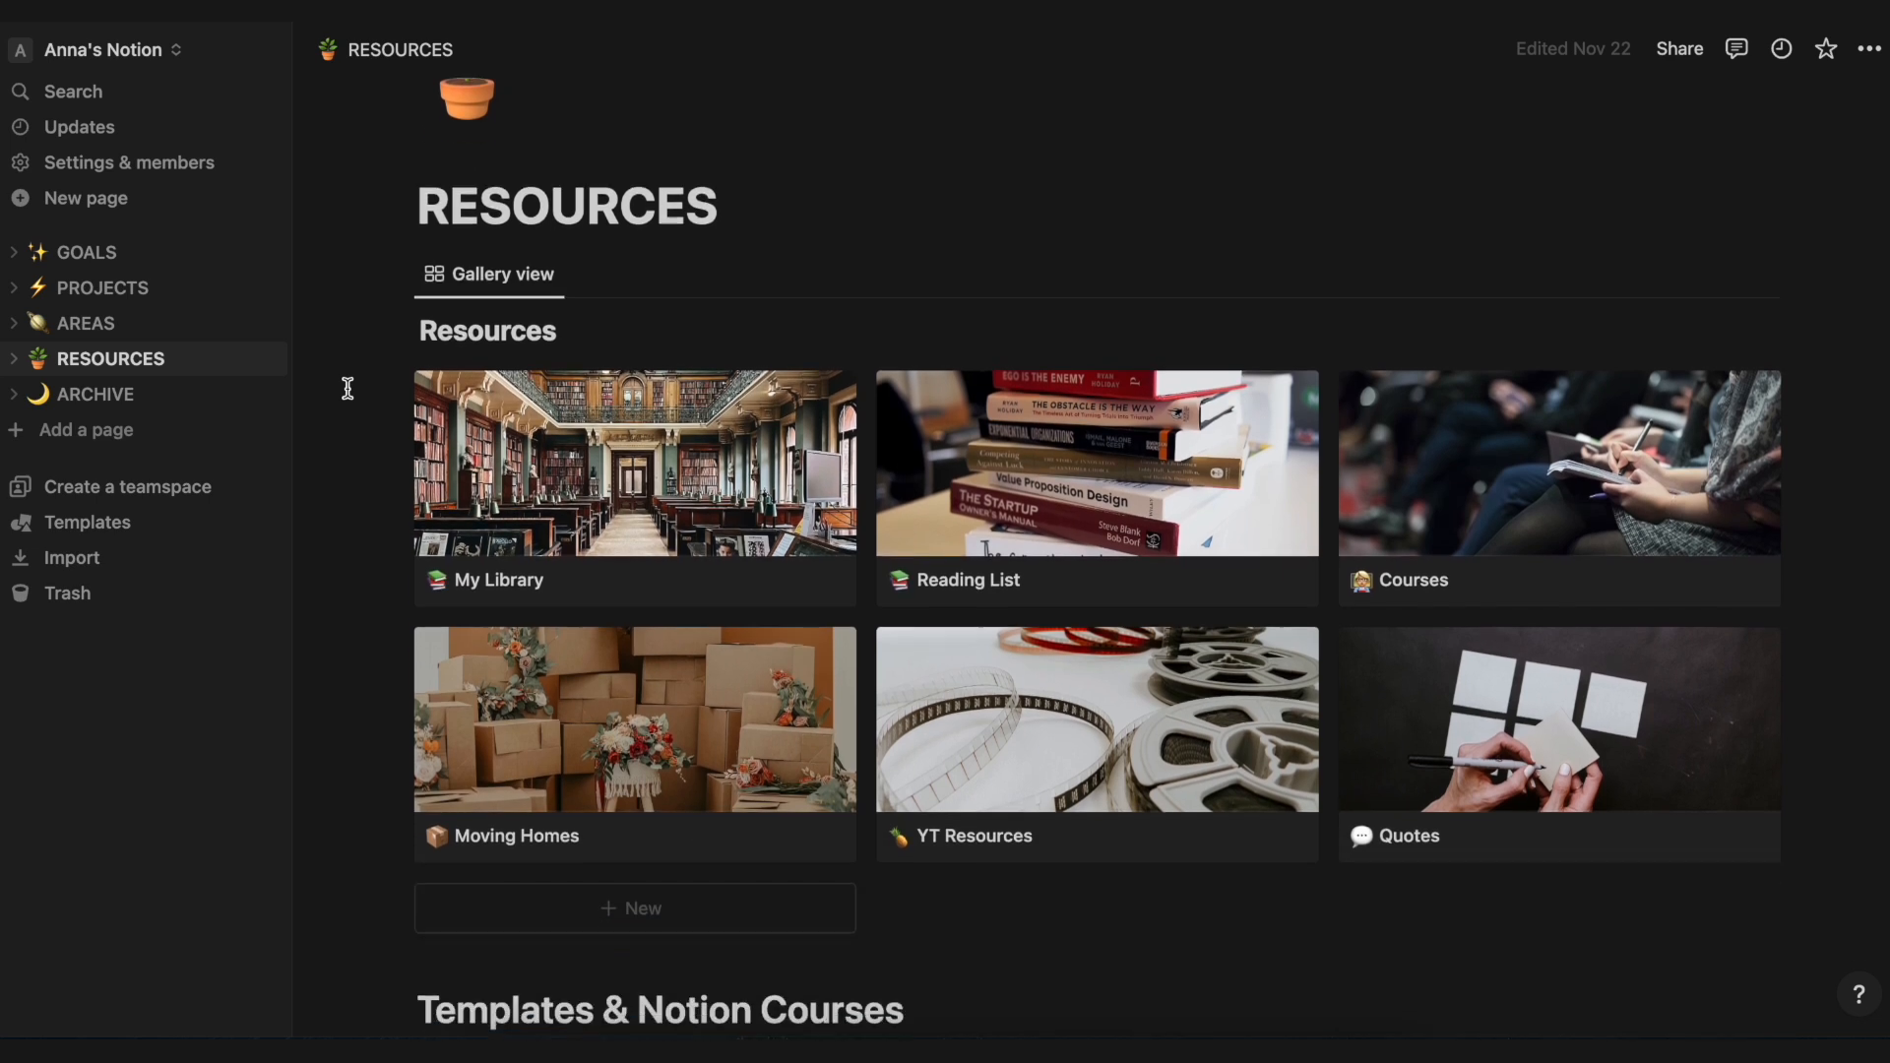
mouse_move(994, 470)
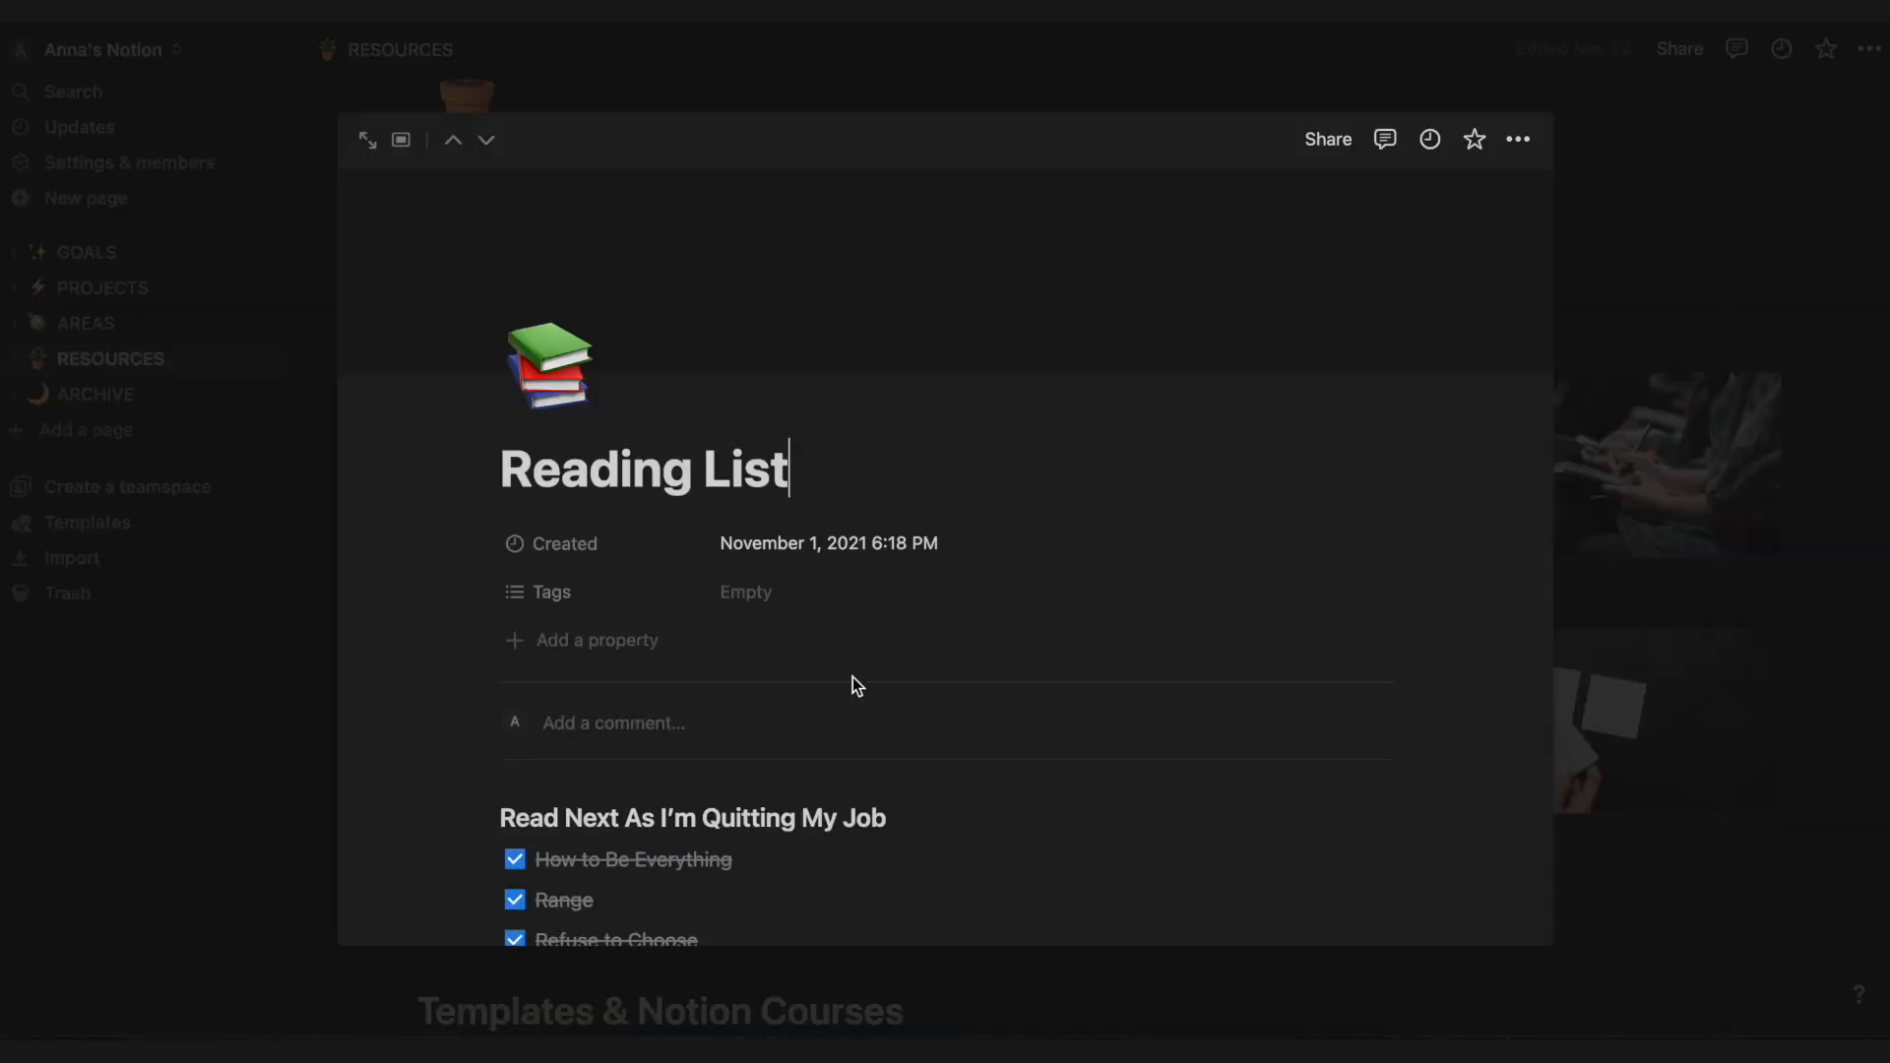
scroll("down", 3)
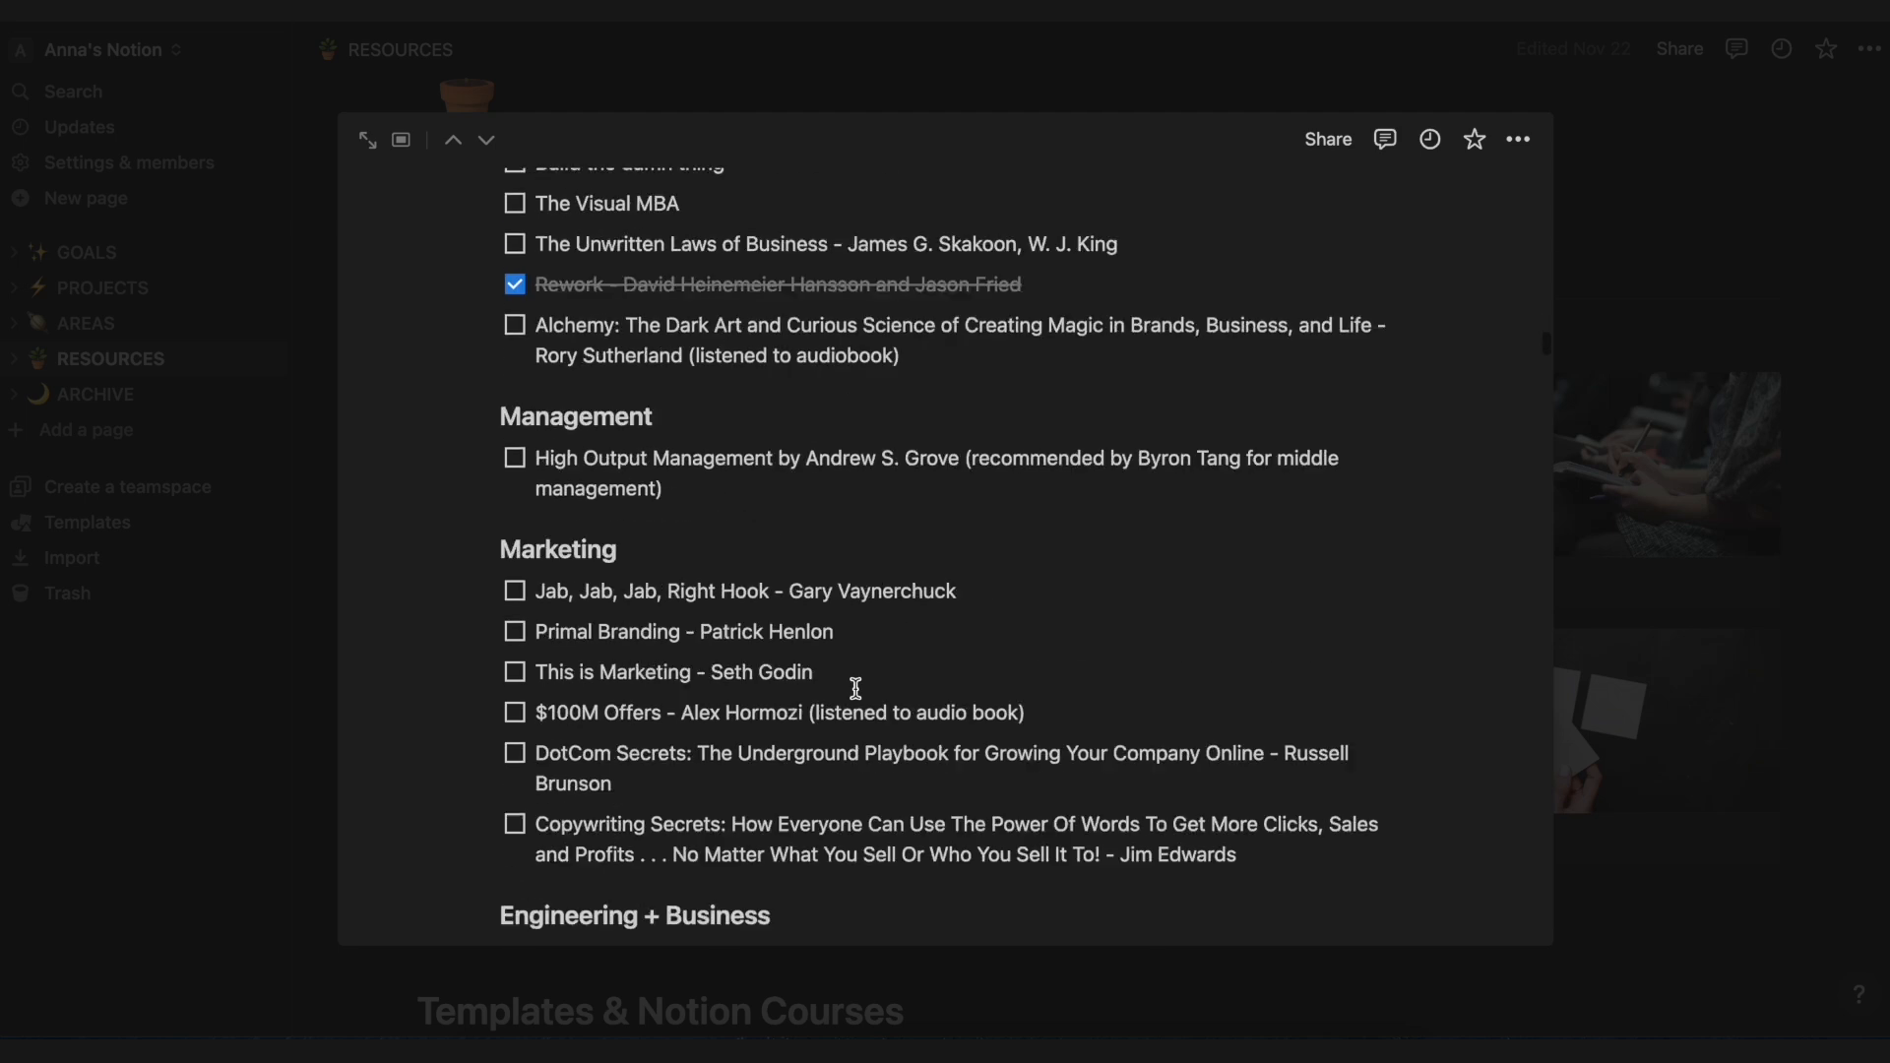
scroll("down", 3)
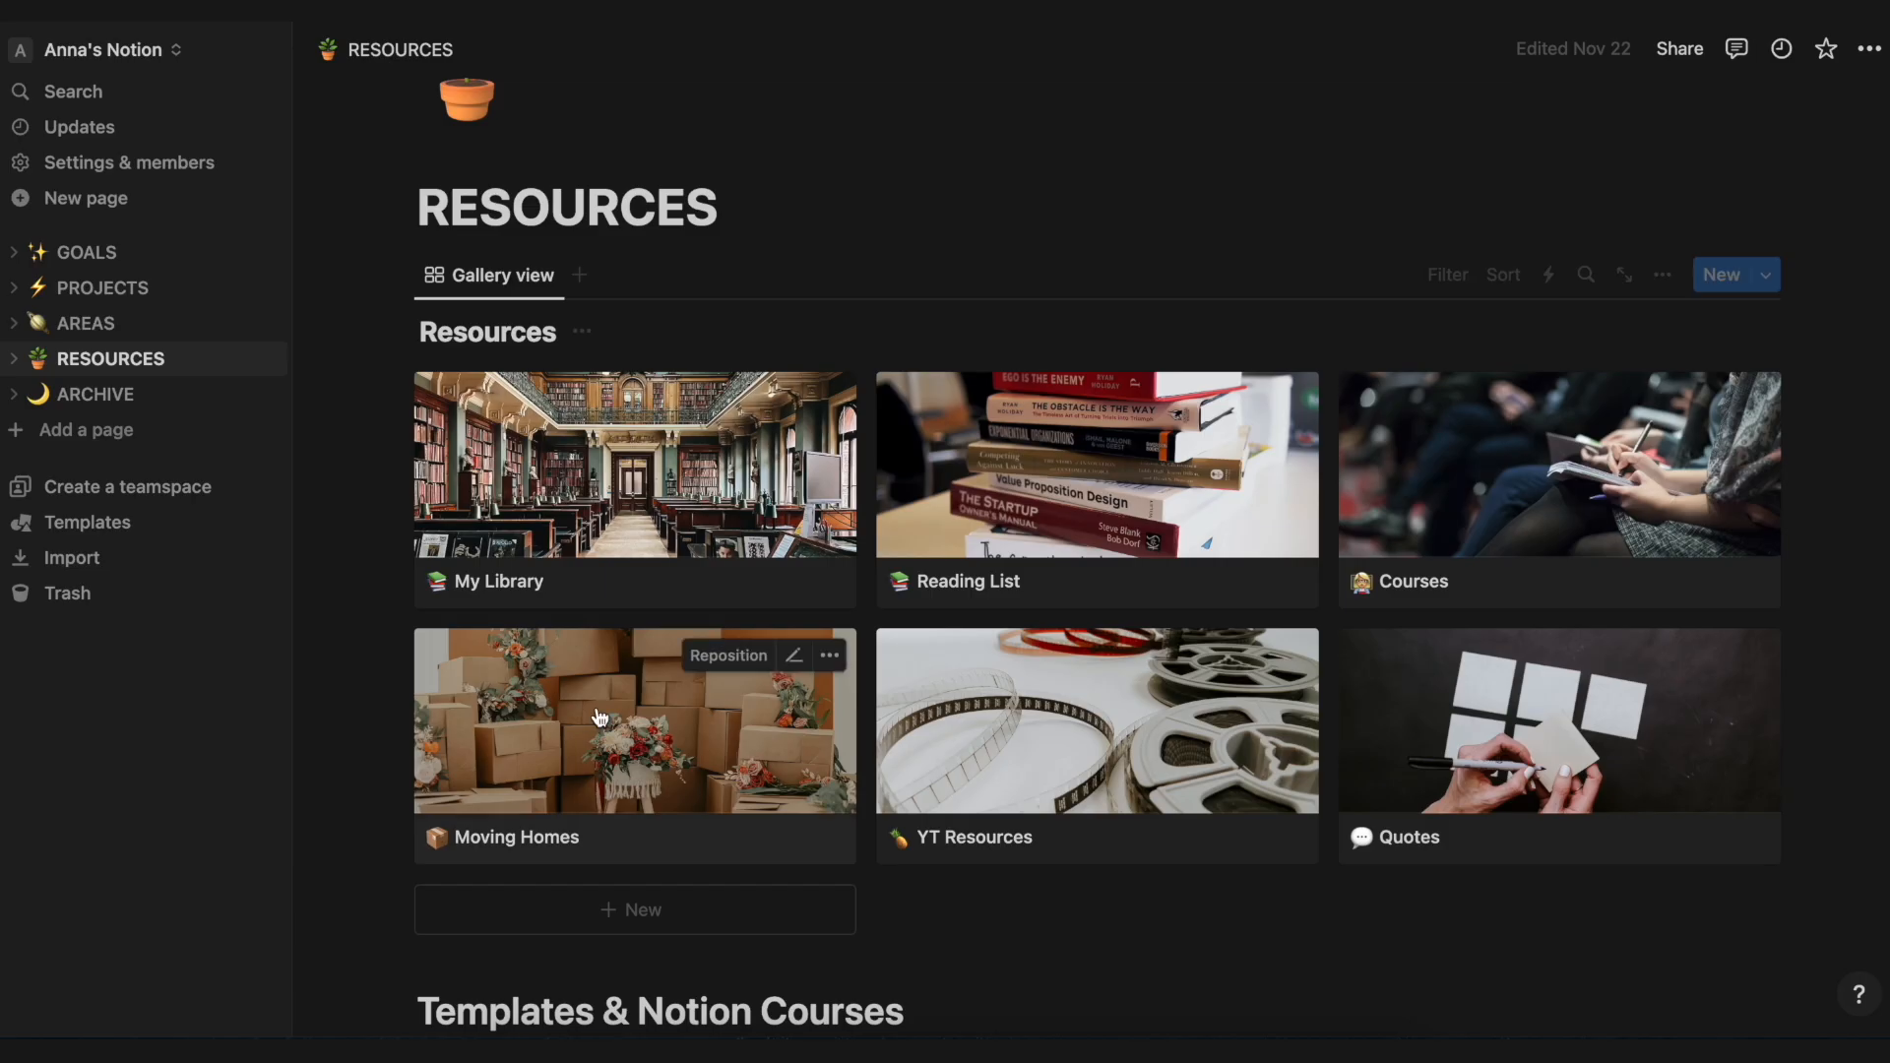
mouse_move(557, 461)
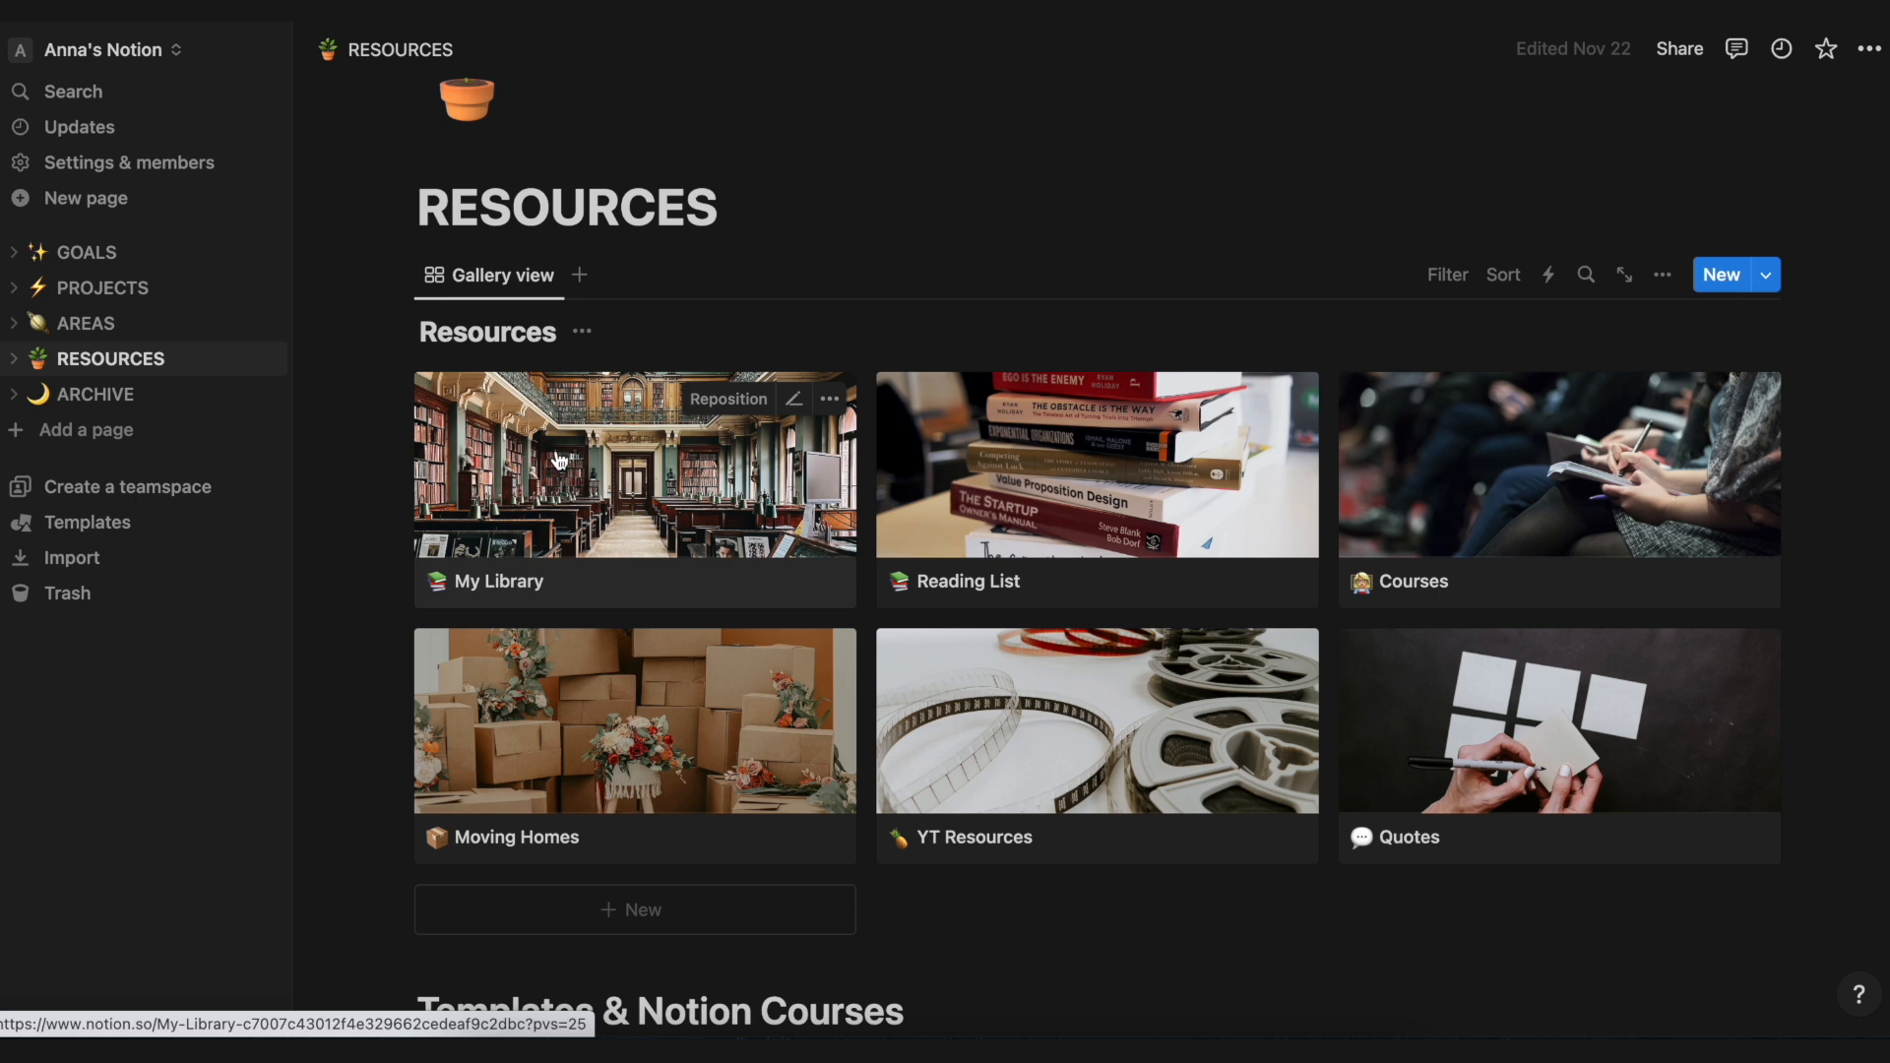
Step: Browse the My Library gallery of books
left_click(496, 580)
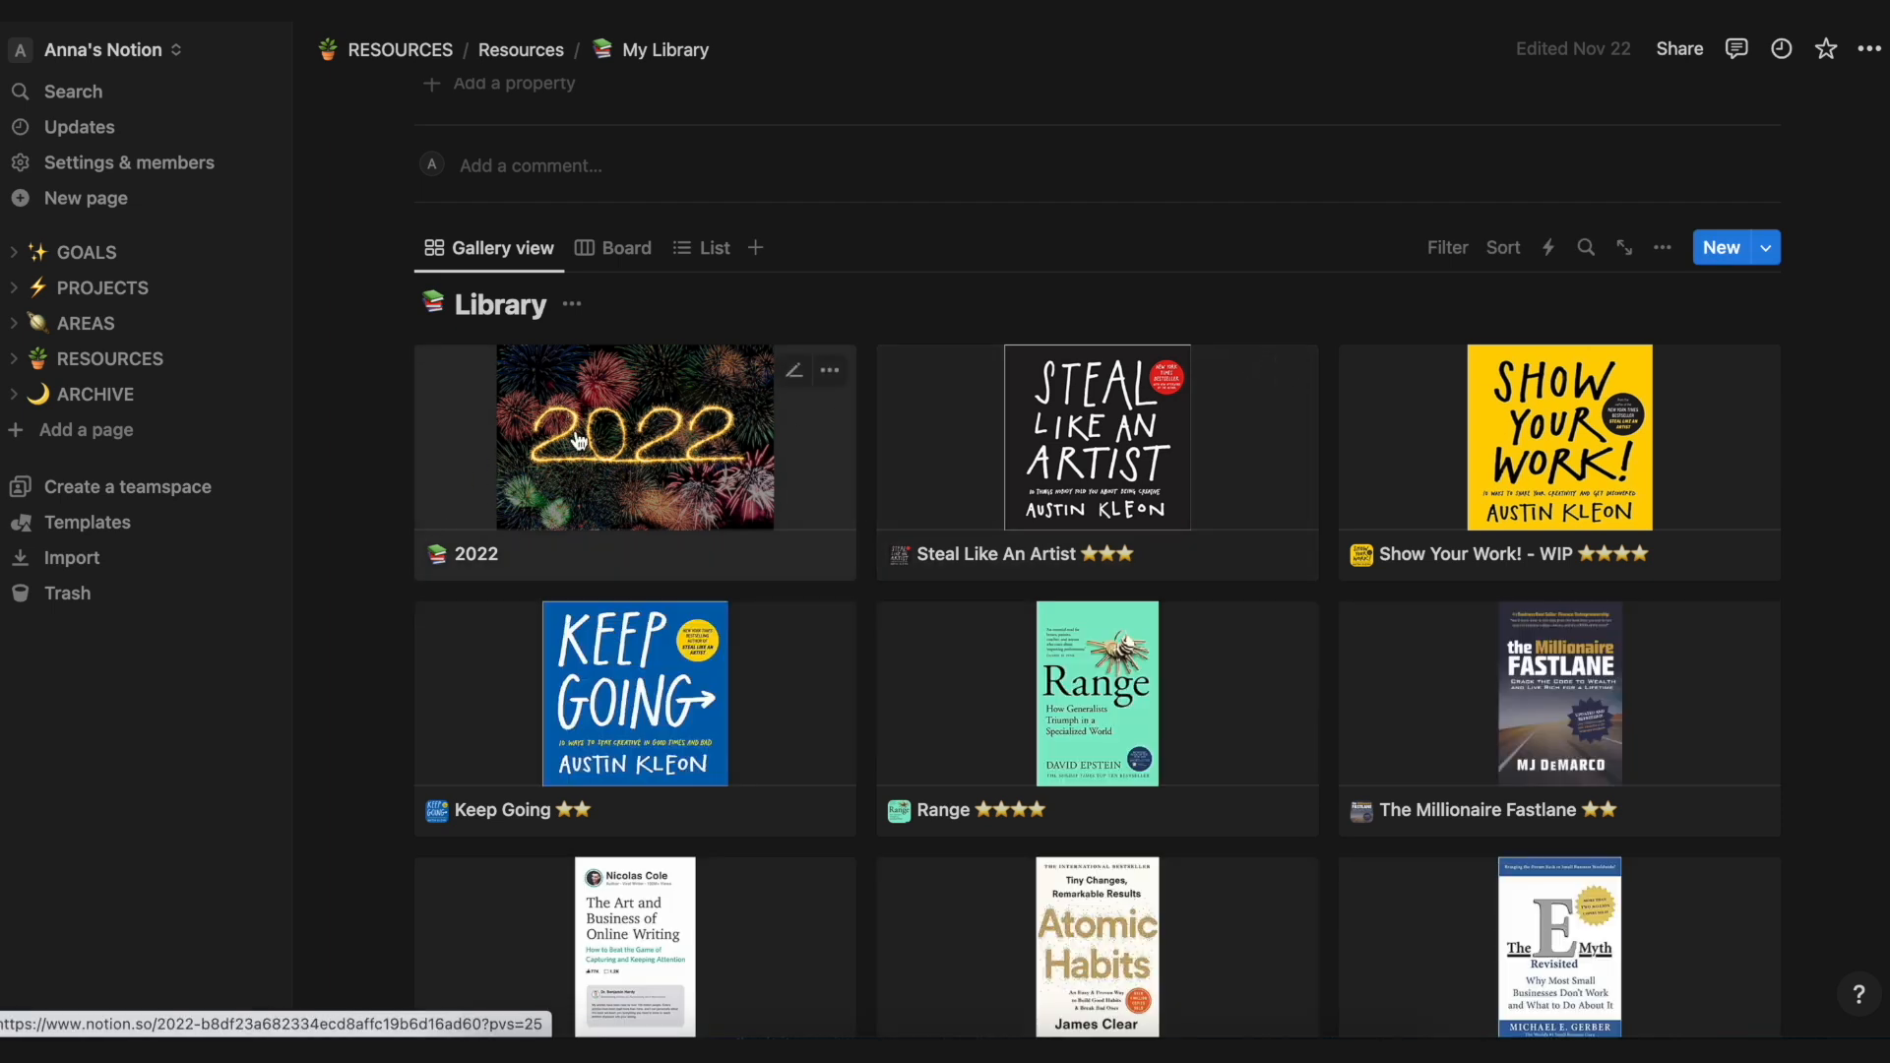
scroll("down", 3)
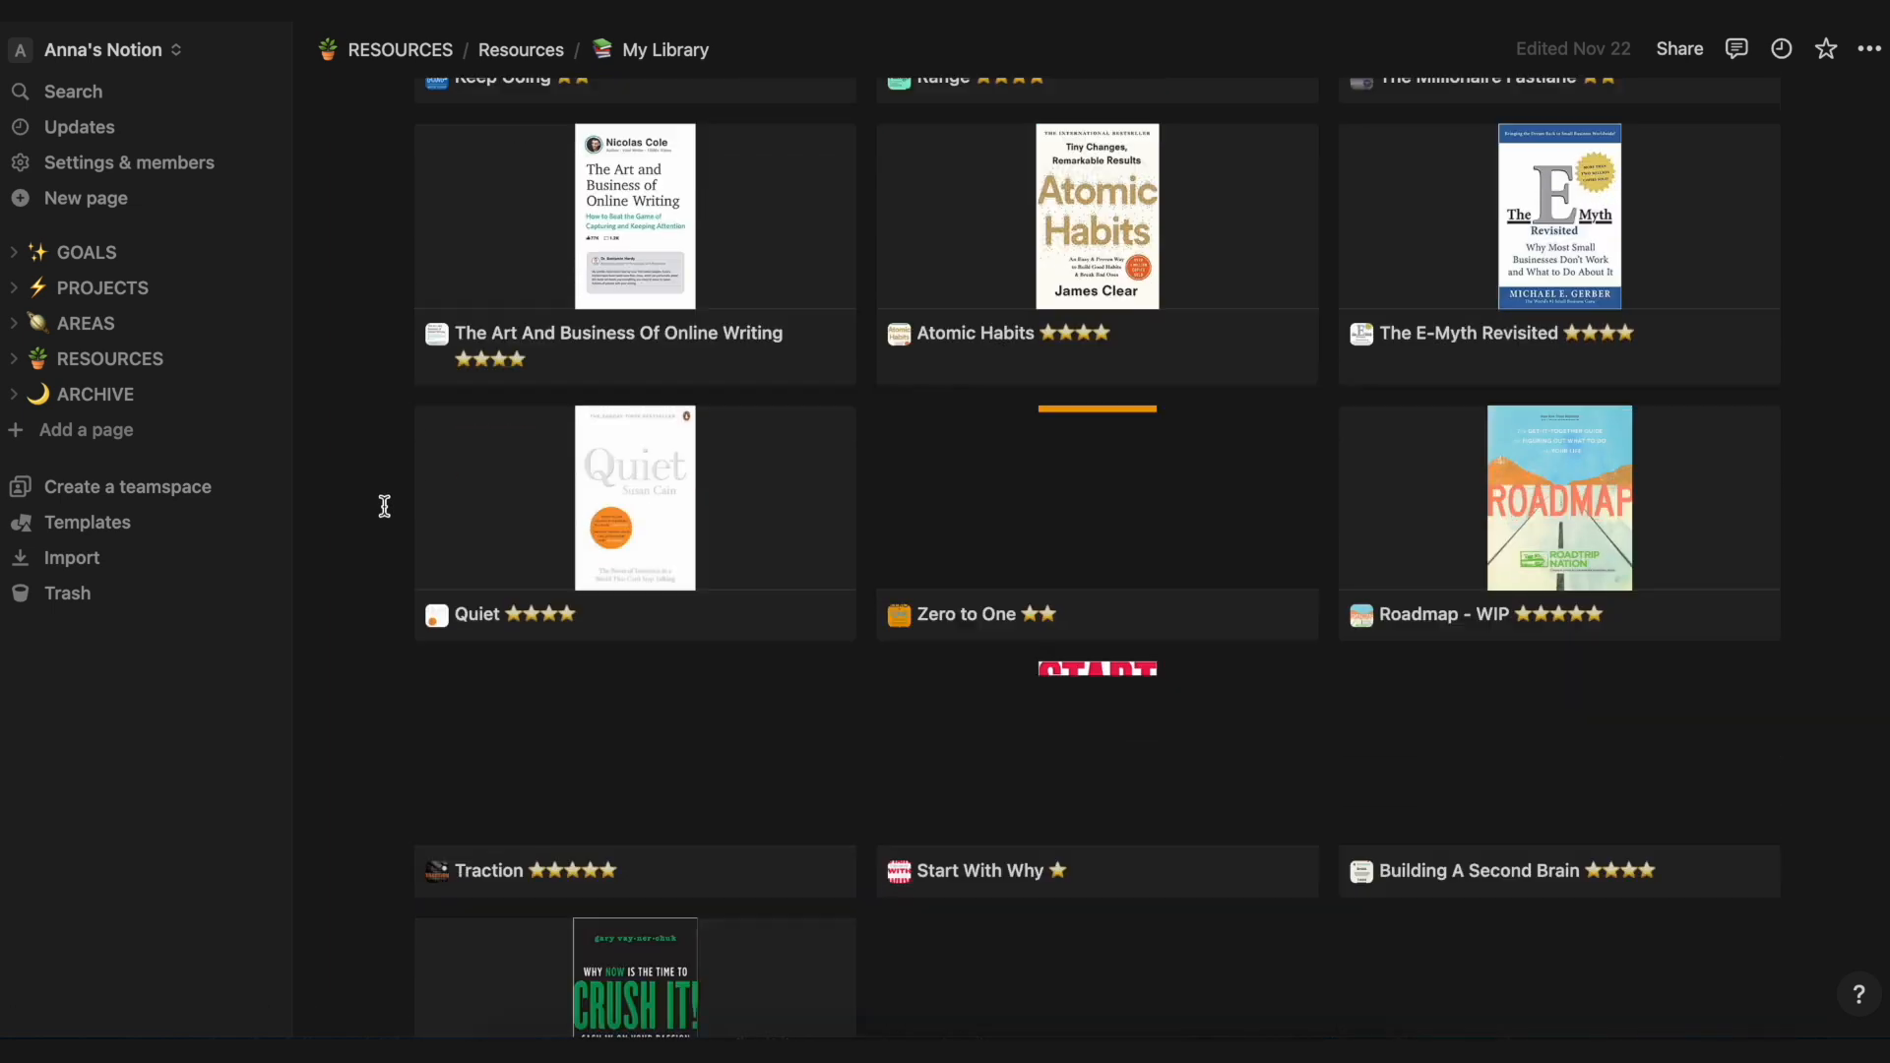
scroll("down", 3)
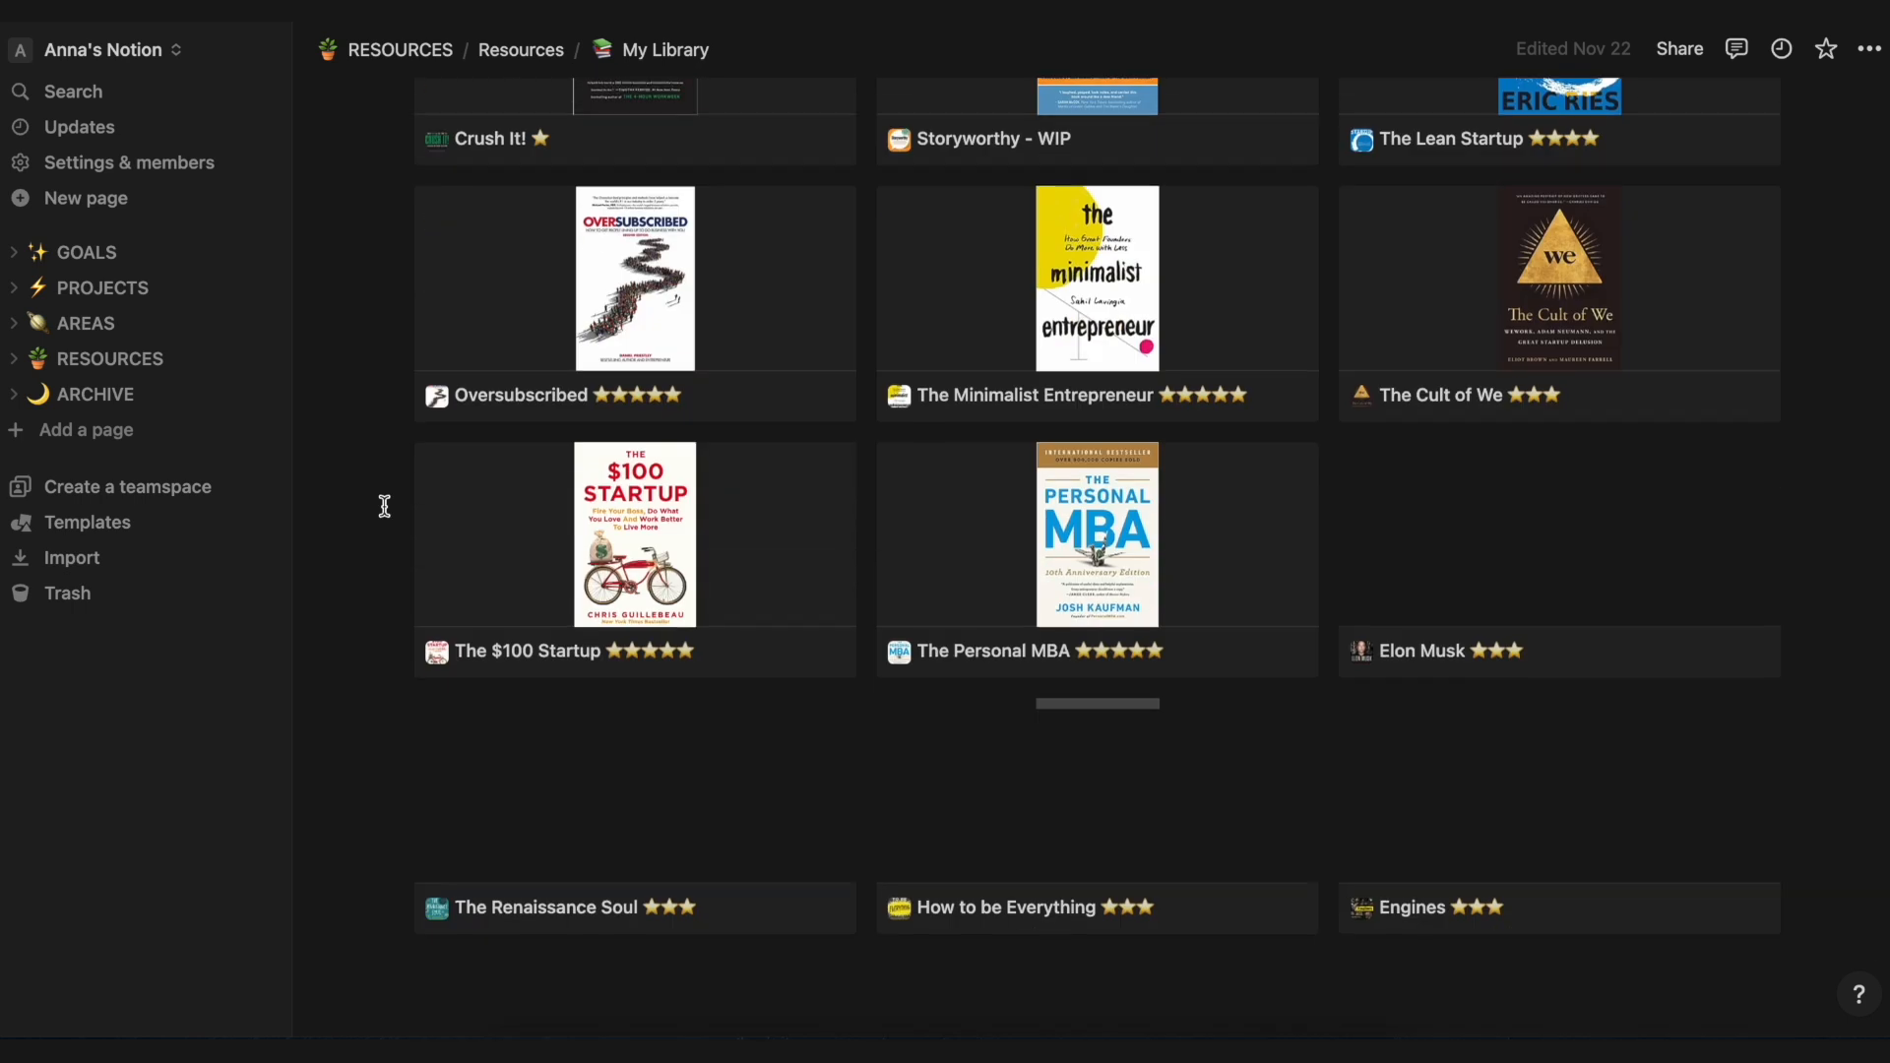
scroll("down", 3)
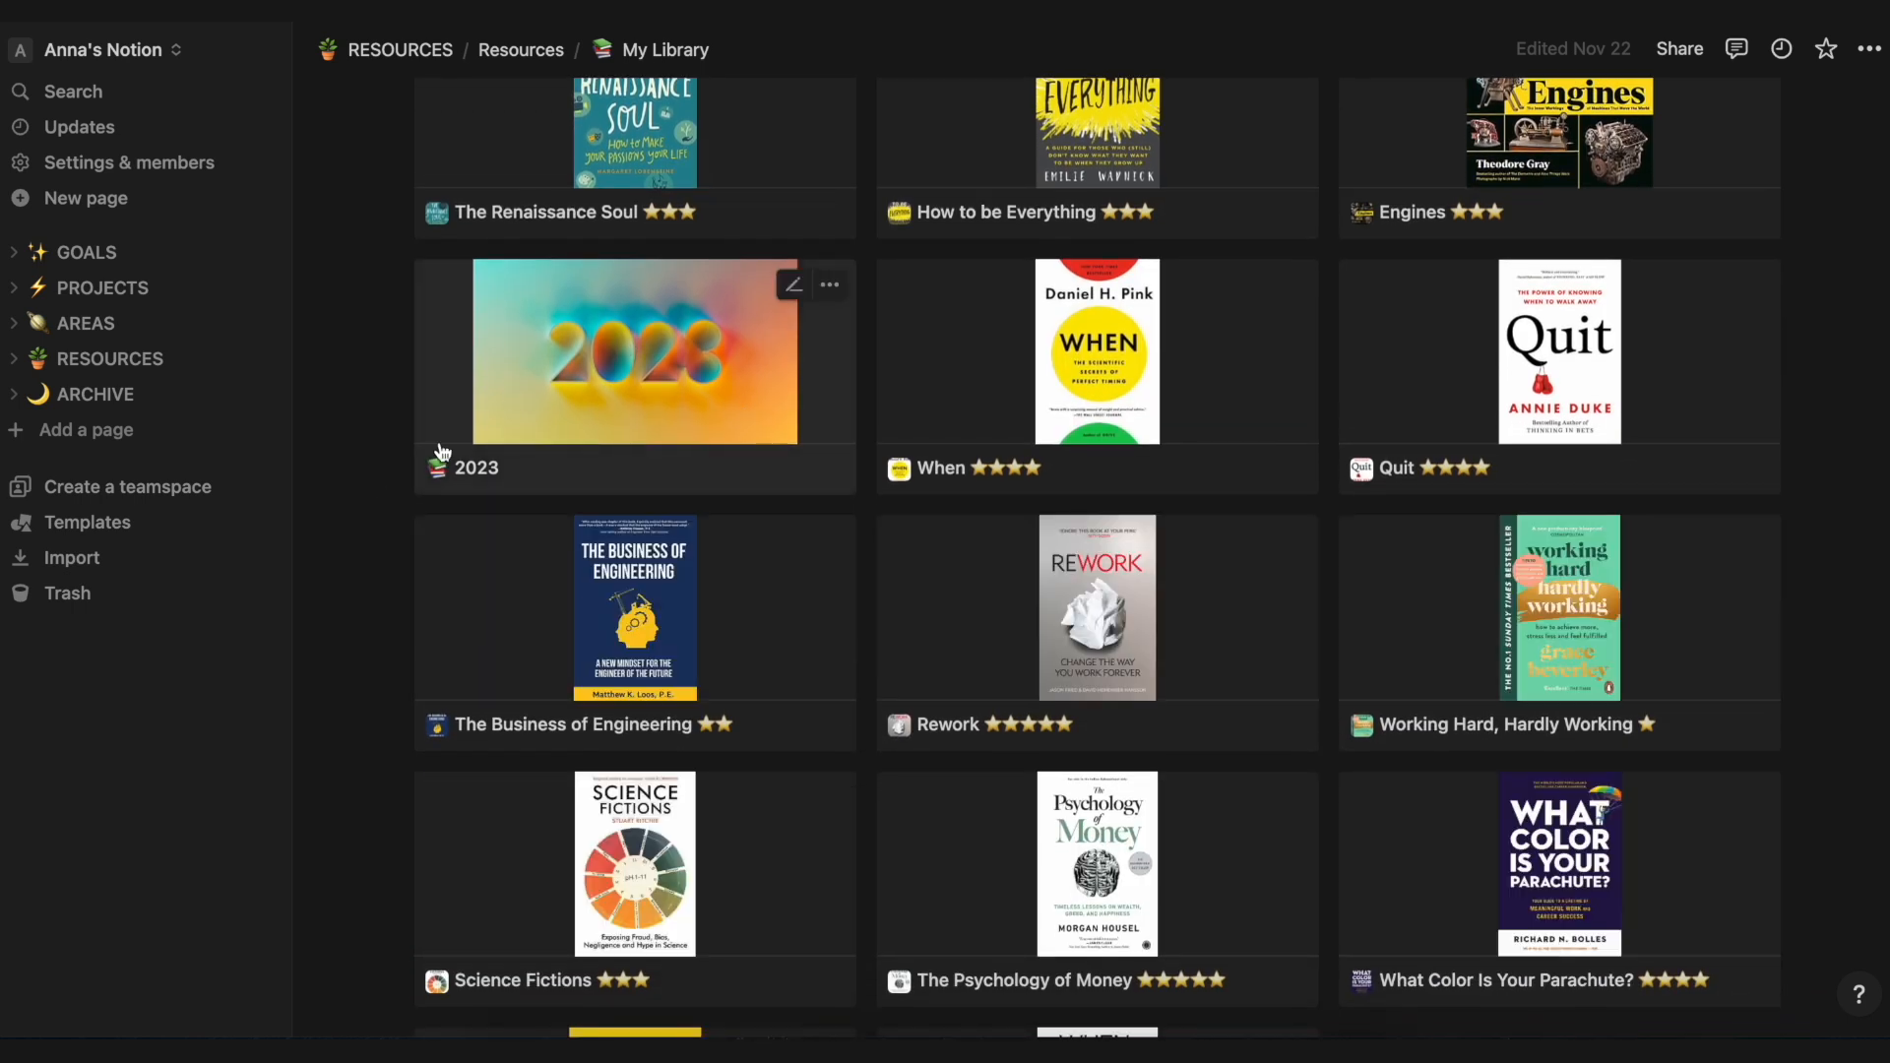
scroll("down", 3)
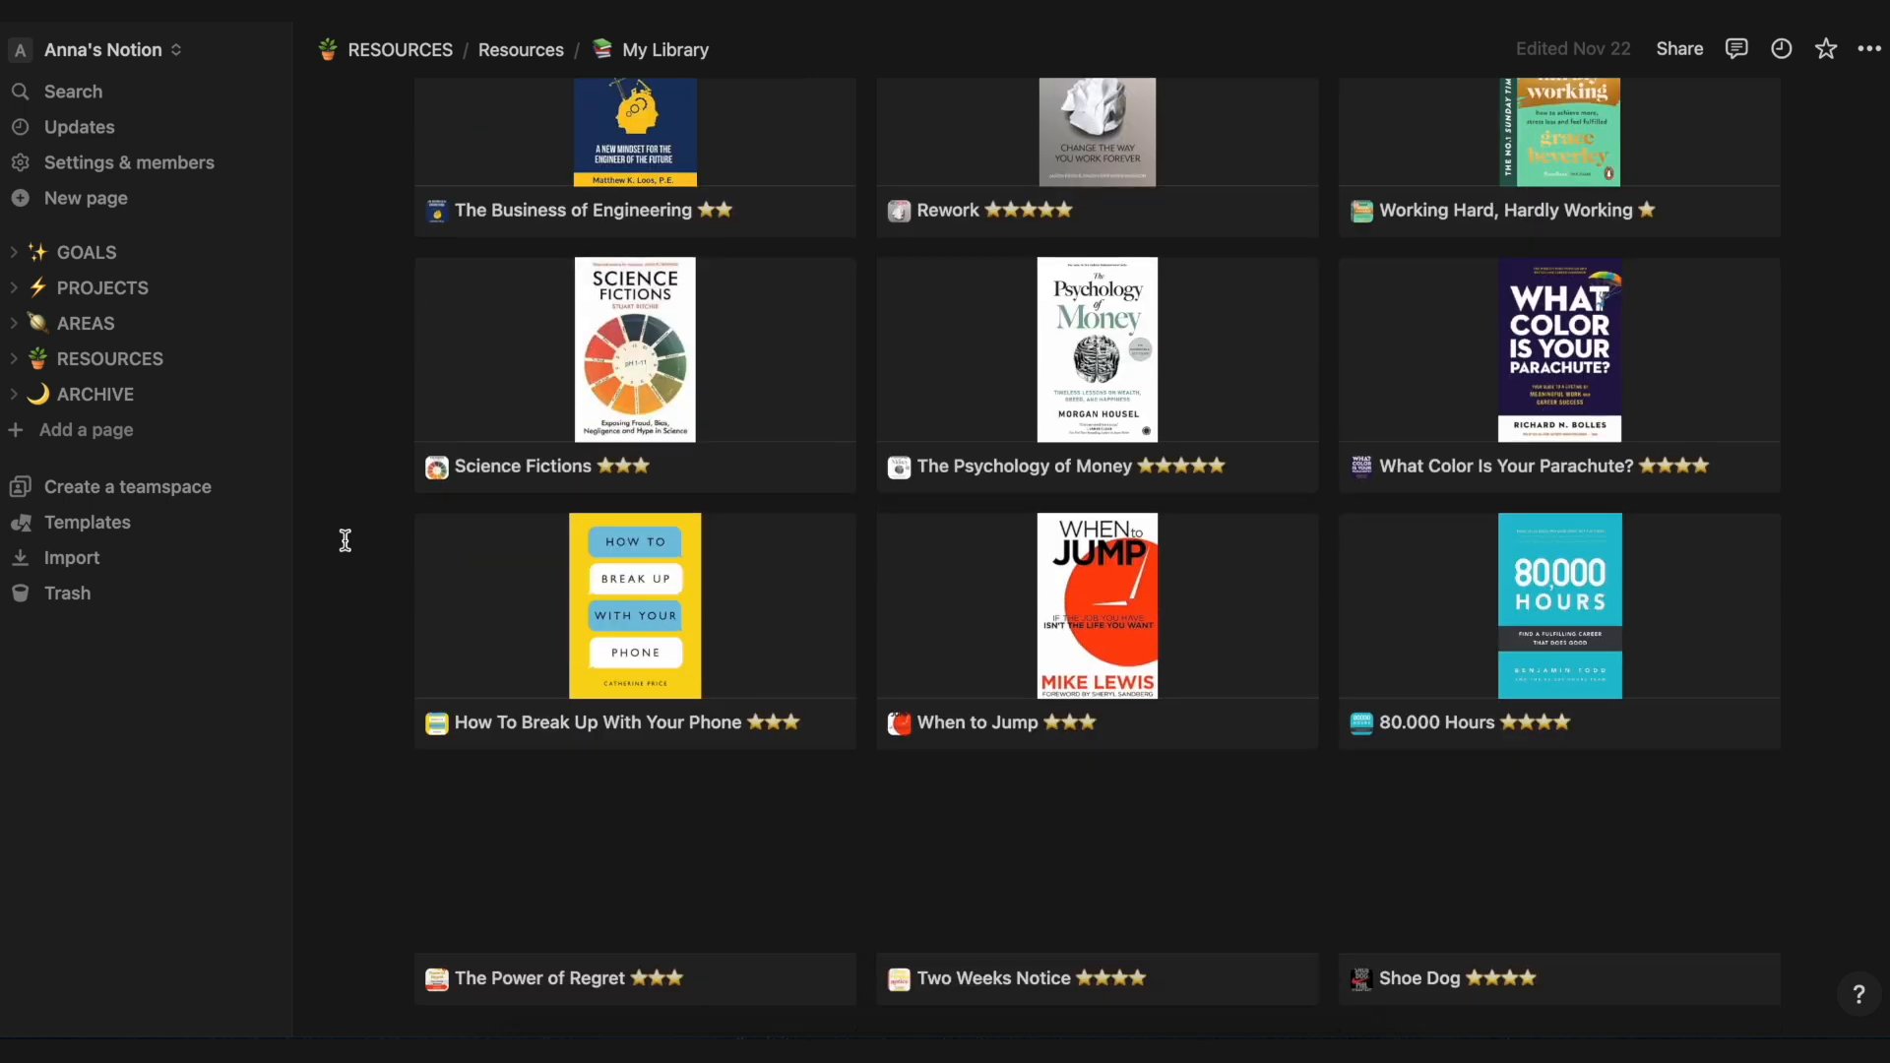
scroll("down", 3)
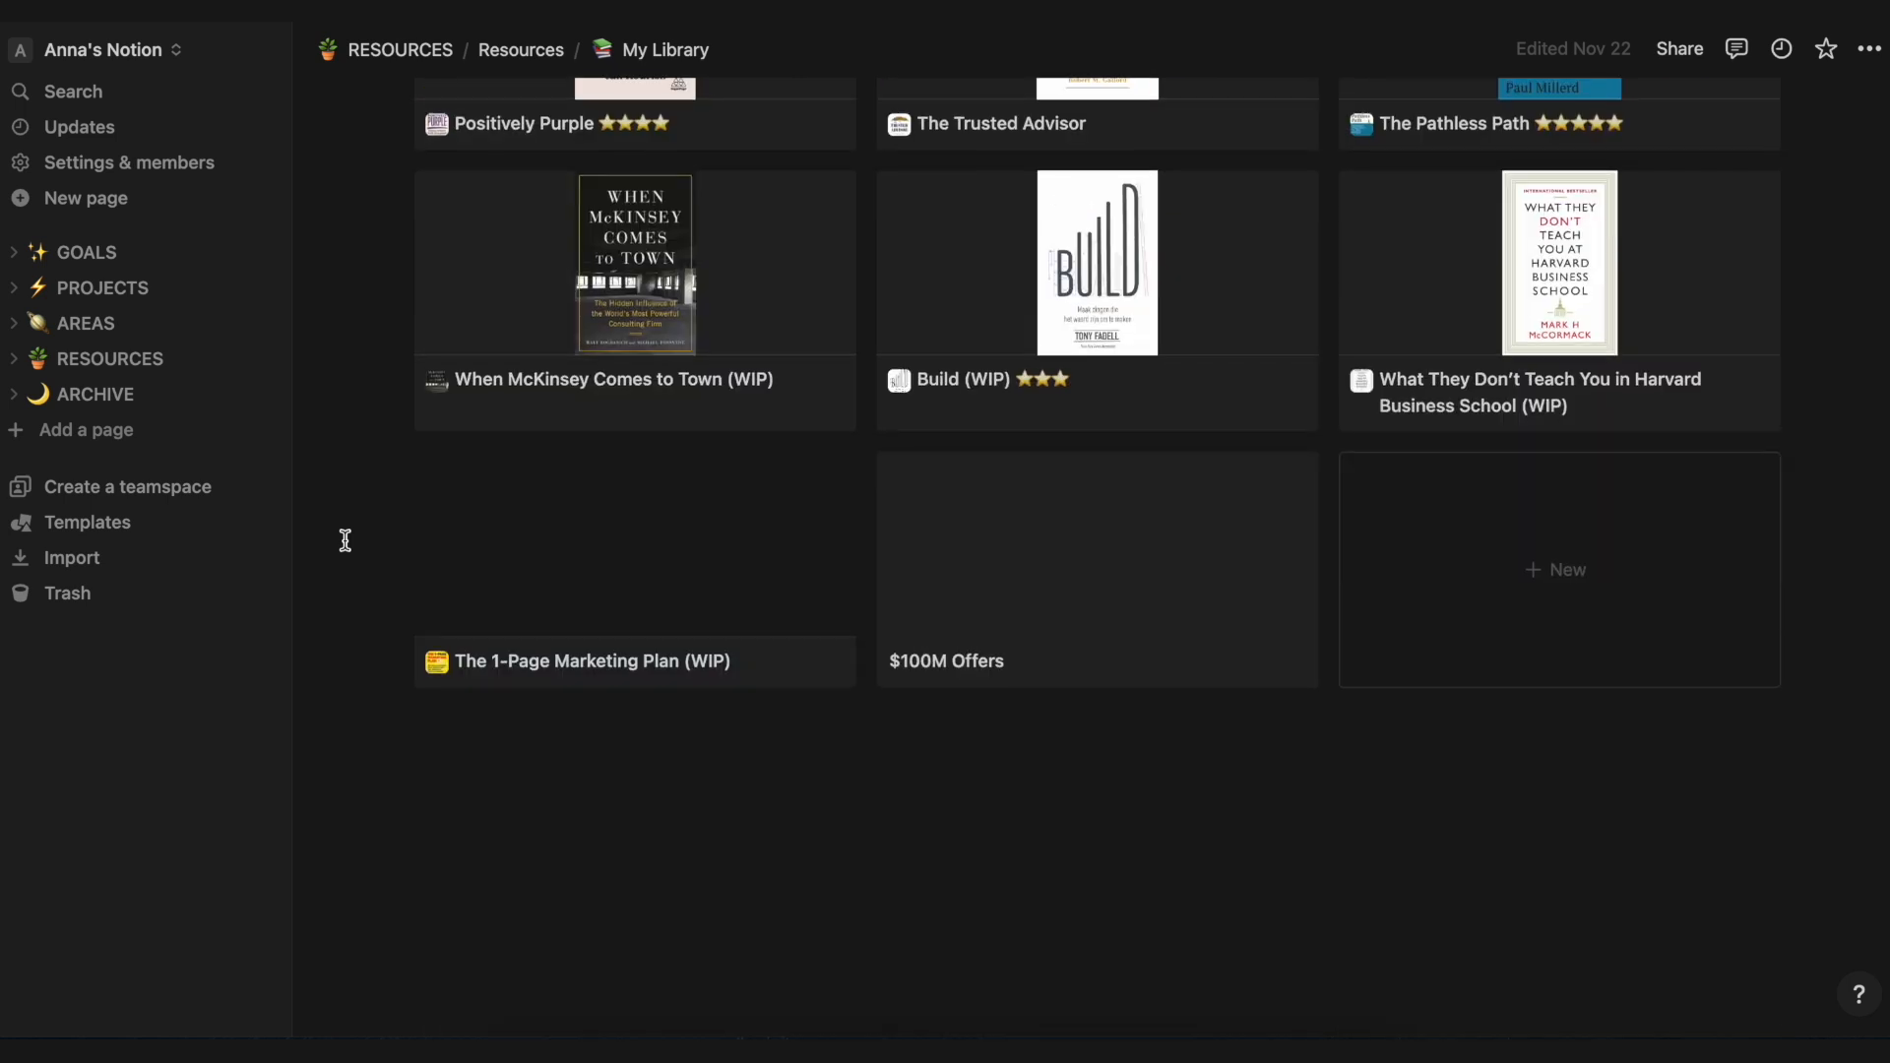
mouse_move(636, 546)
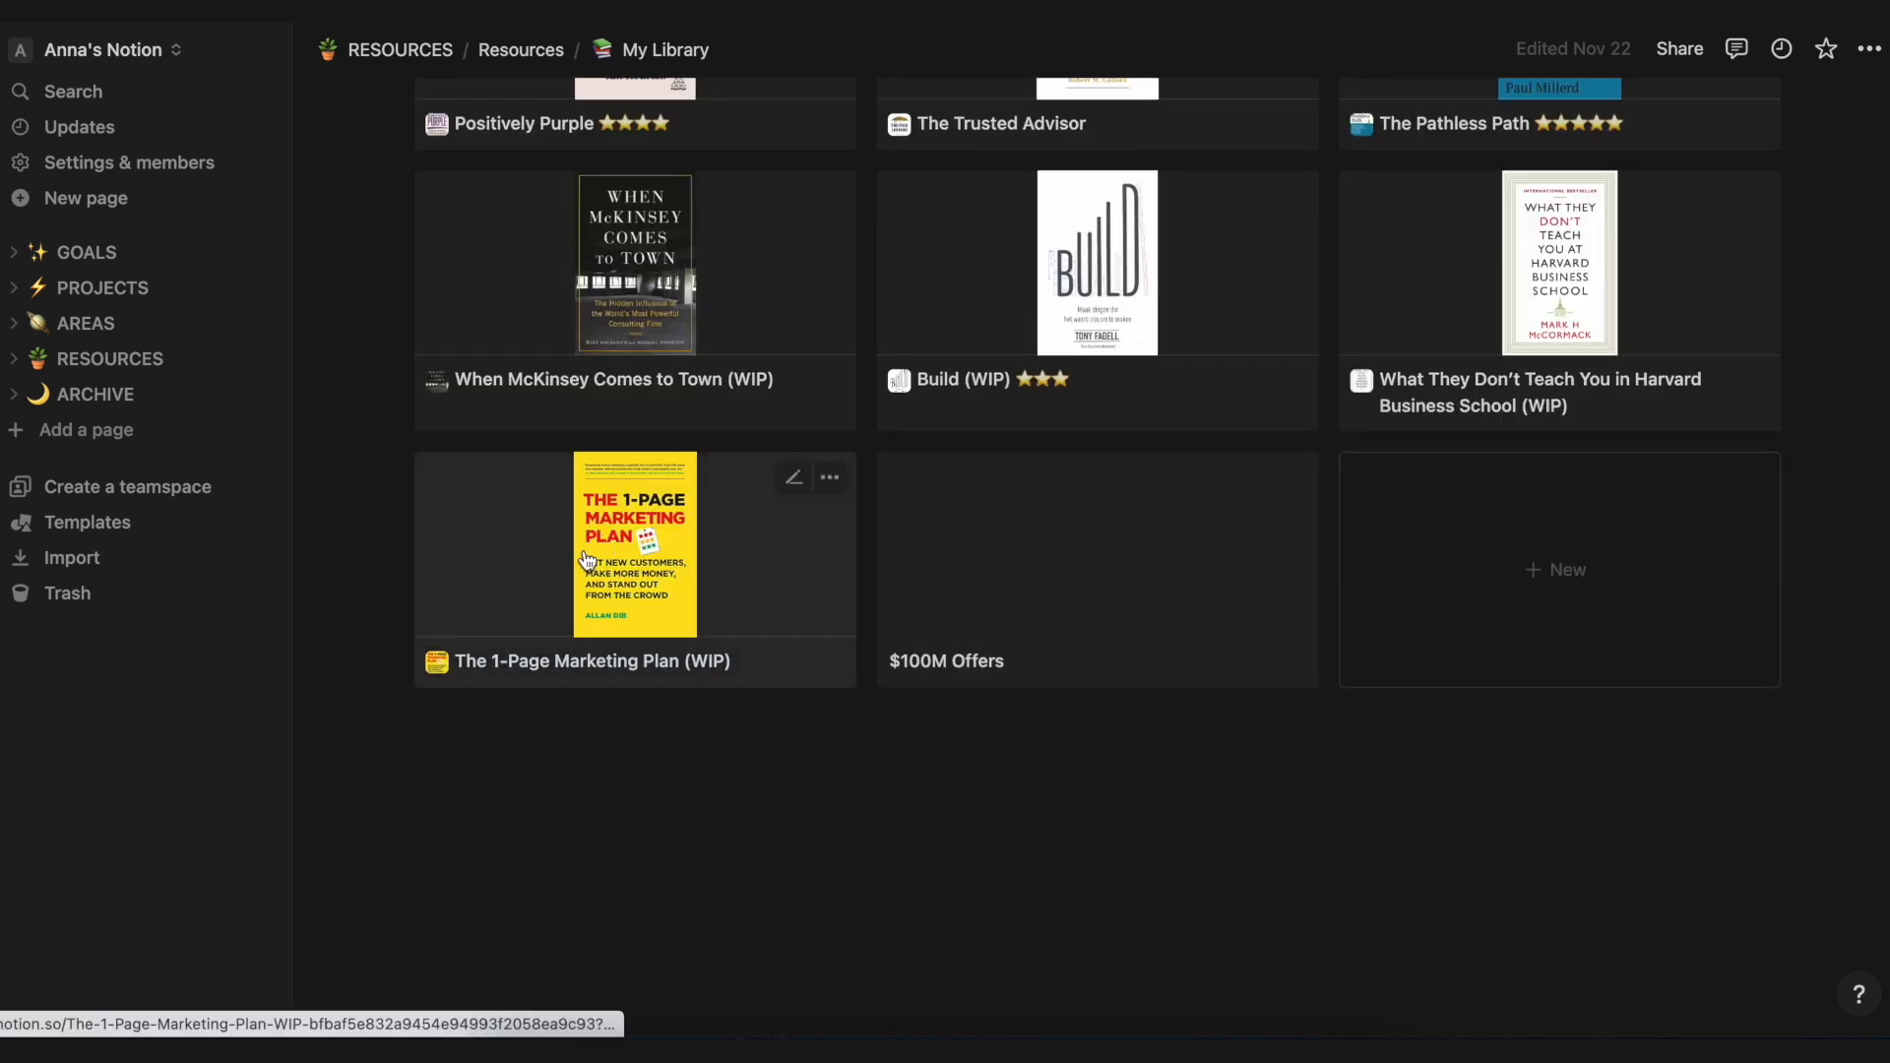
Step: Read through the notes for The 1-Page Marketing Plan (WIP) and return to Resources
left_click(636, 543)
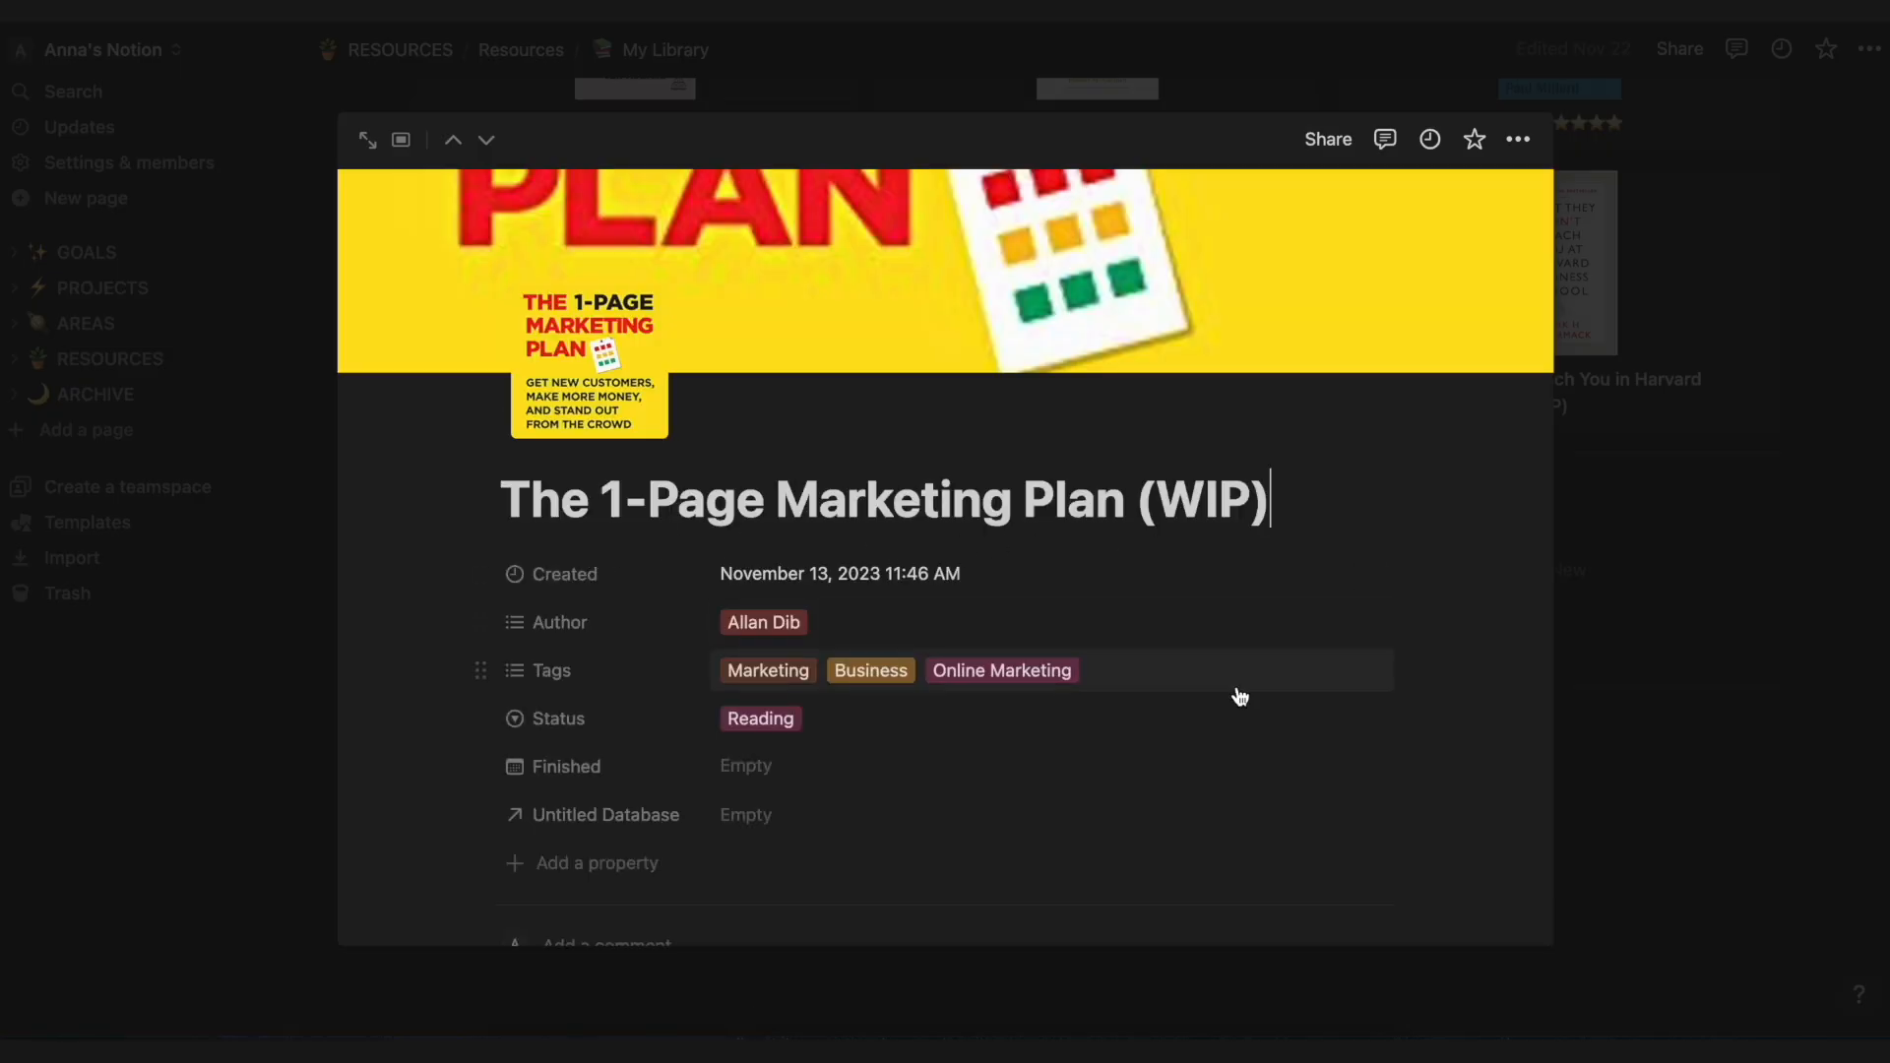
scroll("down", 3)
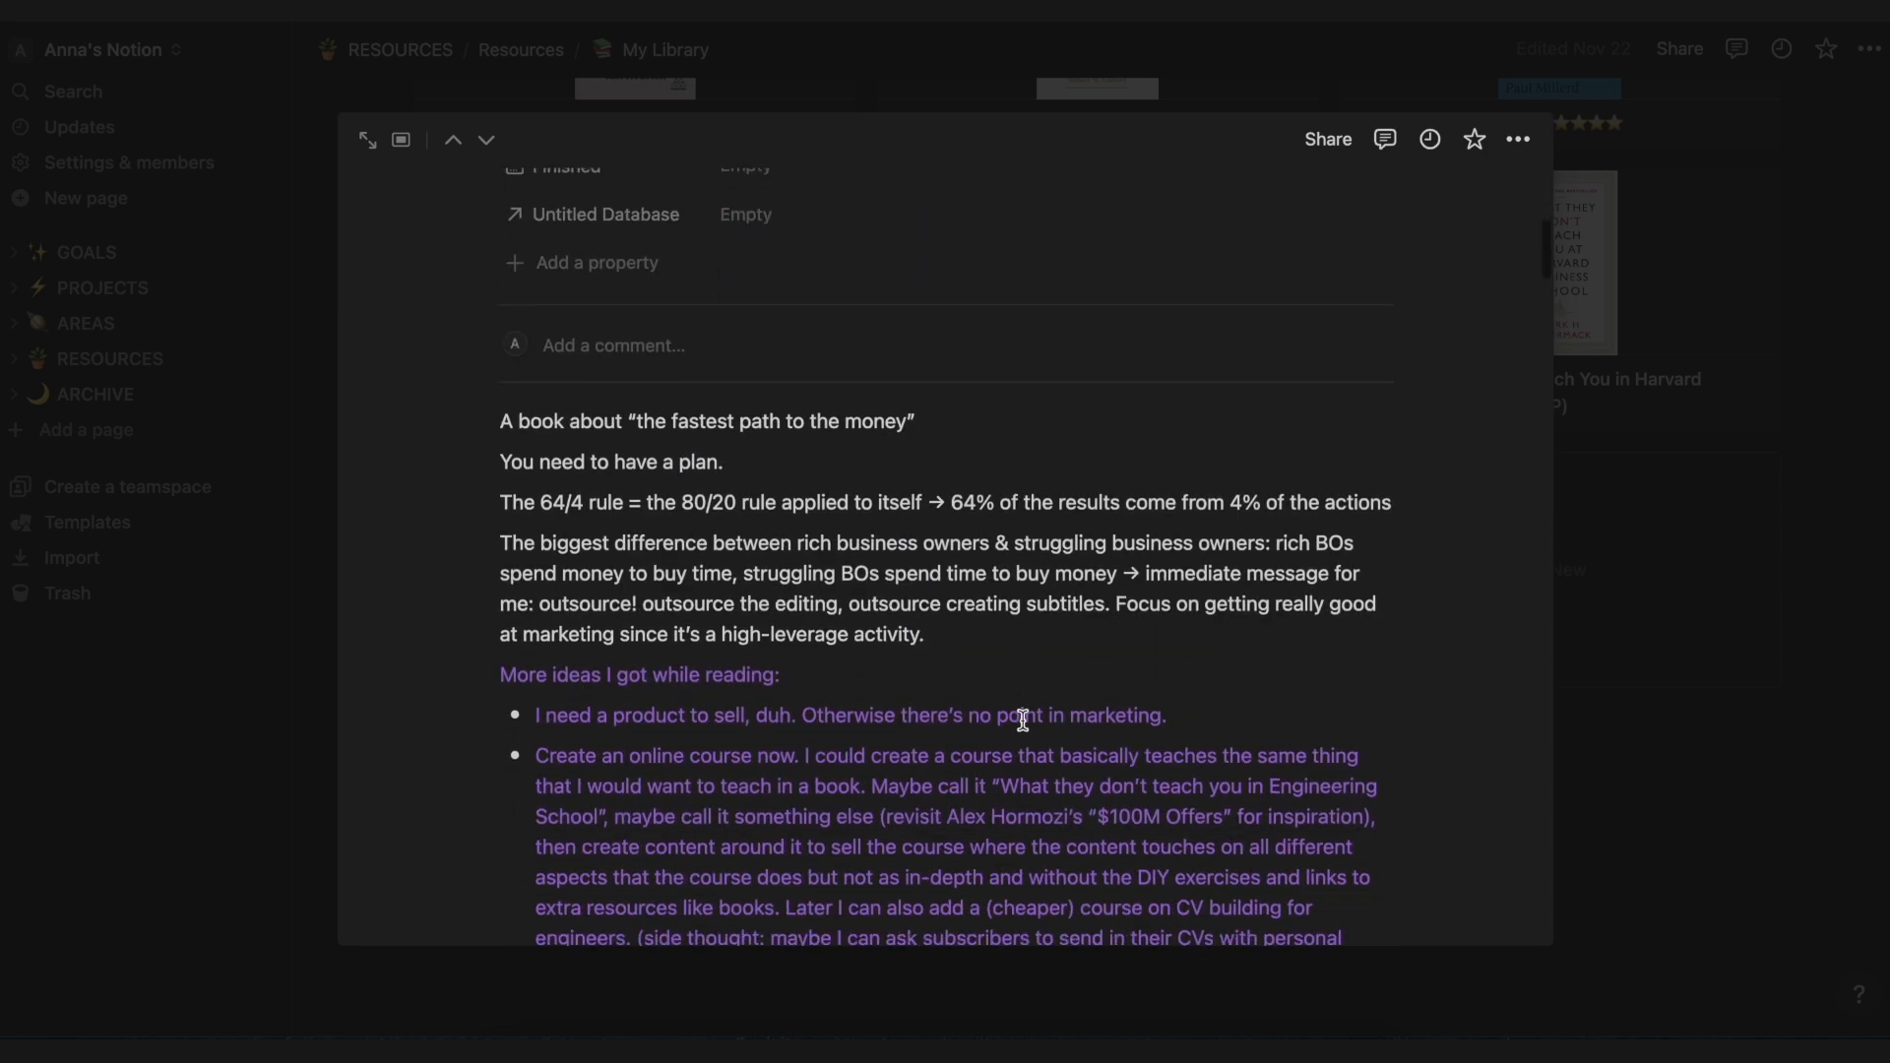
scroll("down", 3)
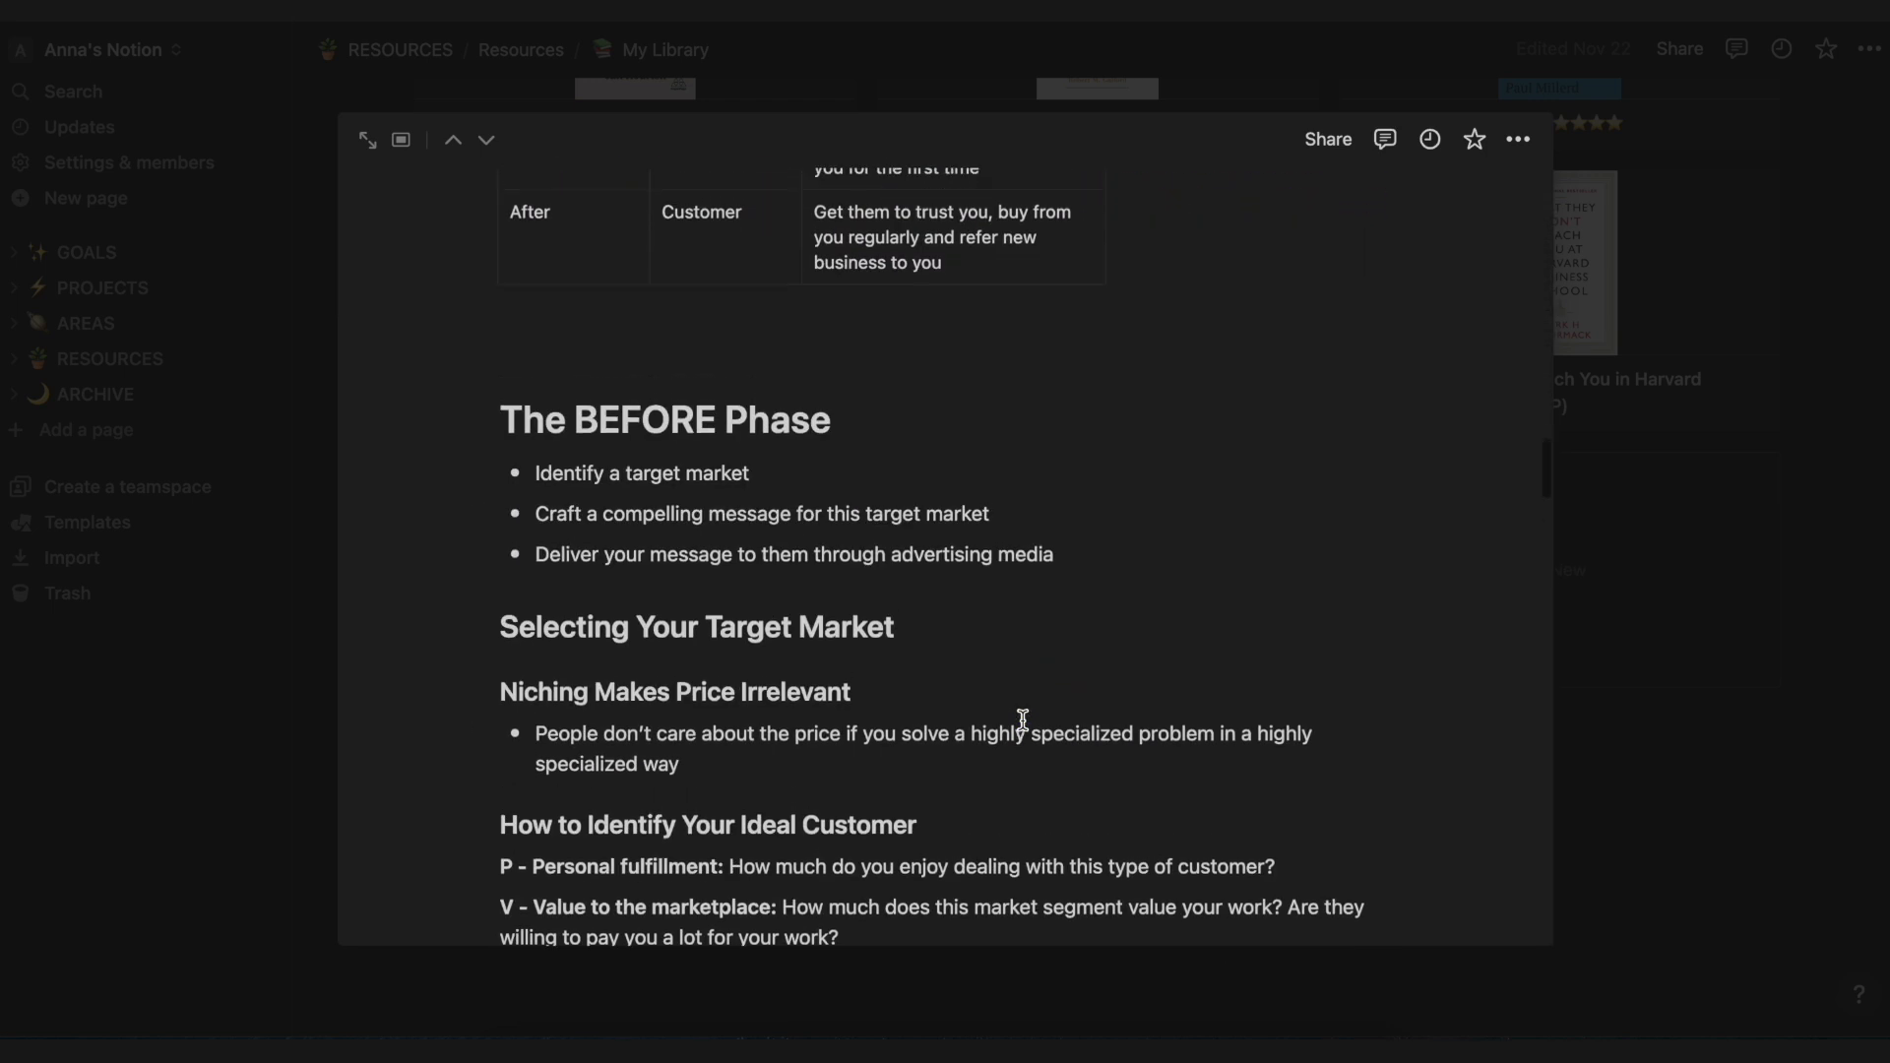
scroll("down", 3)
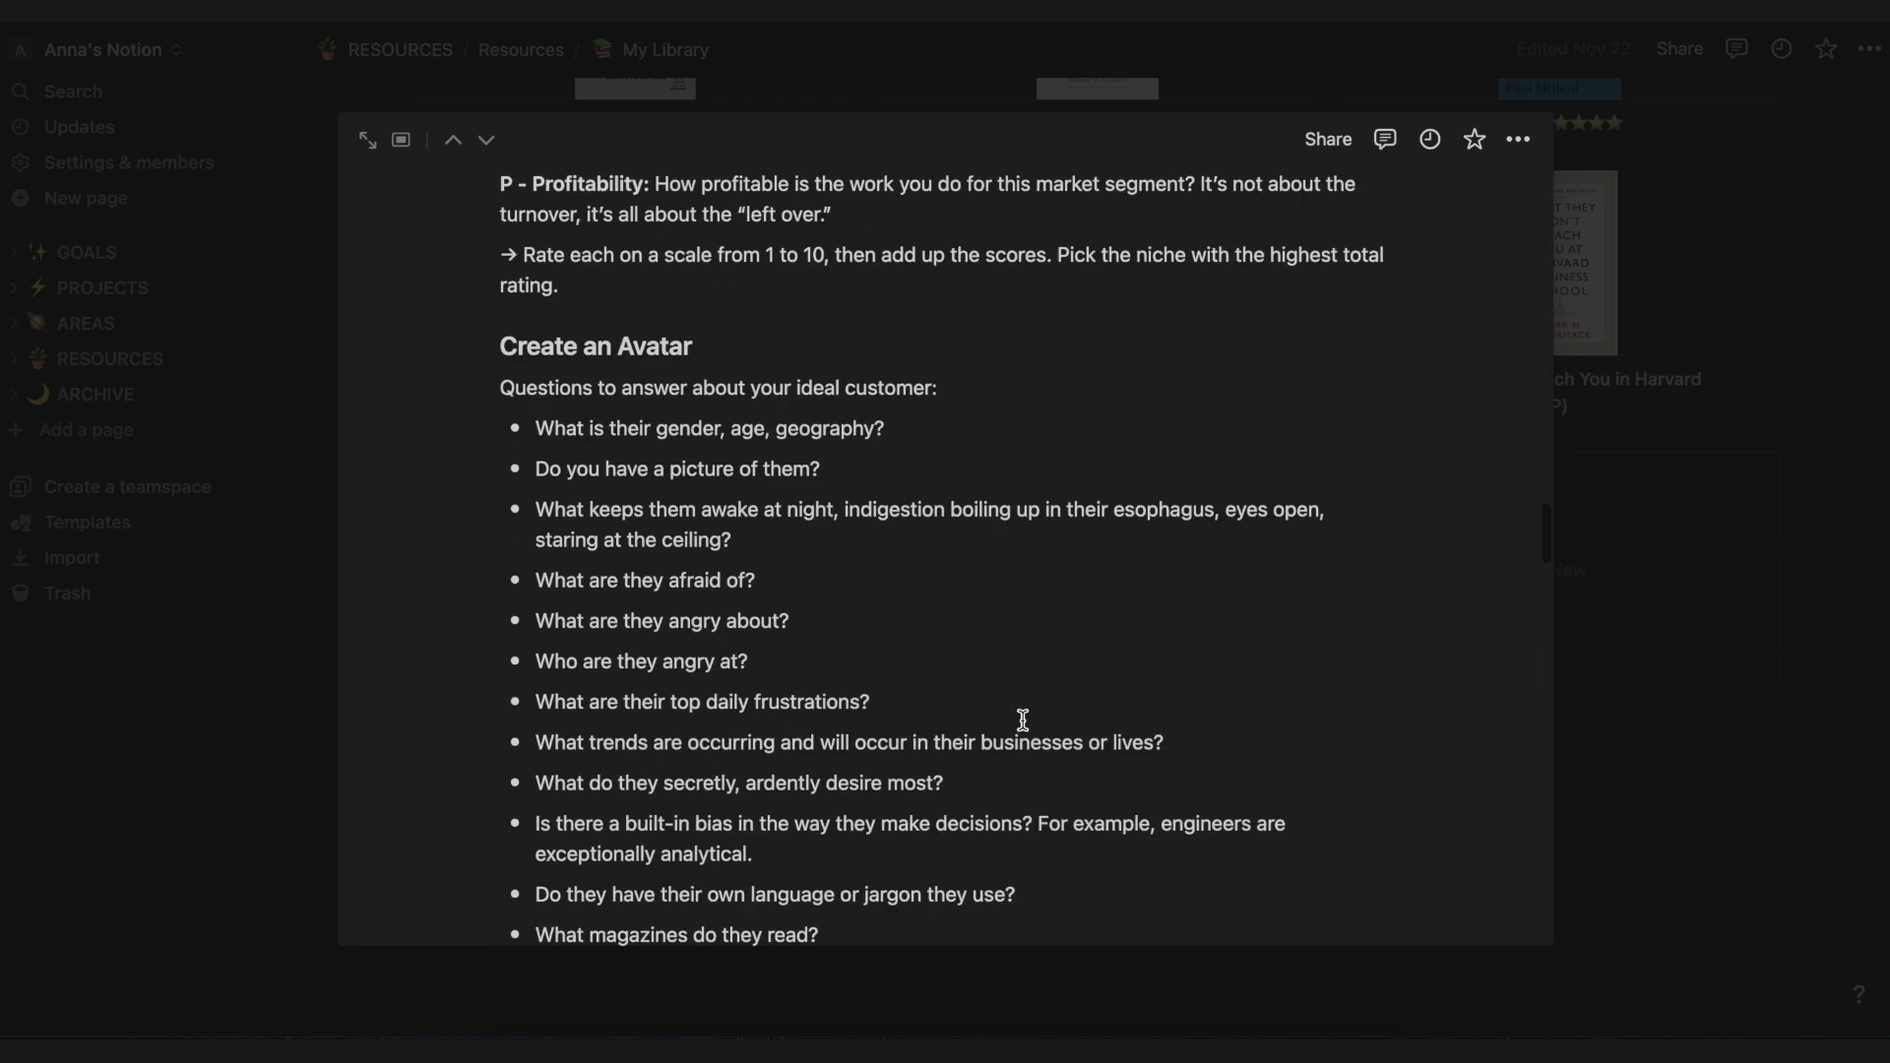
scroll("down", 3)
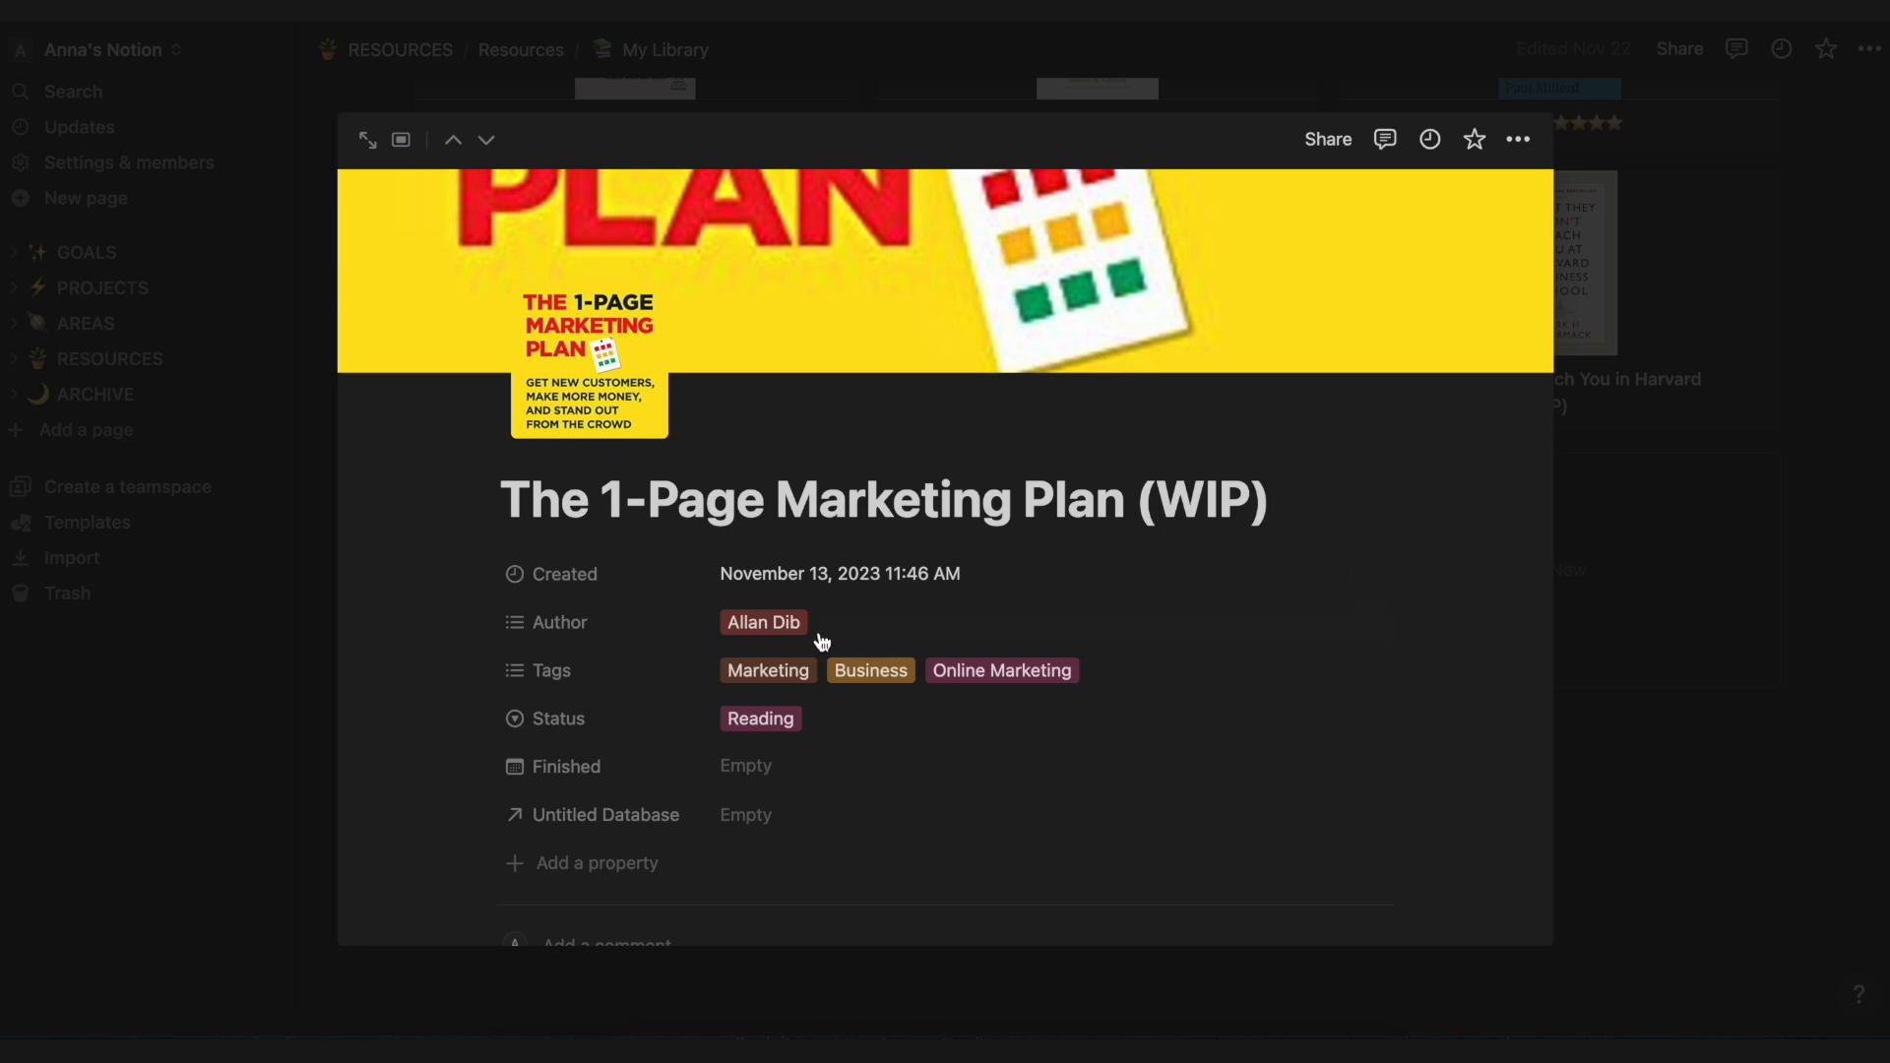
mouse_move(216, 797)
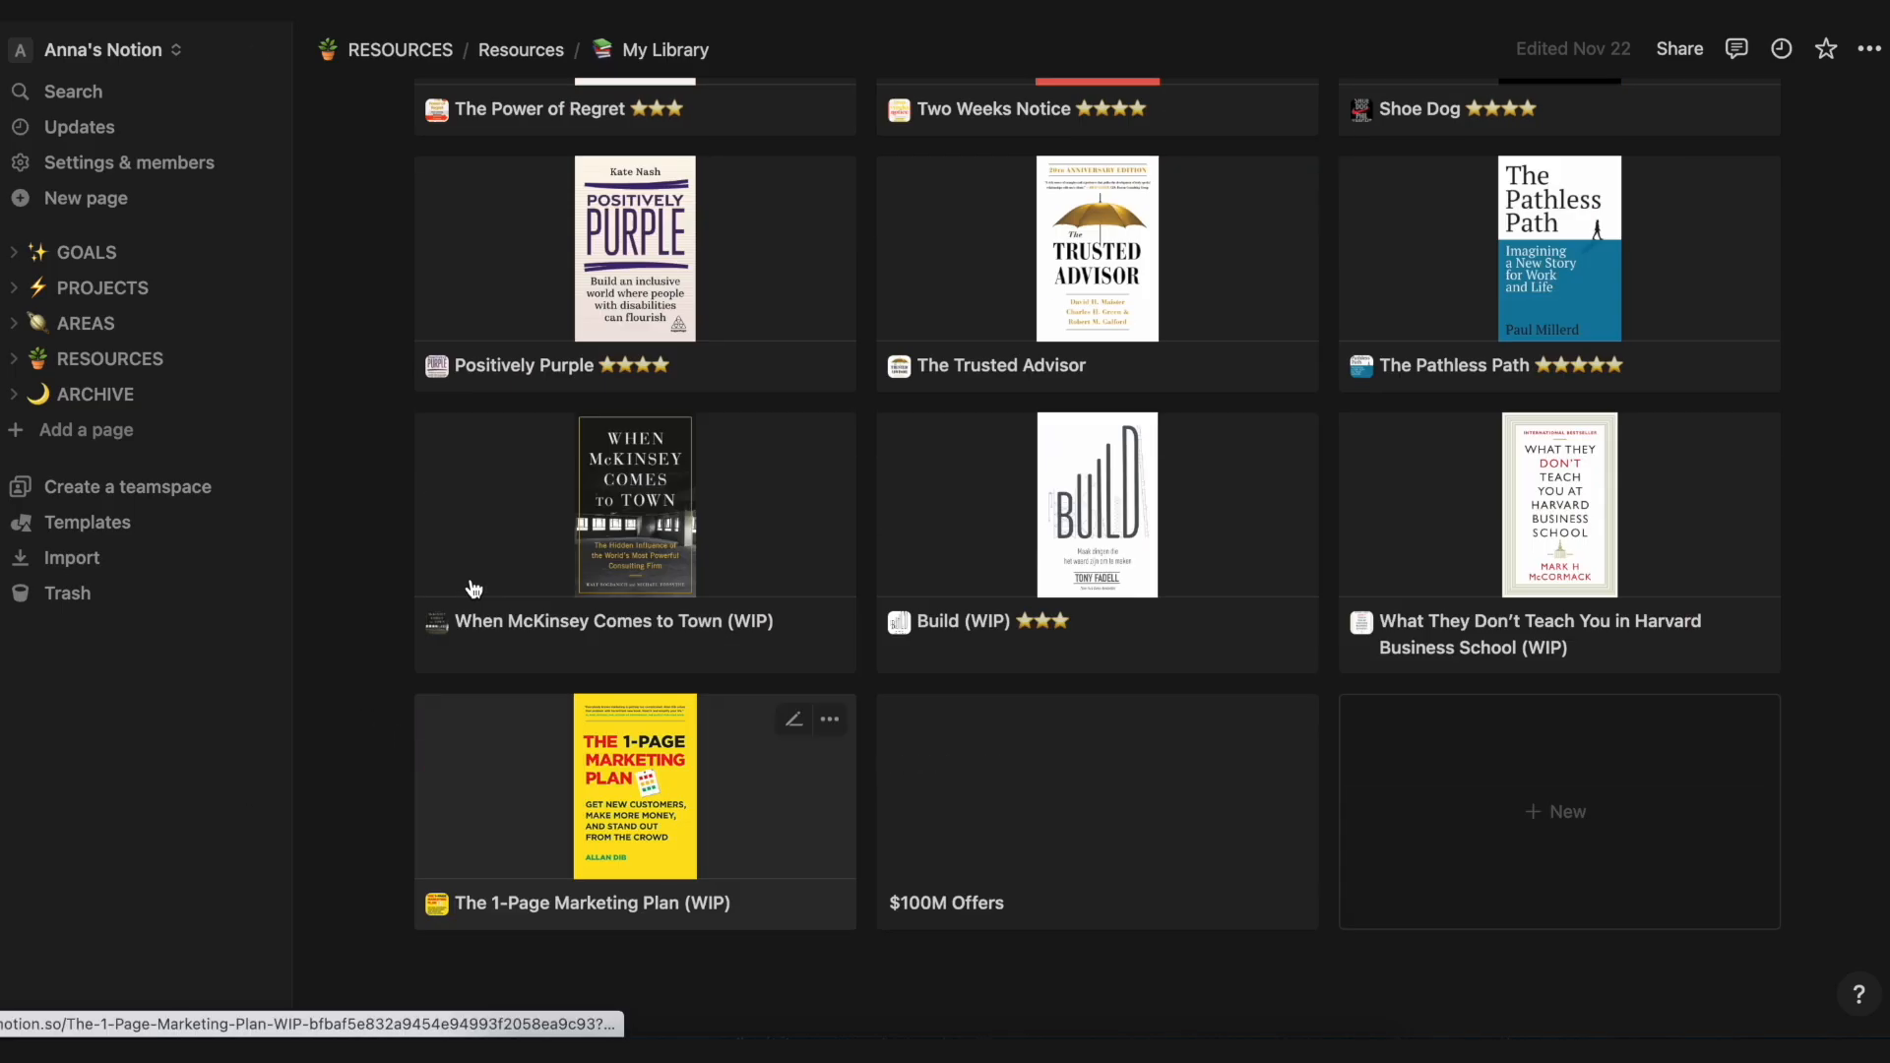
scroll("up", 3)
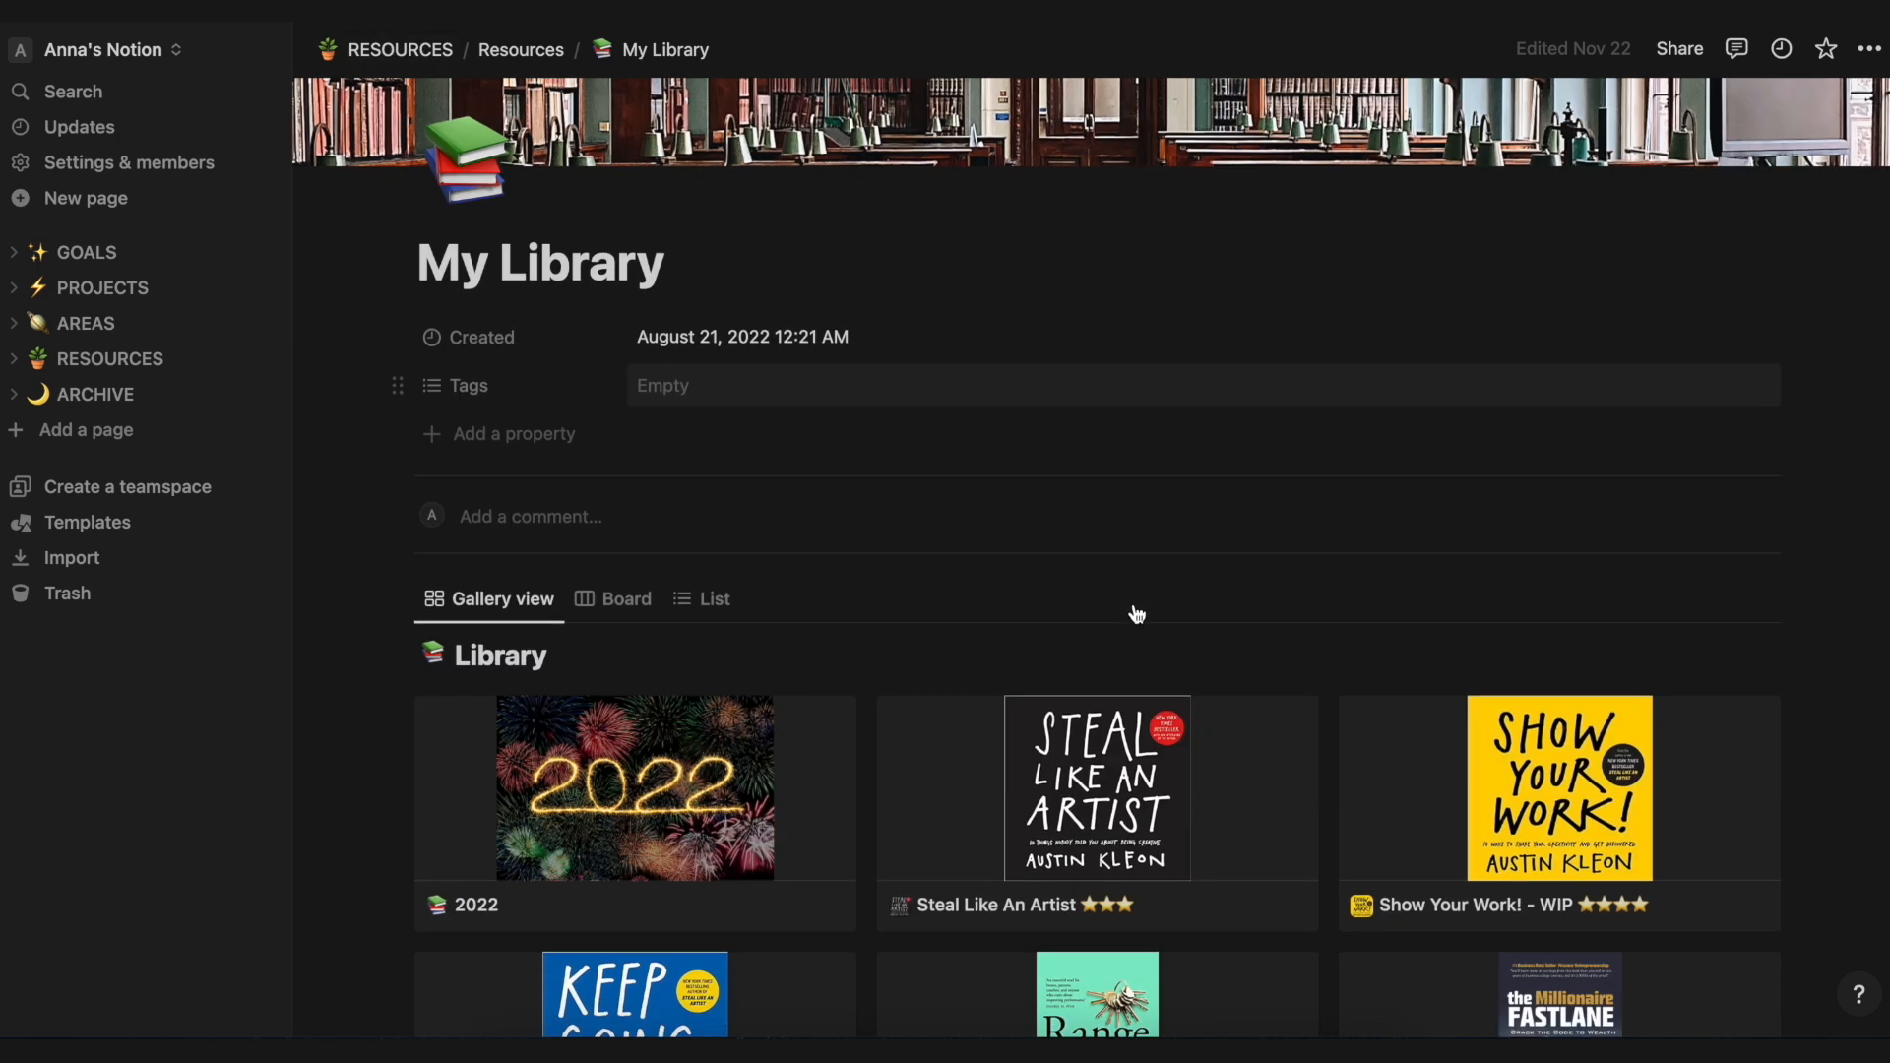
scroll("down", 3)
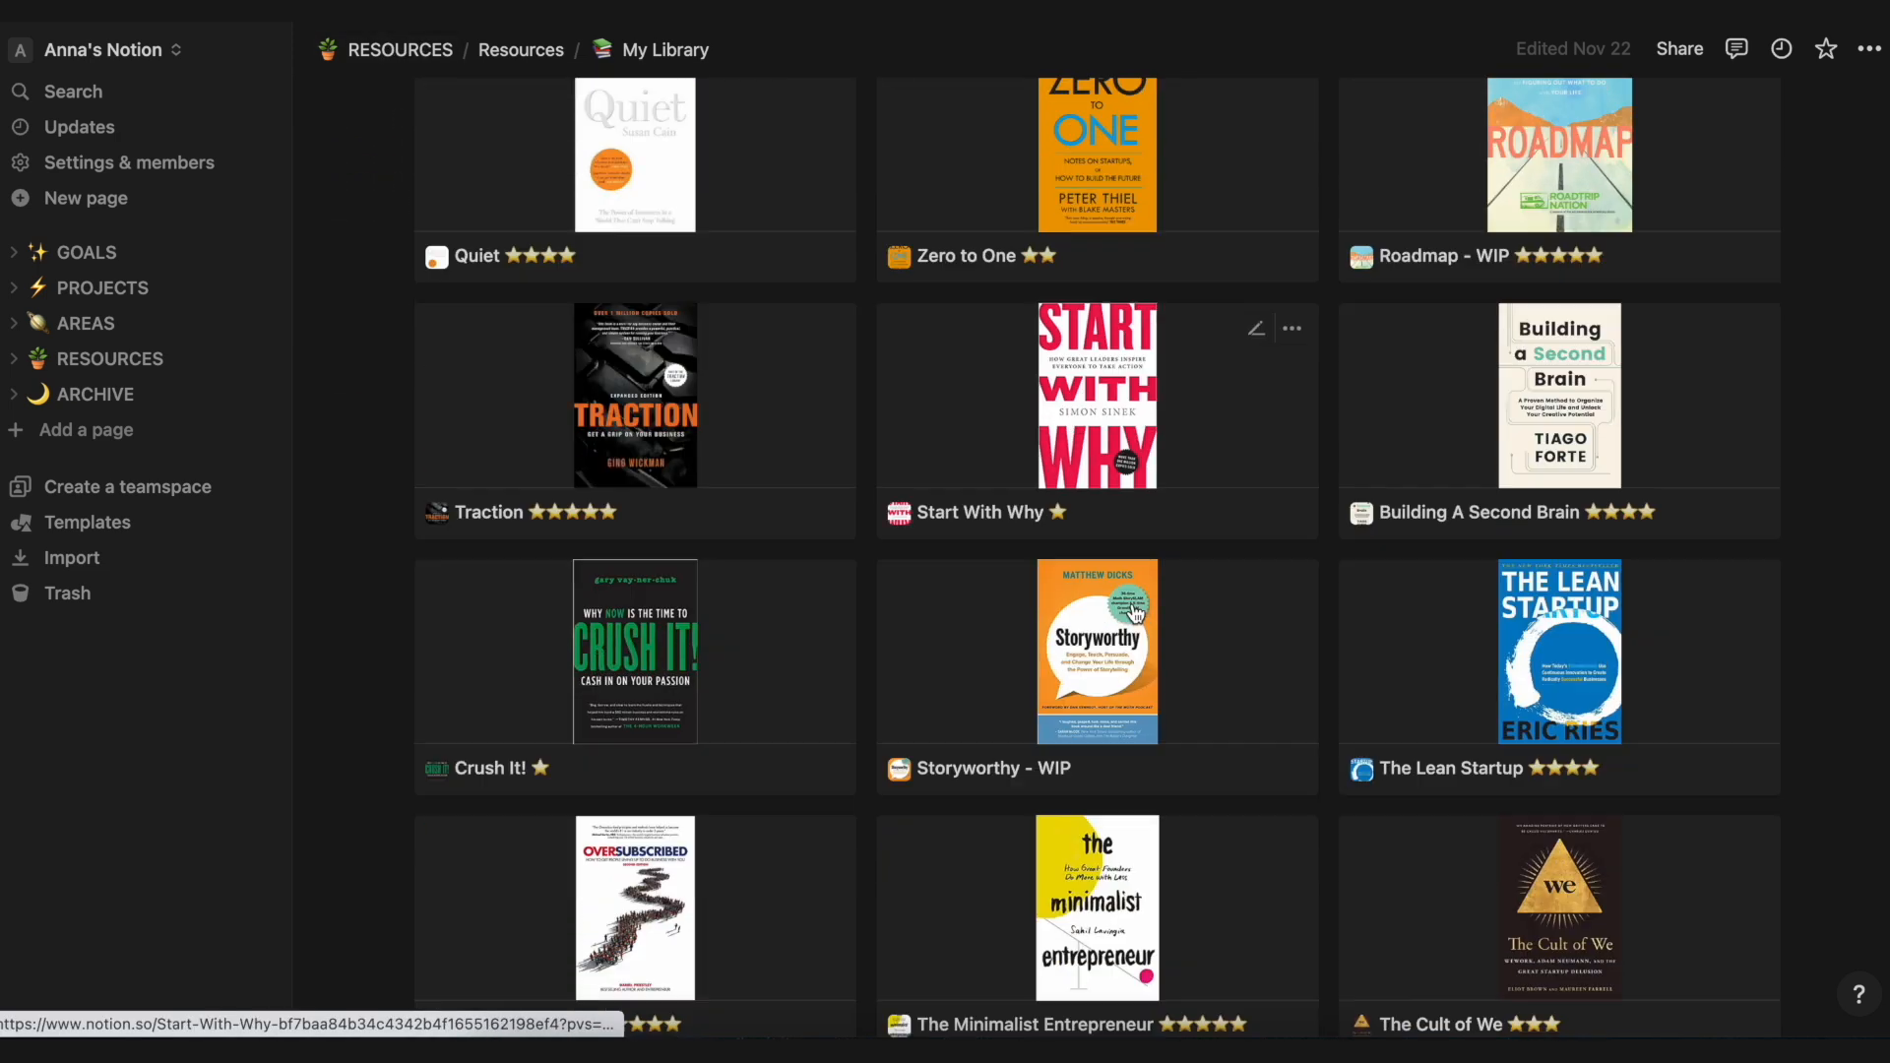
scroll("down", 3)
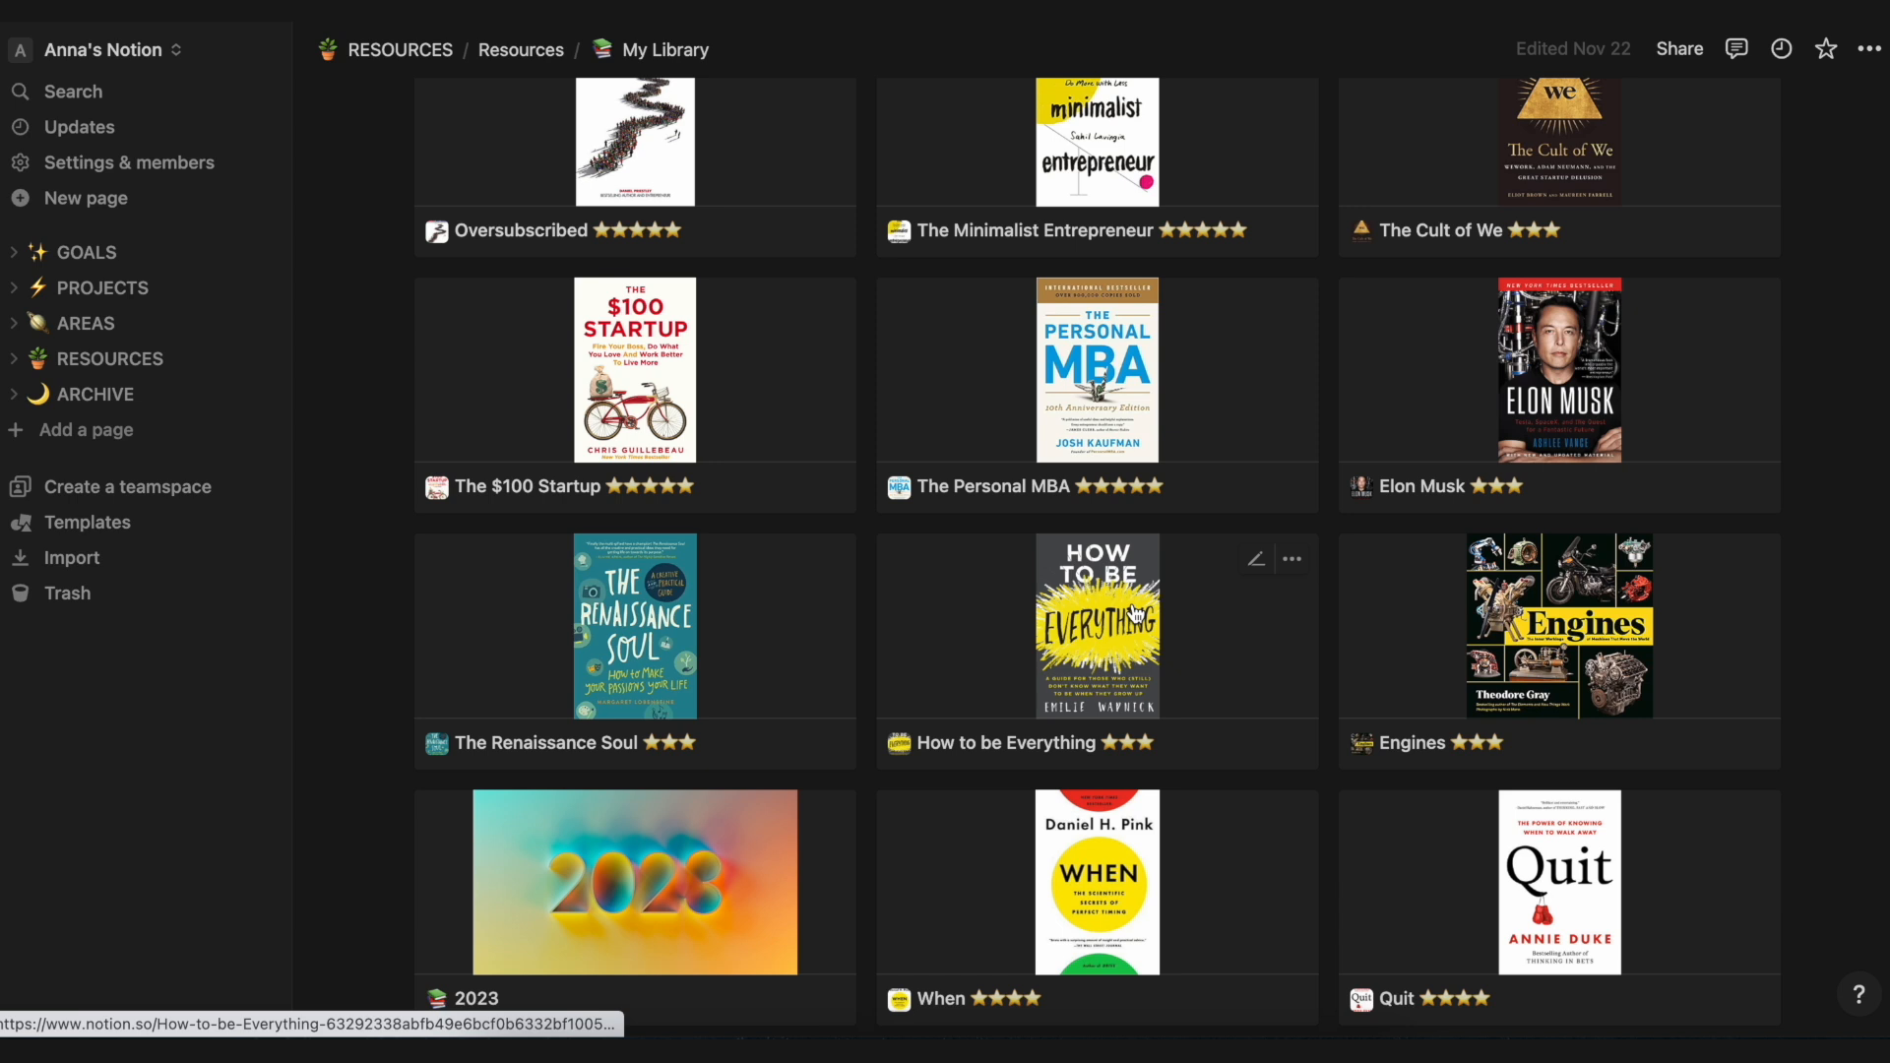
scroll("down", 3)
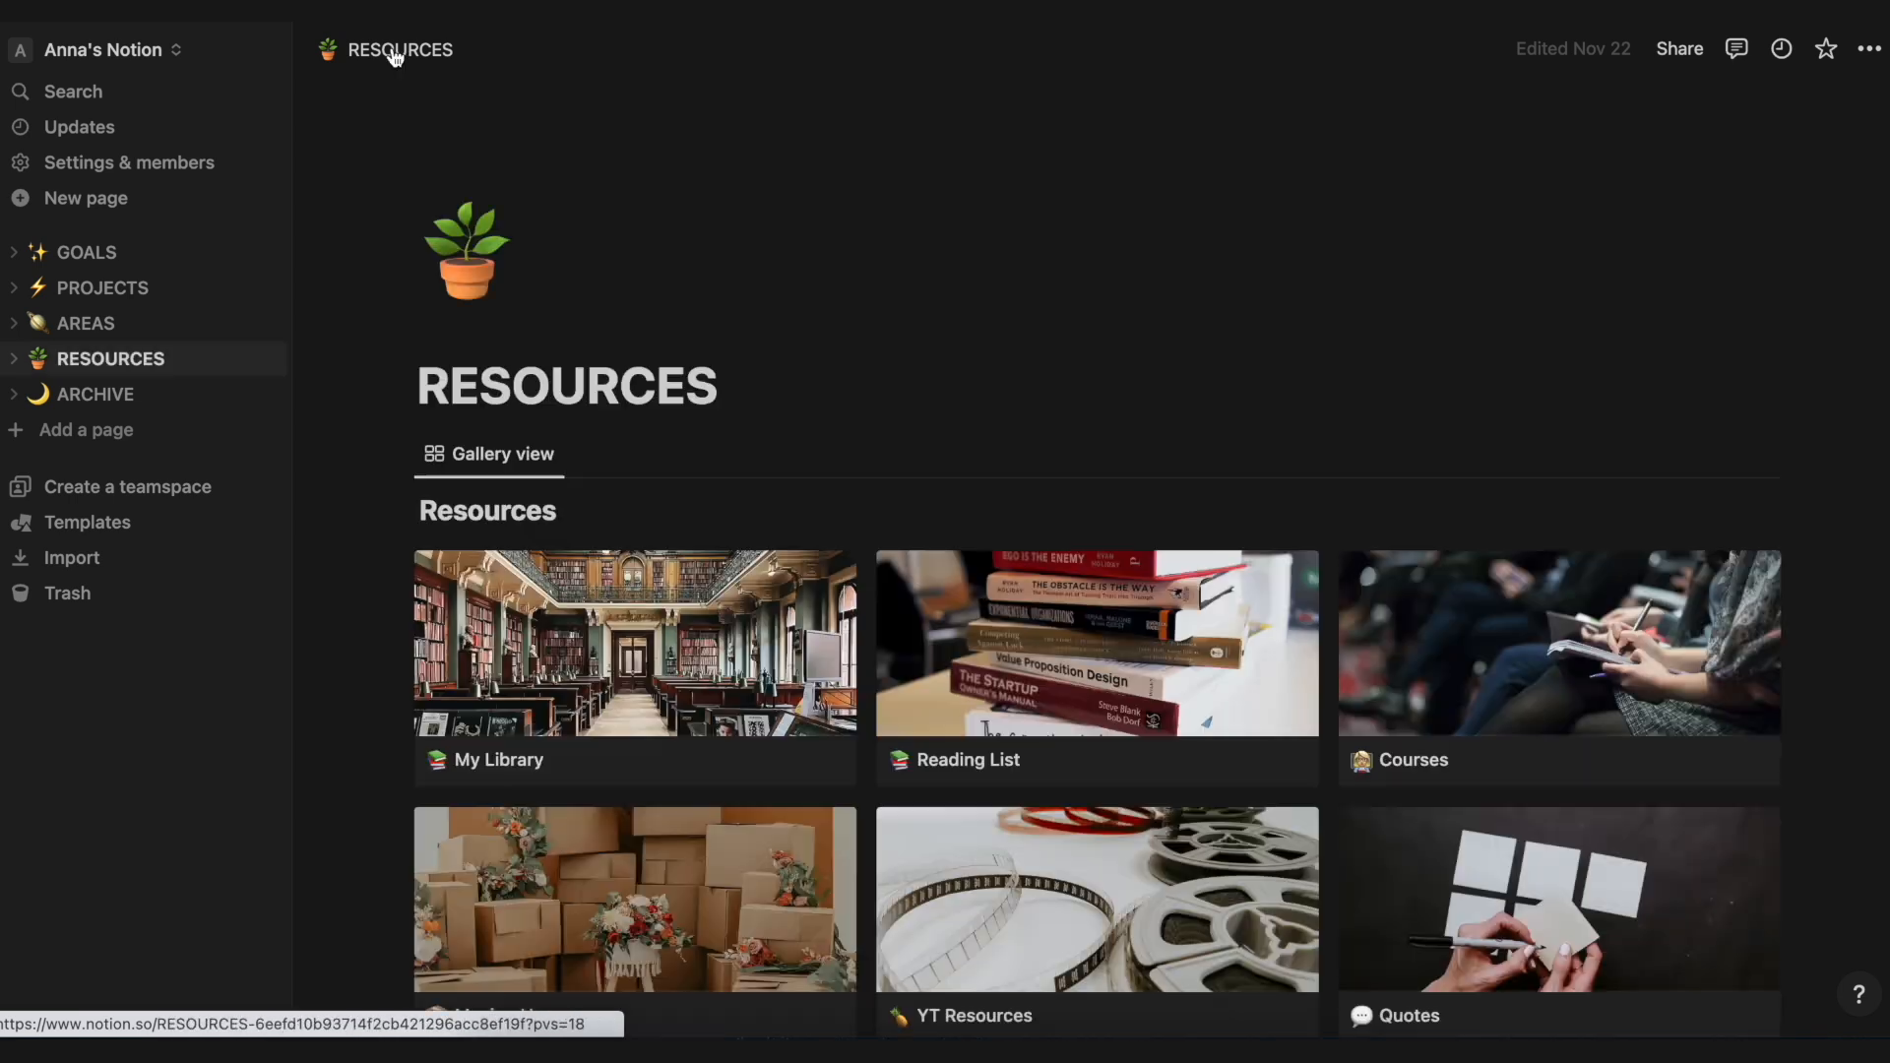
scroll("down", 3)
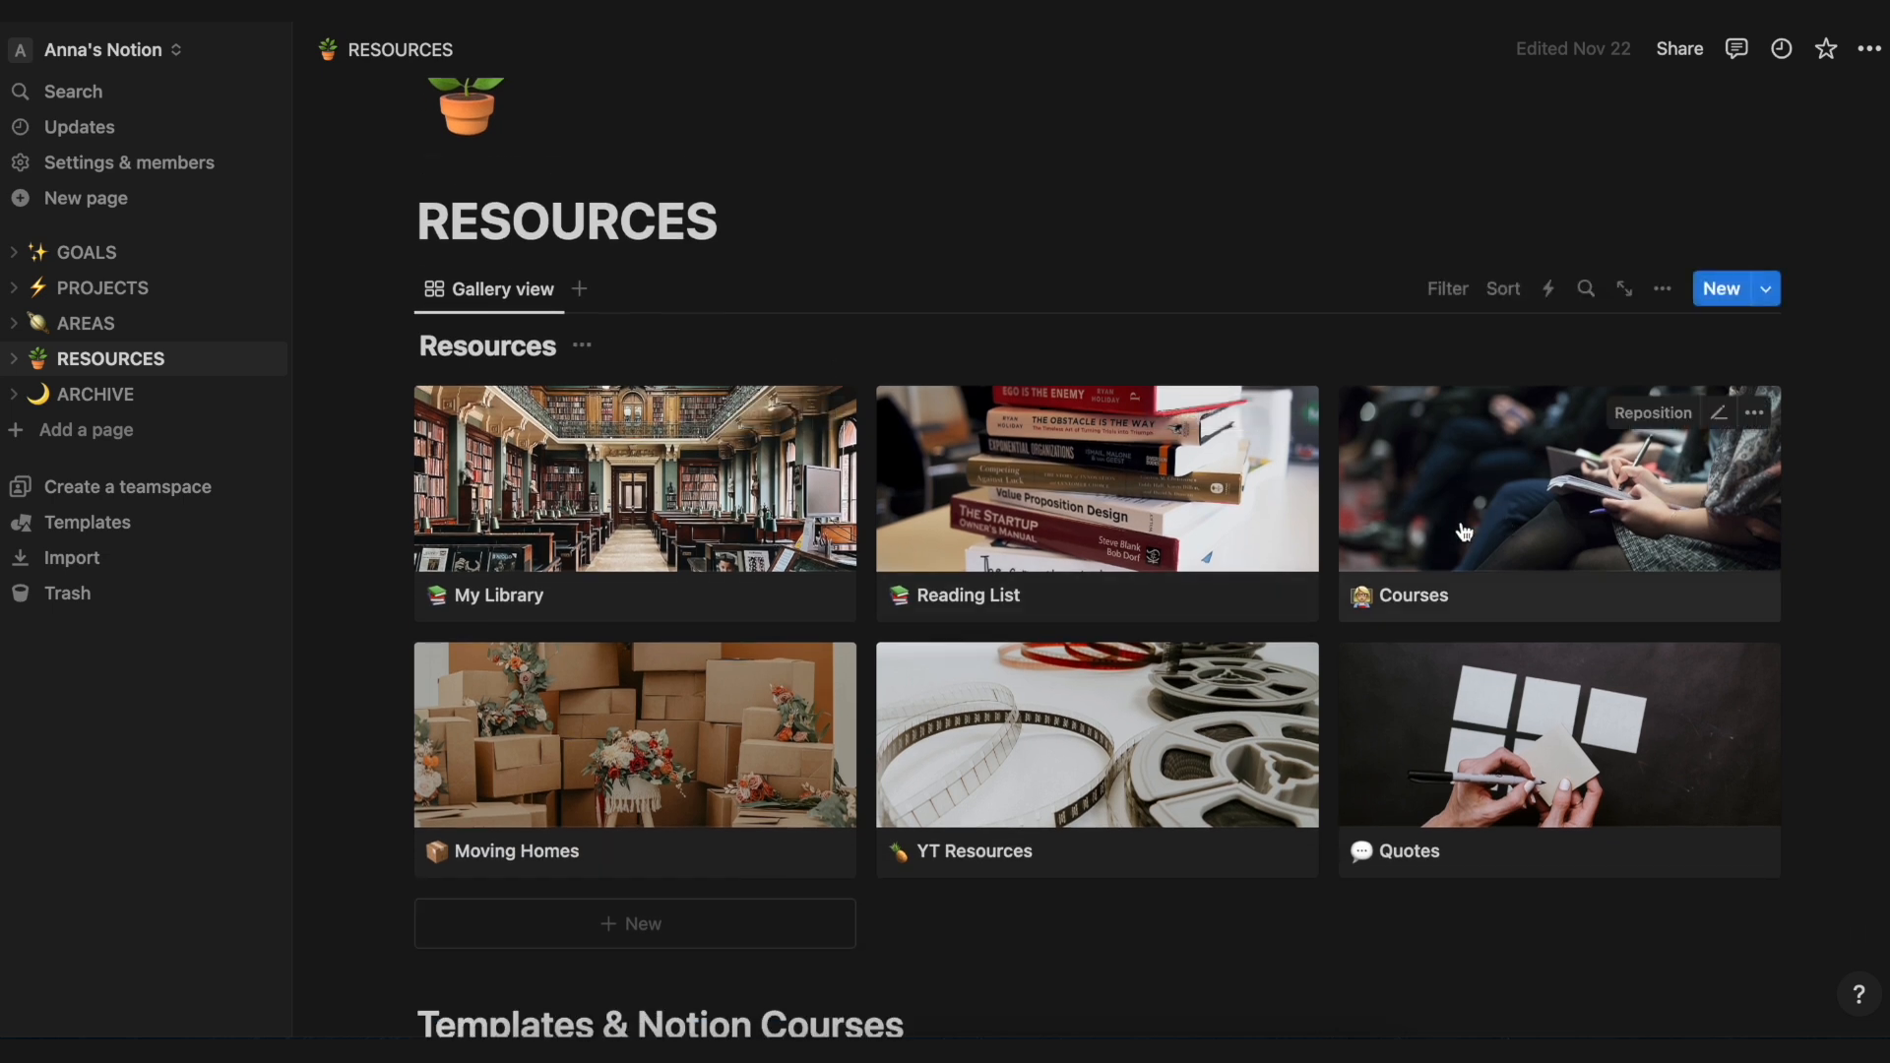
mouse_move(1569, 523)
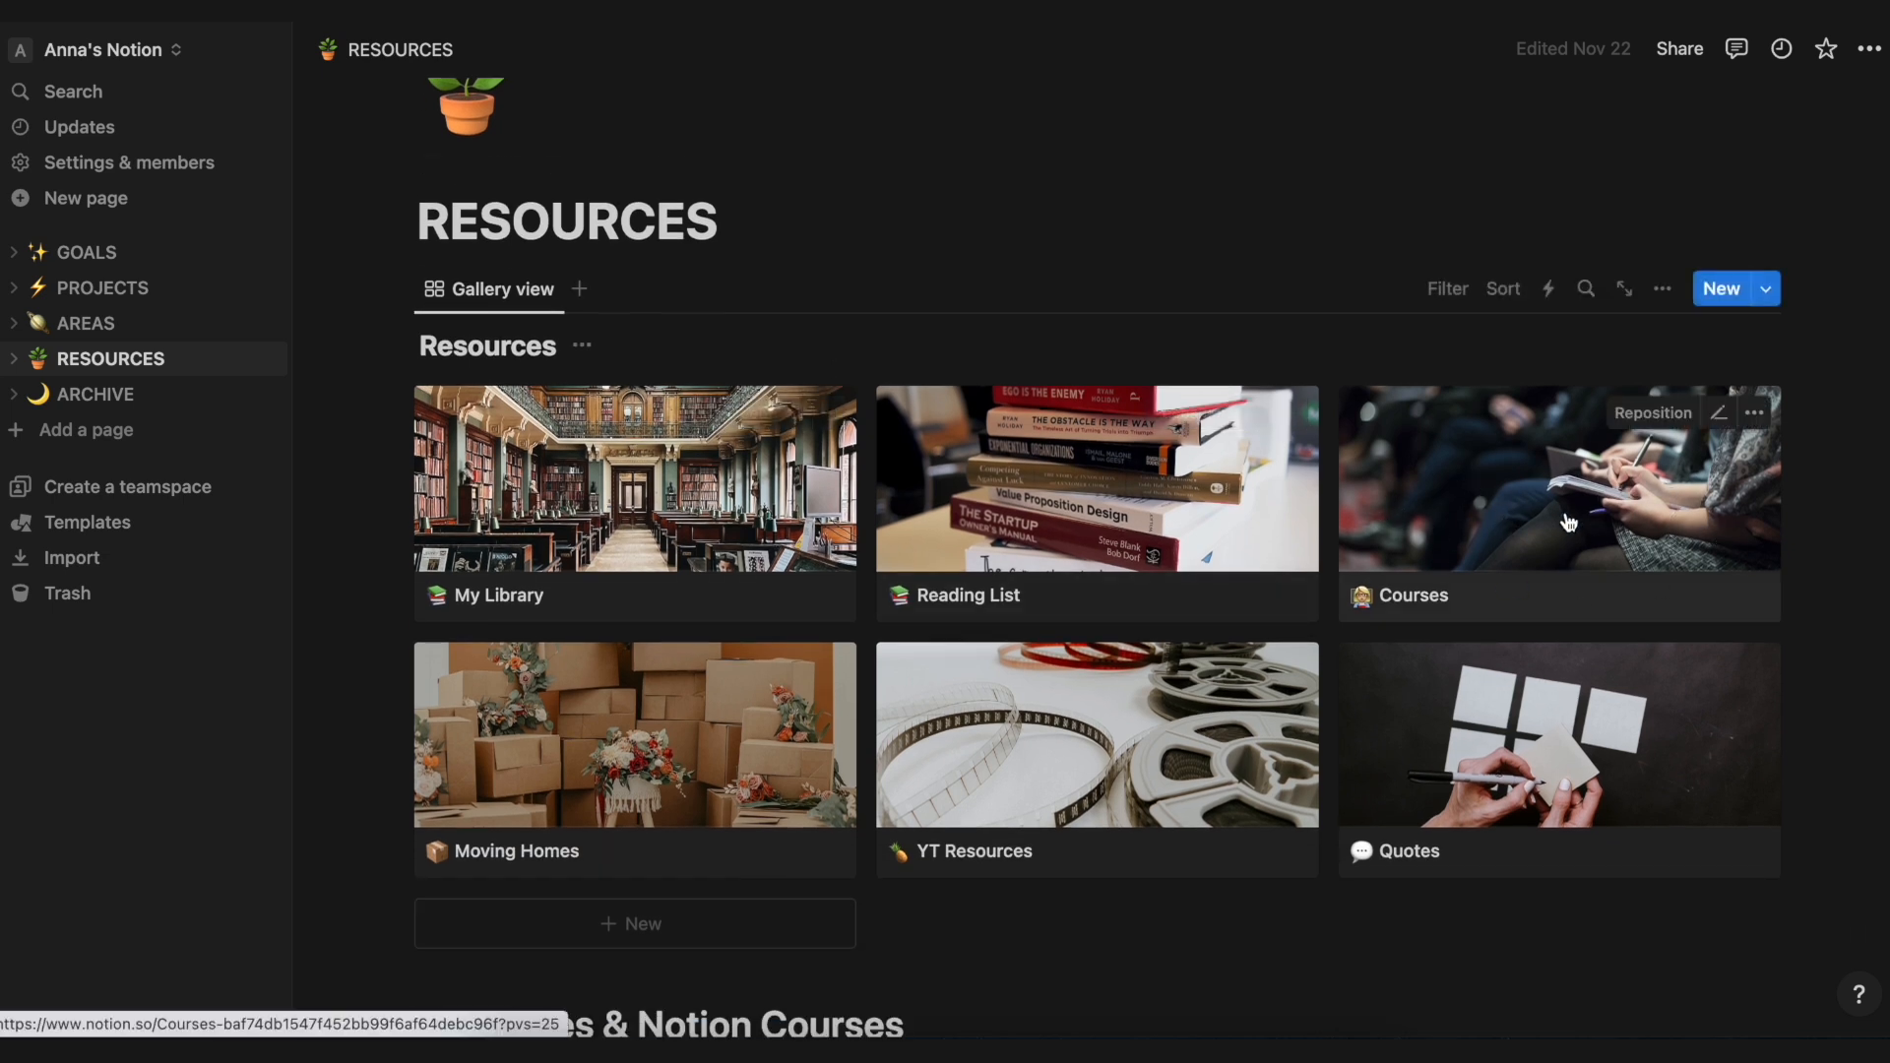
mouse_move(642, 772)
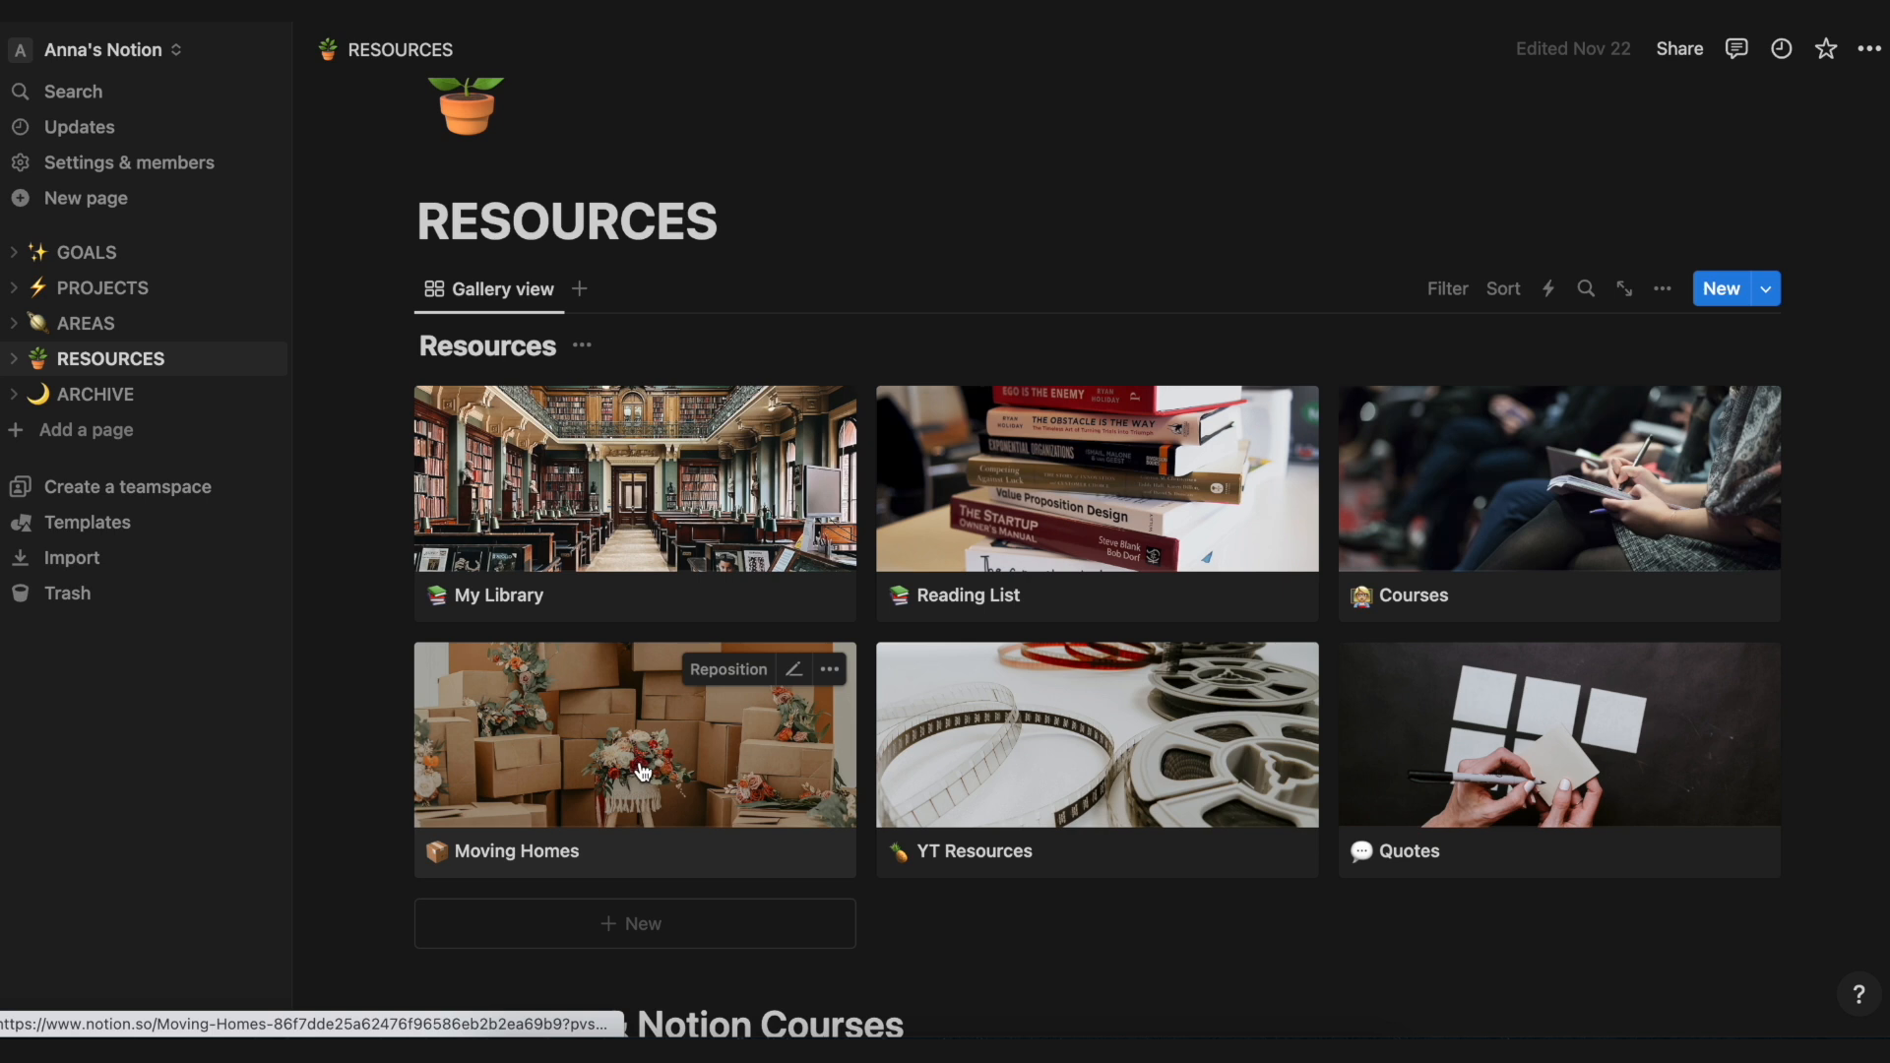
mouse_move(710, 740)
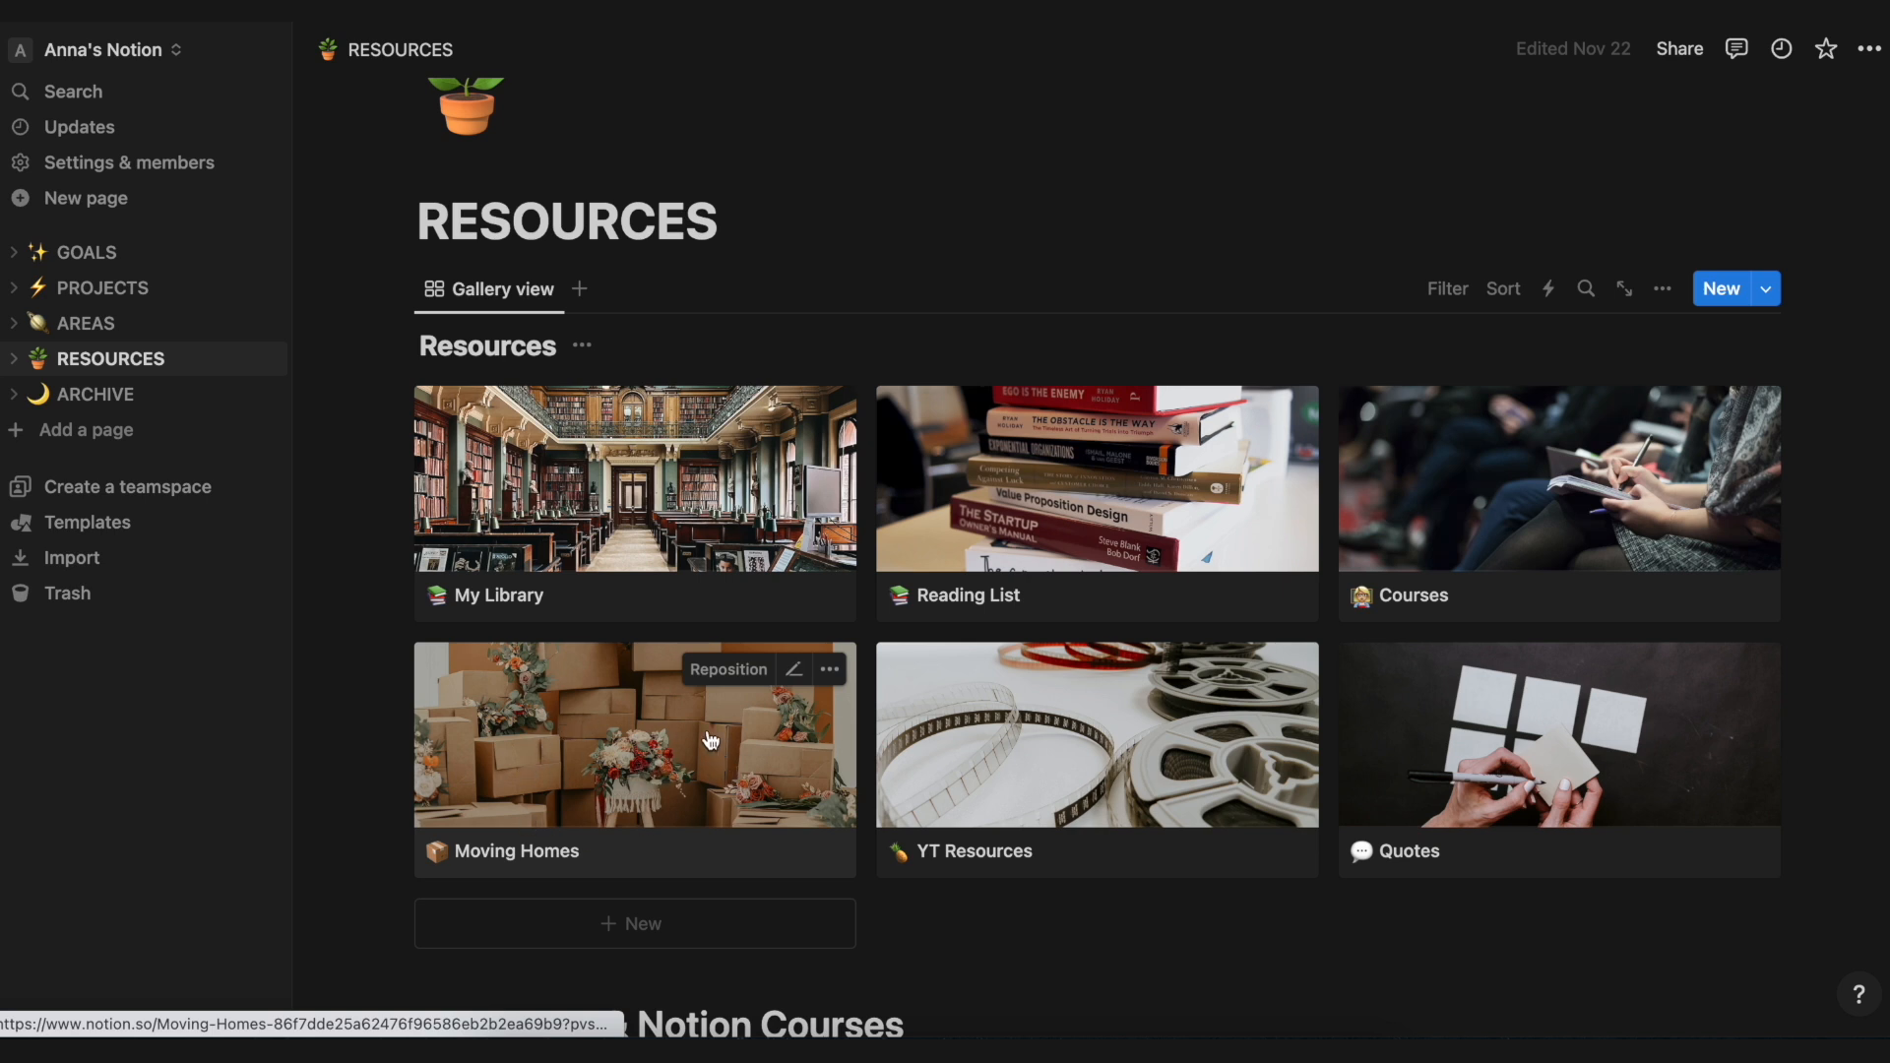
mouse_move(579, 731)
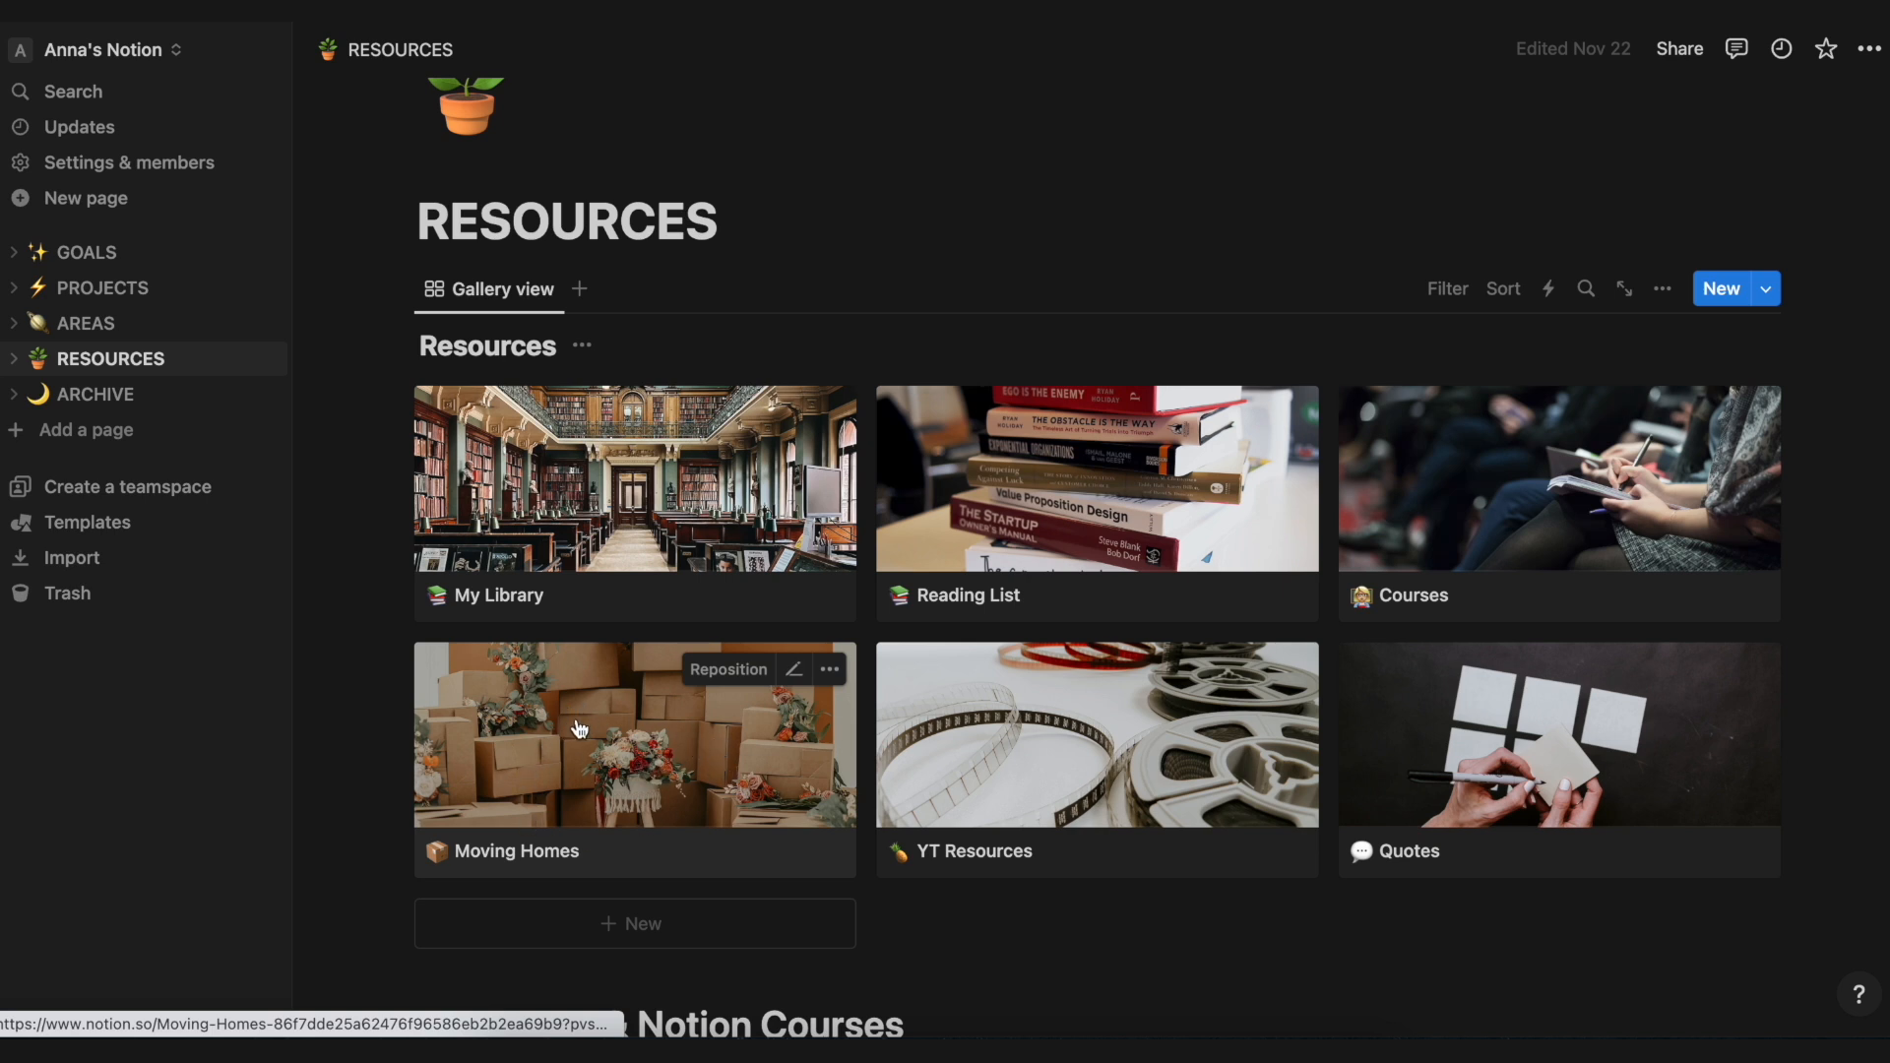
mouse_move(703, 762)
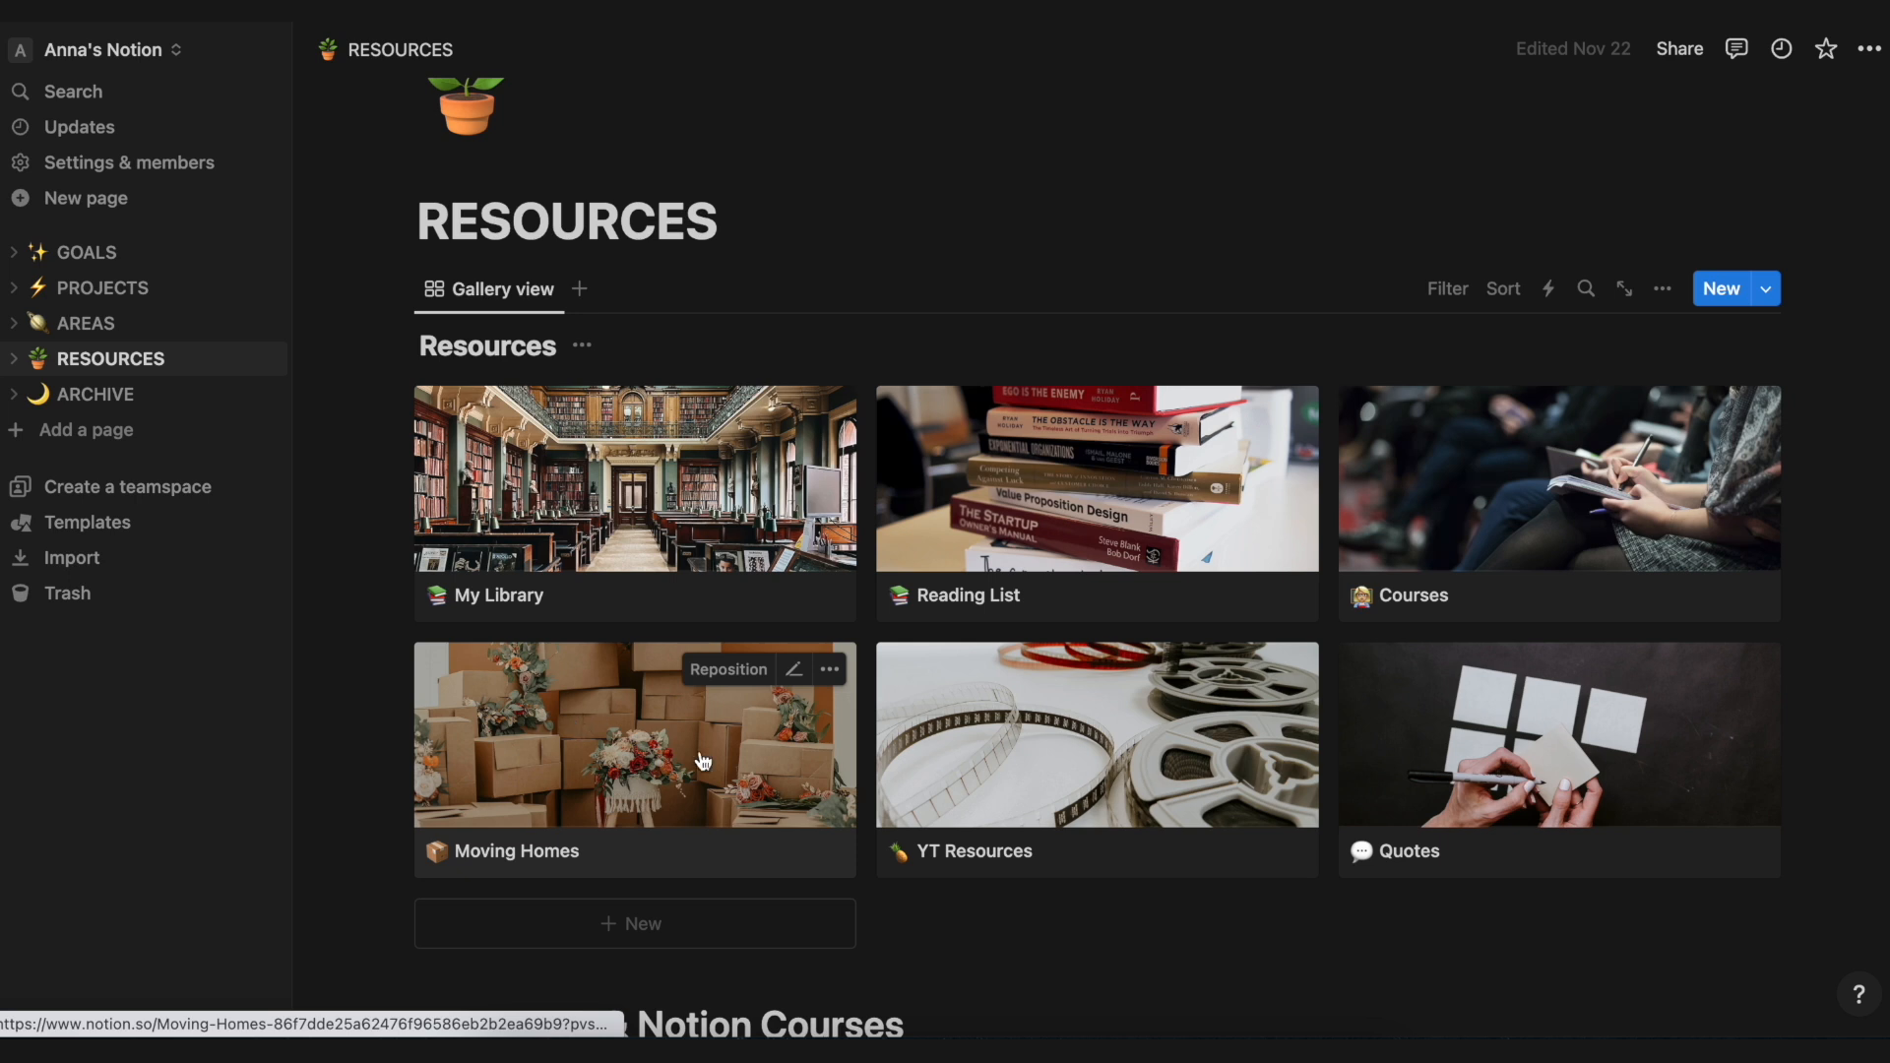
mouse_move(1209, 785)
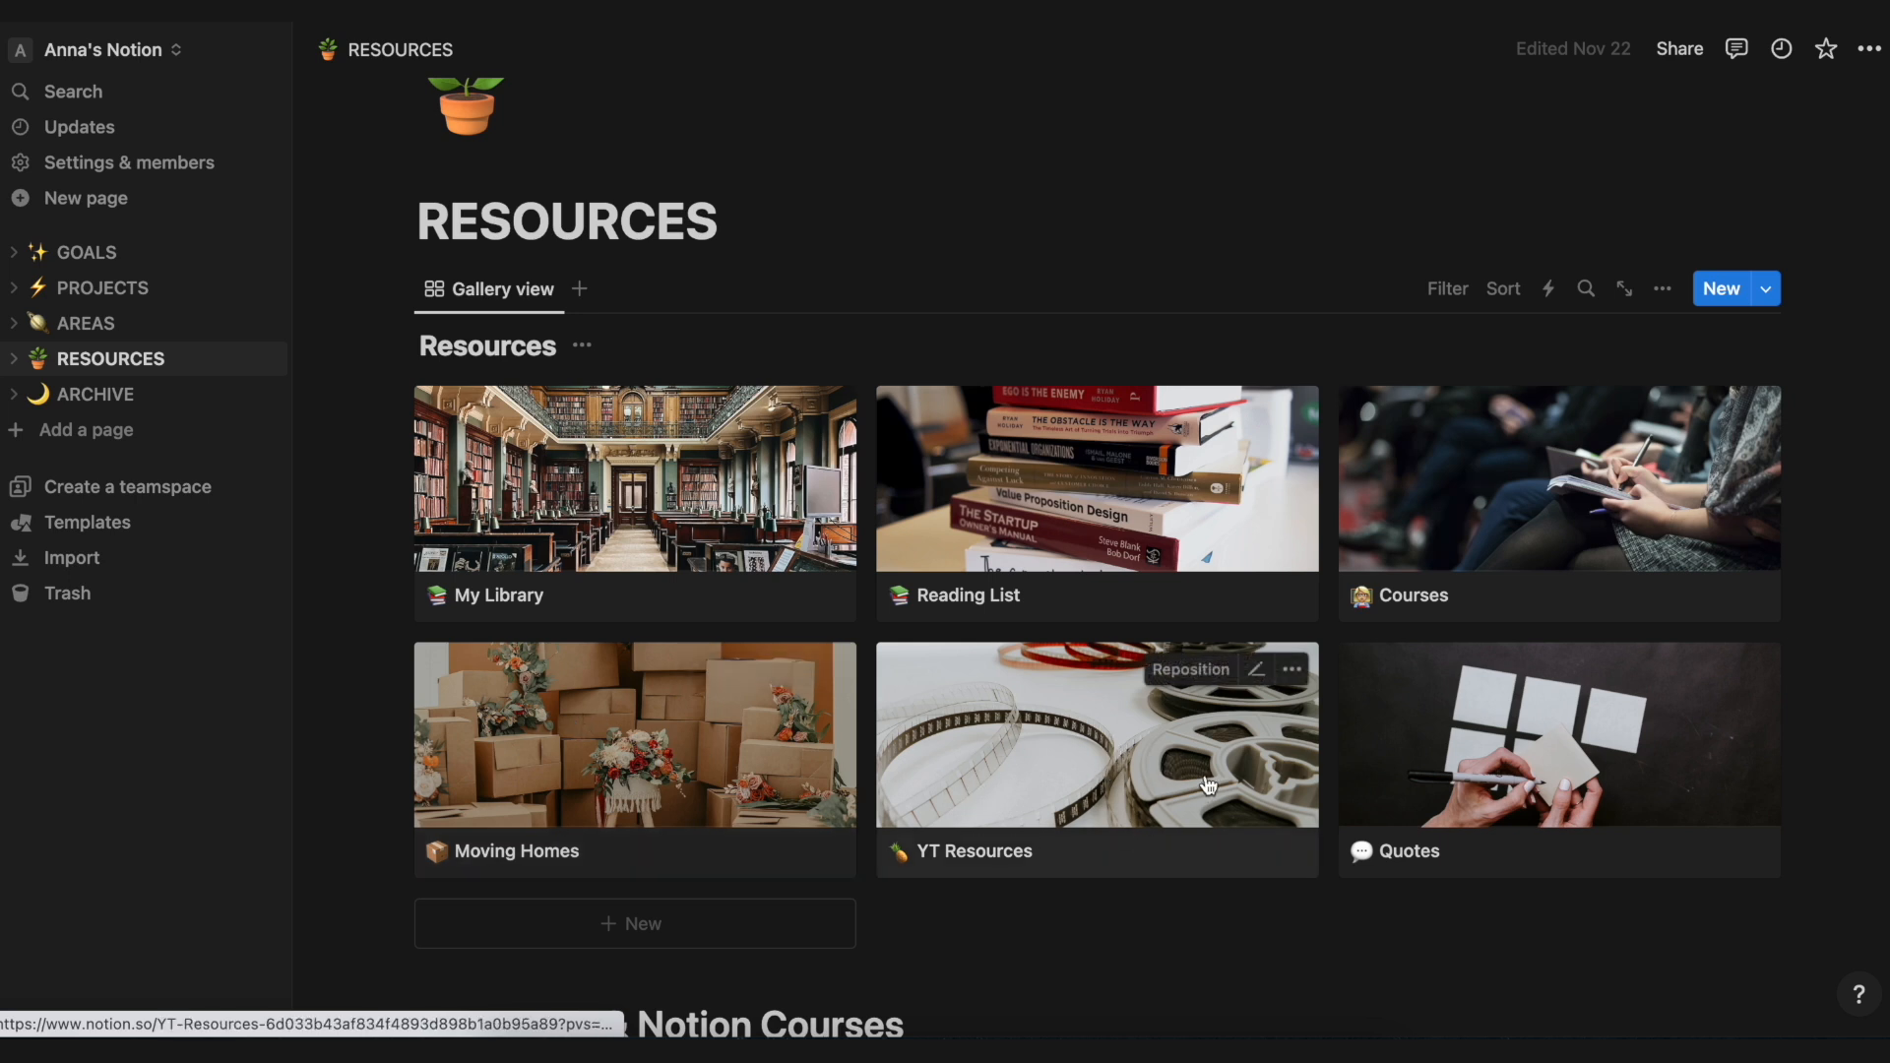
left_click(1095, 748)
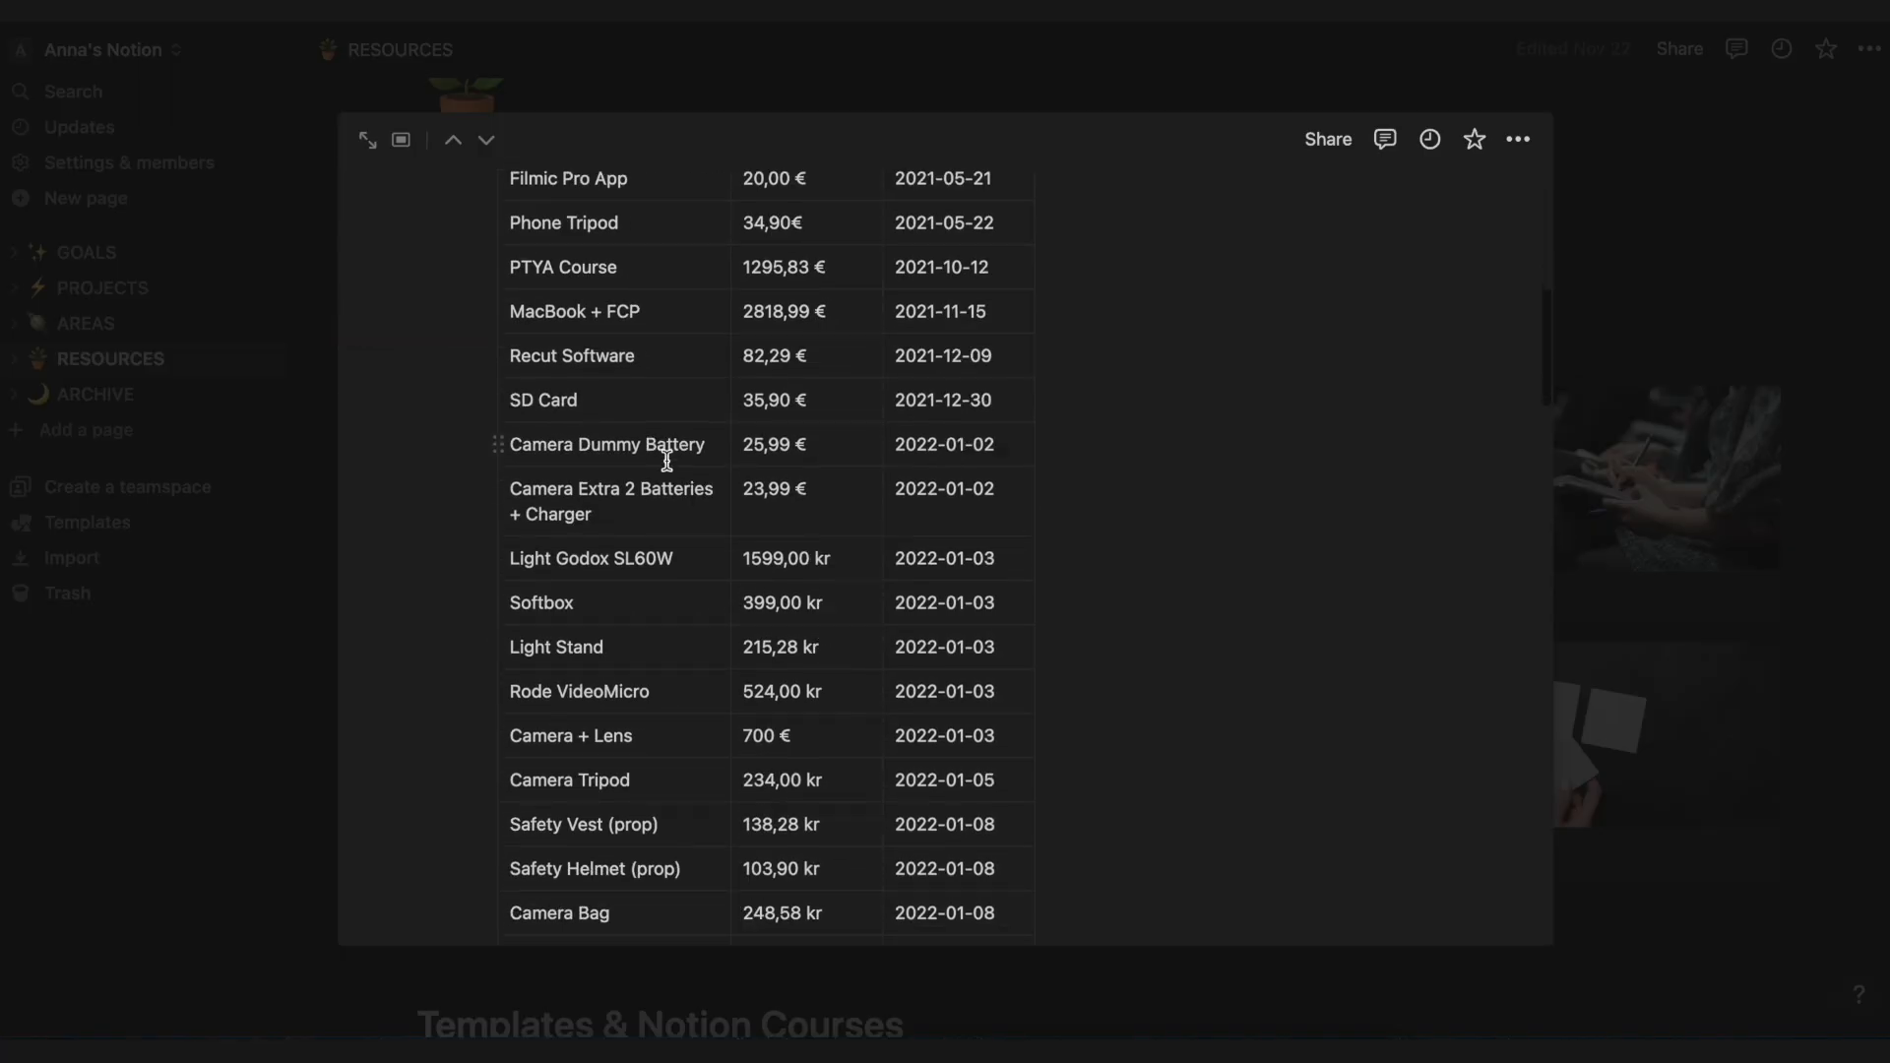
scroll("down", 3)
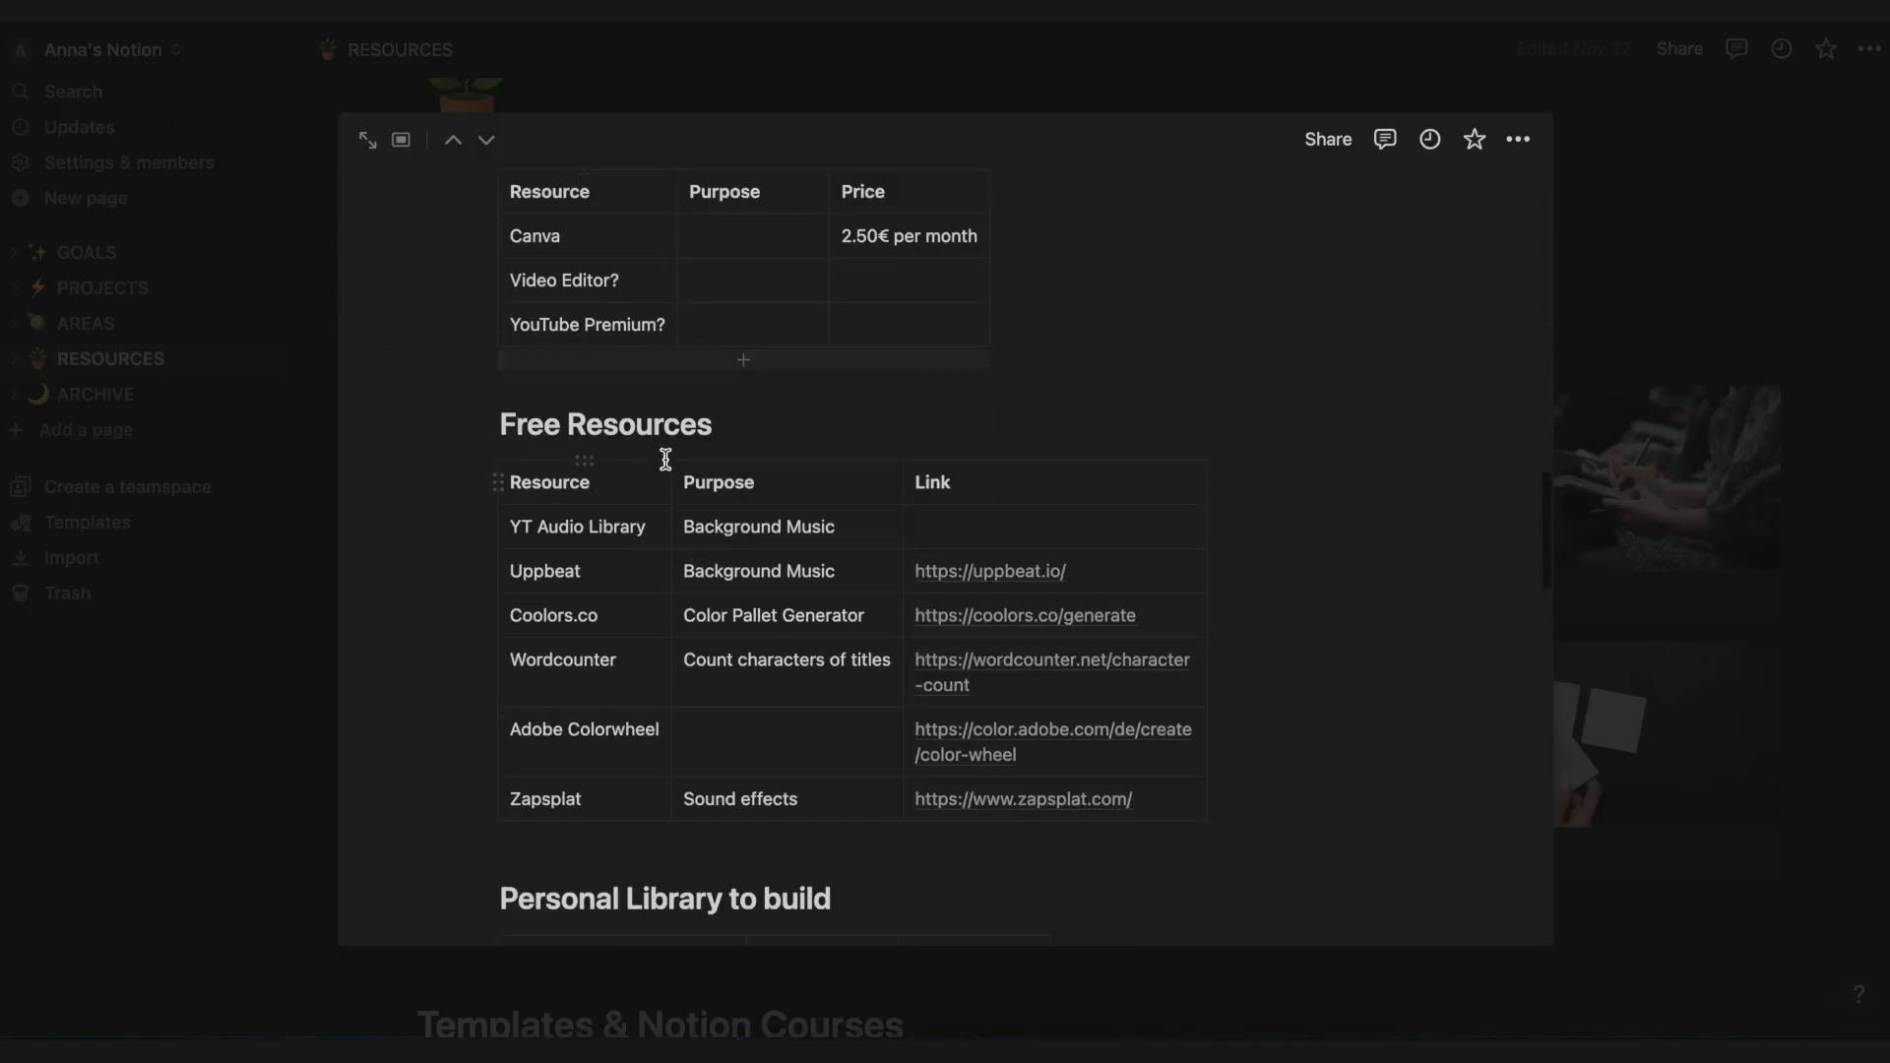
scroll("down", 3)
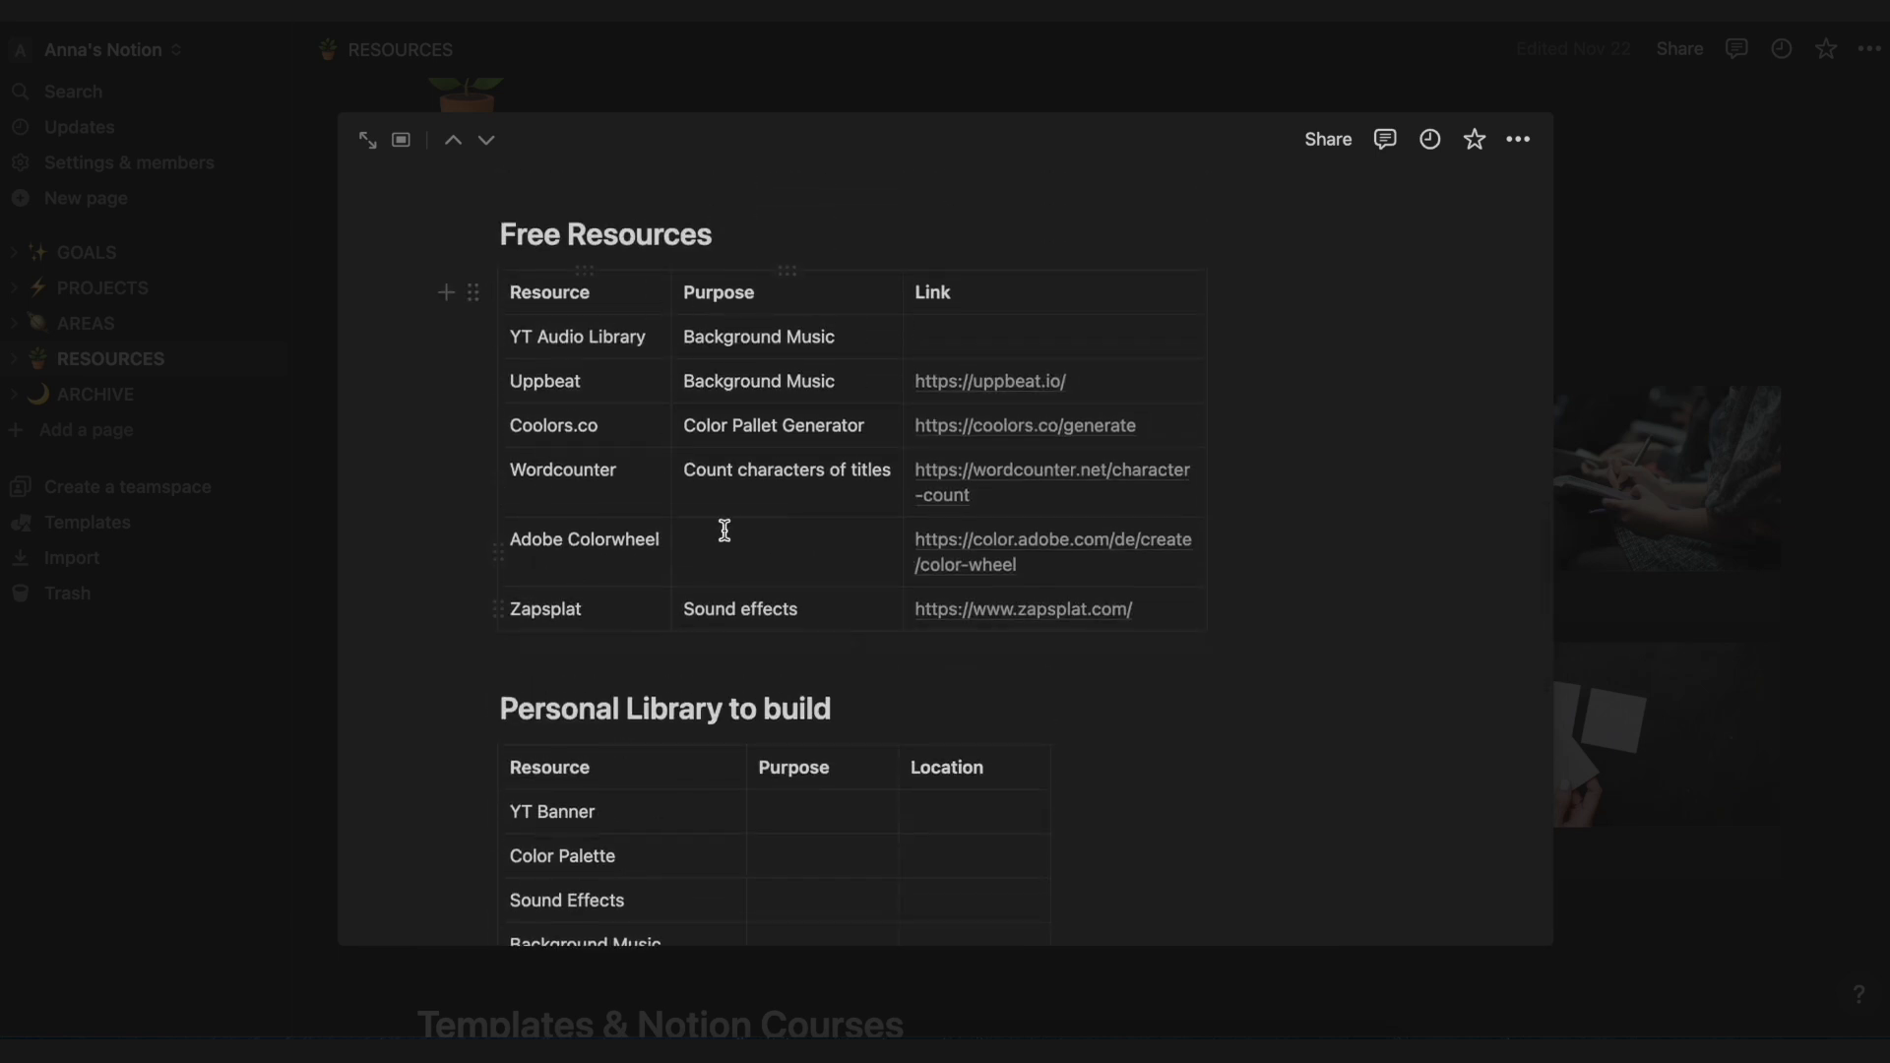
scroll("down", 3)
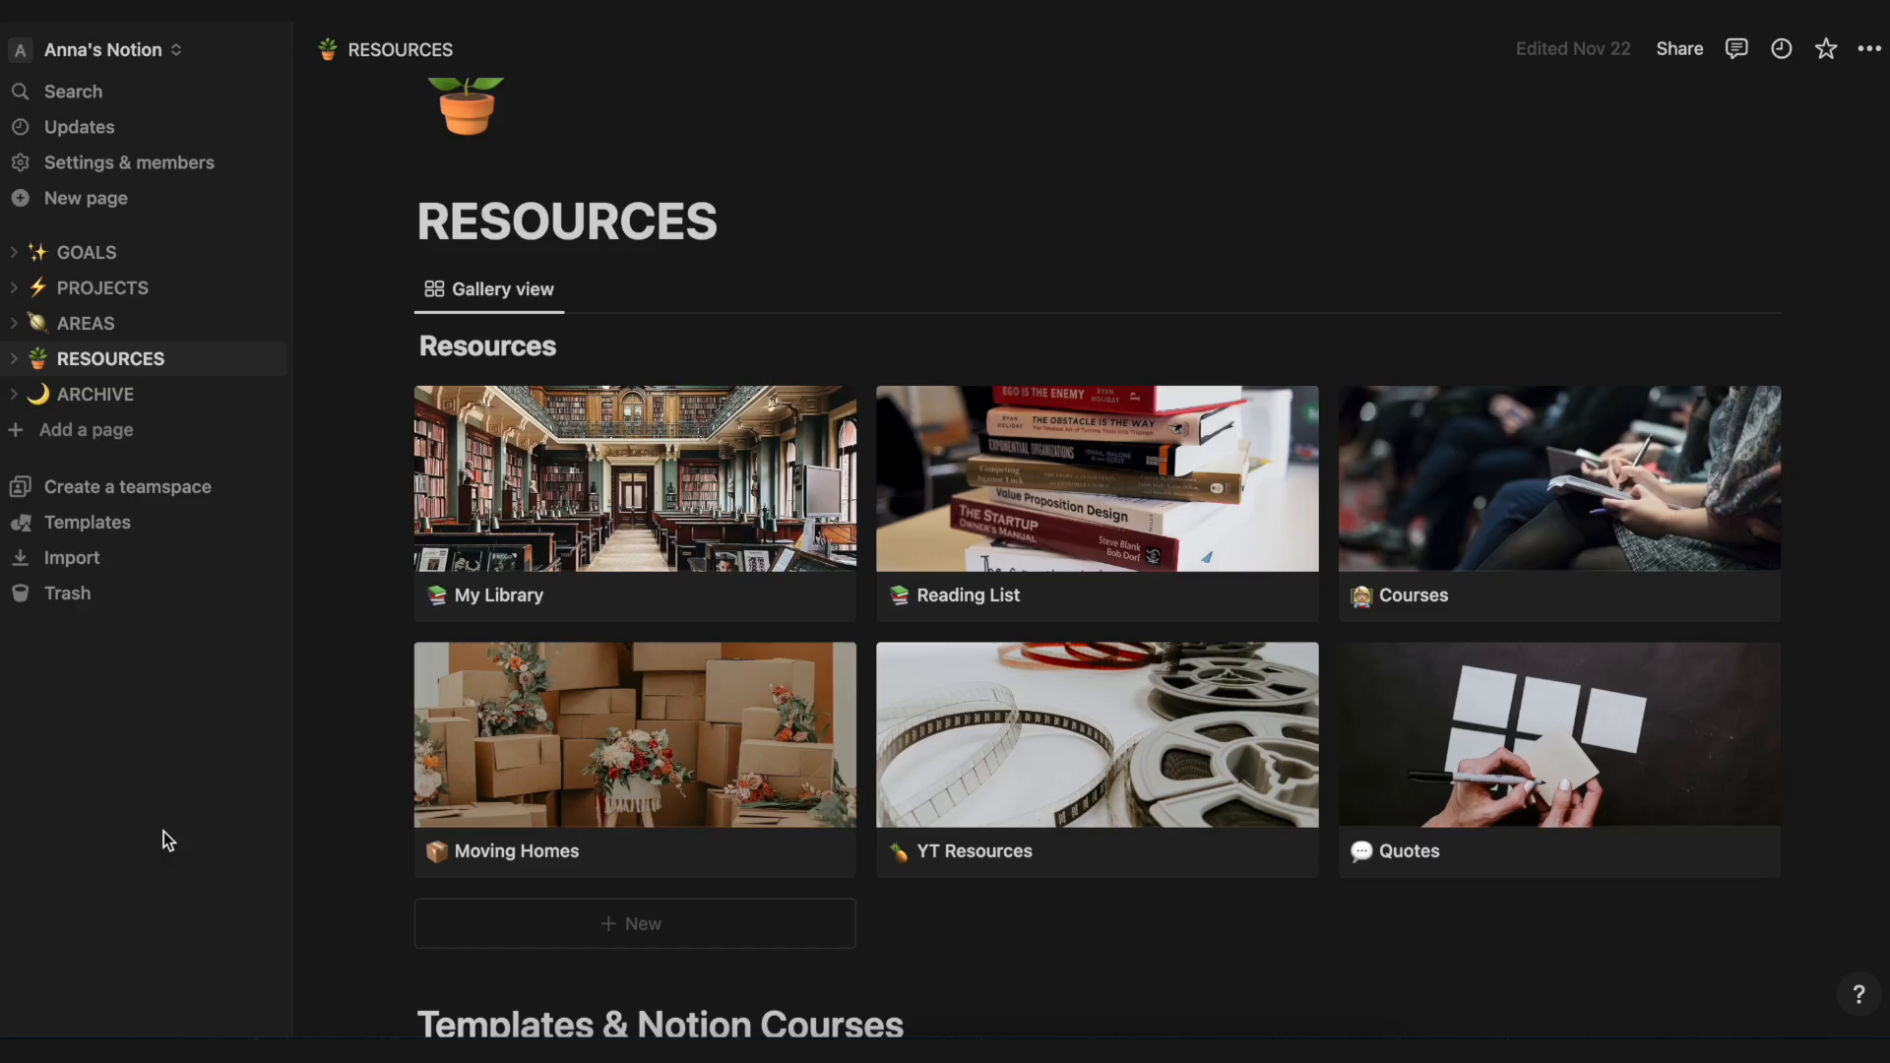
mouse_move(1566, 753)
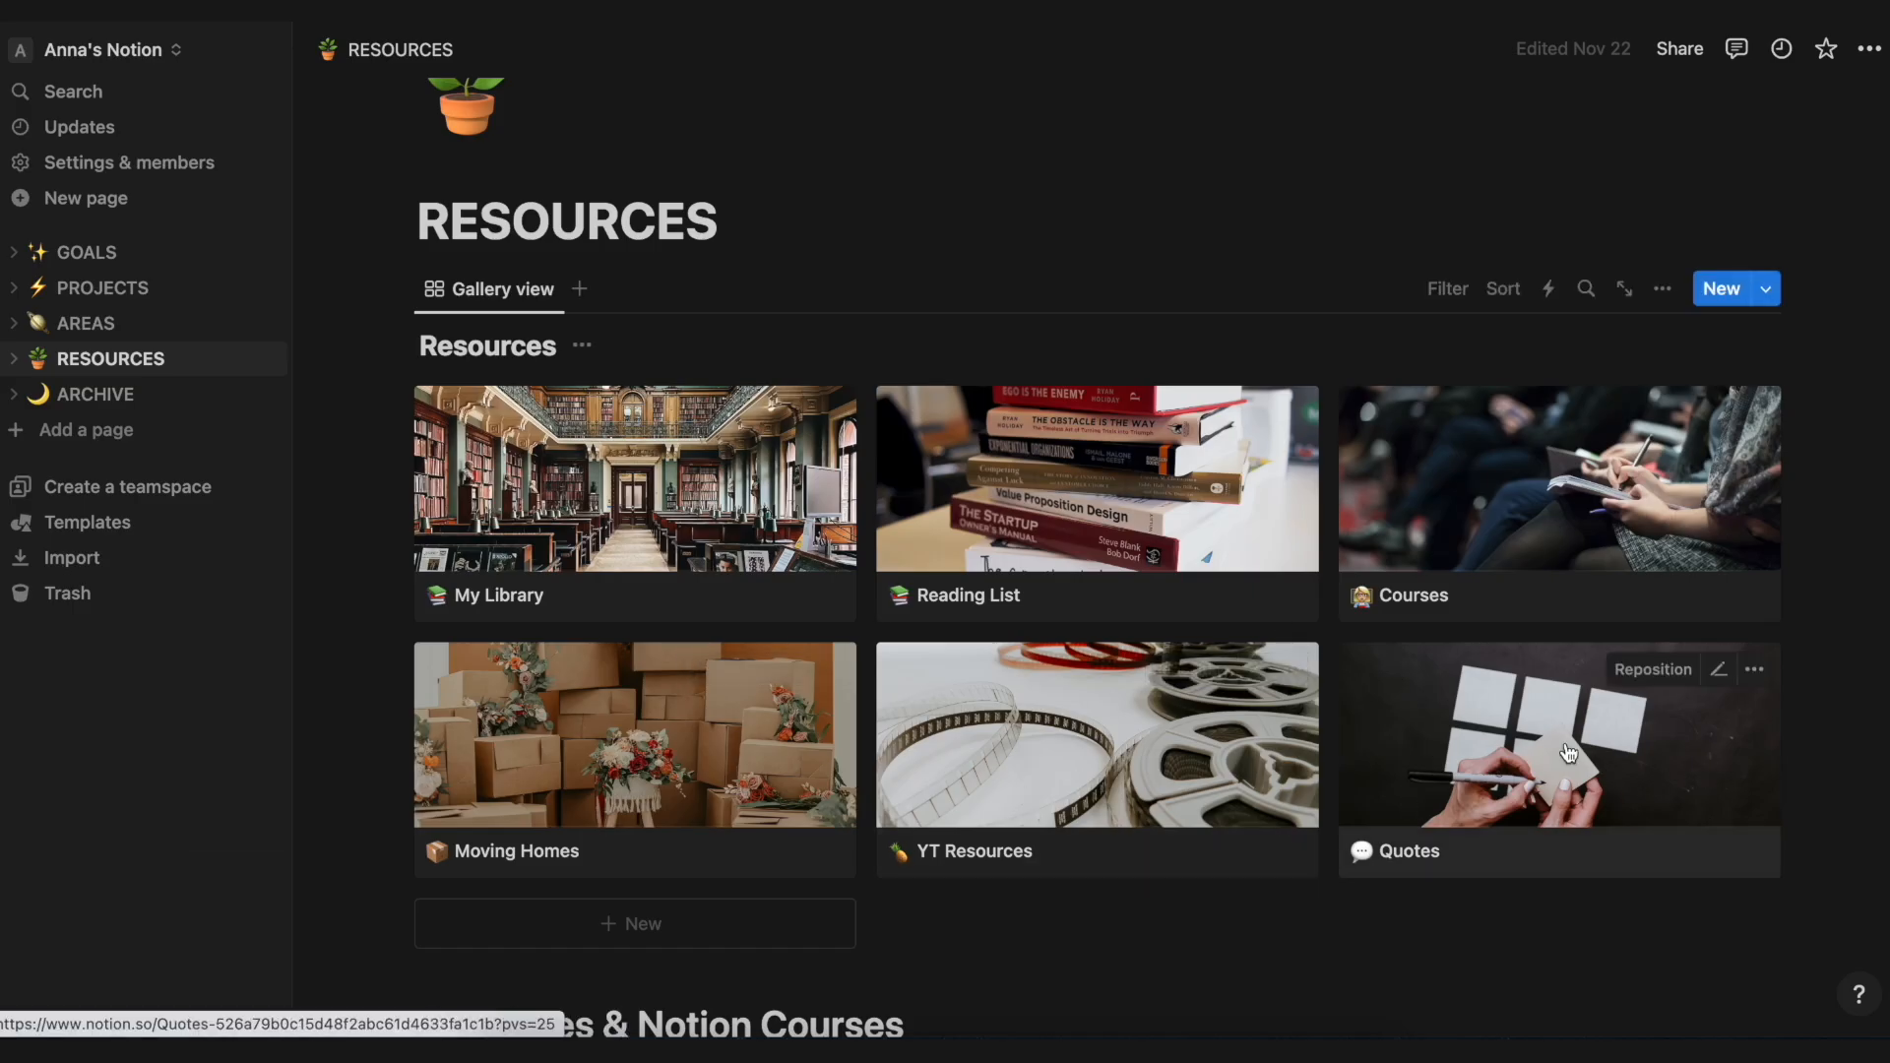
scroll("down", 3)
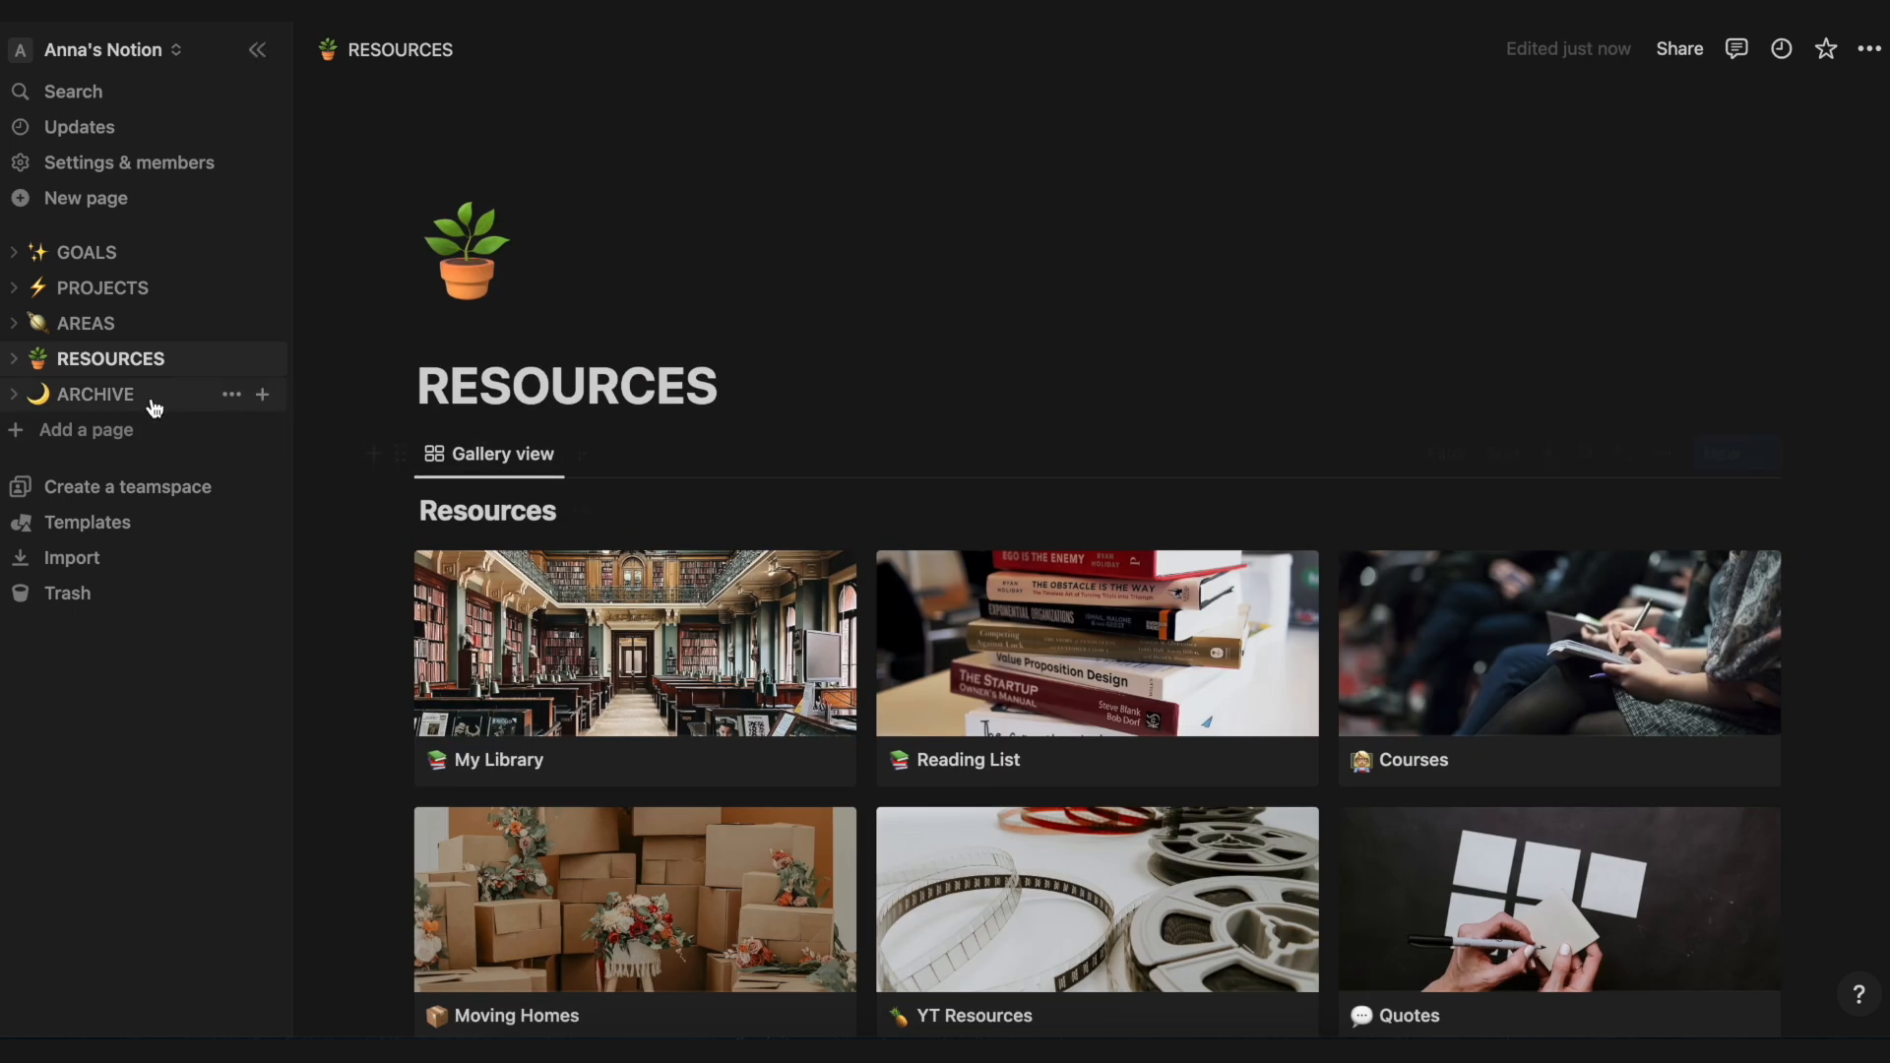
Step: Review the Archive list of past projects, pass through Areas, and land on Goals
left_click(97, 393)
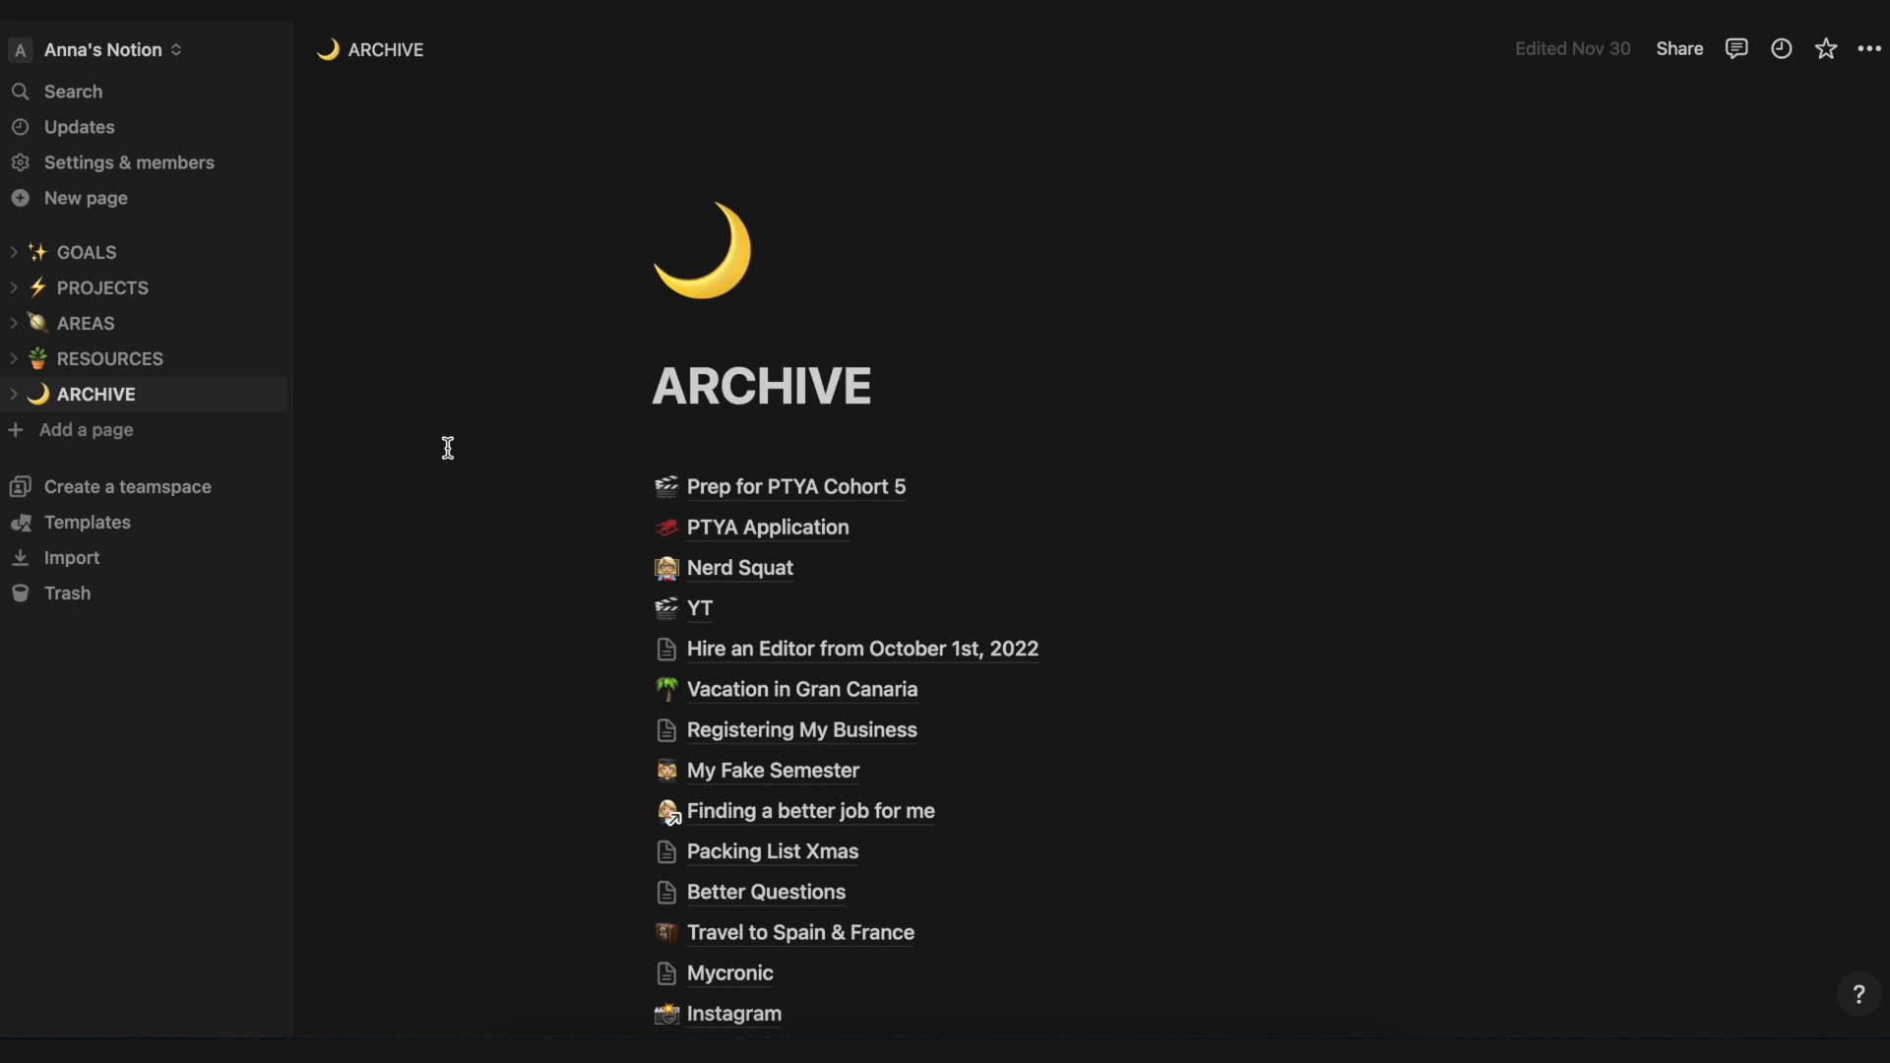
mouse_move(144, 323)
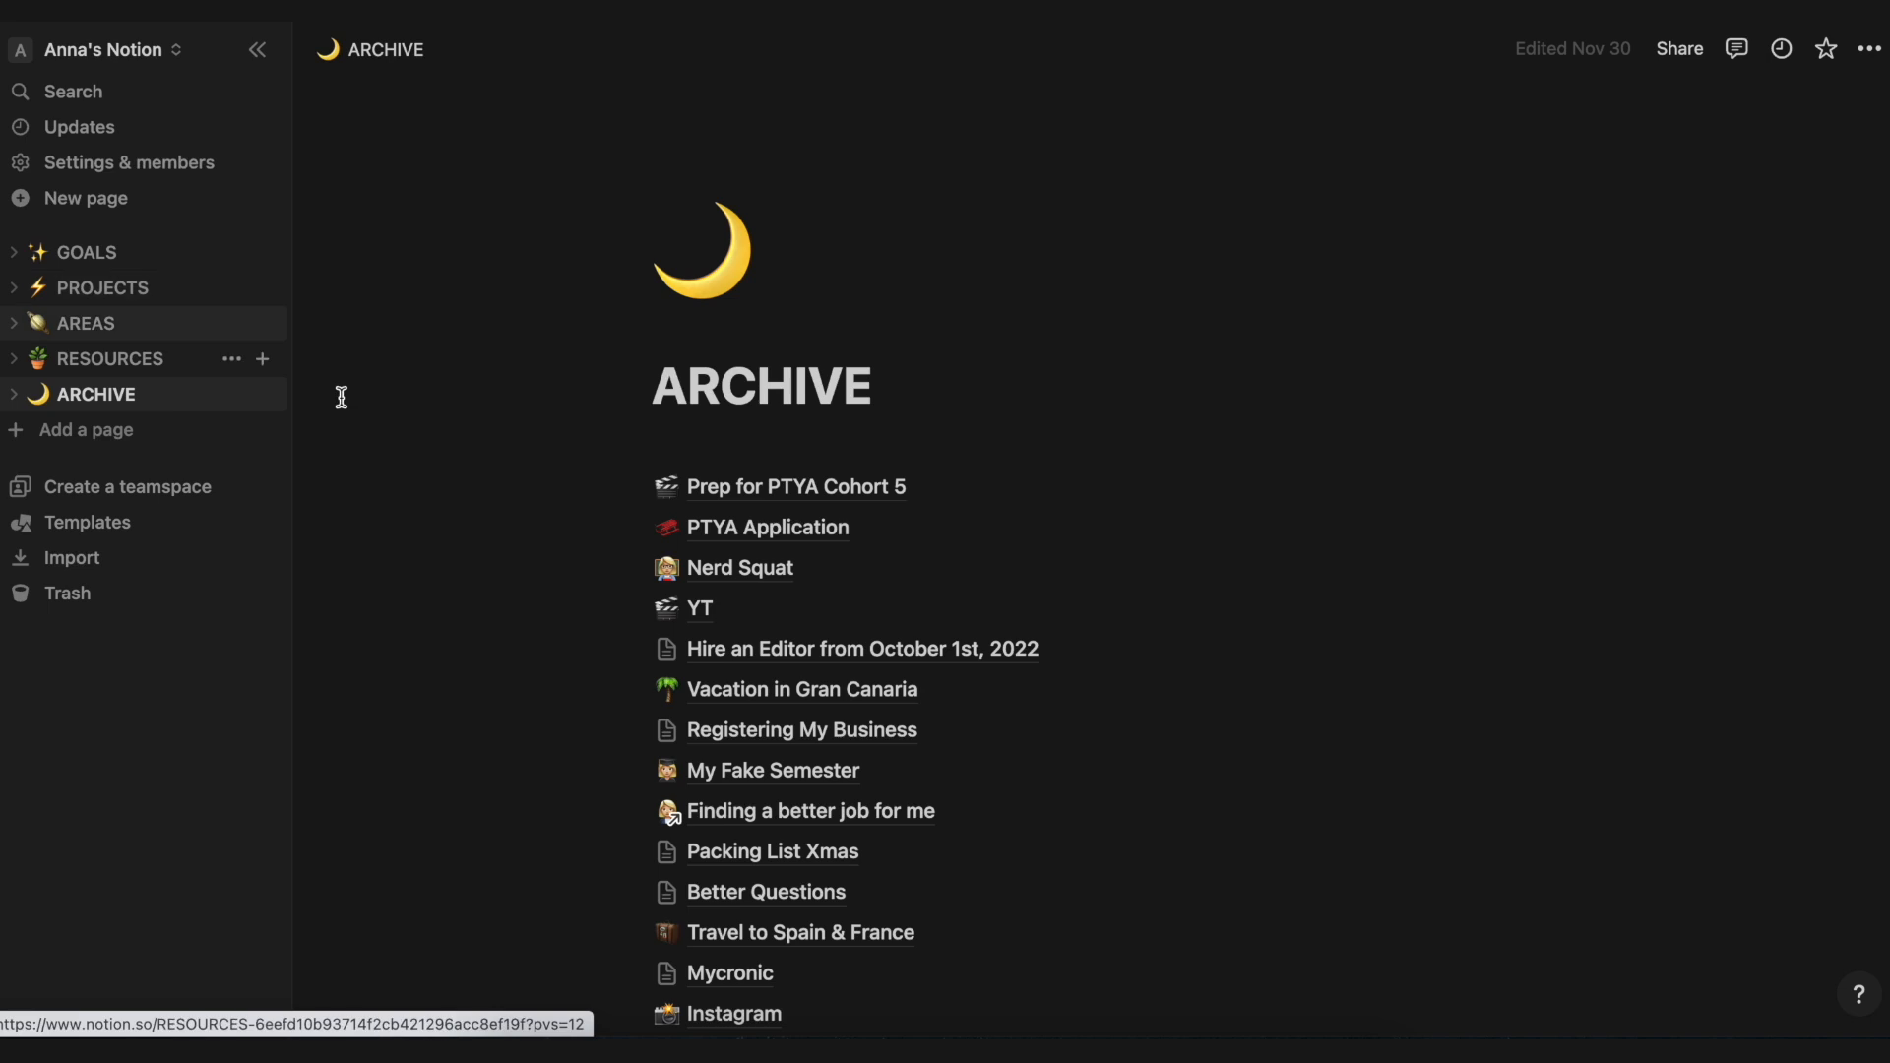
mouse_move(507, 604)
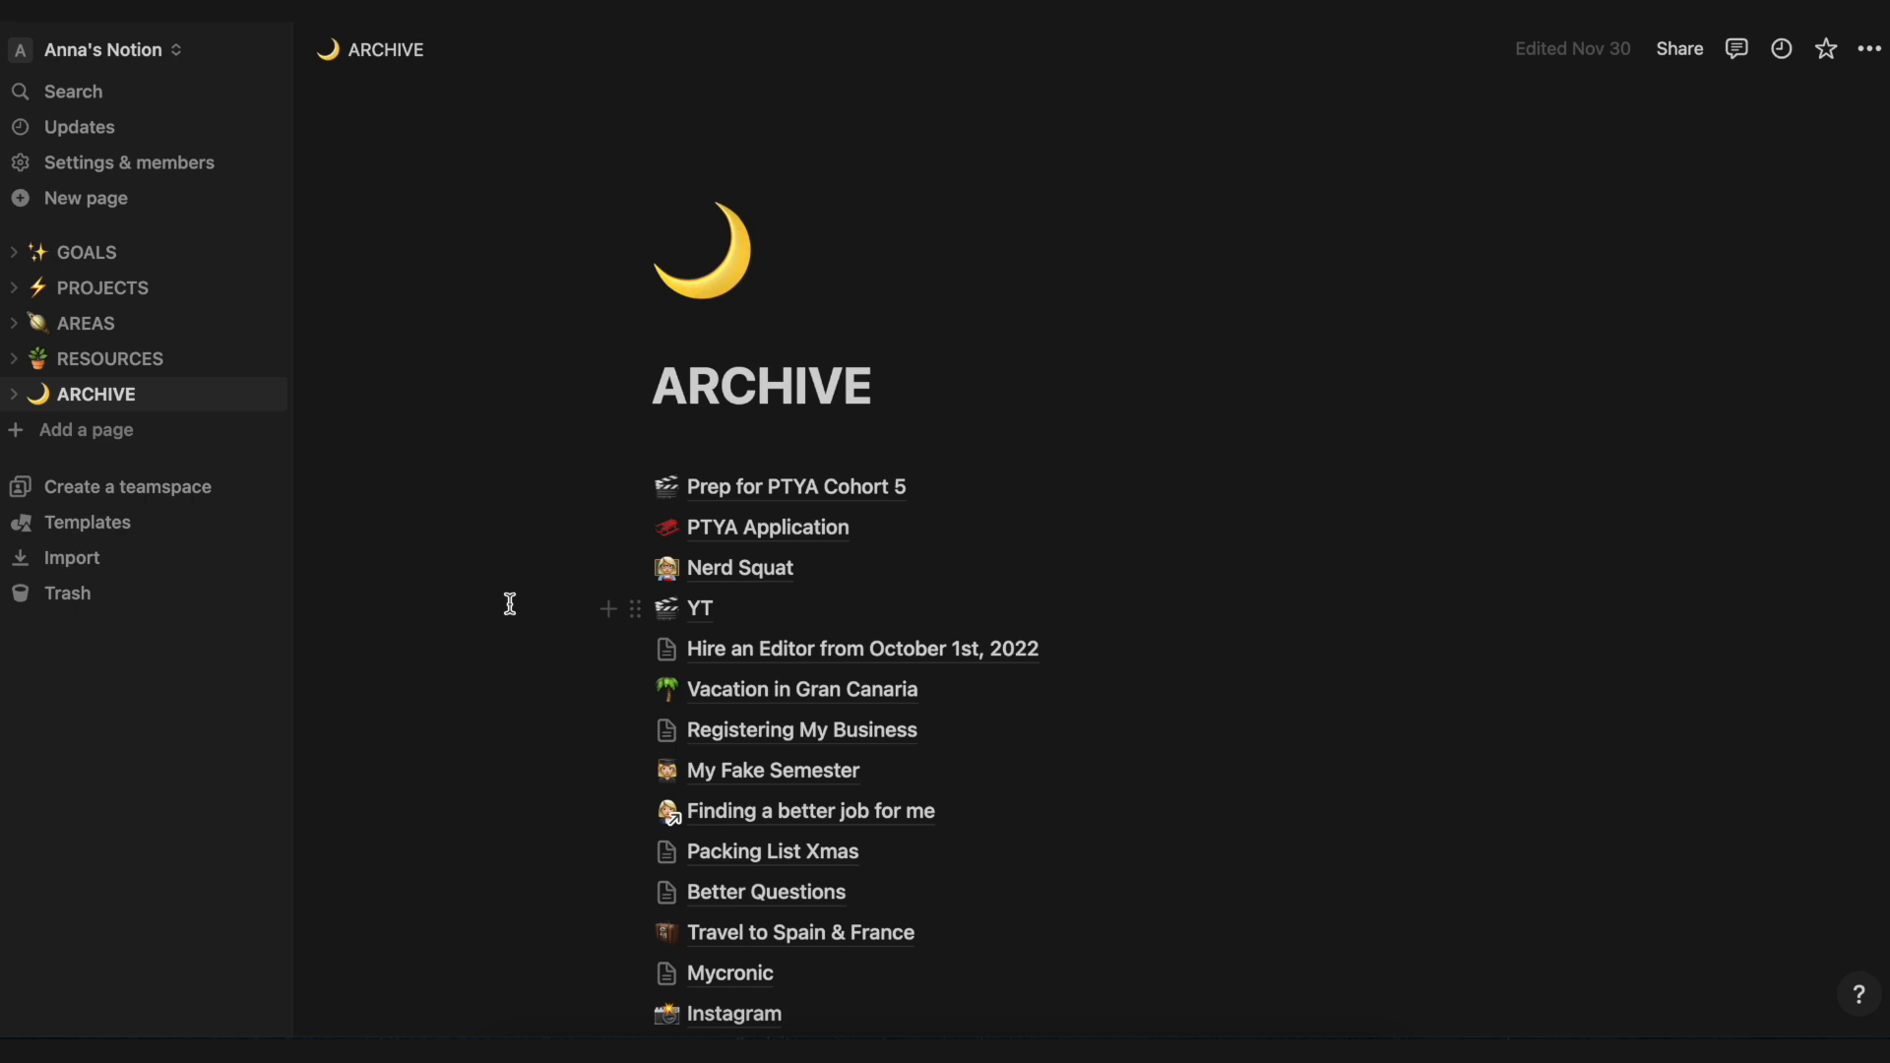
mouse_move(114, 358)
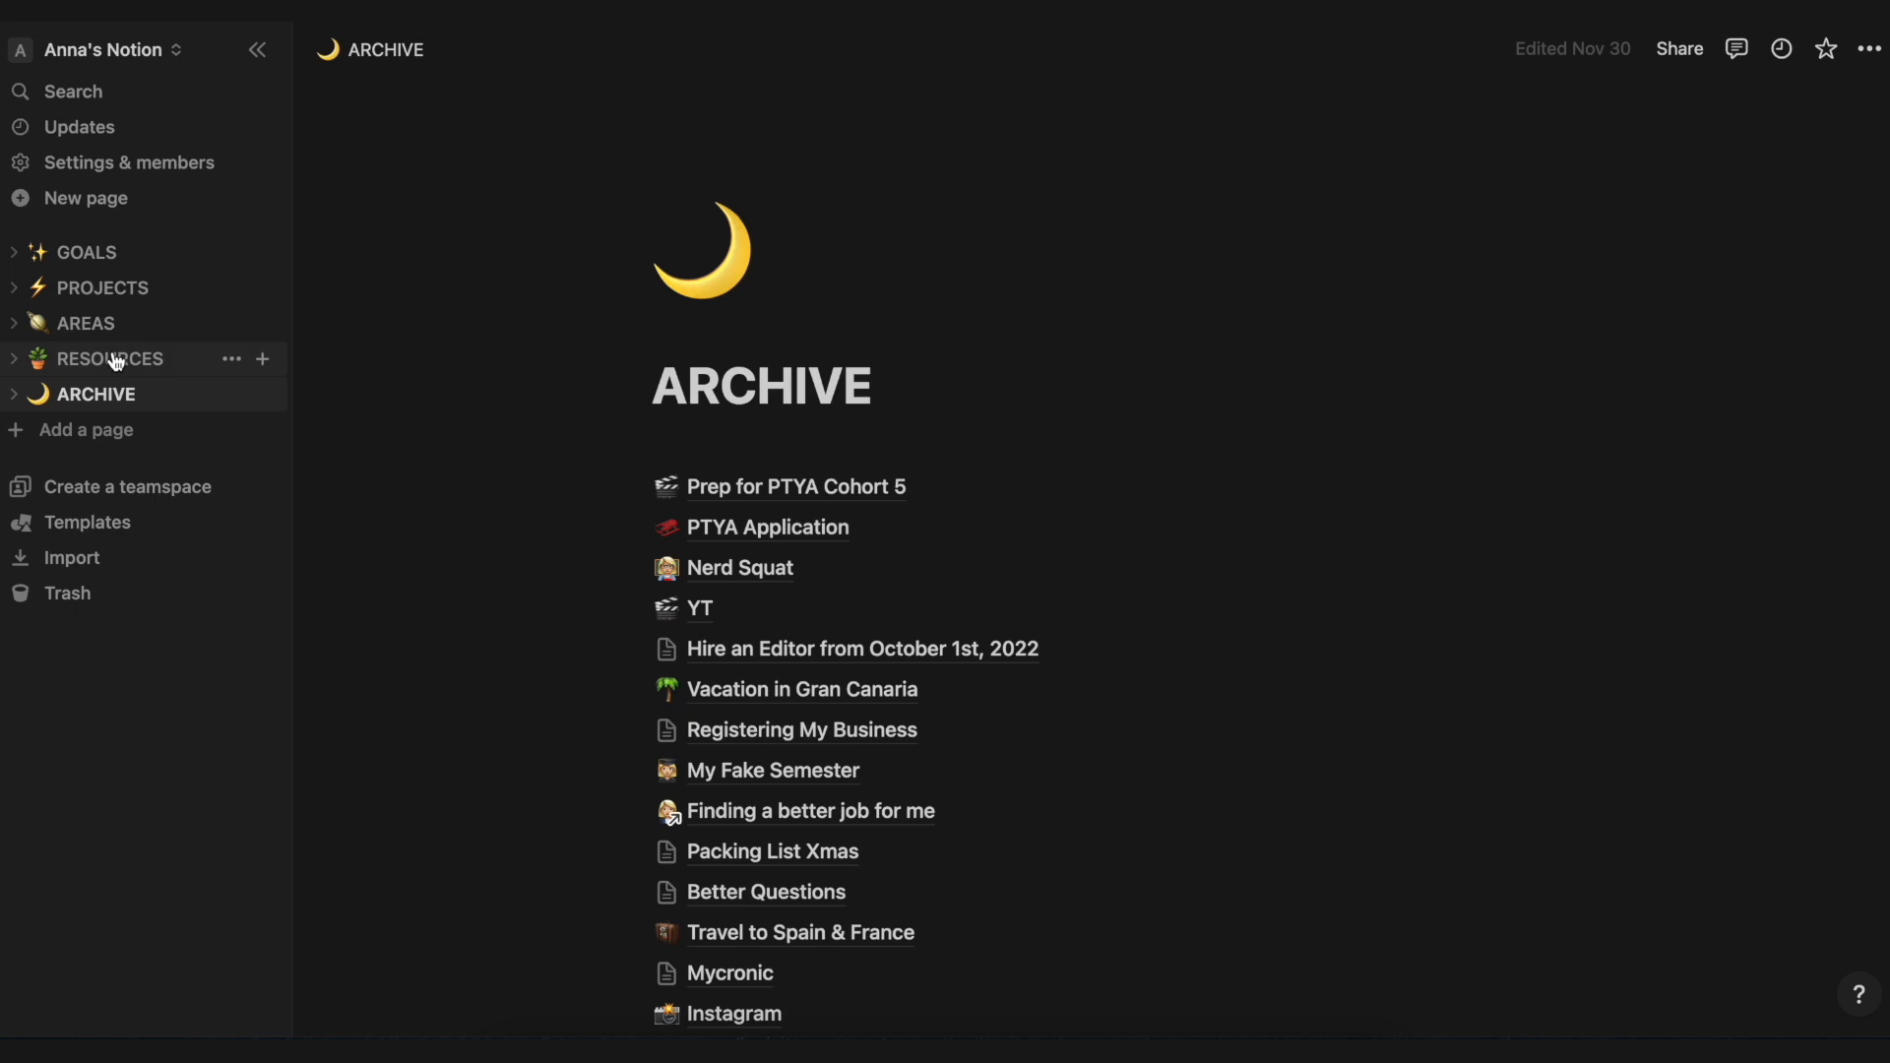
left_click(85, 323)
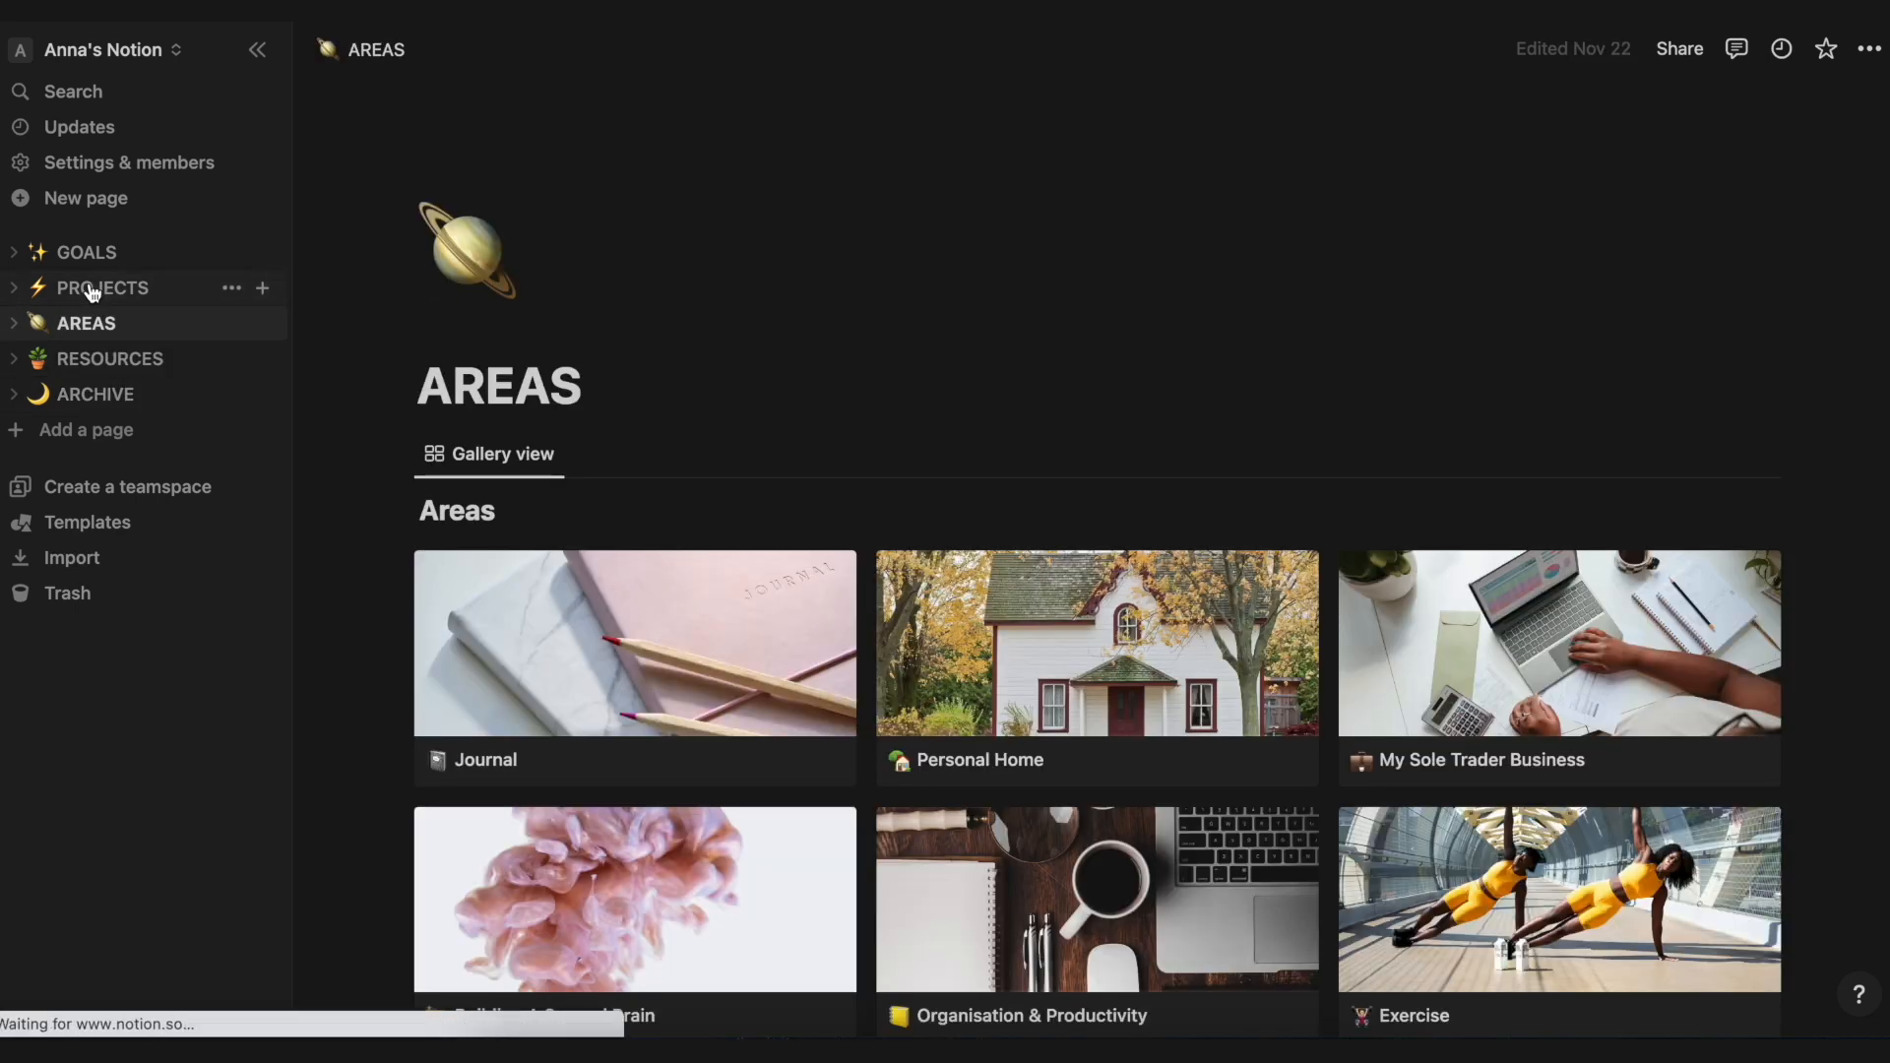
left_click(84, 252)
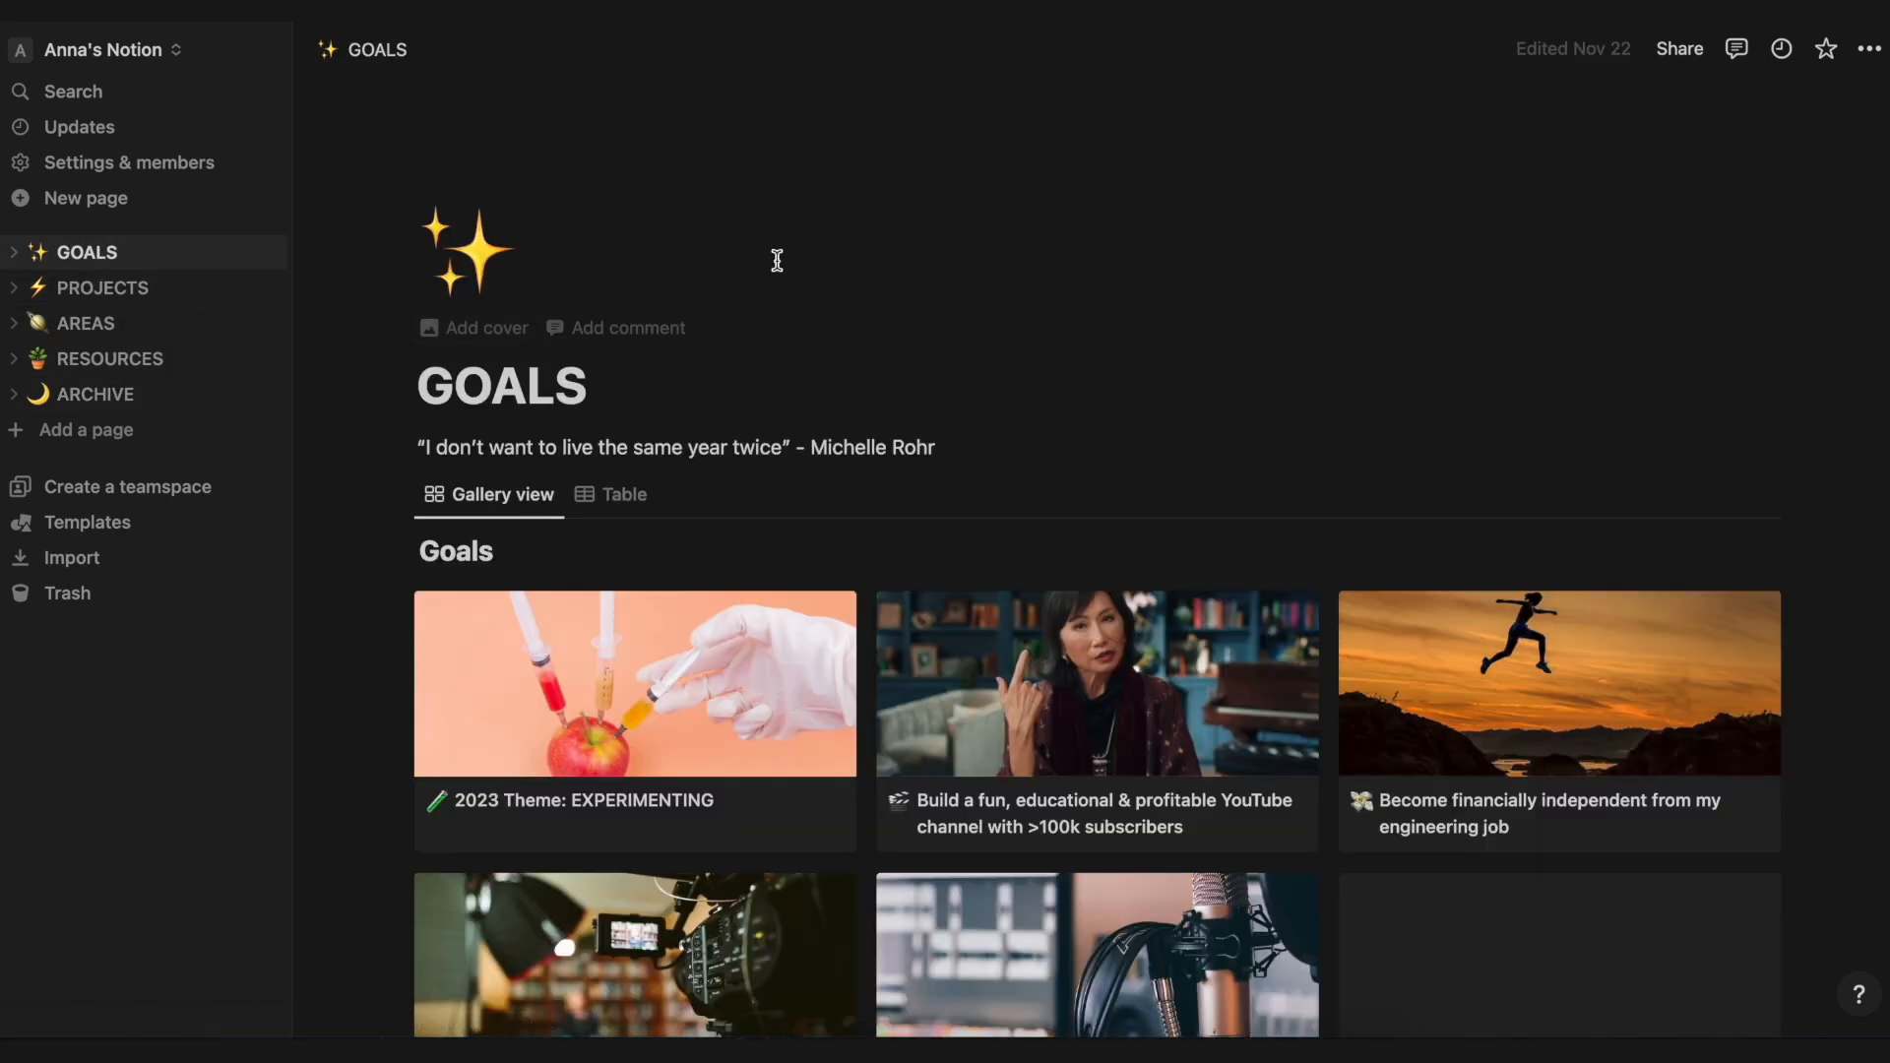